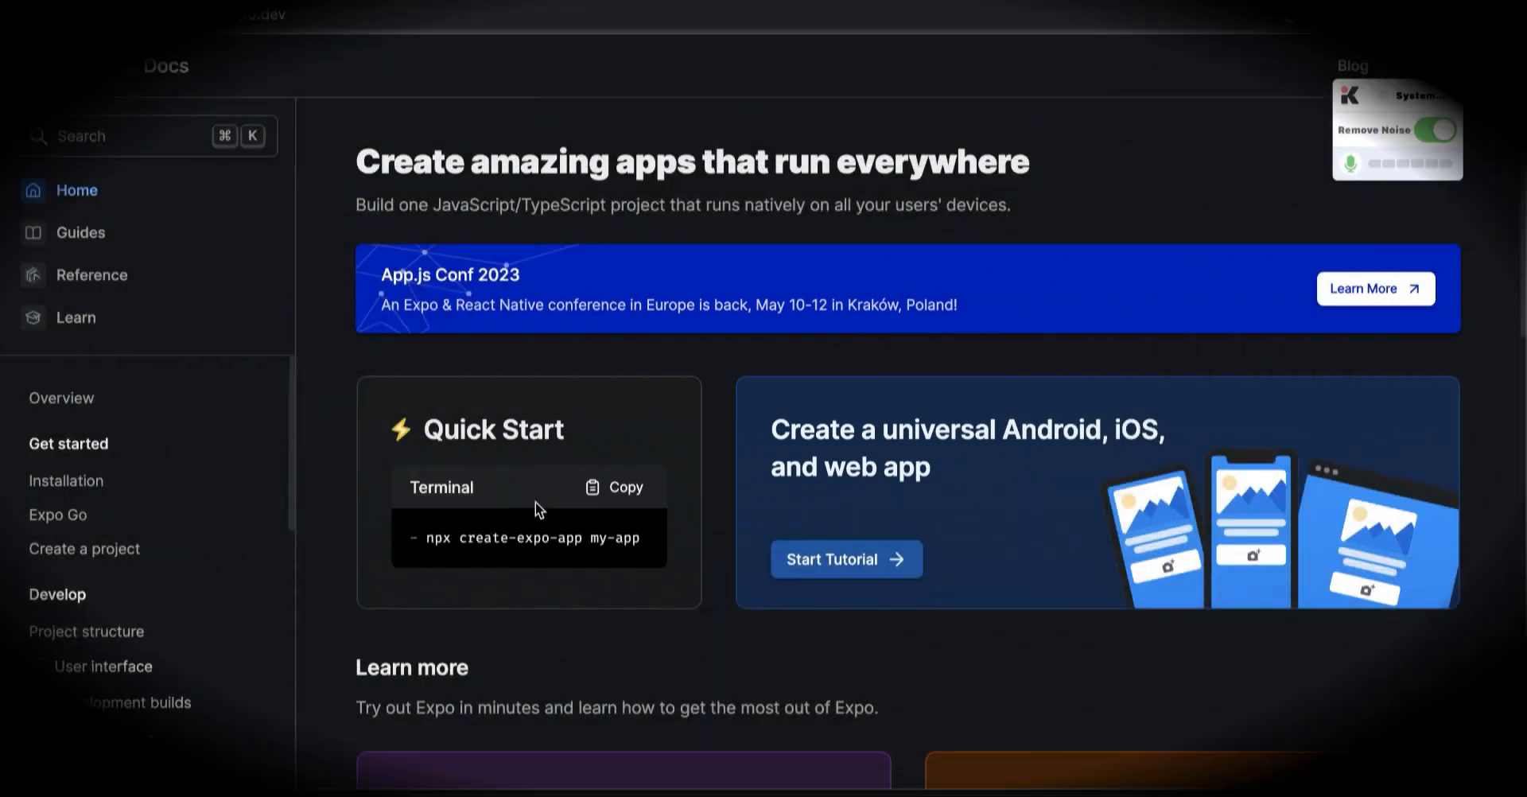
# - Copy the 'npx create-expo-app my-app' quick-start command from the Expo docs page
pyautogui.click(619, 486)
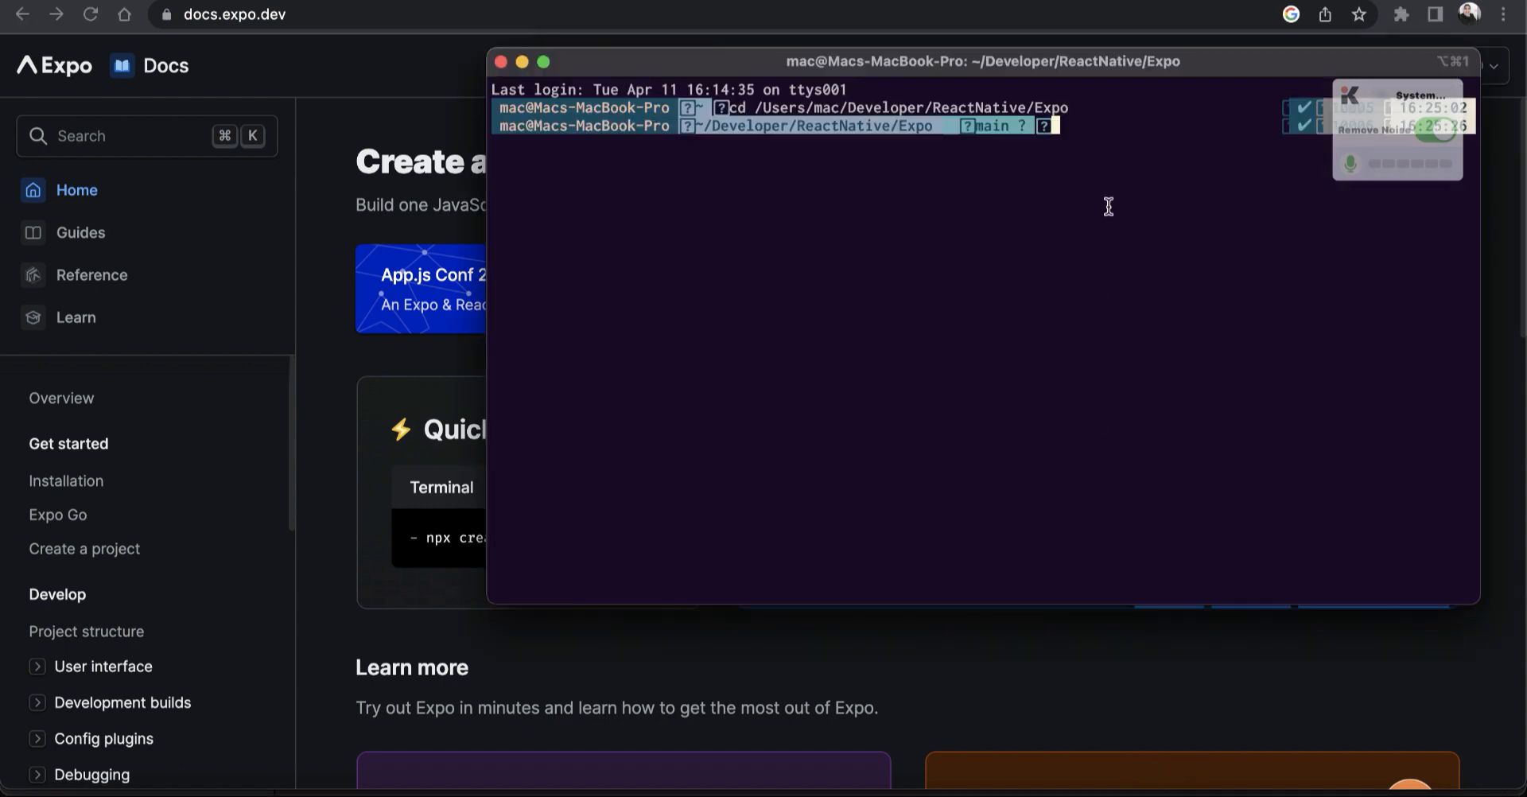
# - Run create-expo-app for 'user-expo-app' with the expo-template-blank-typescript template
pyautogui.write('npx create-expo-app my-app')
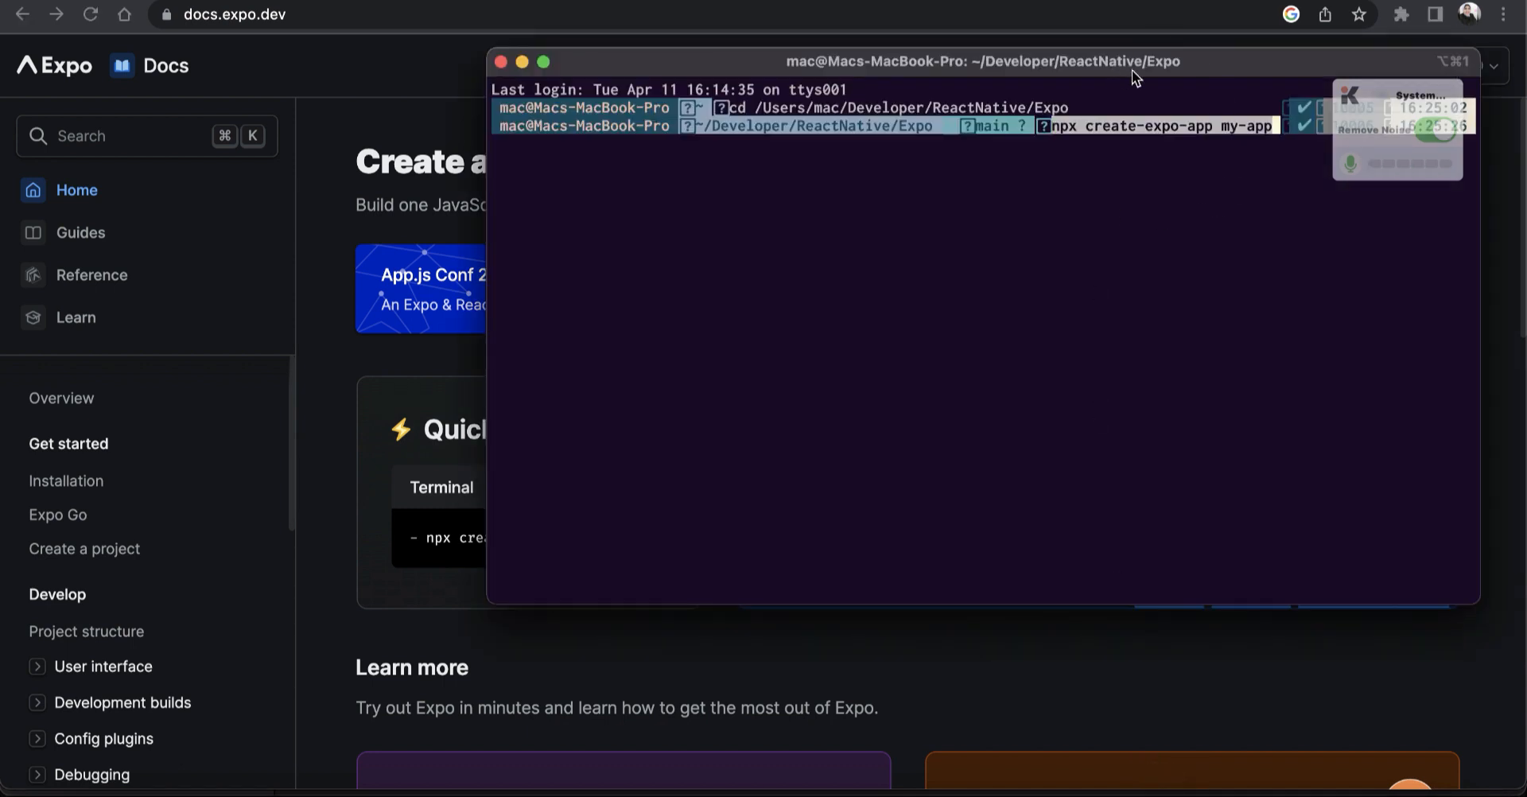
pyautogui.moveTo(981, 60); pyautogui.dragTo(764, 60)
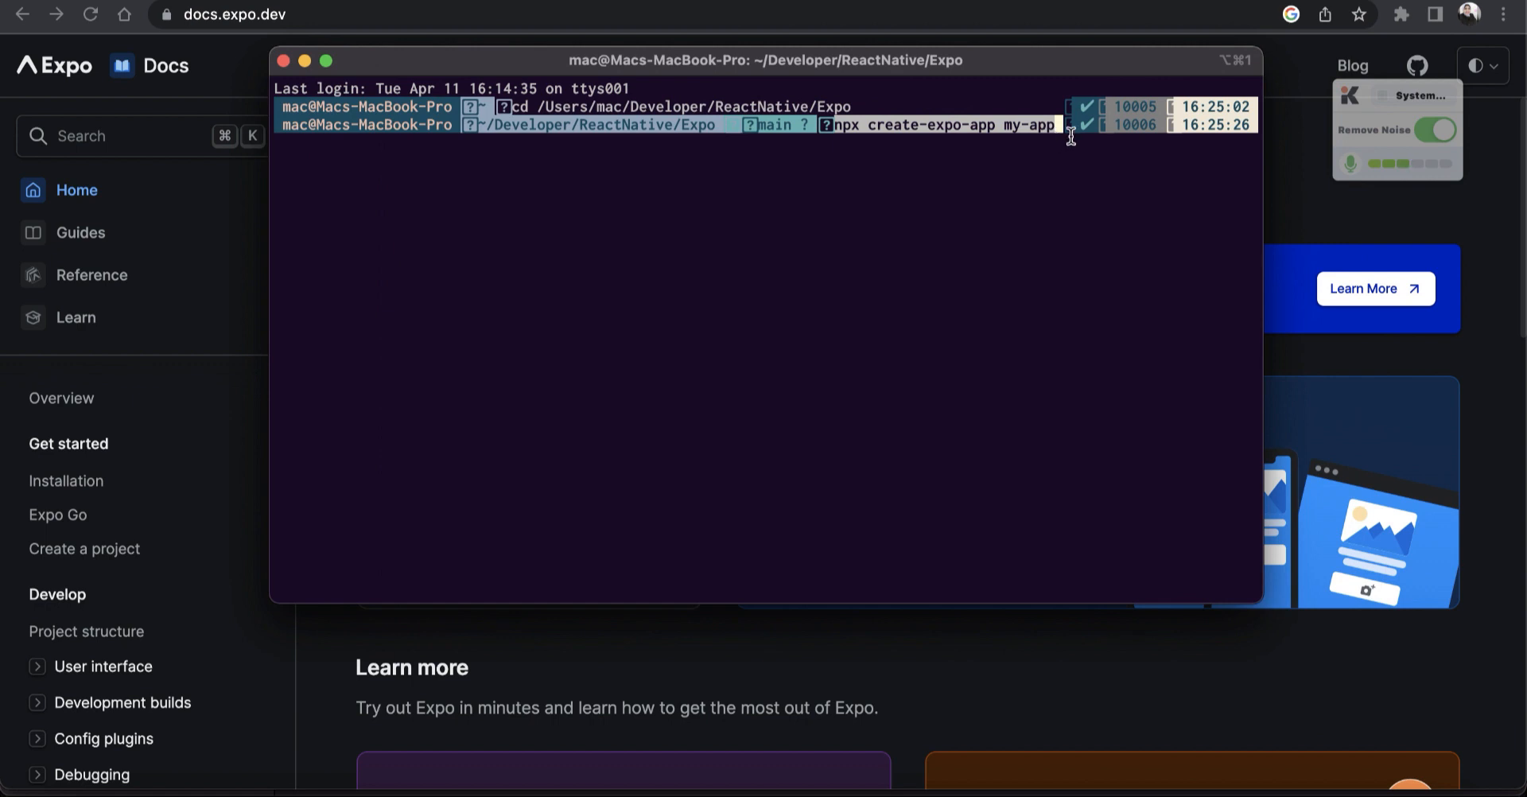
pyautogui.press('Backspace')
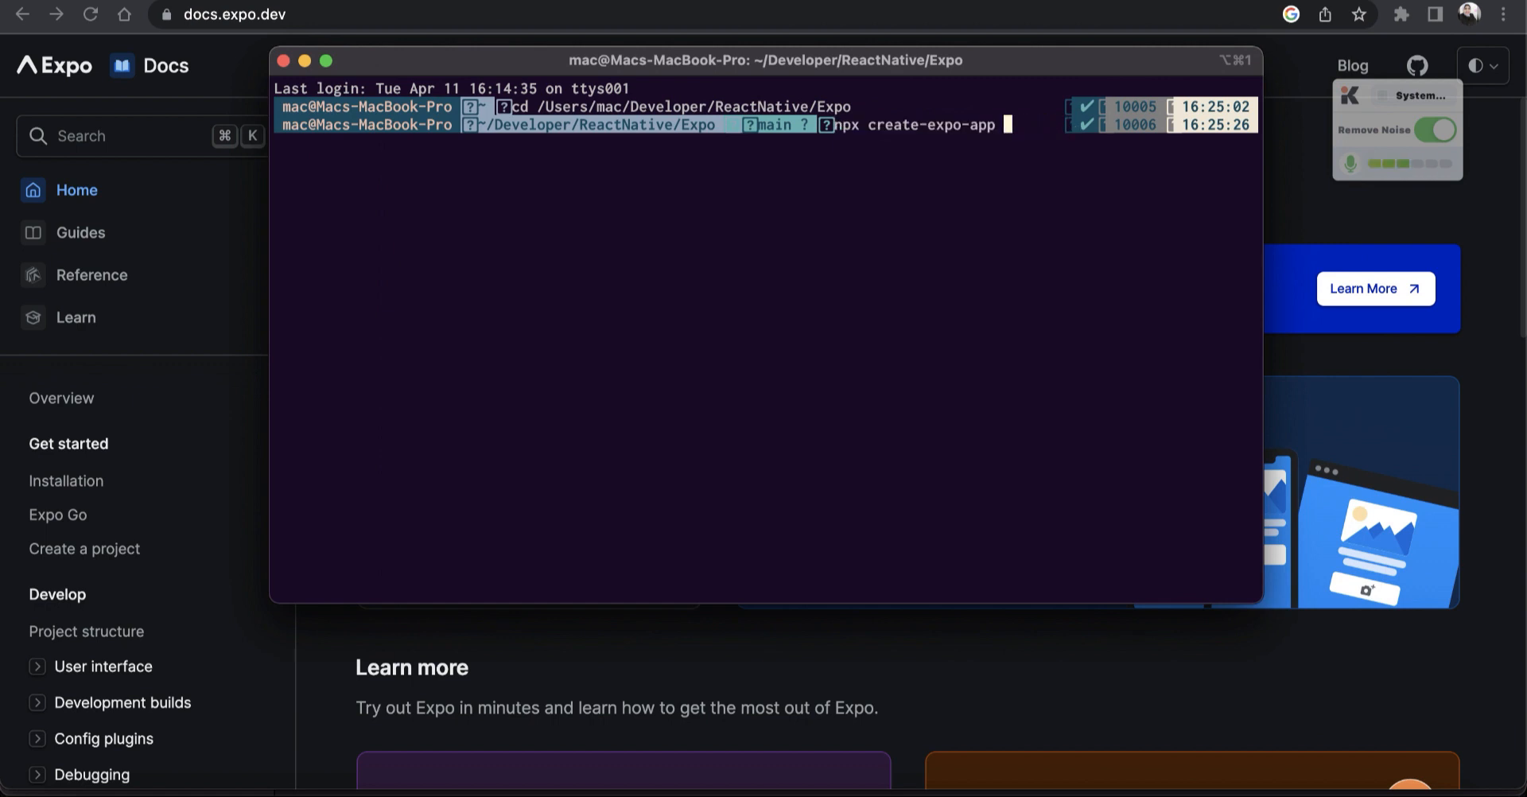
pyautogui.write('user')
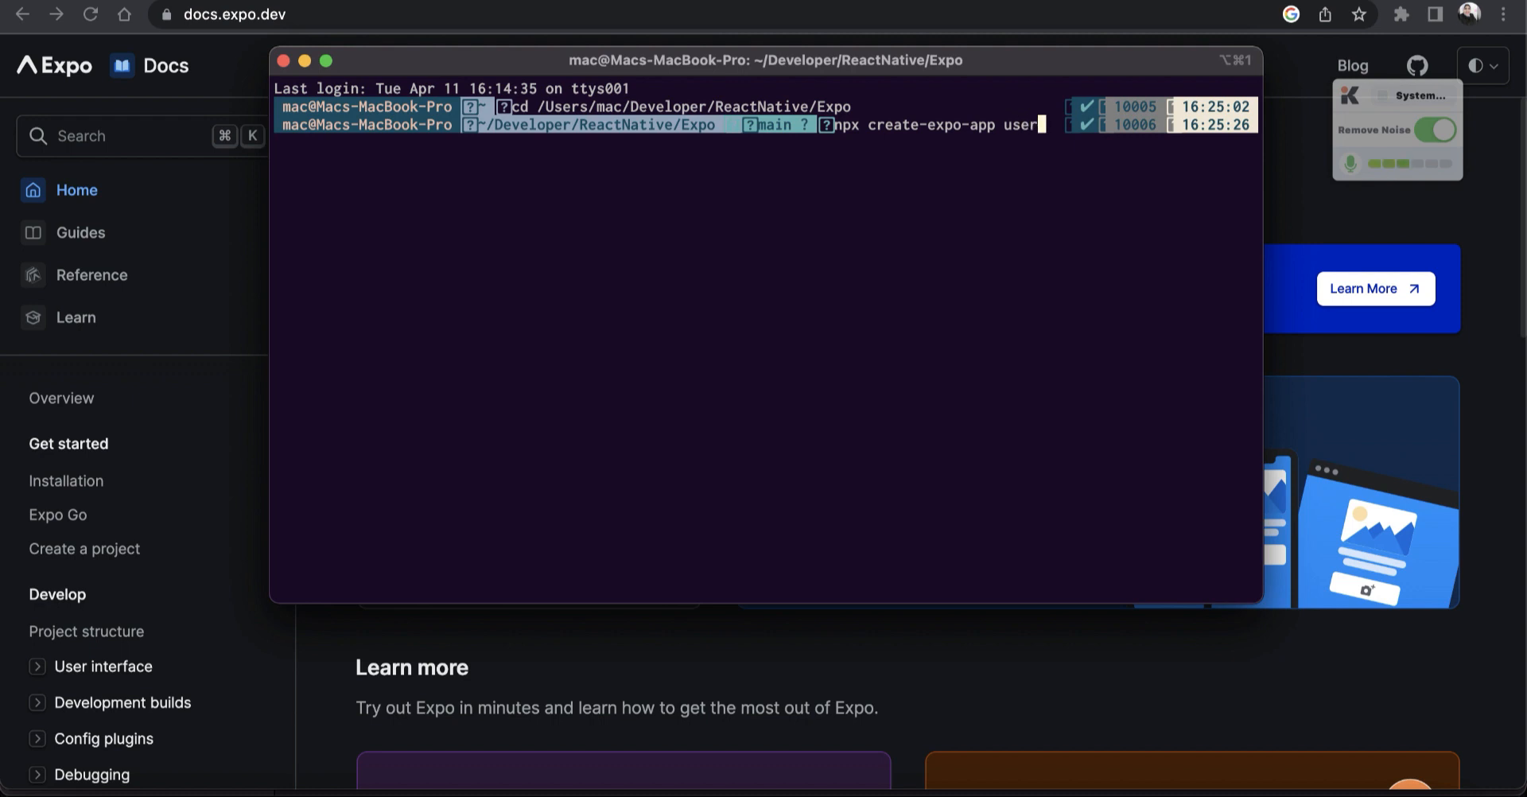
pyautogui.write('-expo-app')
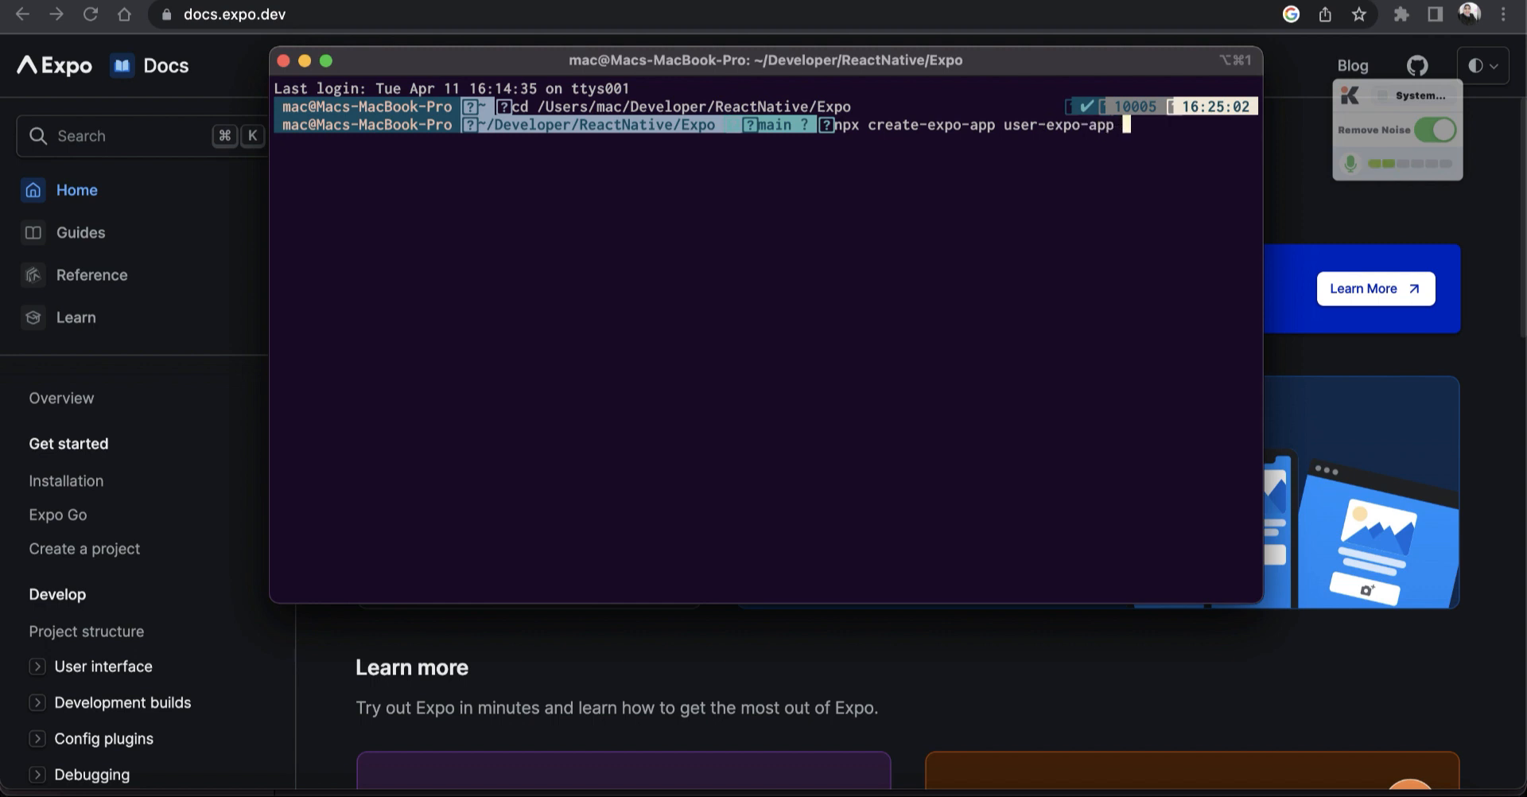
pyautogui.write('-')
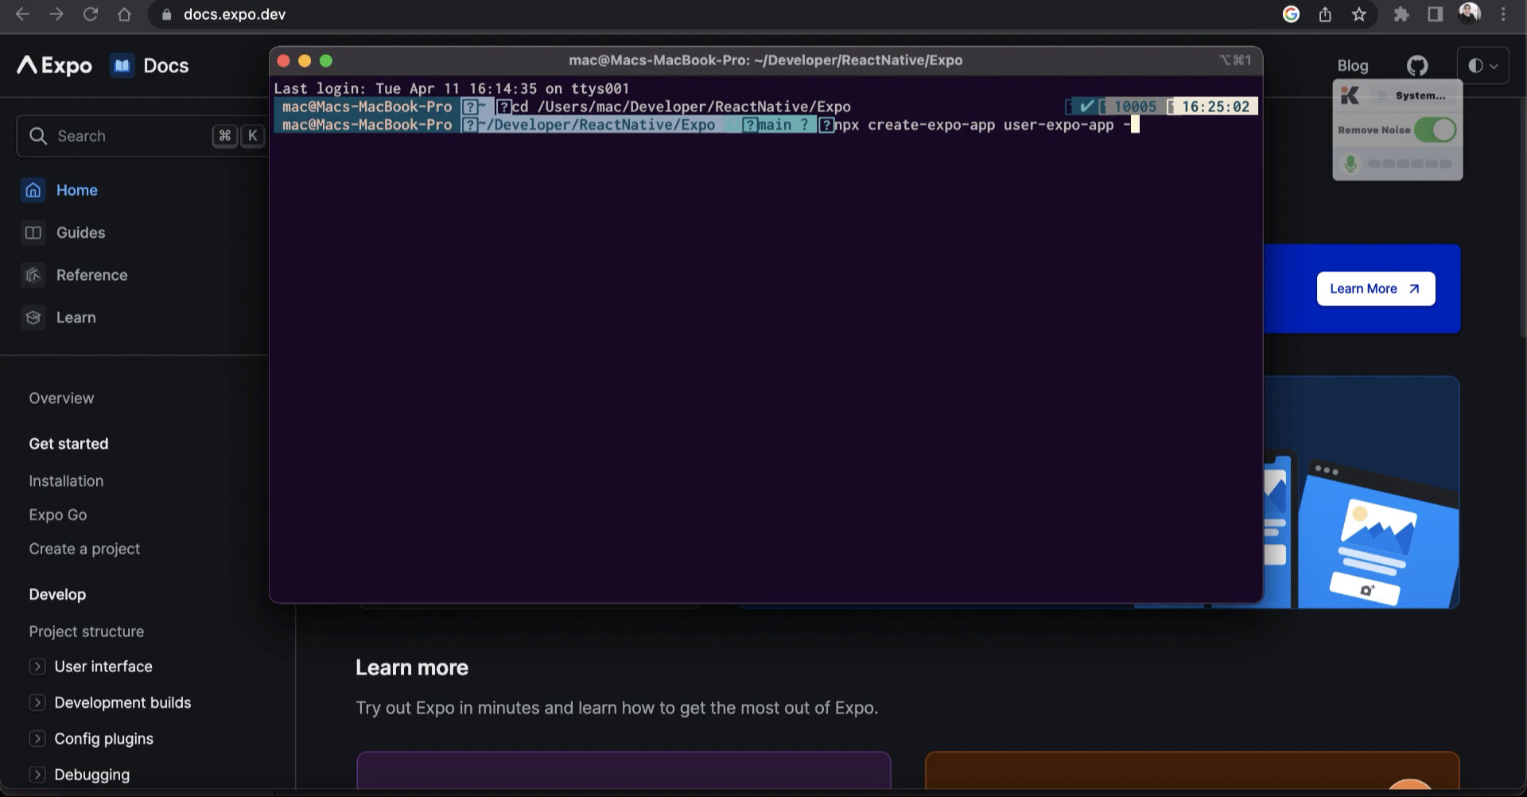
pyautogui.write('-')
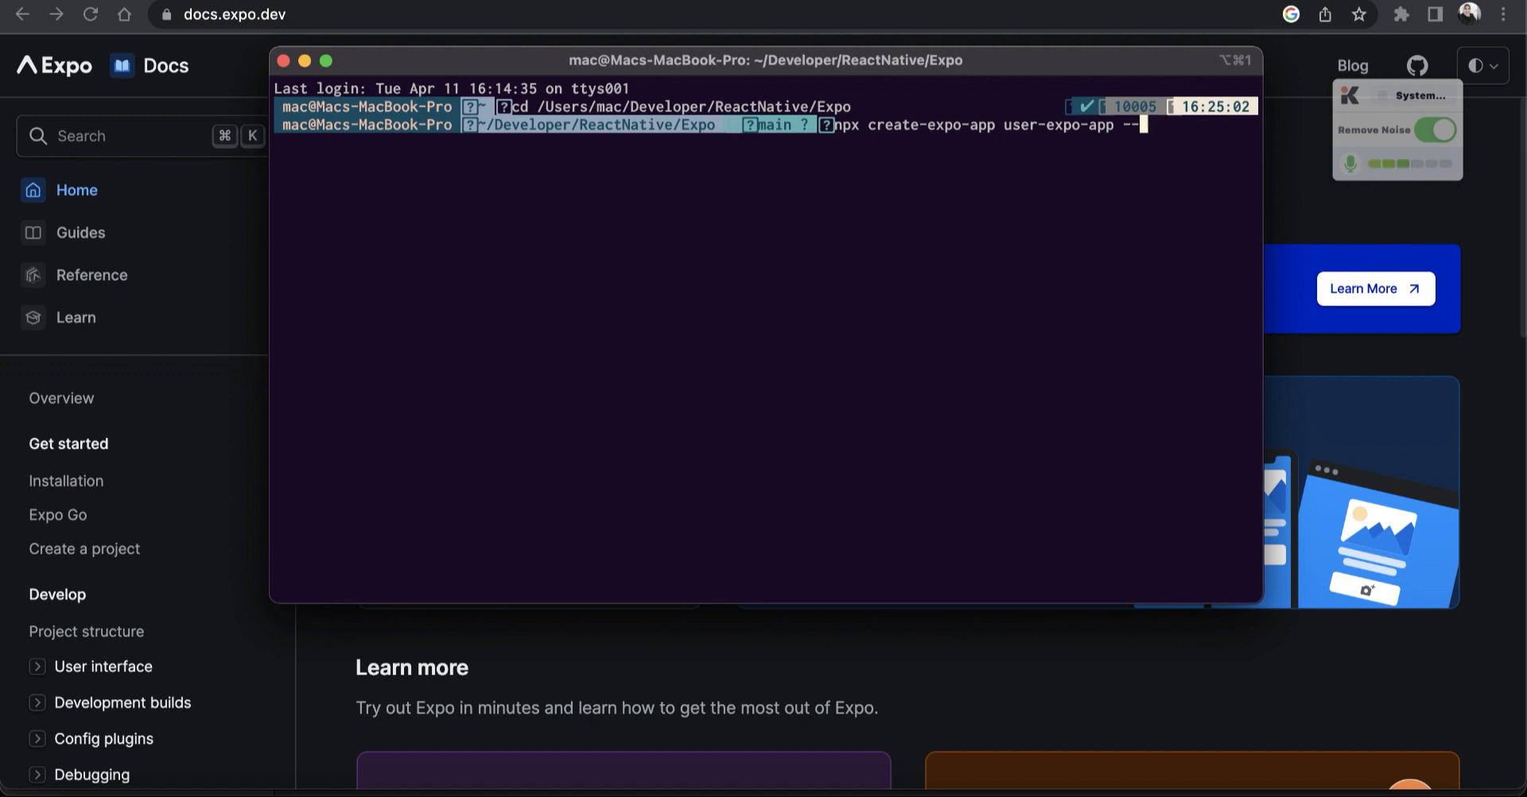
pyautogui.write('template expo-')
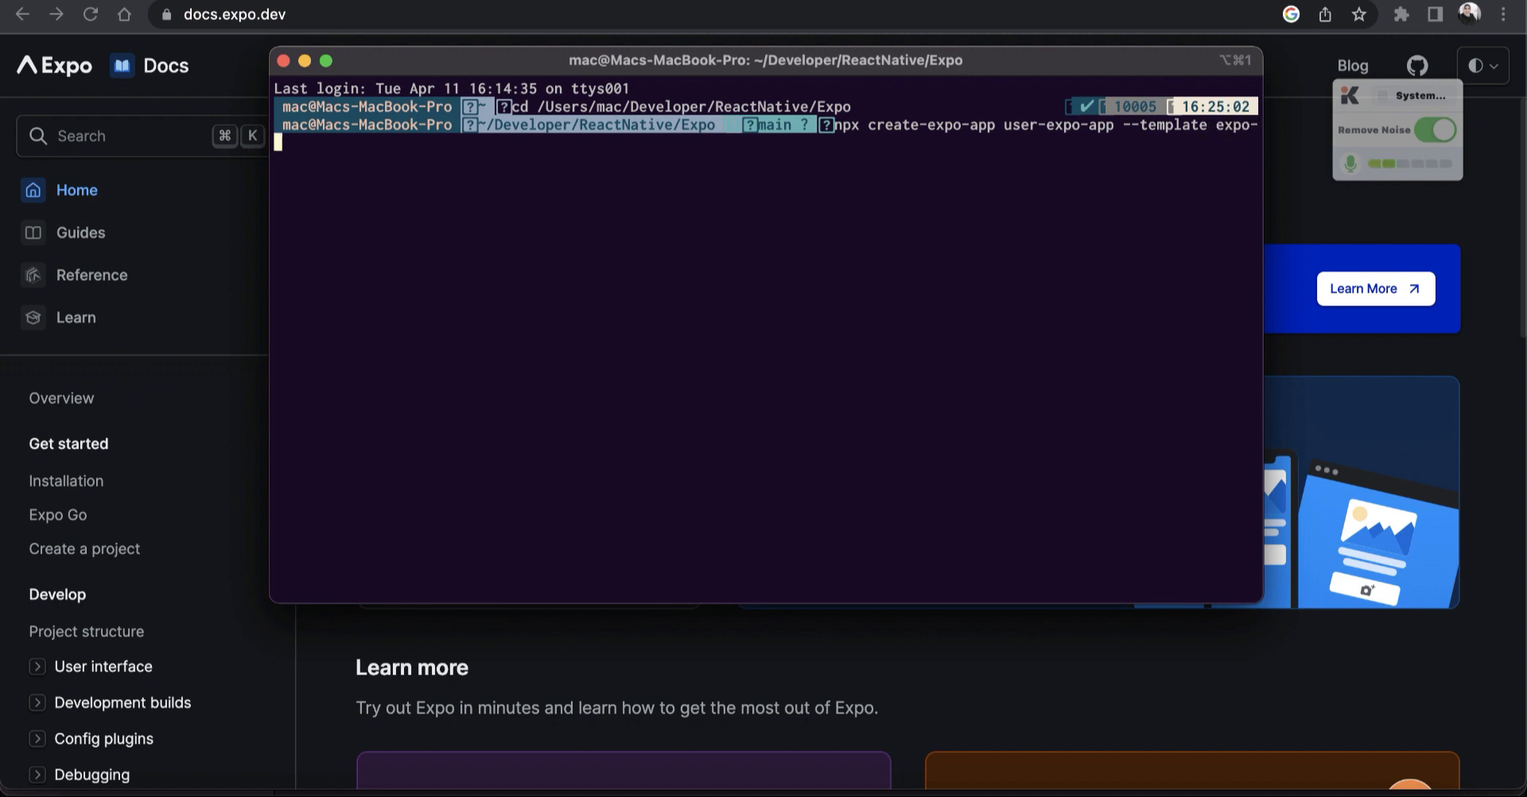
pyautogui.write('template-blank-typesc')
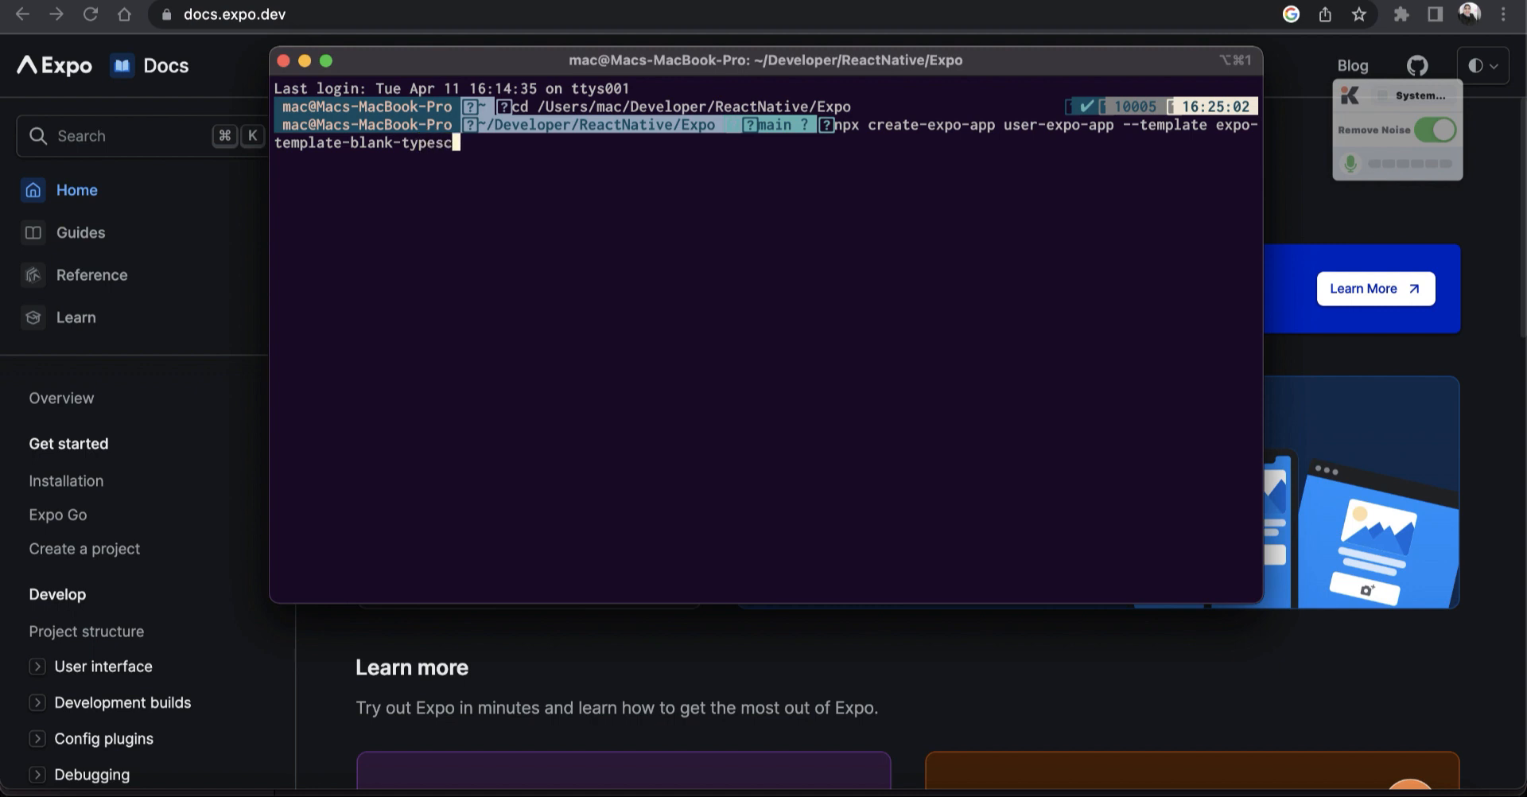
pyautogui.press('enter')
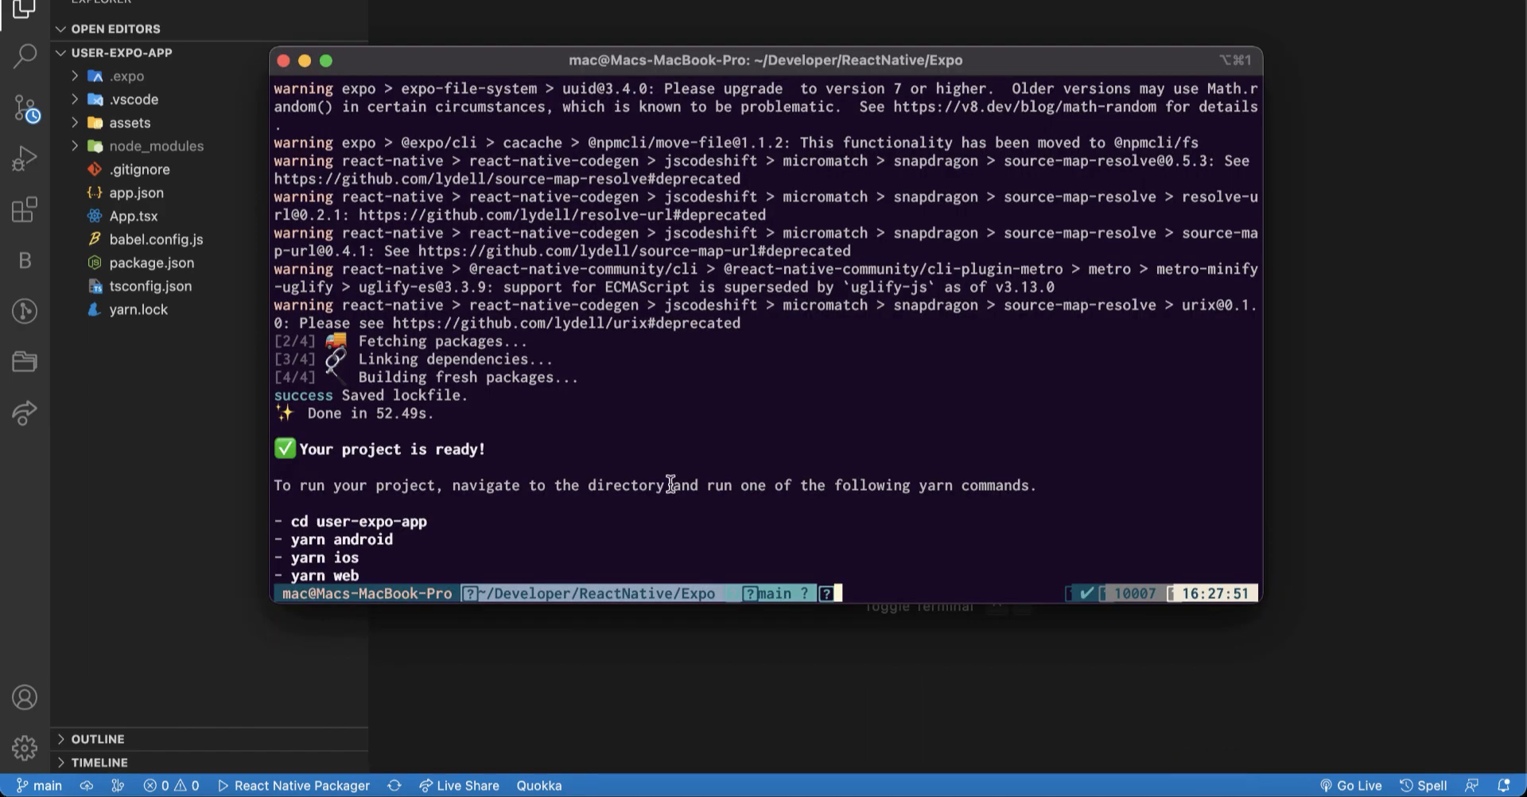
pyautogui.moveTo(431, 542)
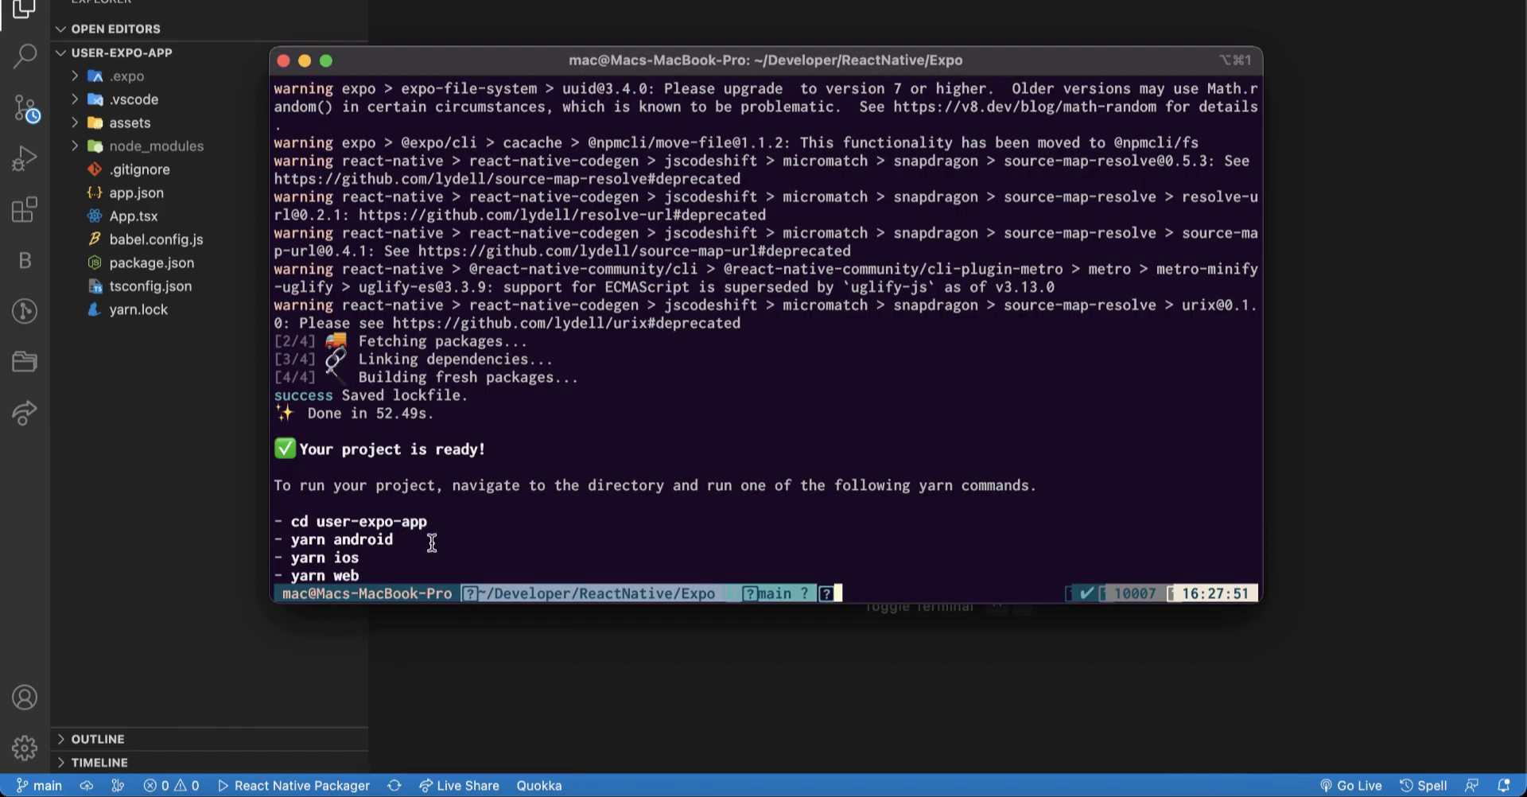
pyautogui.moveTo(361, 570)
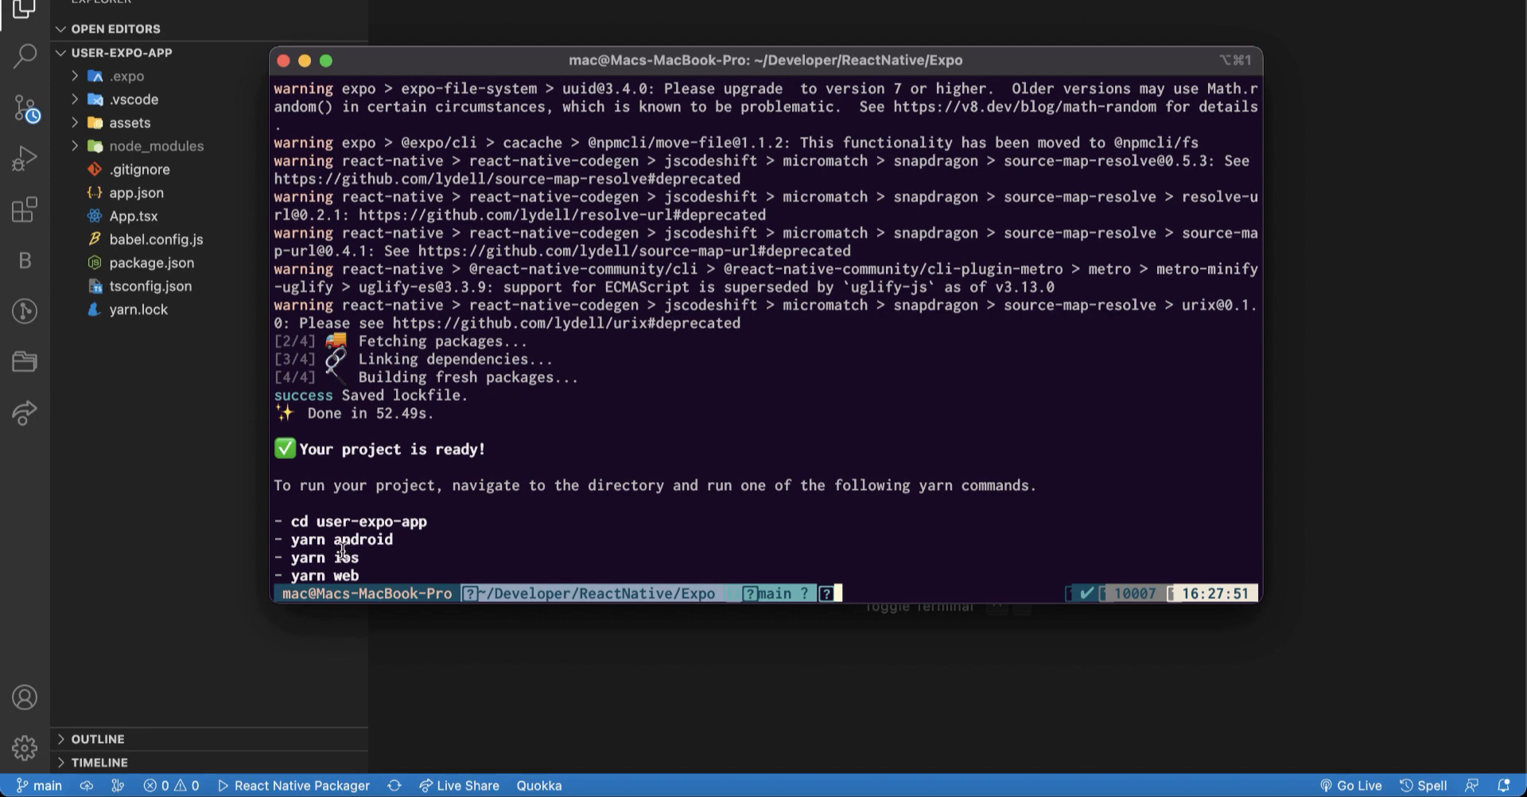
pyautogui.moveTo(339, 558)
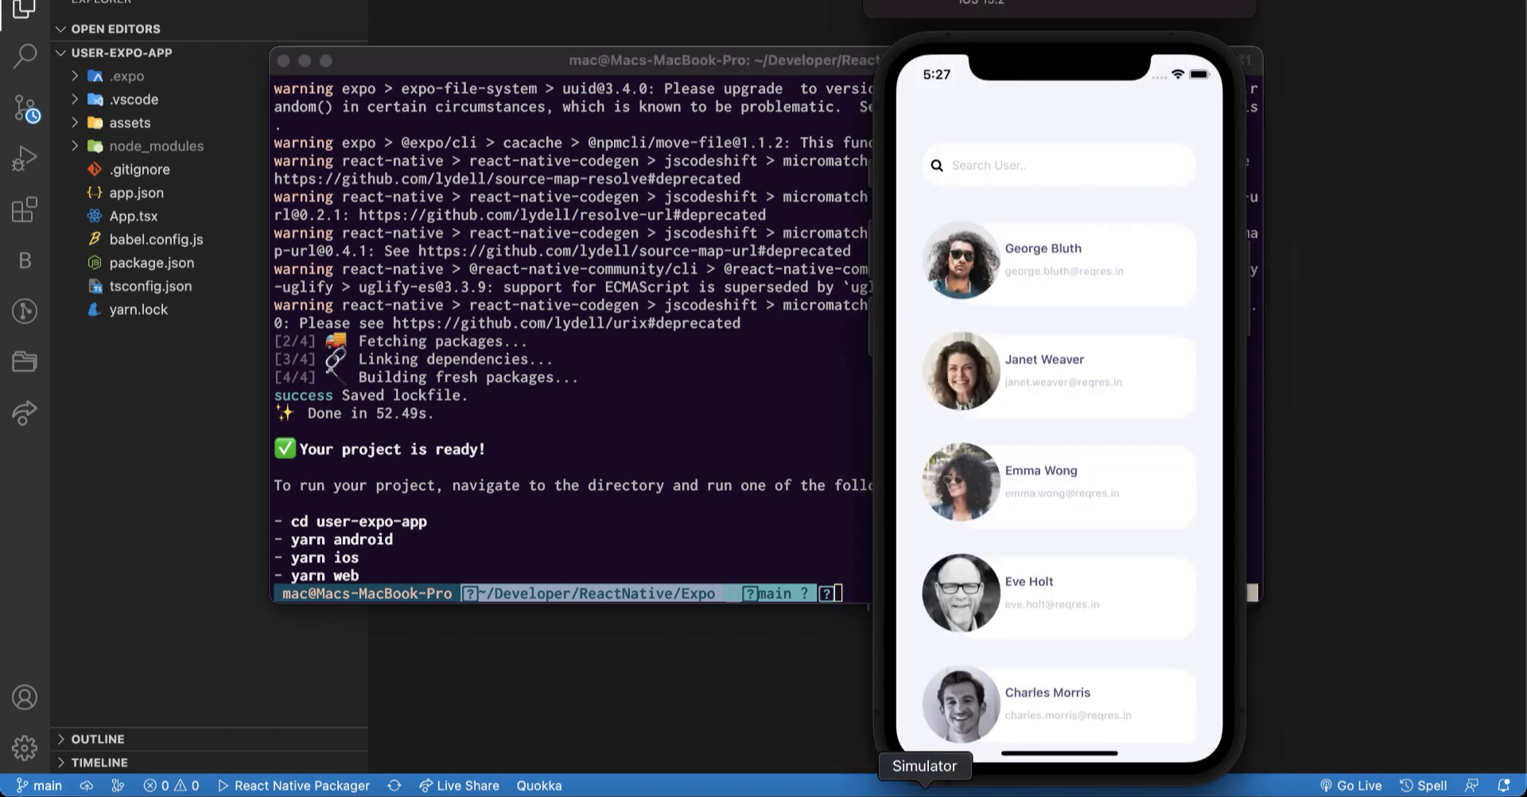
pyautogui.moveTo(1069, 213)
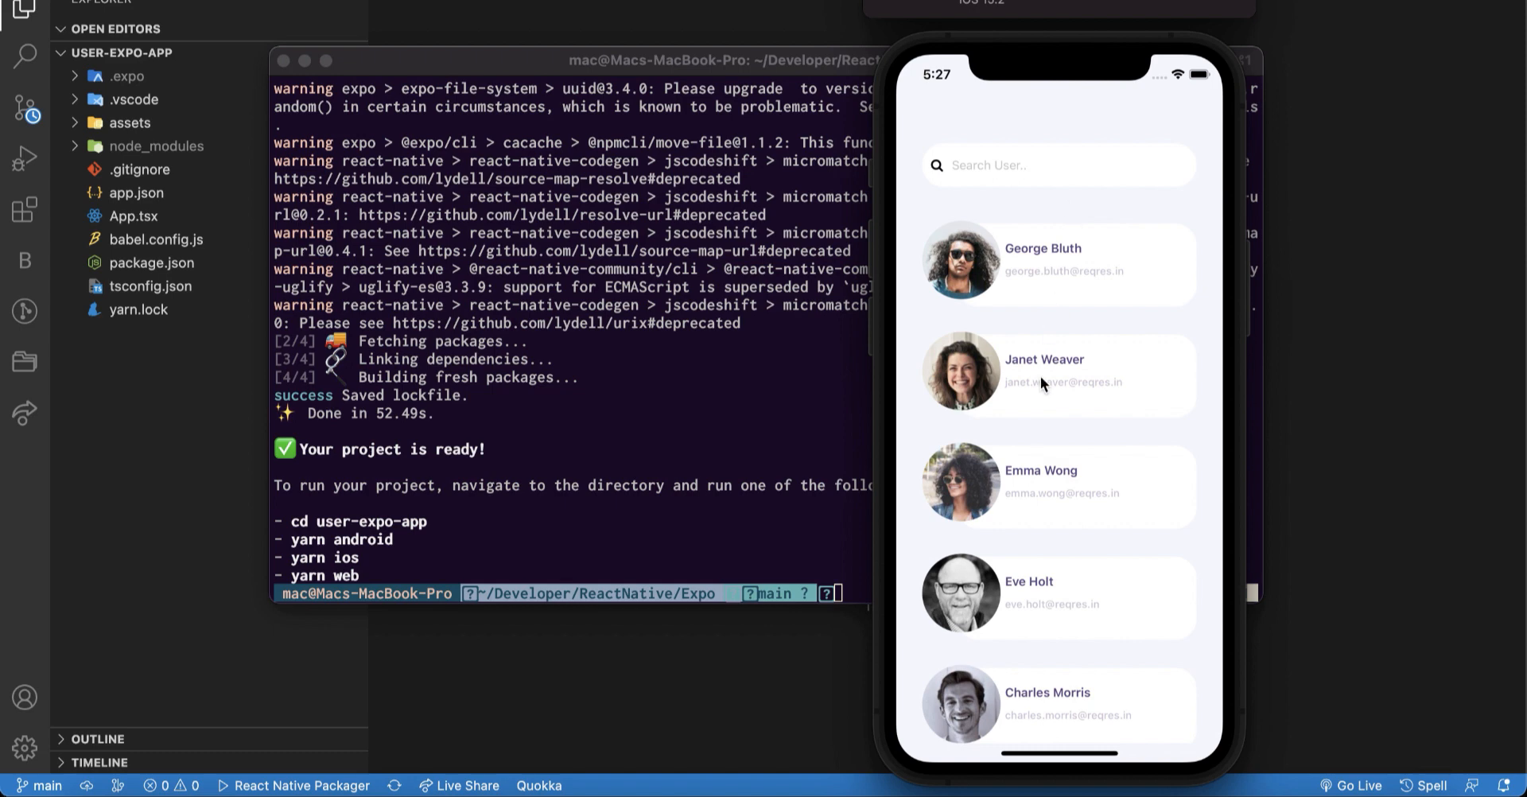
pyautogui.moveTo(1045, 406)
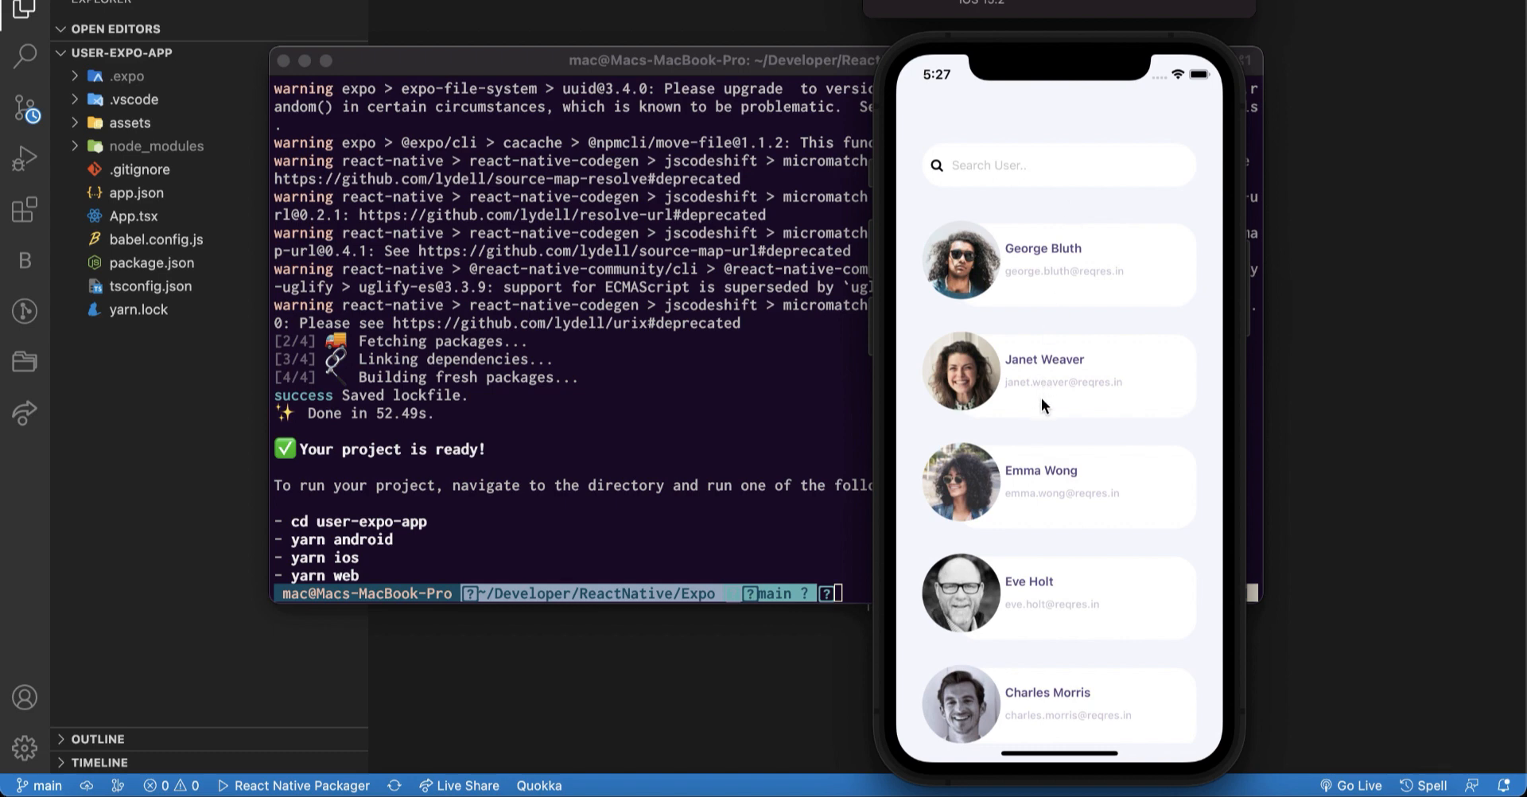
pyautogui.moveTo(1044, 436)
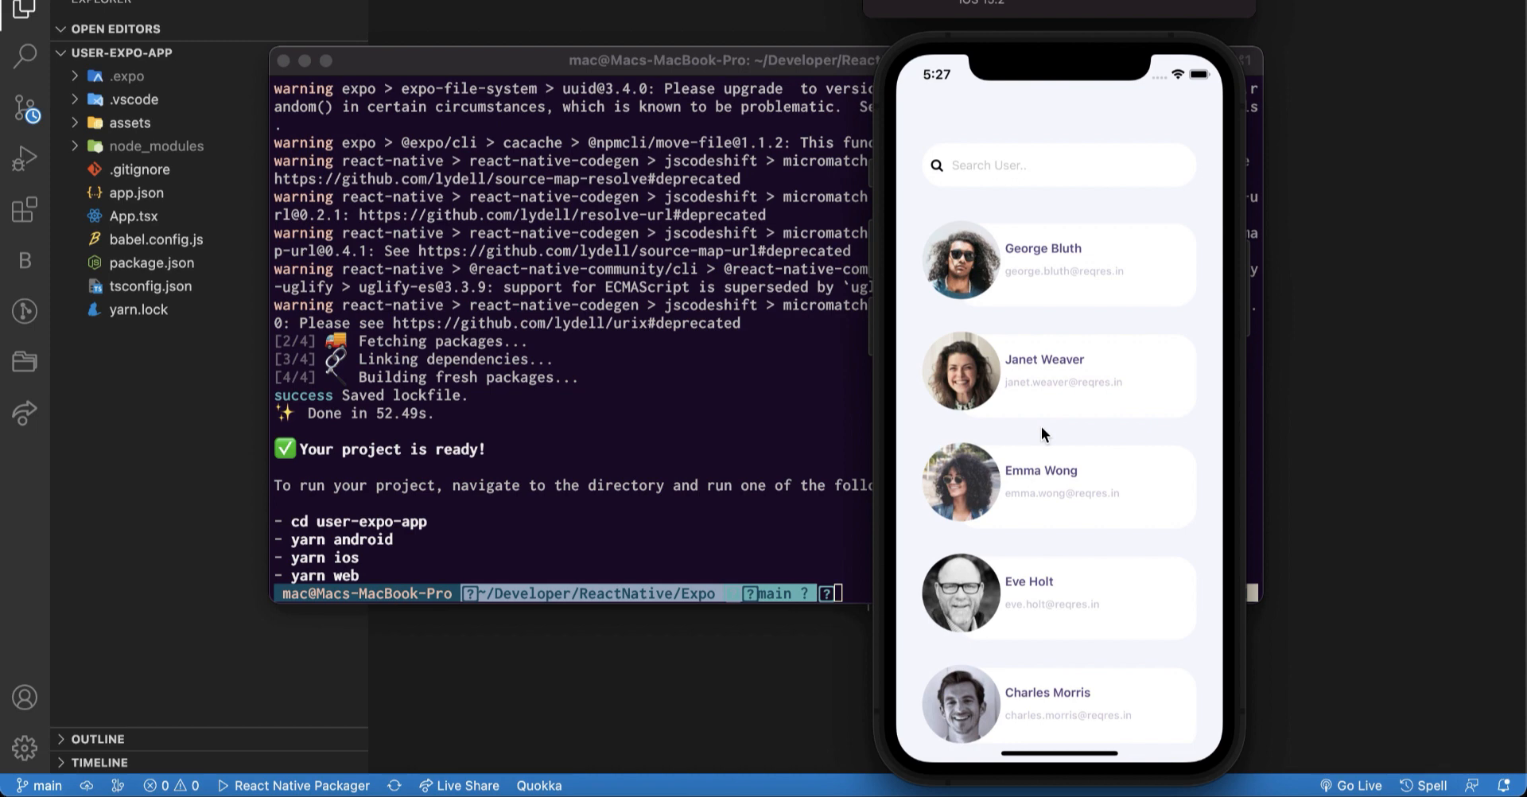
pyautogui.scroll(-3)
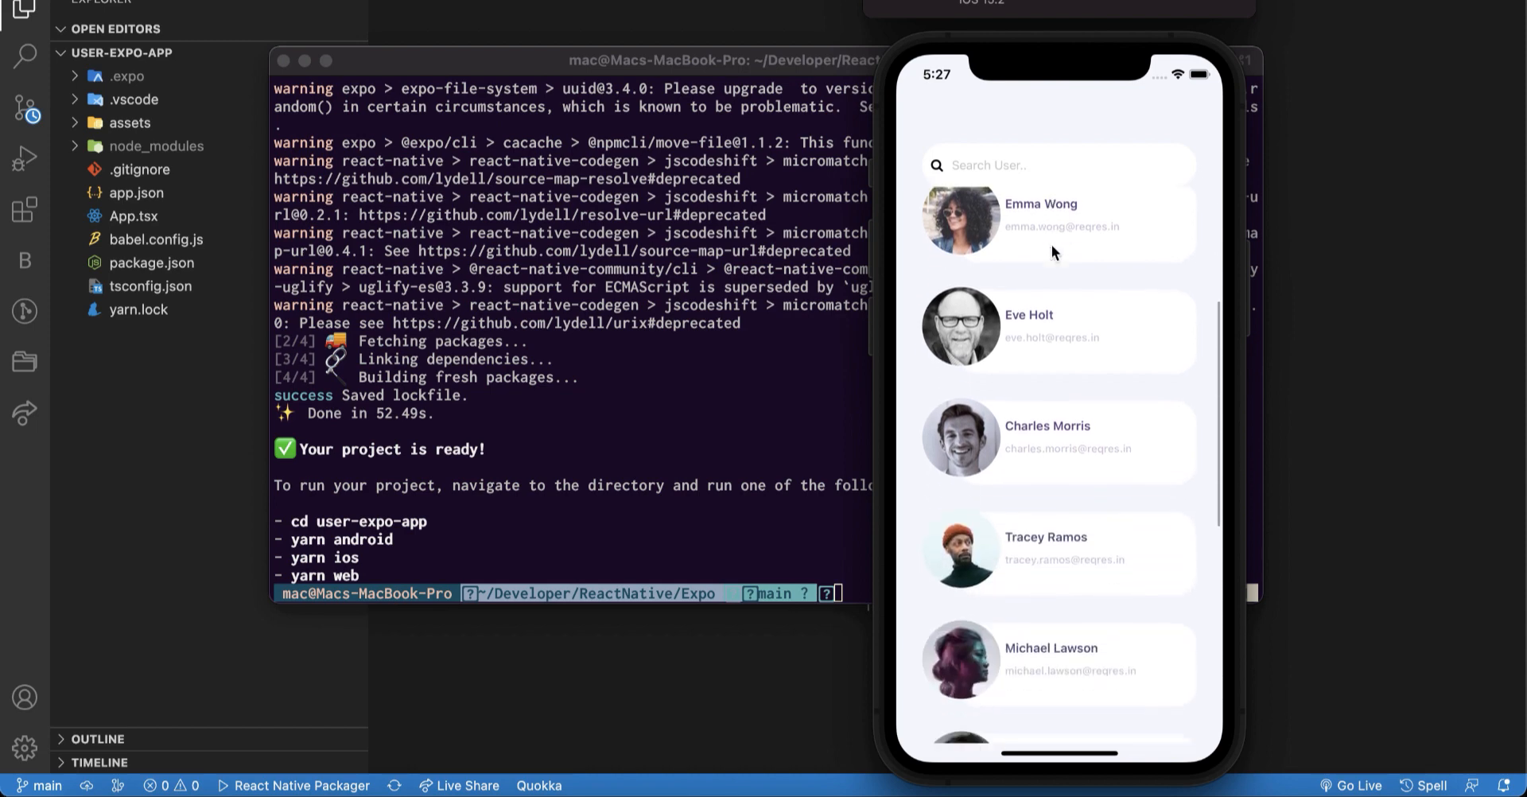
pyautogui.scroll(-3)
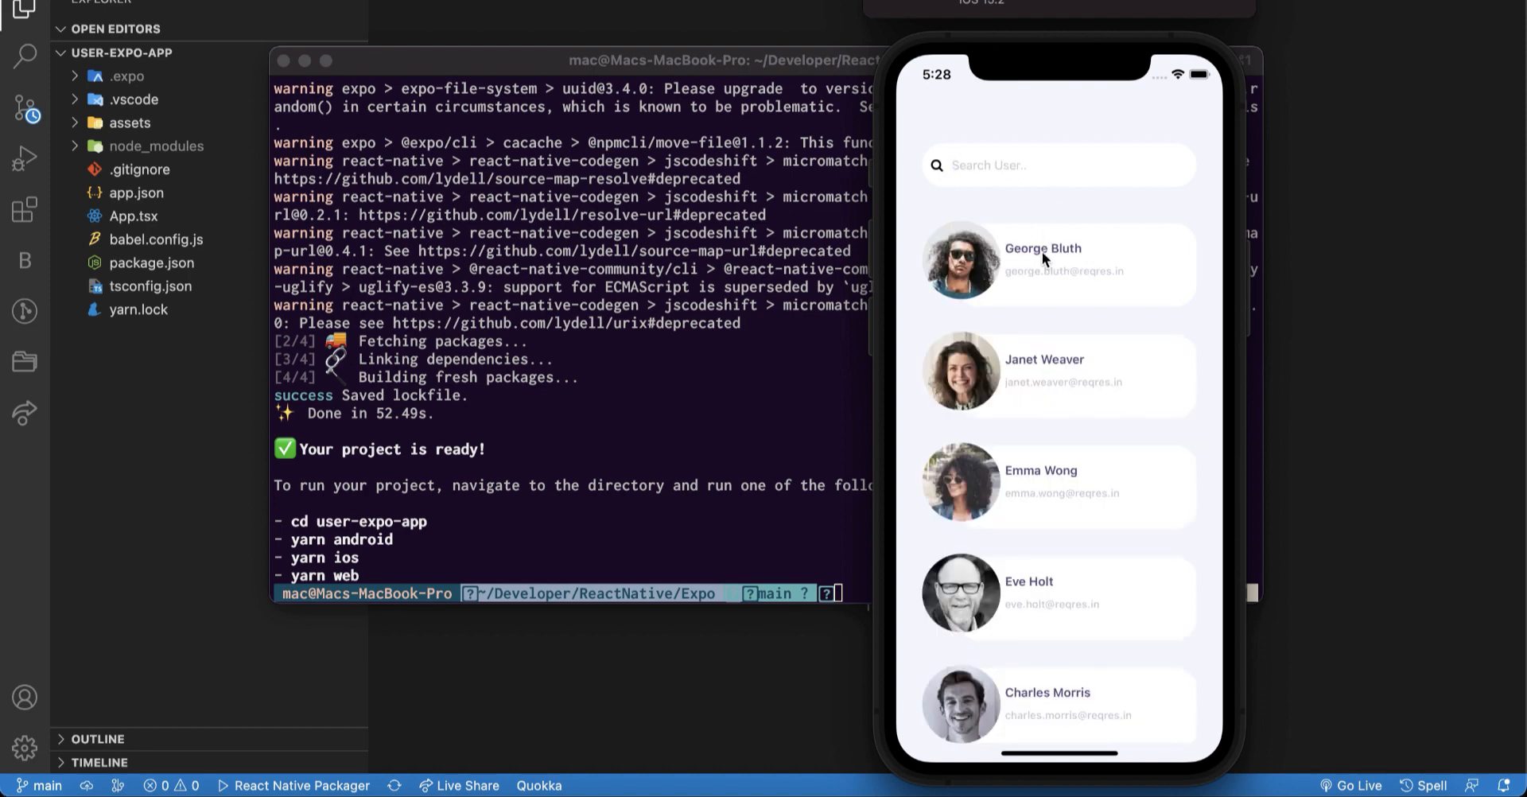
pyautogui.moveTo(1041, 326)
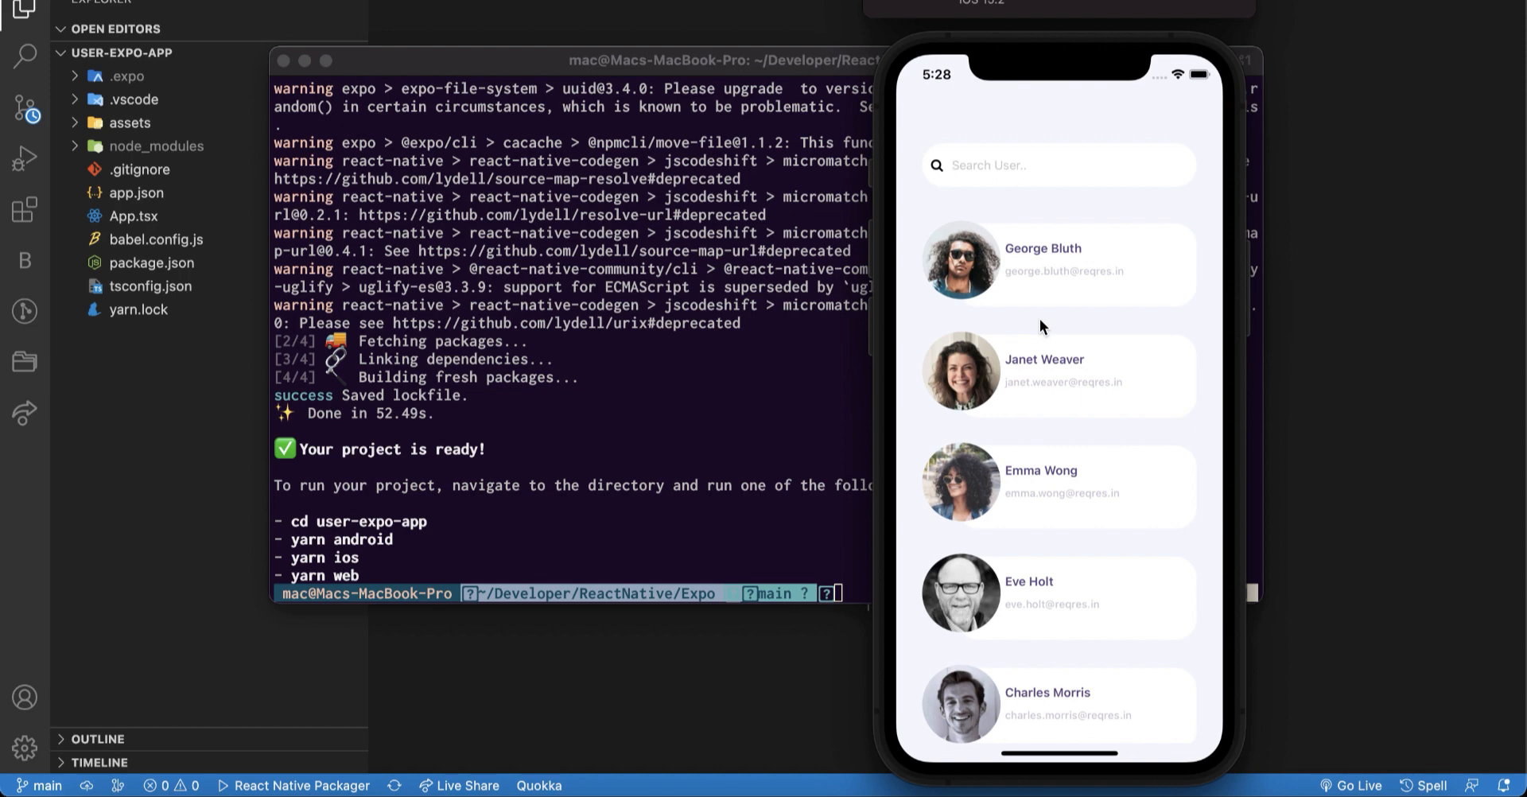
pyautogui.moveTo(672, 661)
pyautogui.write('yarn')
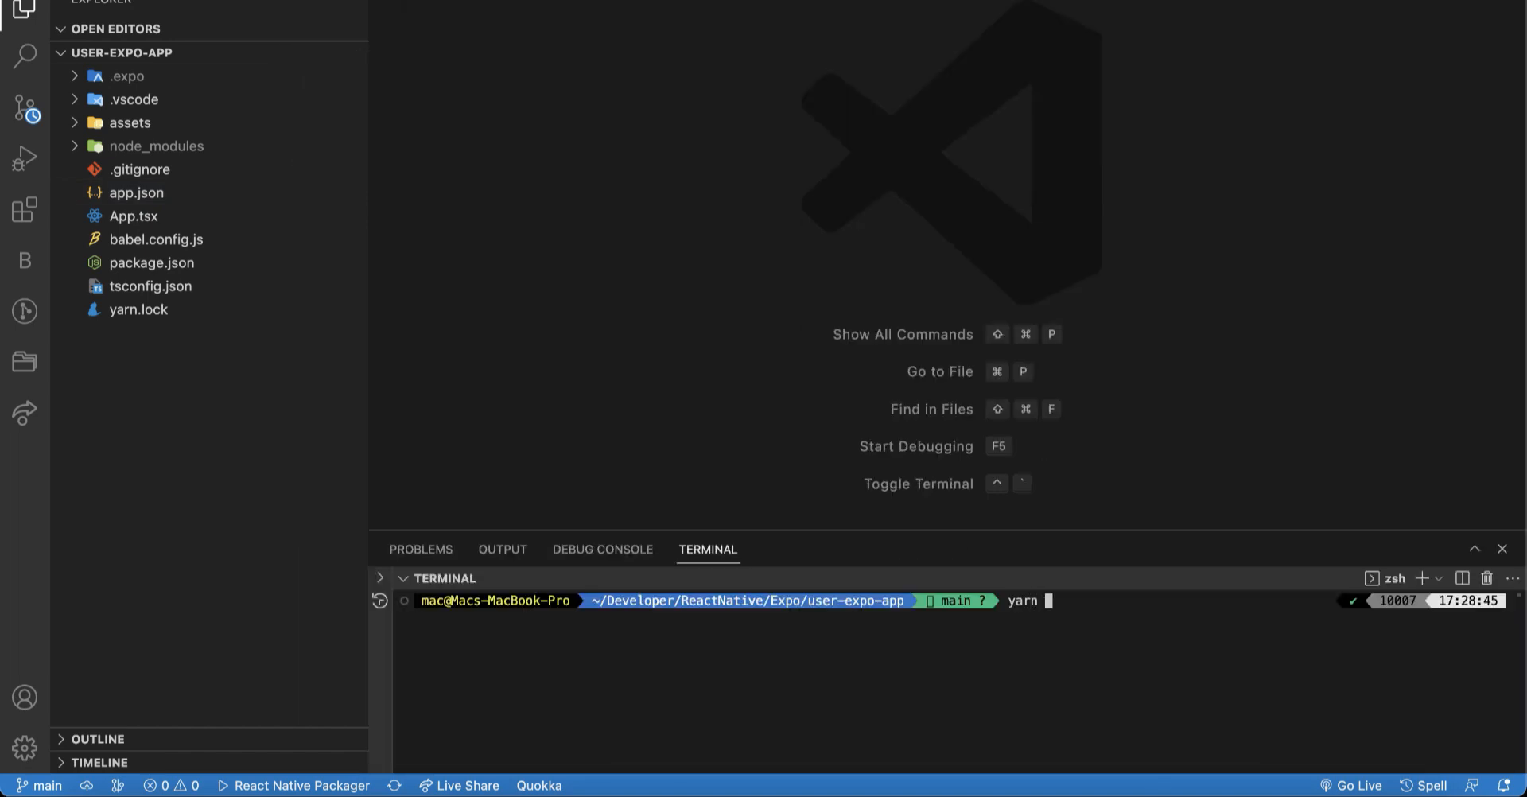
# - Run 'yarn ios' in the integrated terminal inside user-expo-app
pyautogui.write('ios')
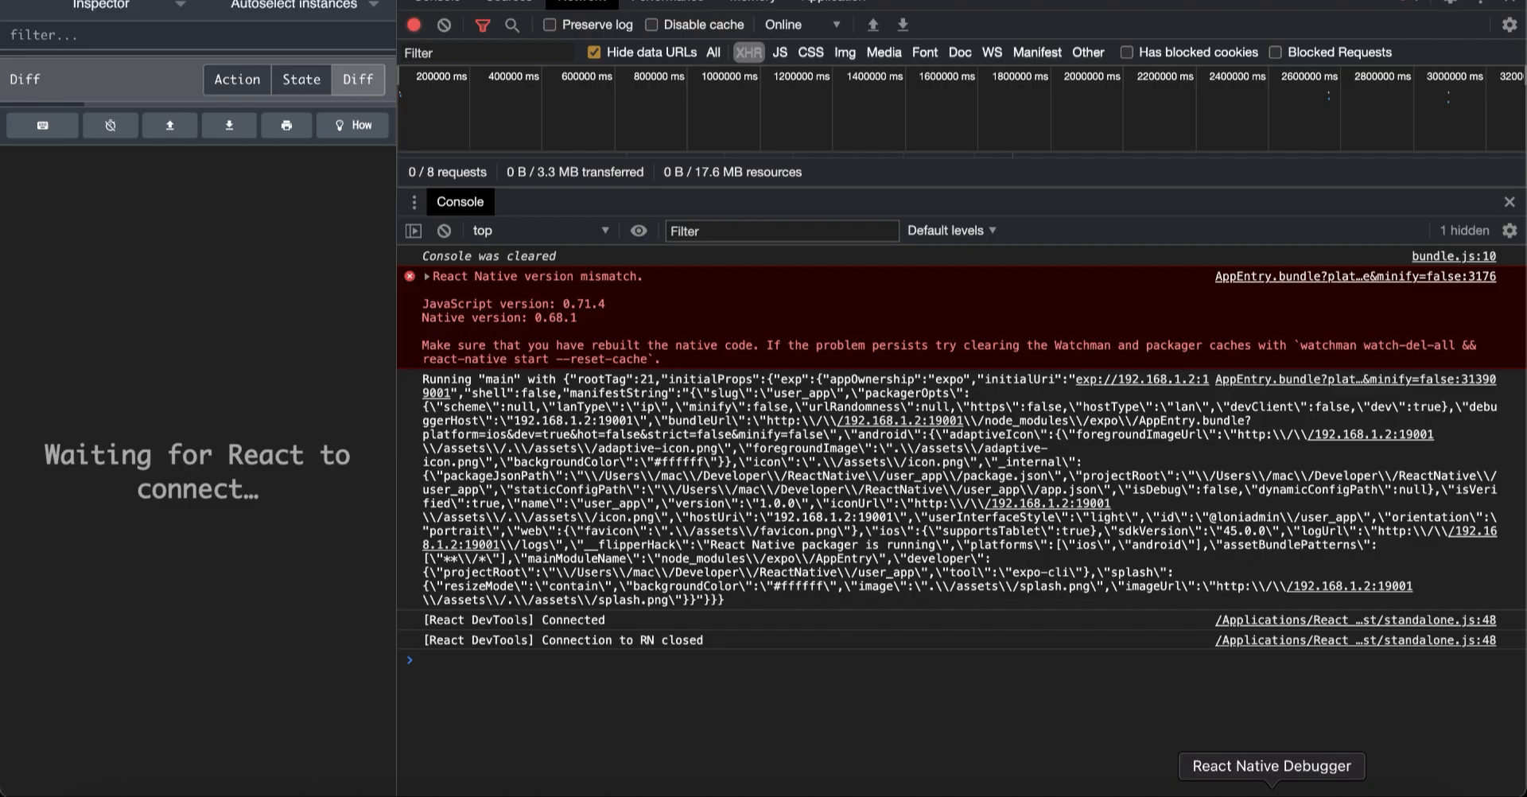
pyautogui.moveTo(1196, 678)
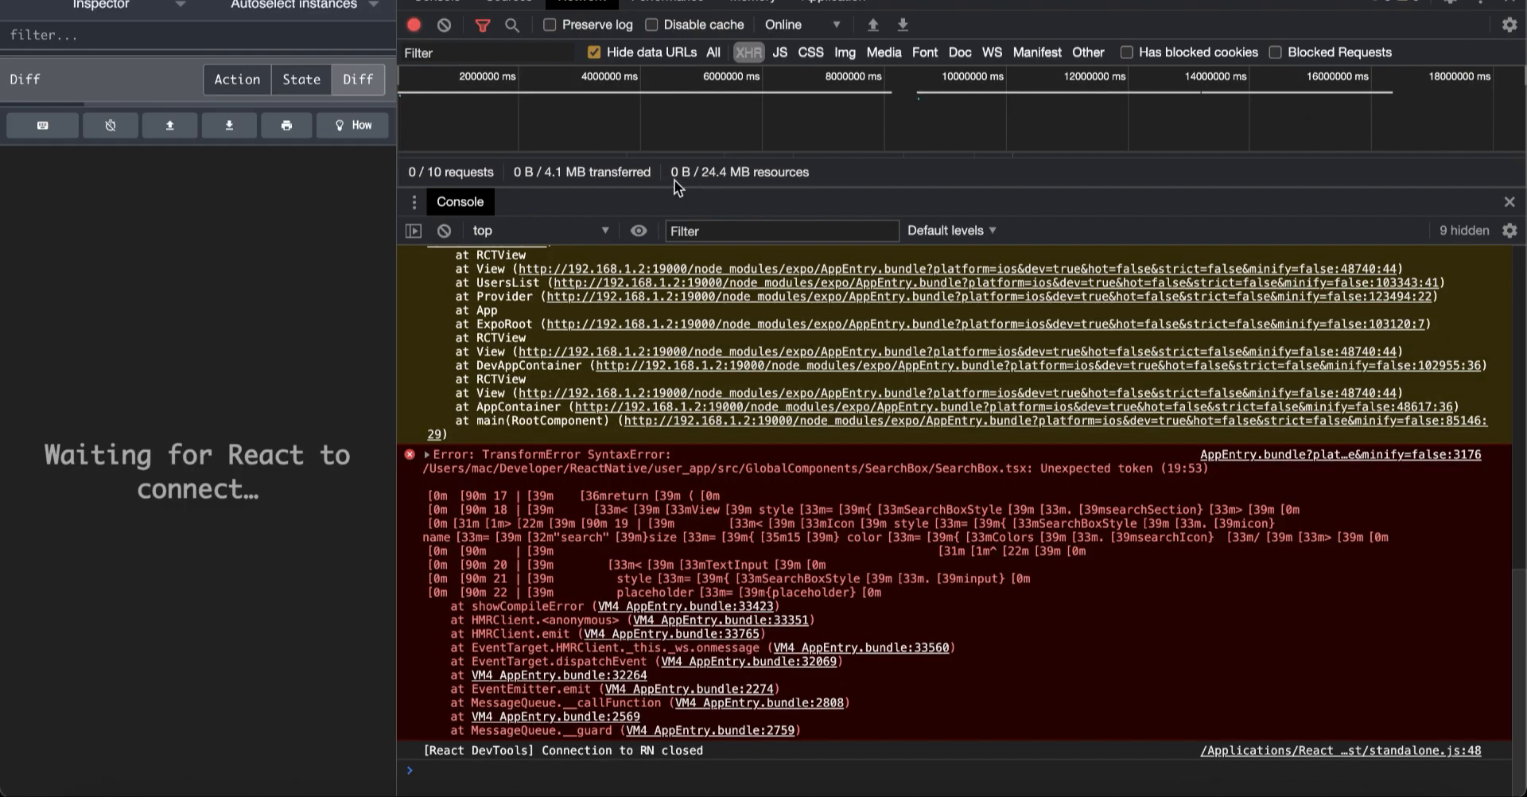
# - Empty the React Native Debugger console of the version-mismatch and syntax error logs
pyautogui.click(443, 231)
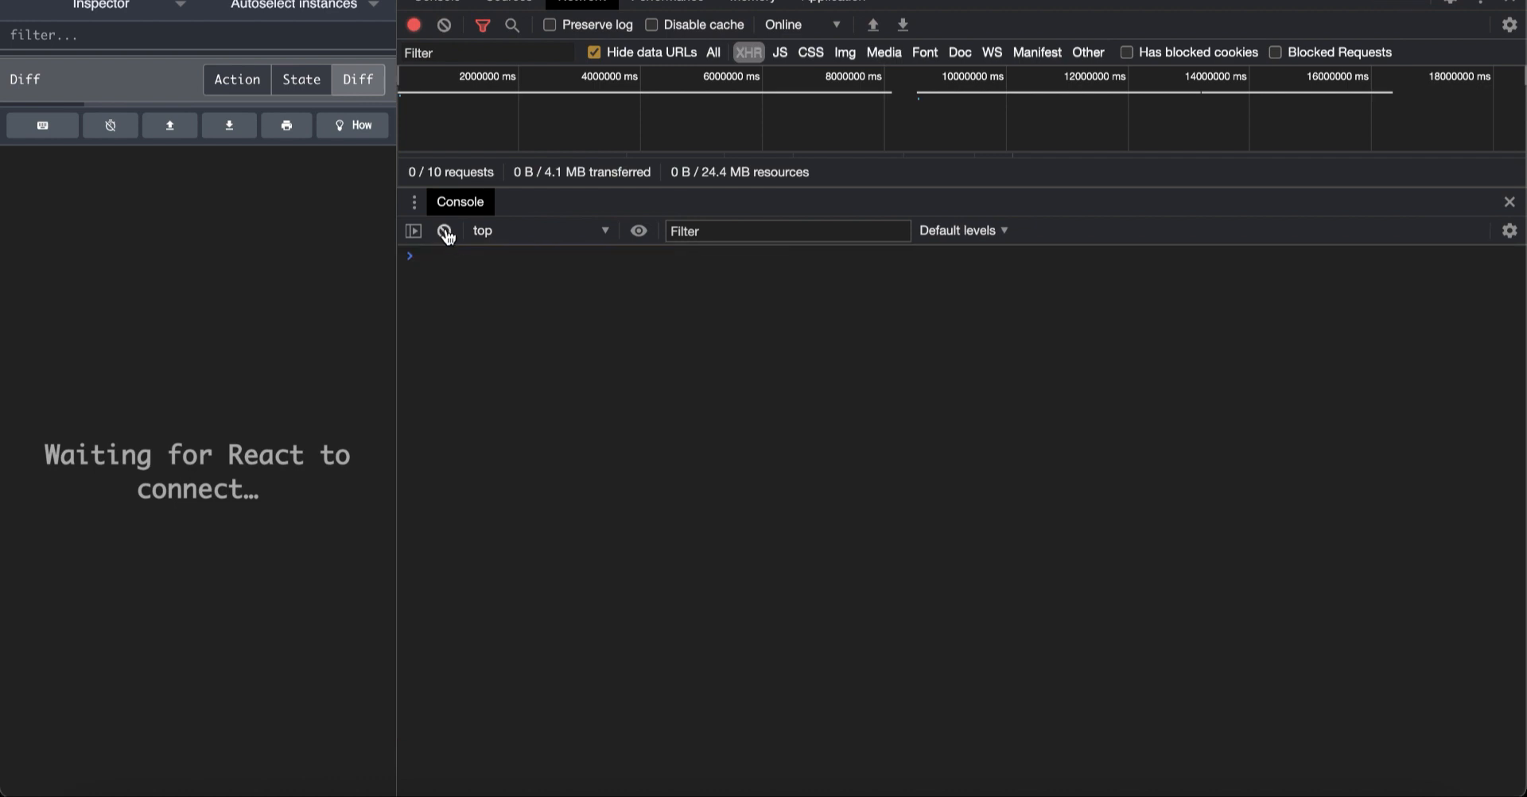
pyautogui.moveTo(444, 230)
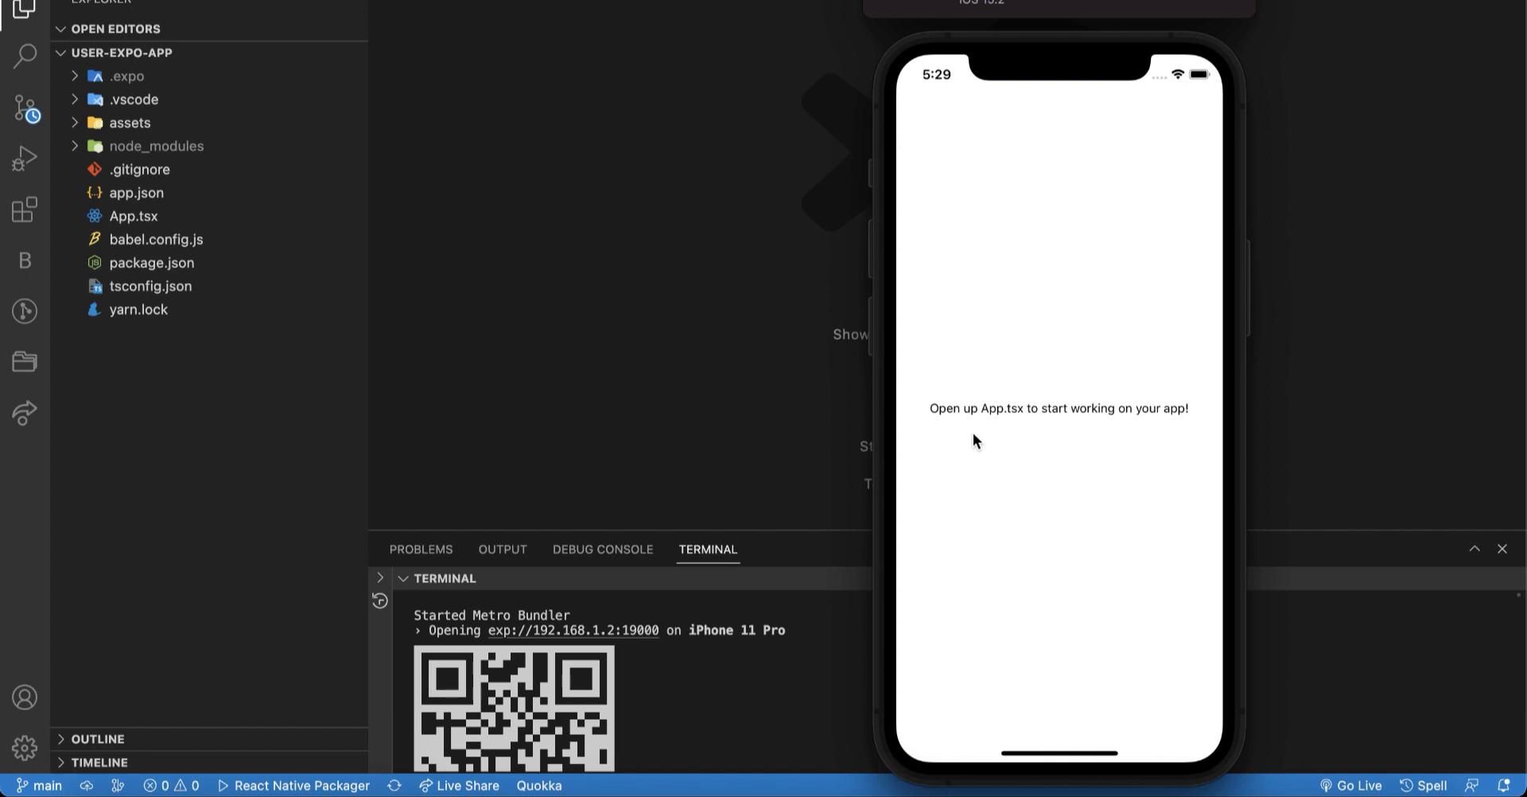
pyautogui.moveTo(175, 237)
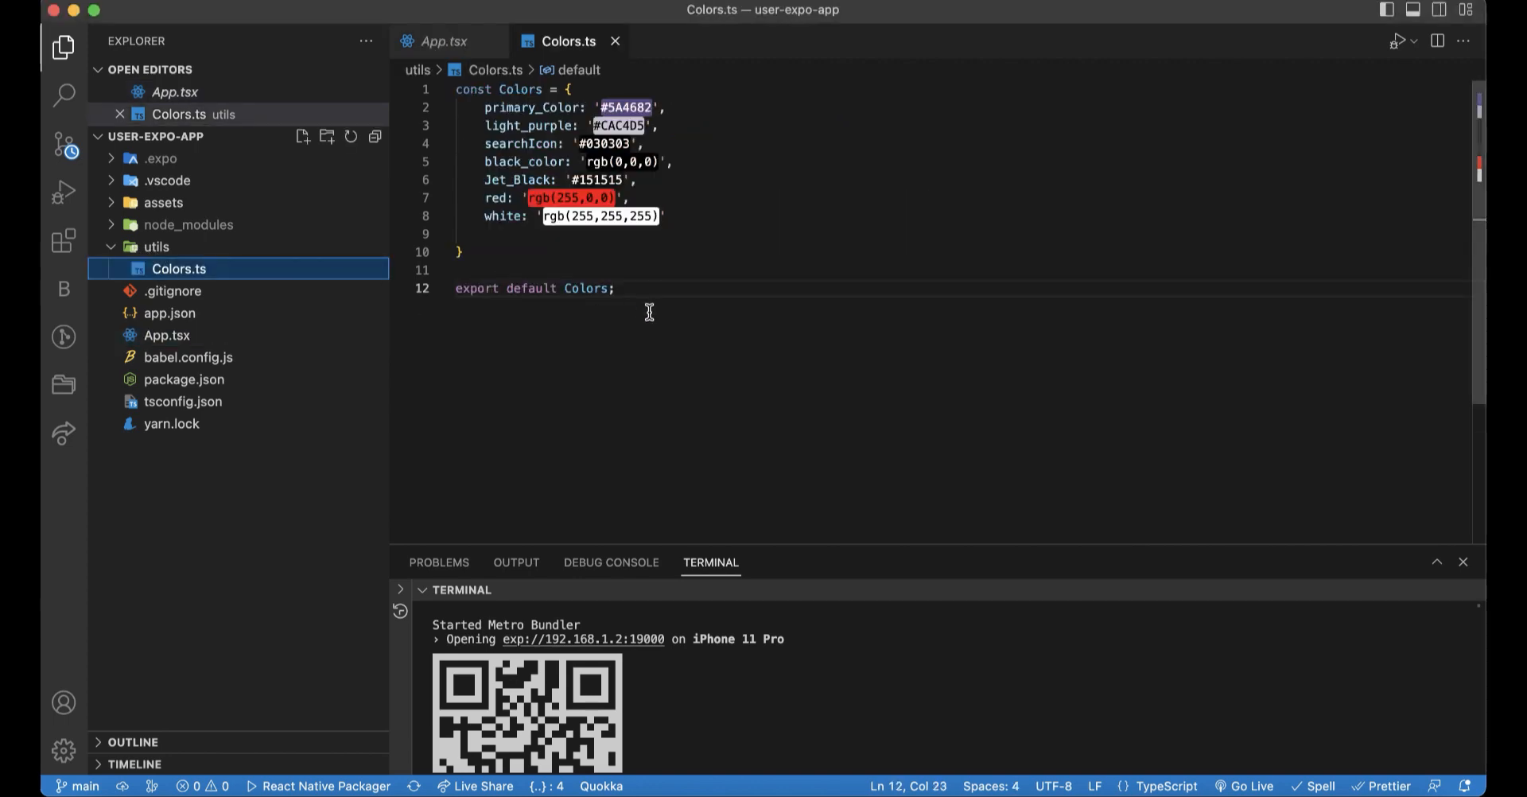
pyautogui.moveTo(494, 295)
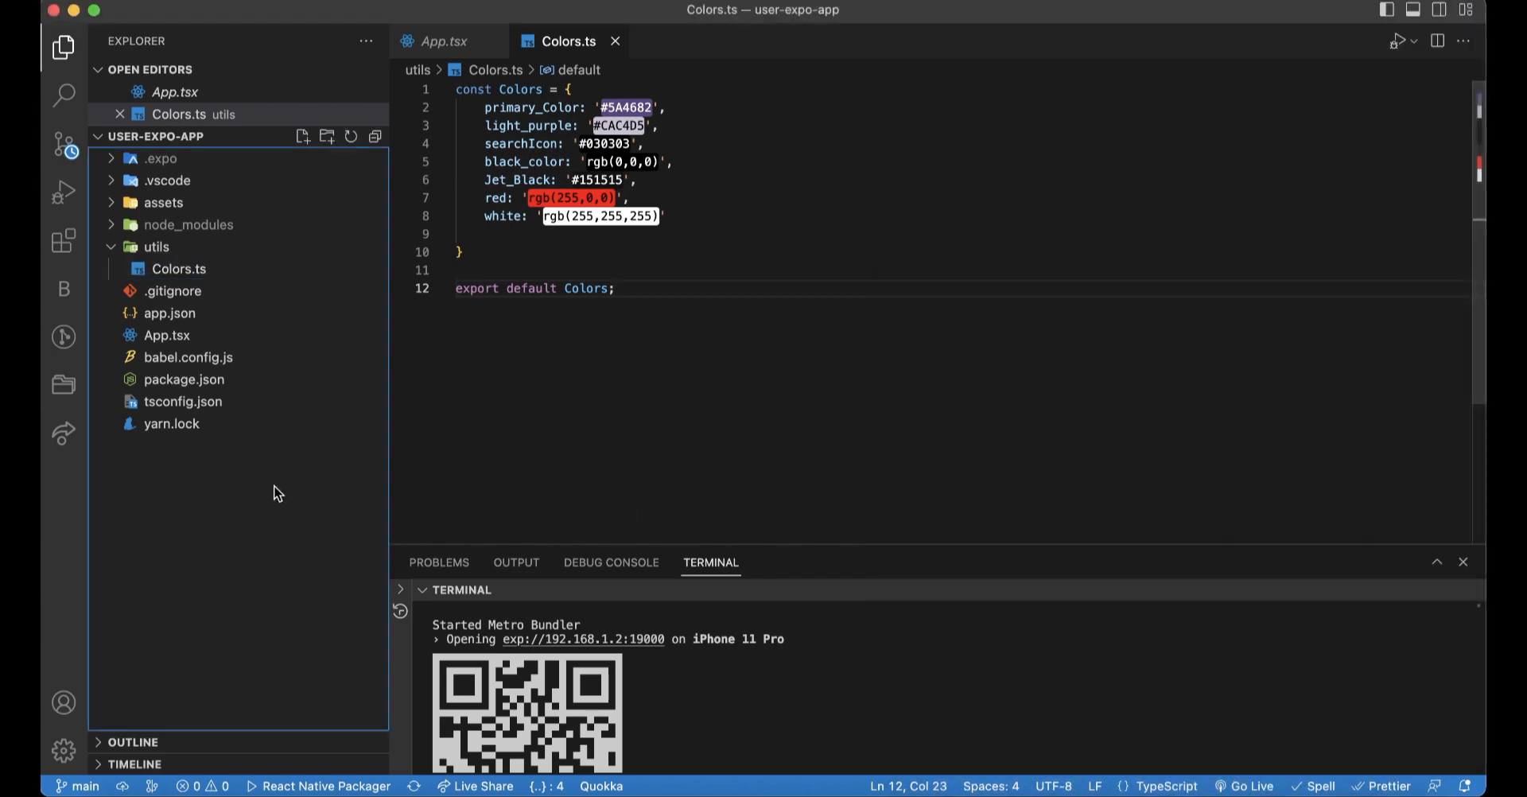
# - Create the src/UserList folder and start a new UserList.tsx file inside it
pyautogui.click(329, 136)
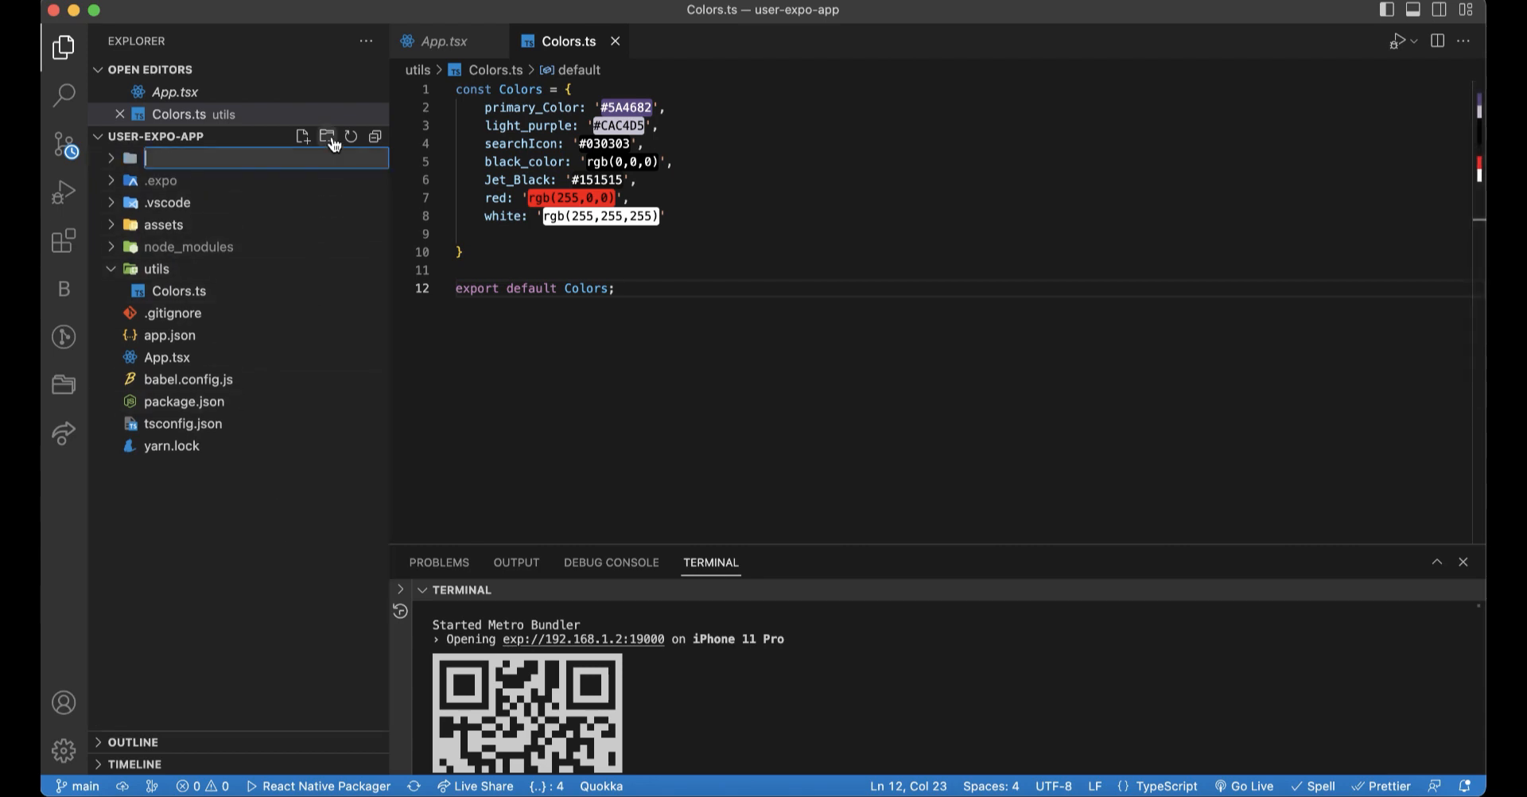
pyautogui.write('sr')
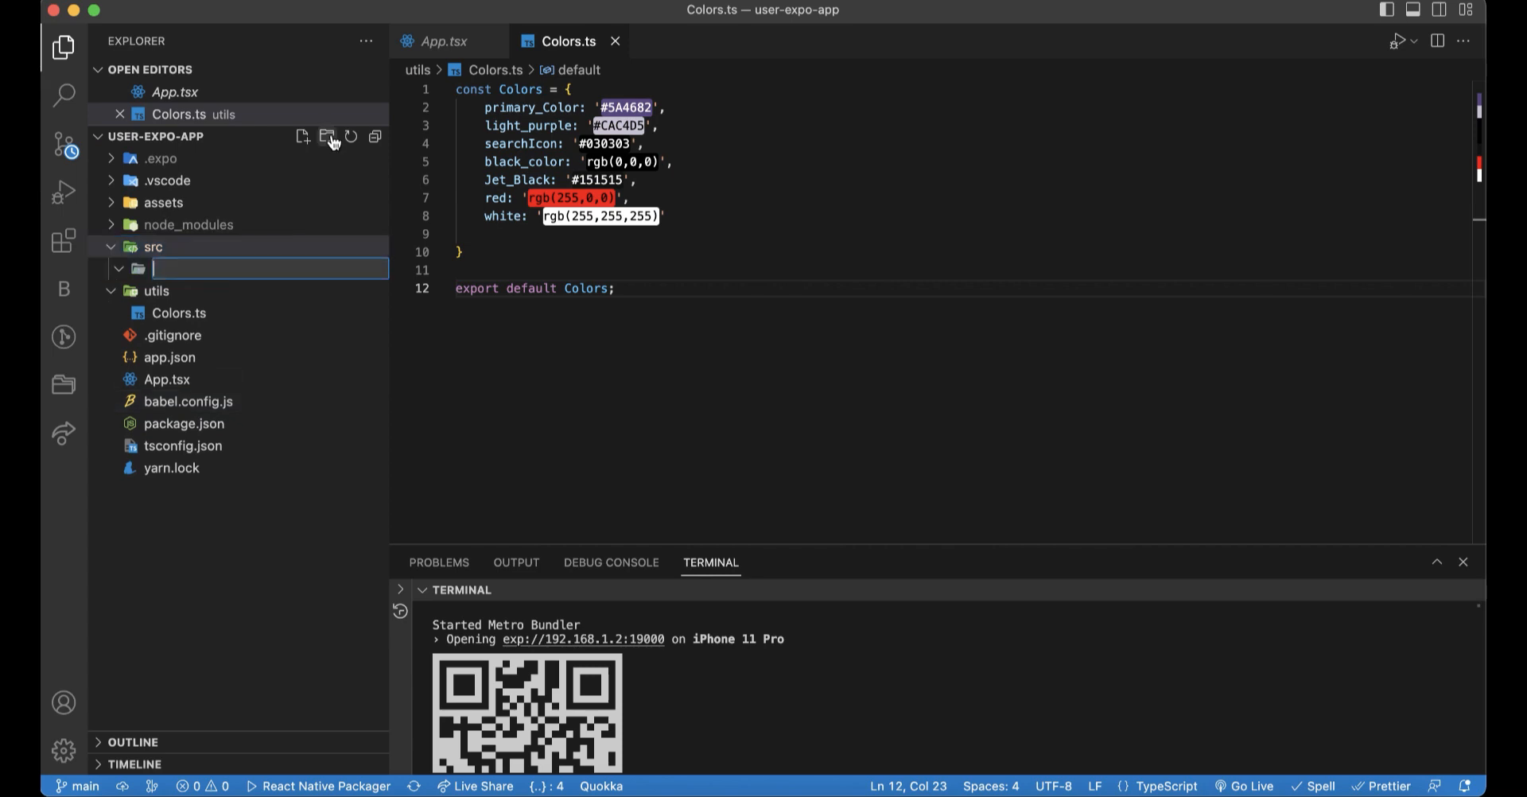
pyautogui.write('UserList')
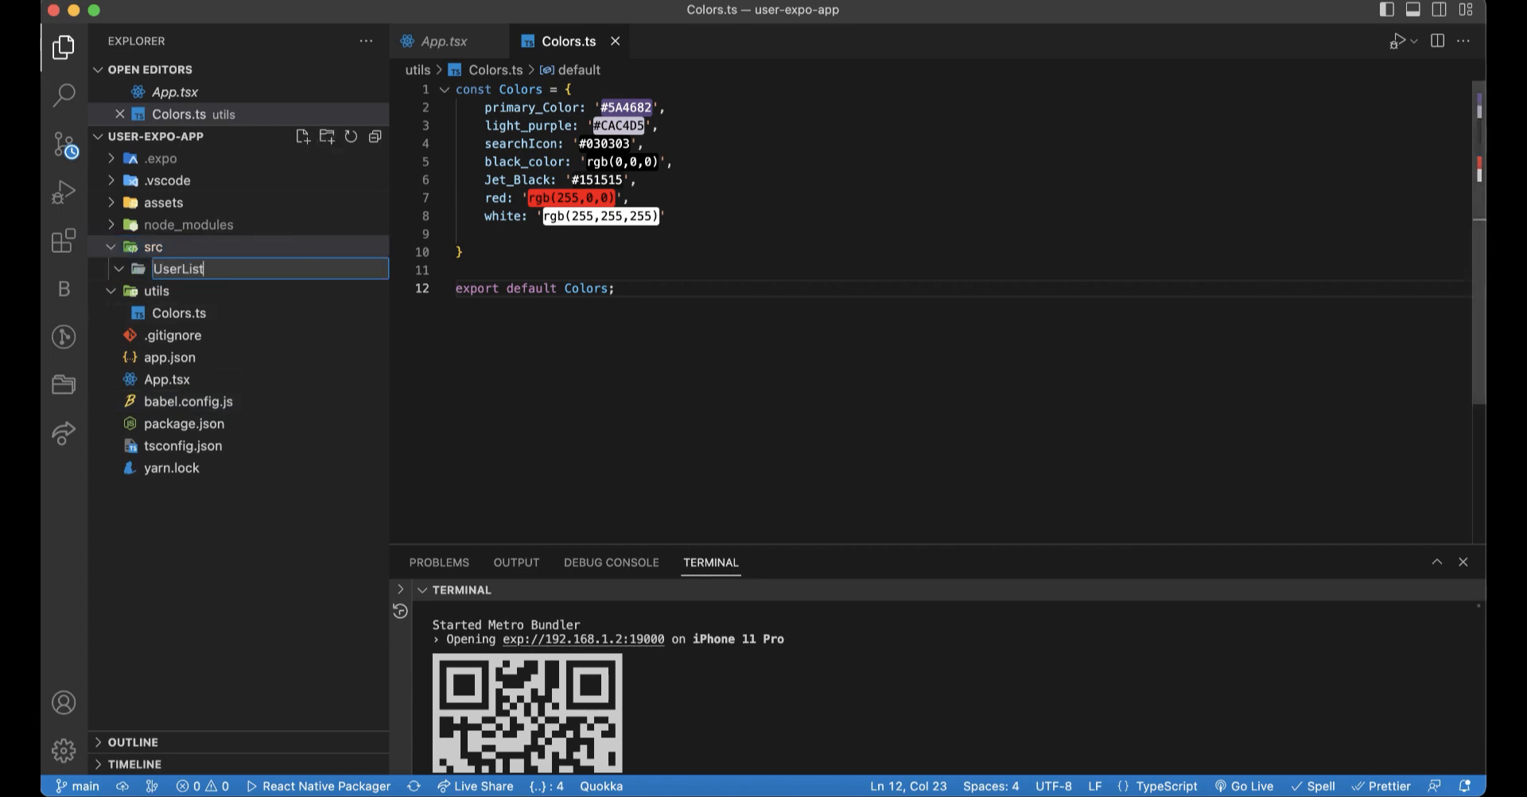
pyautogui.click(303, 138)
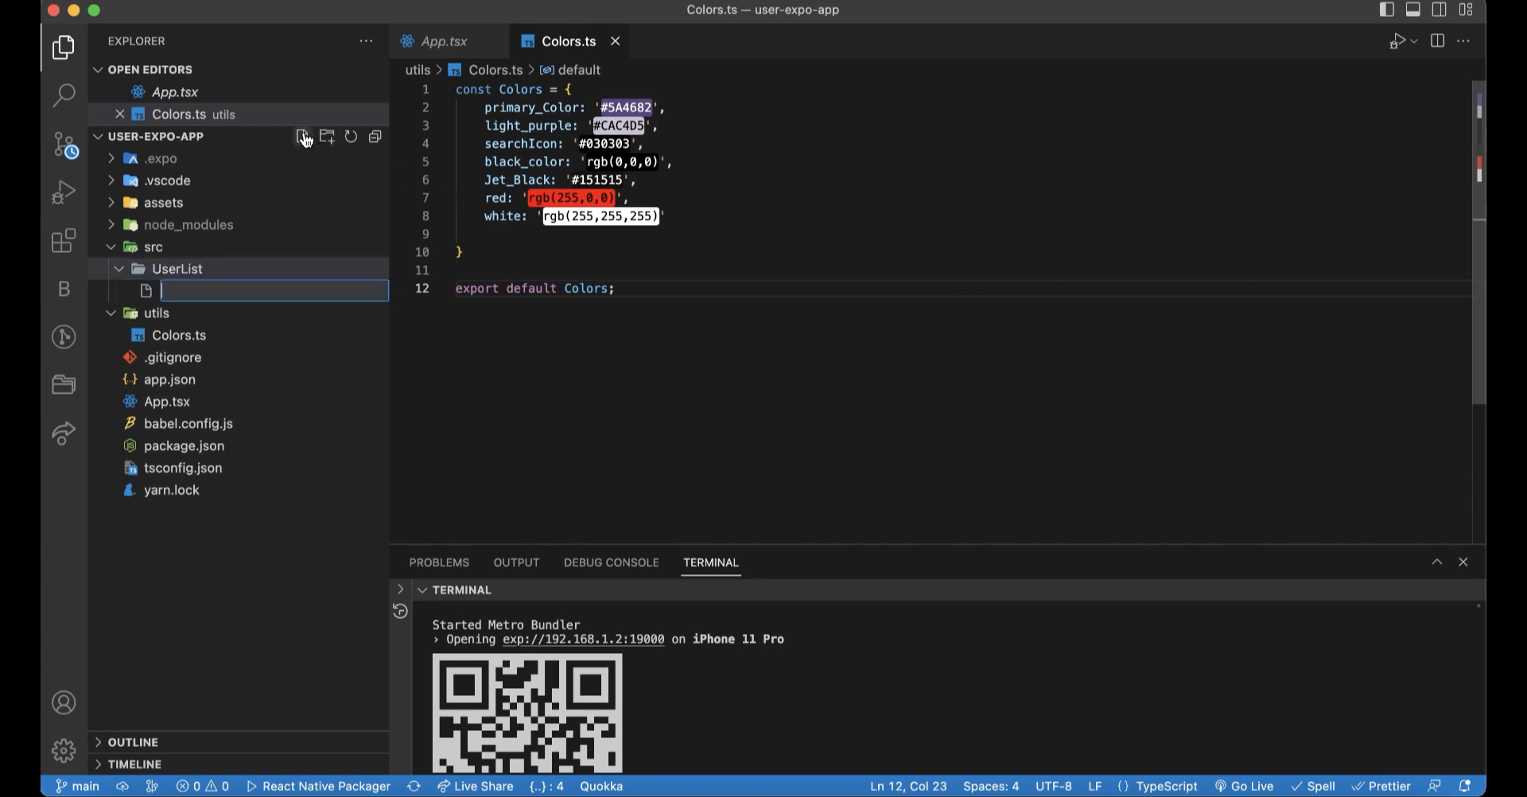
pyautogui.write('UserLis')
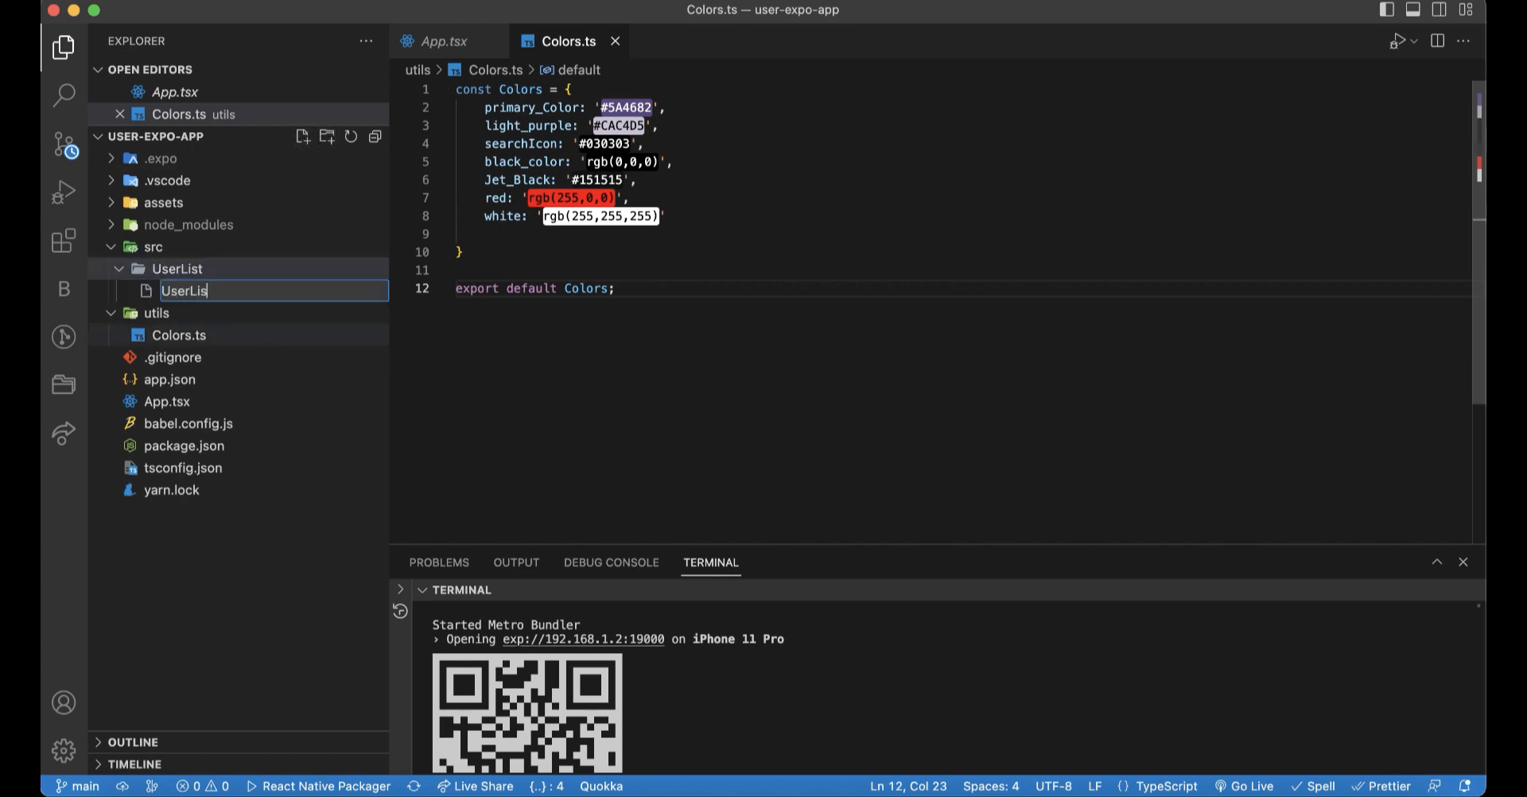
pyautogui.write('t.tsx')
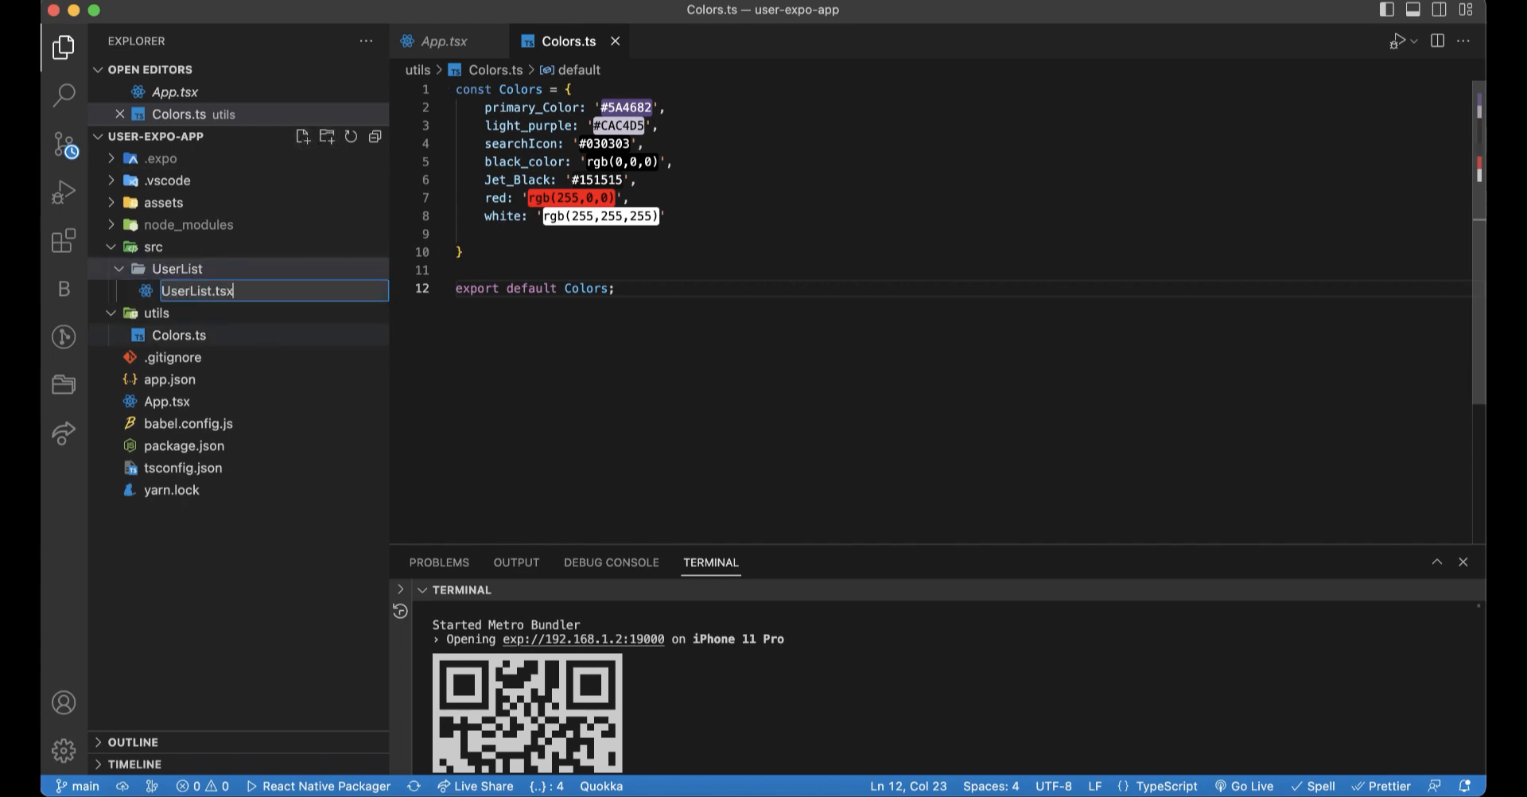
# - Write a UserList arrow component with View/Text markup borrowed from App.tsx, exported default
pyautogui.press('Enter')
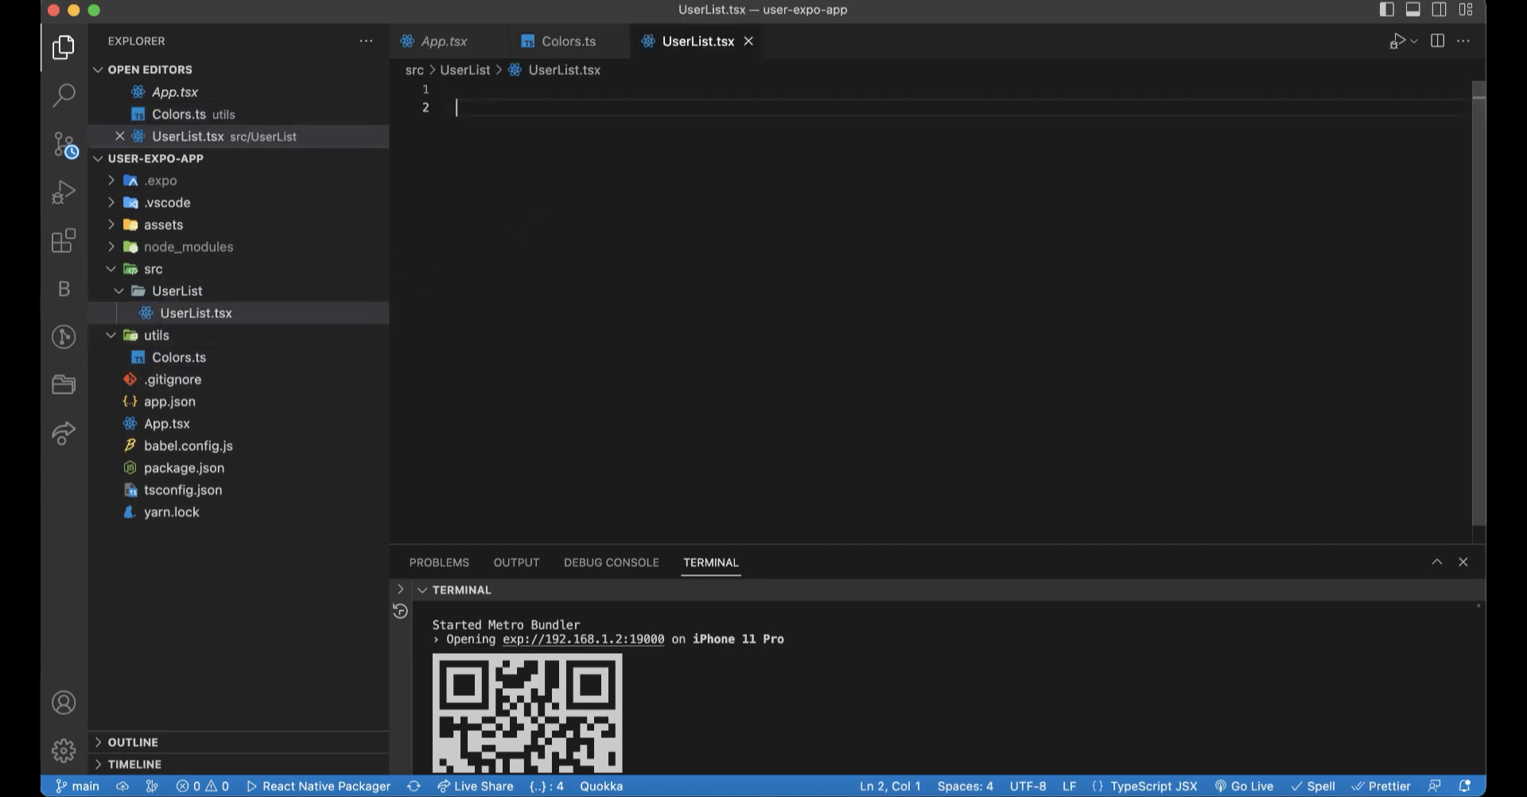
pyautogui.write('const')
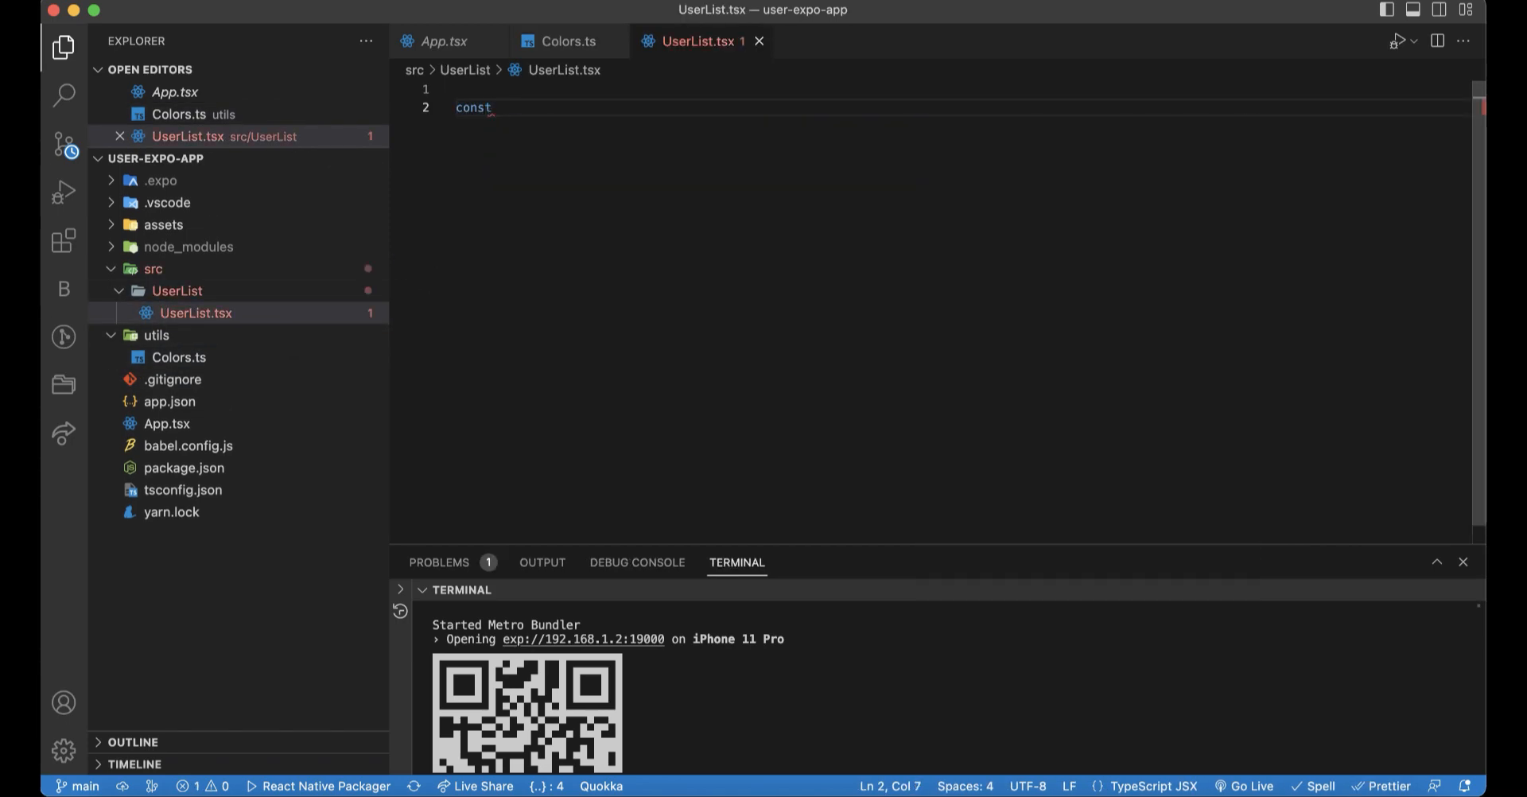
pyautogui.write('UserList =')
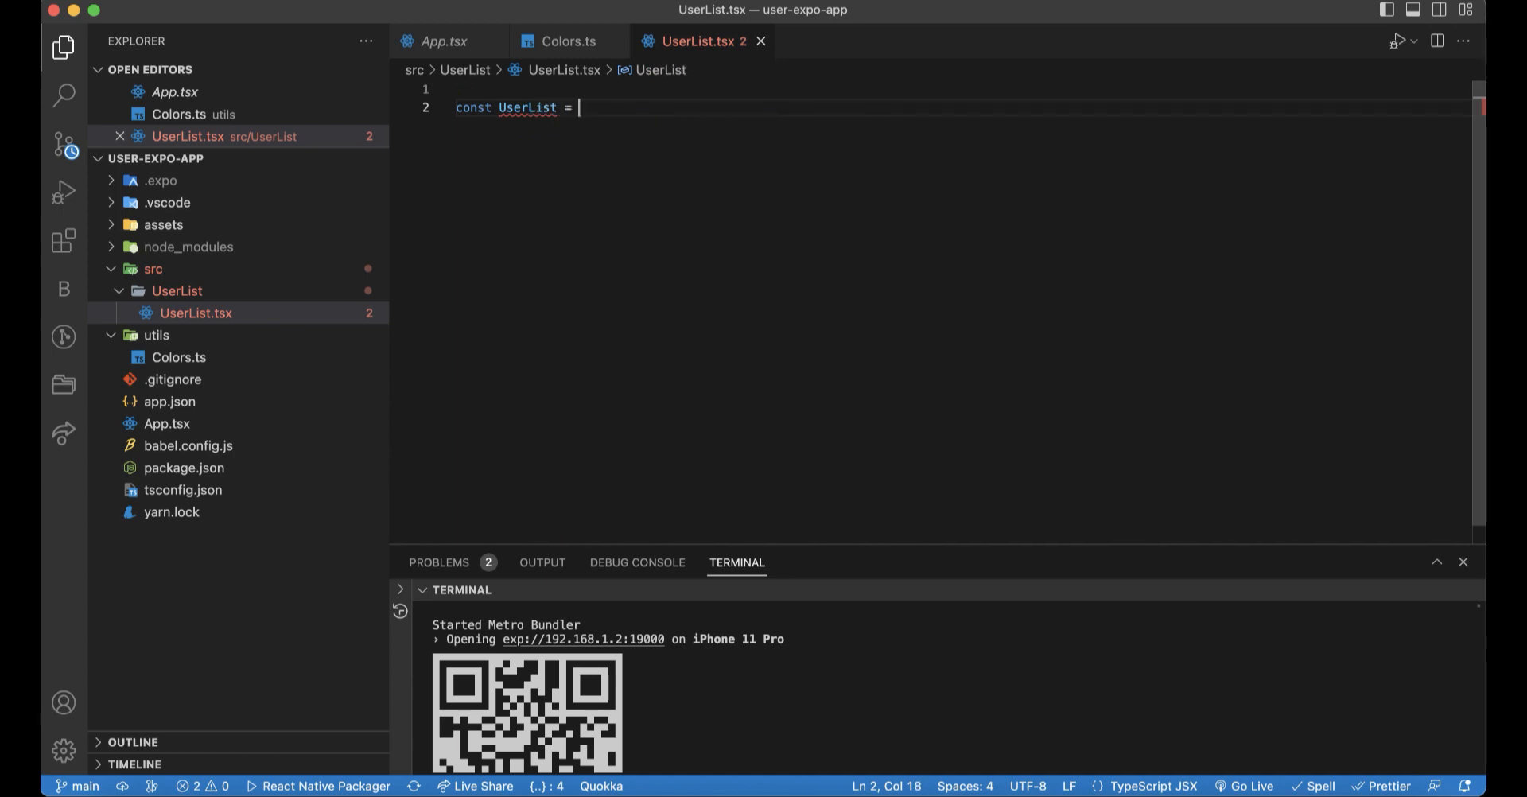
pyautogui.write('{}')
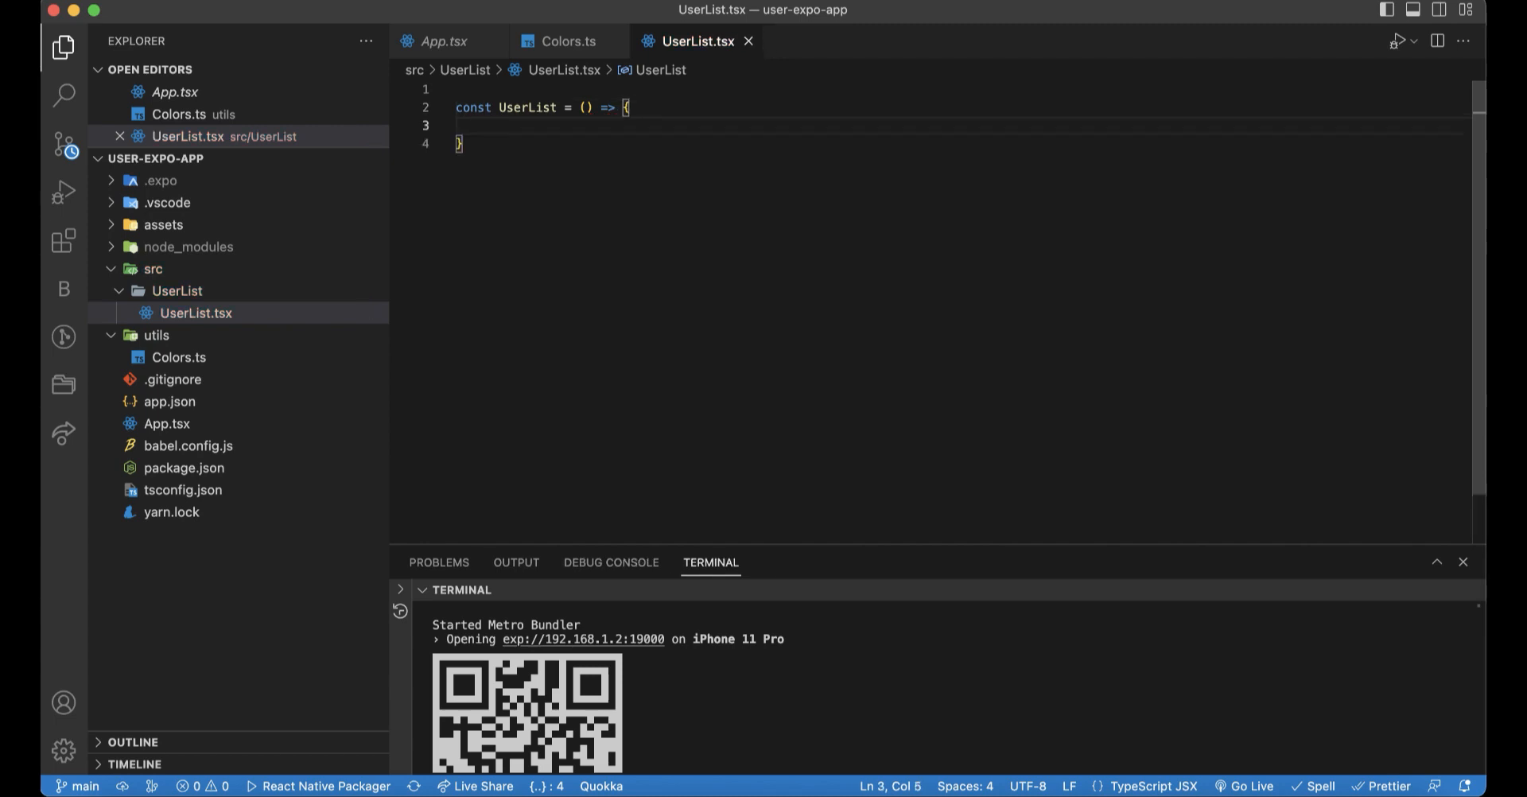
pyautogui.write('export')
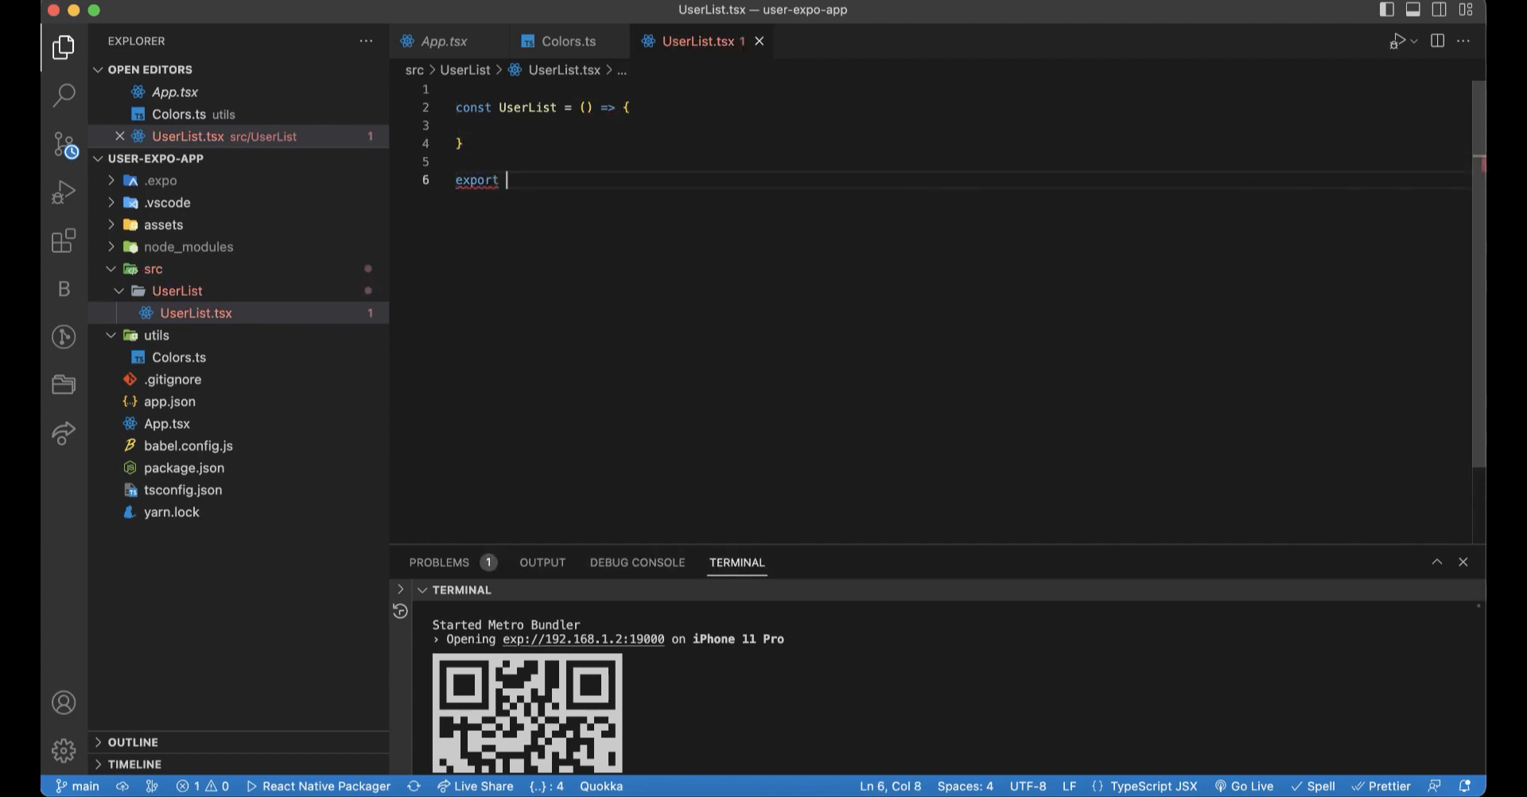
pyautogui.write('default')
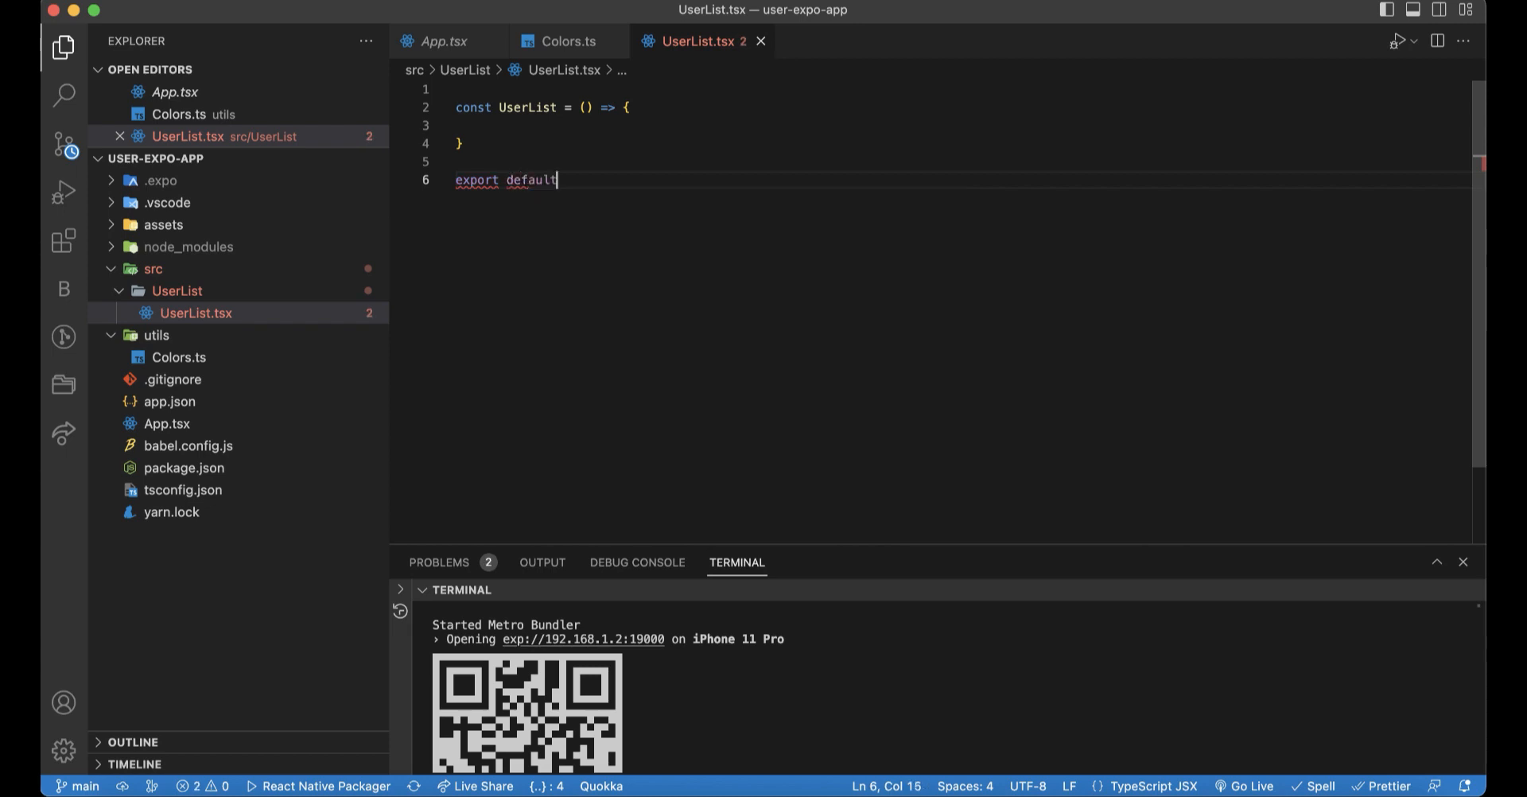
pyautogui.write('UserLi')
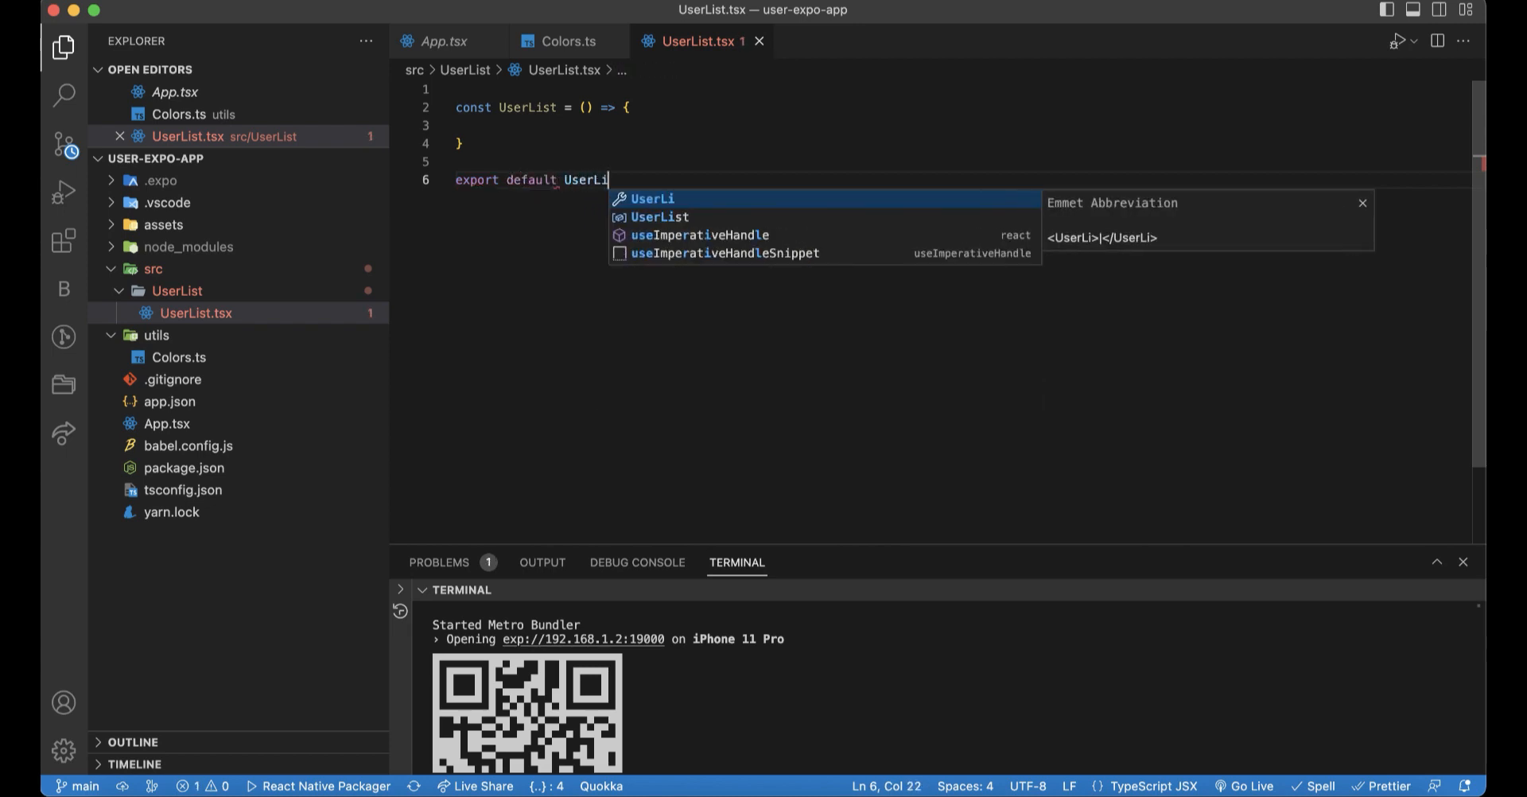
pyautogui.write('ret')
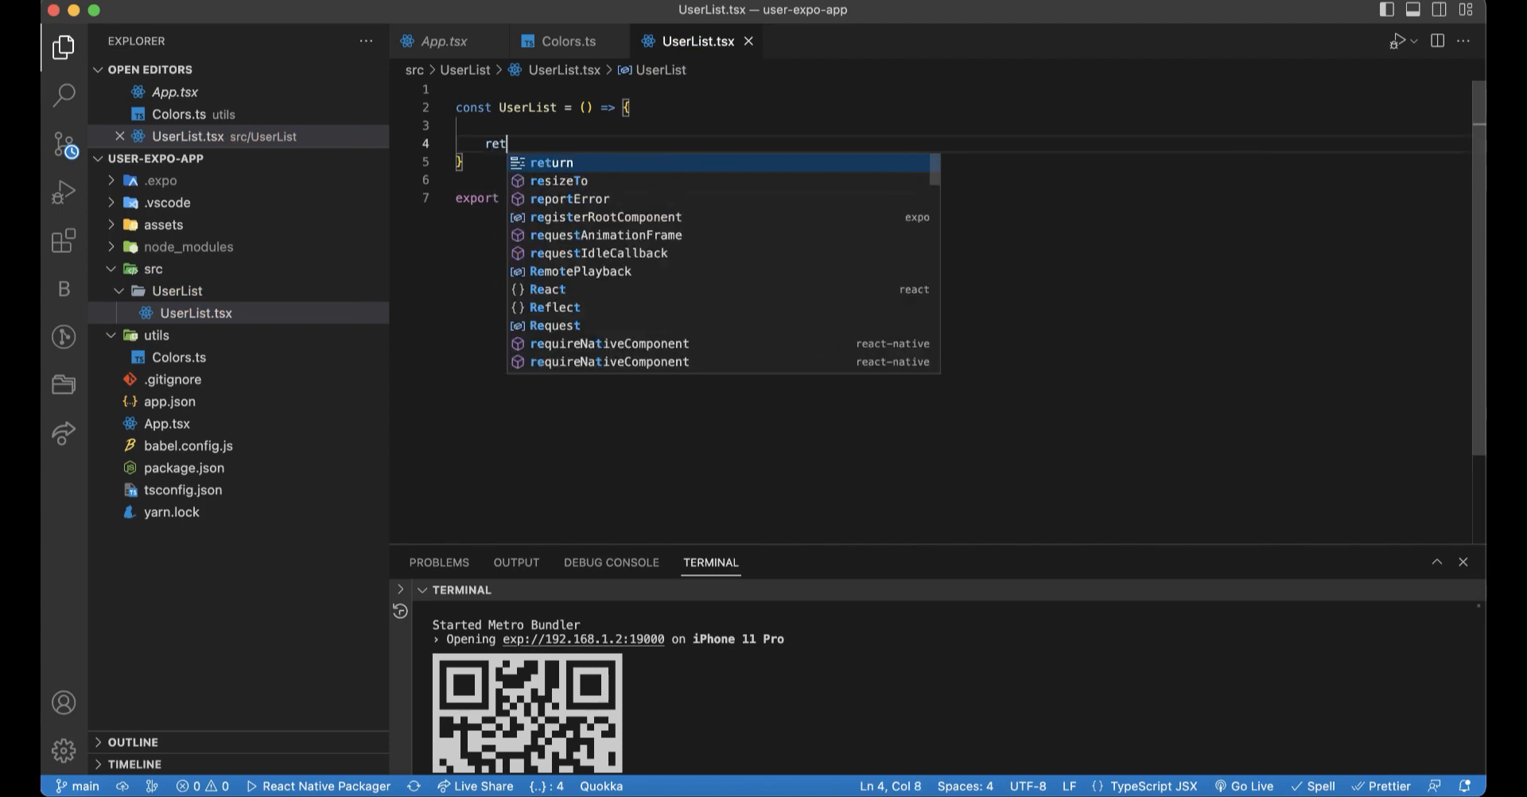
pyautogui.write('u')
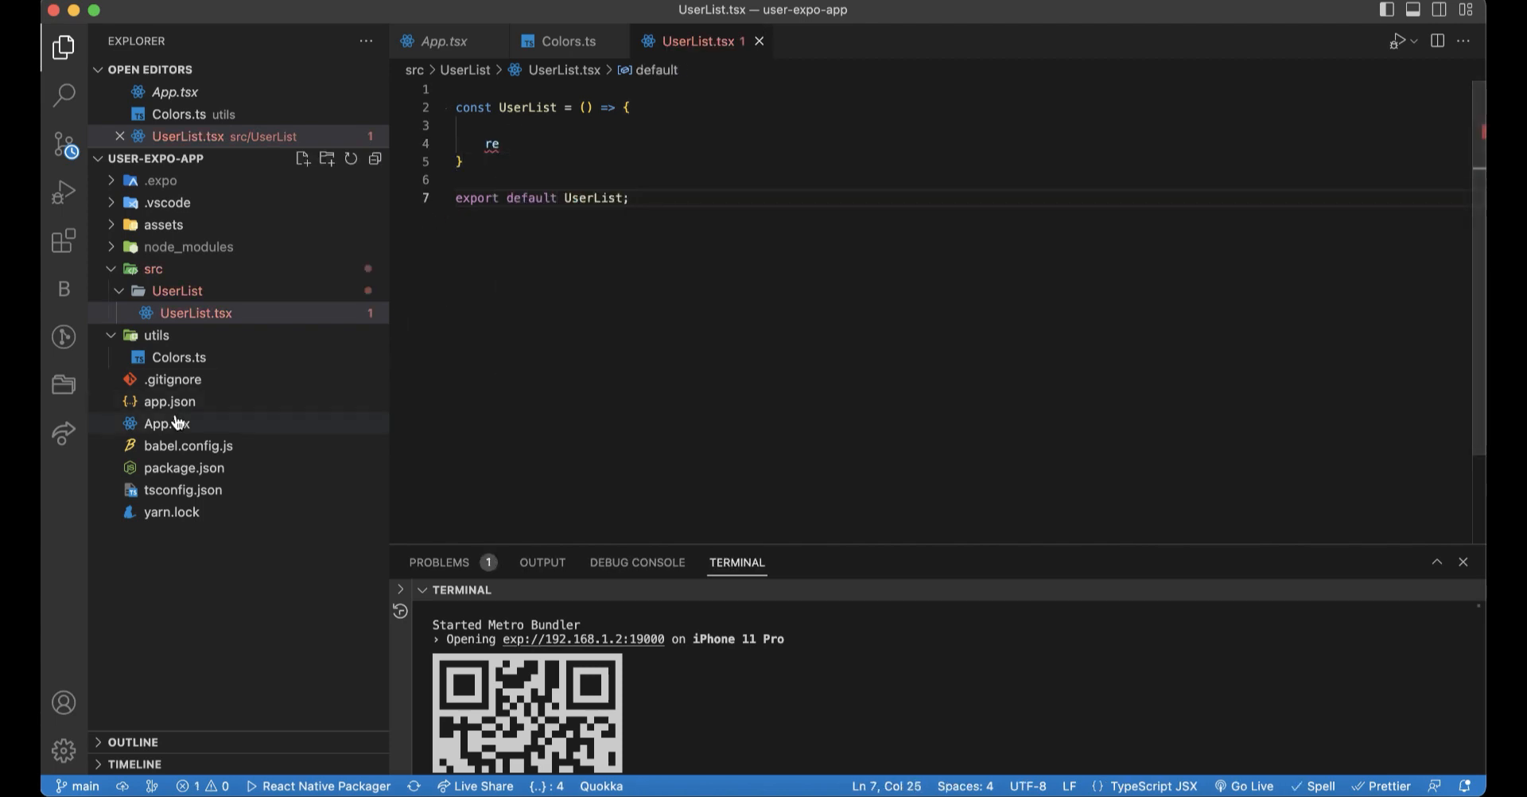
pyautogui.click(166, 423)
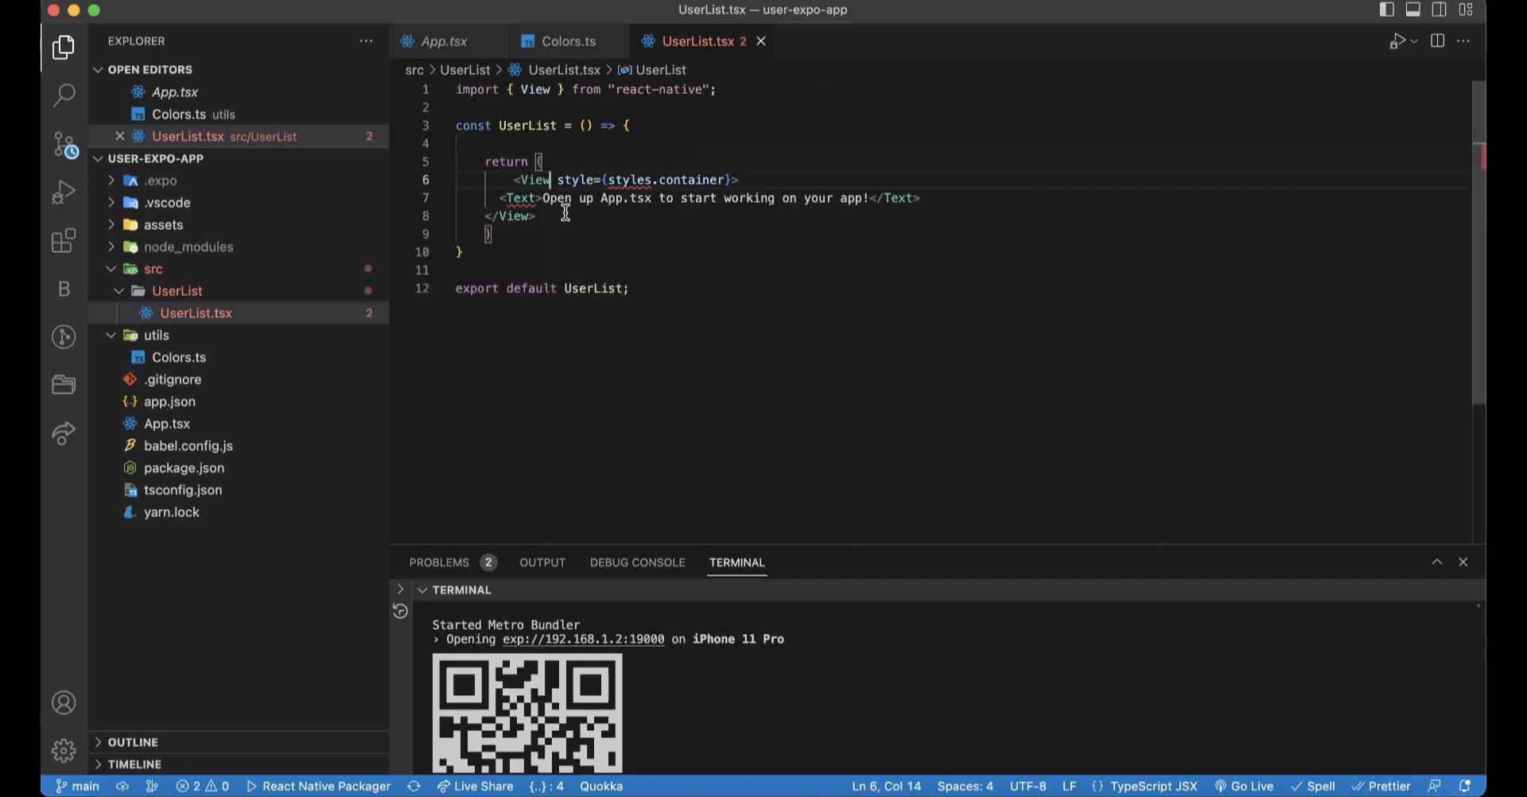
pyautogui.click(520, 198)
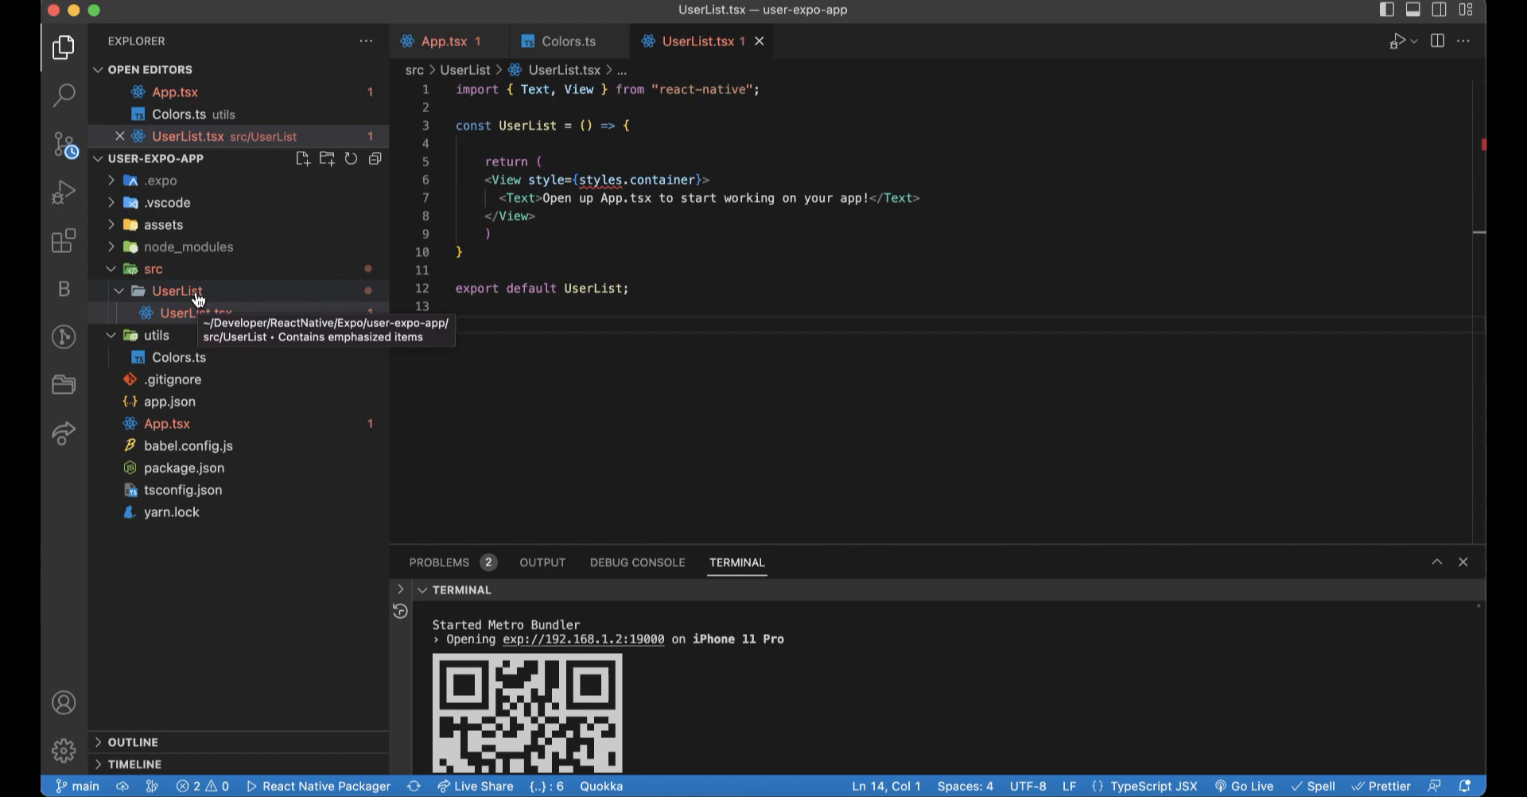
# - Add UserList.style.ts with a default-exported userListStyle StyleSheet holding a centred, white, flex container
pyautogui.click(177, 290)
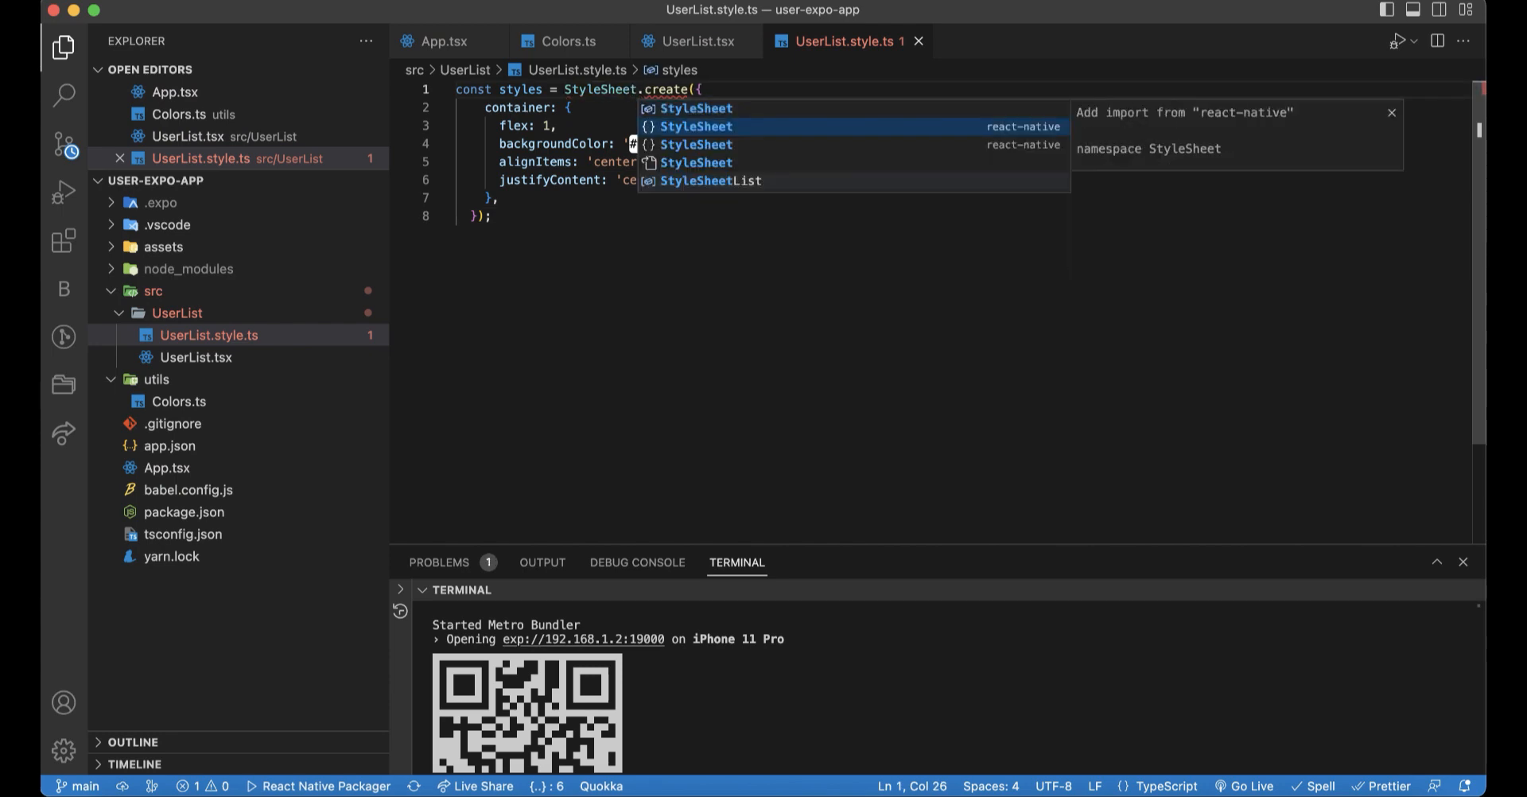
pyautogui.press('Enter')
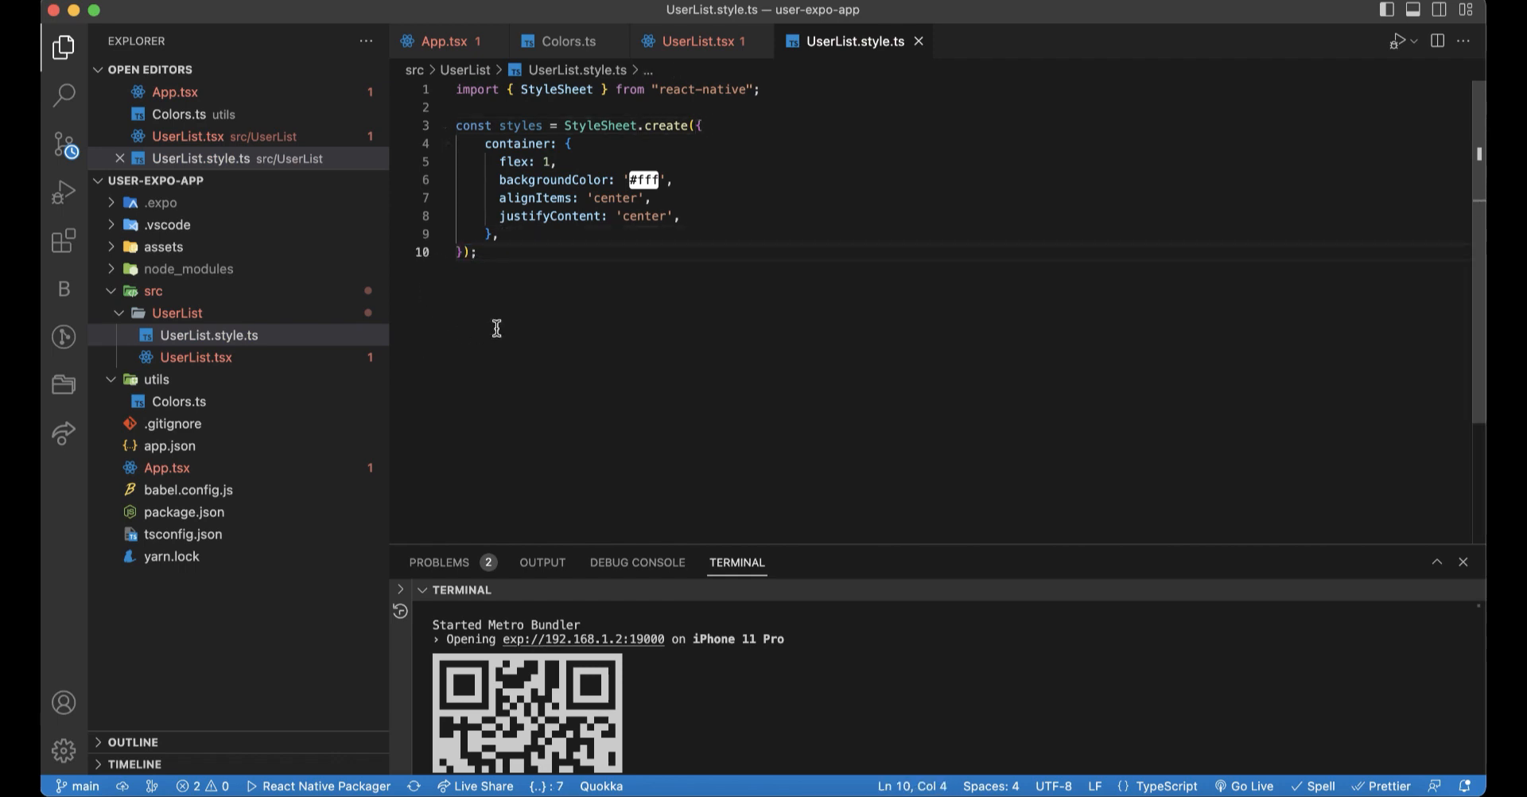
pyautogui.press('Enter')
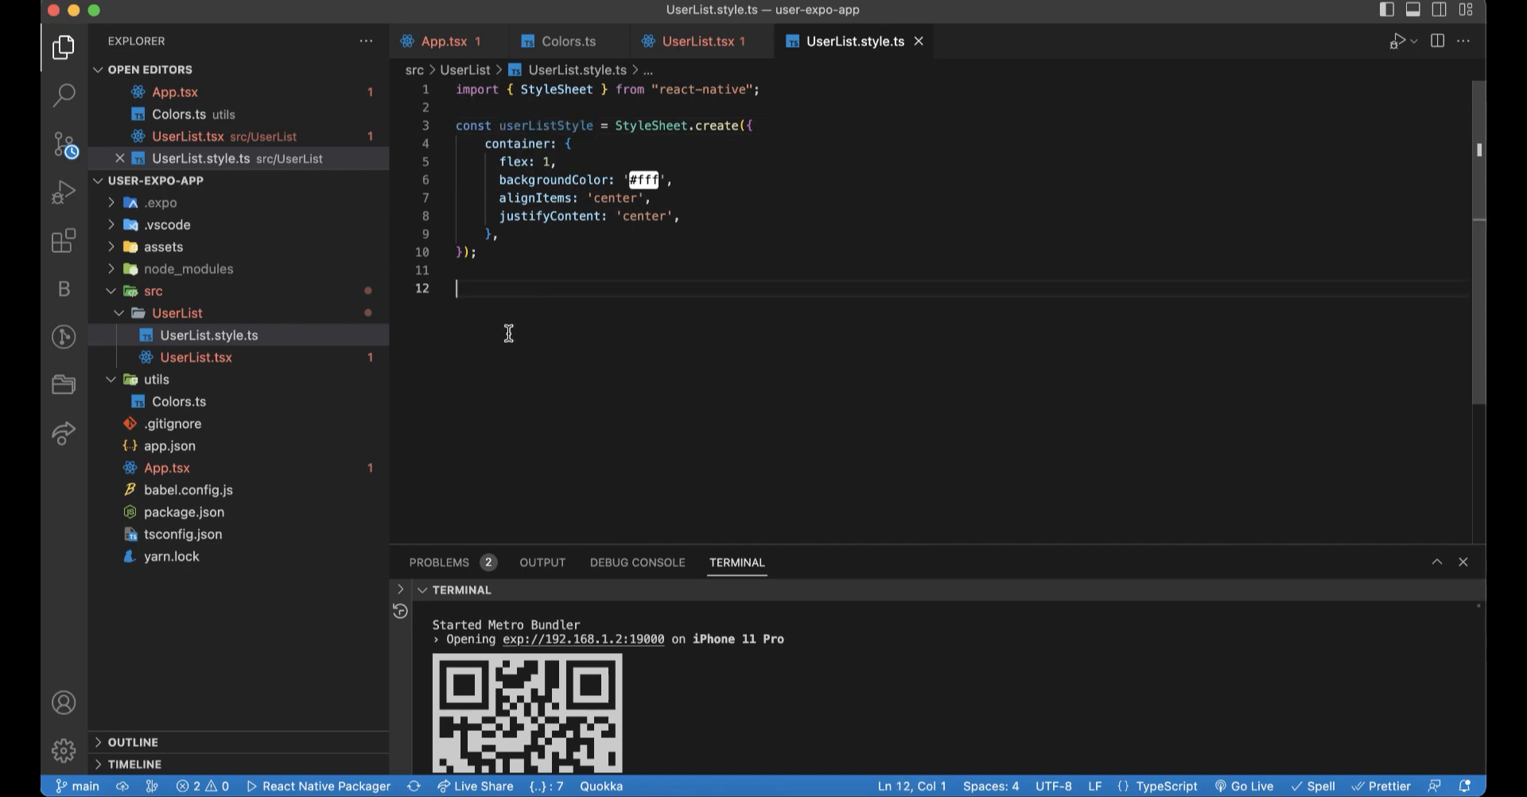
pyautogui.write('export default UserList')
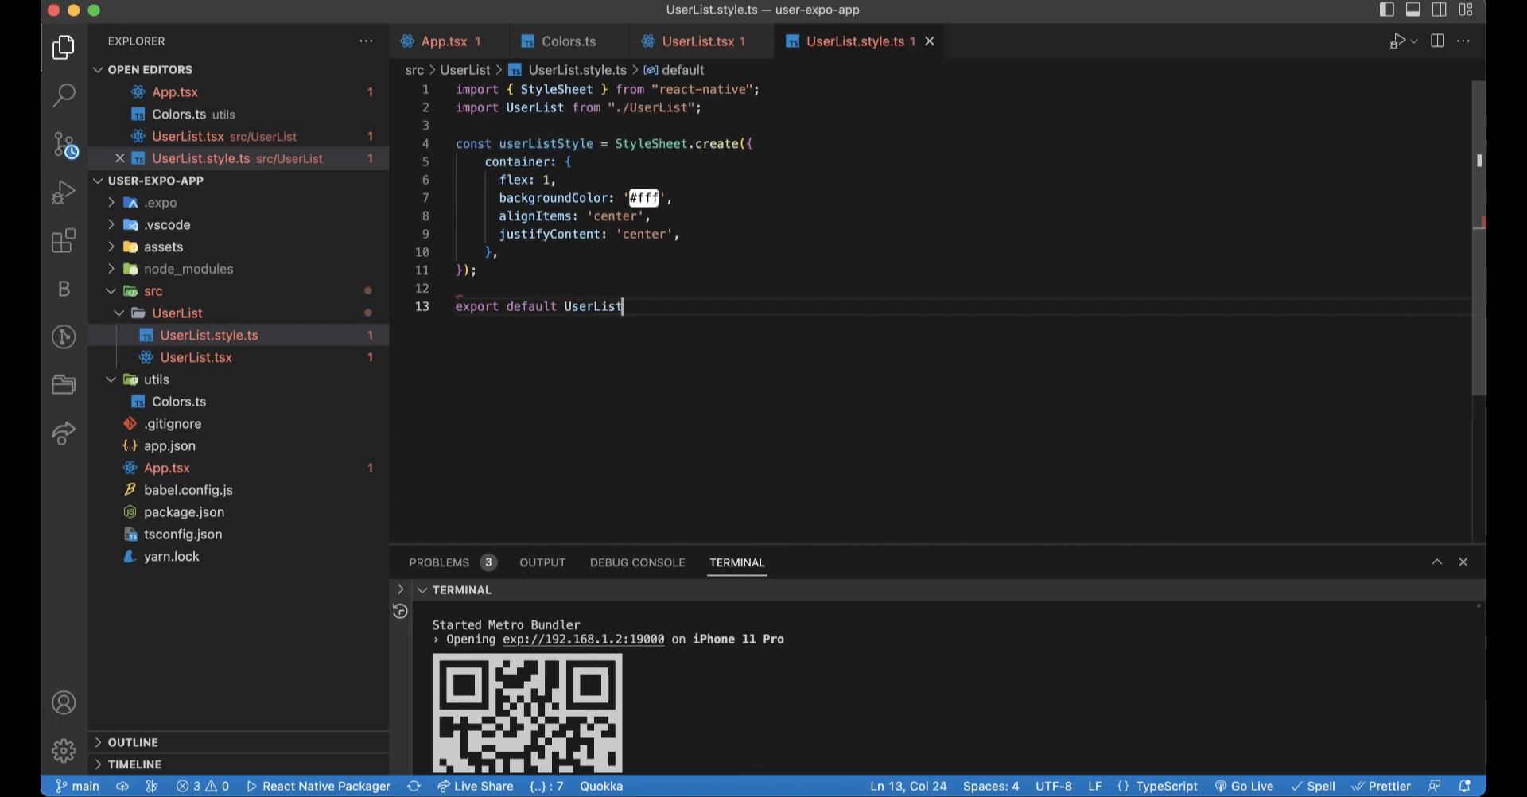
pyautogui.write('Style;')
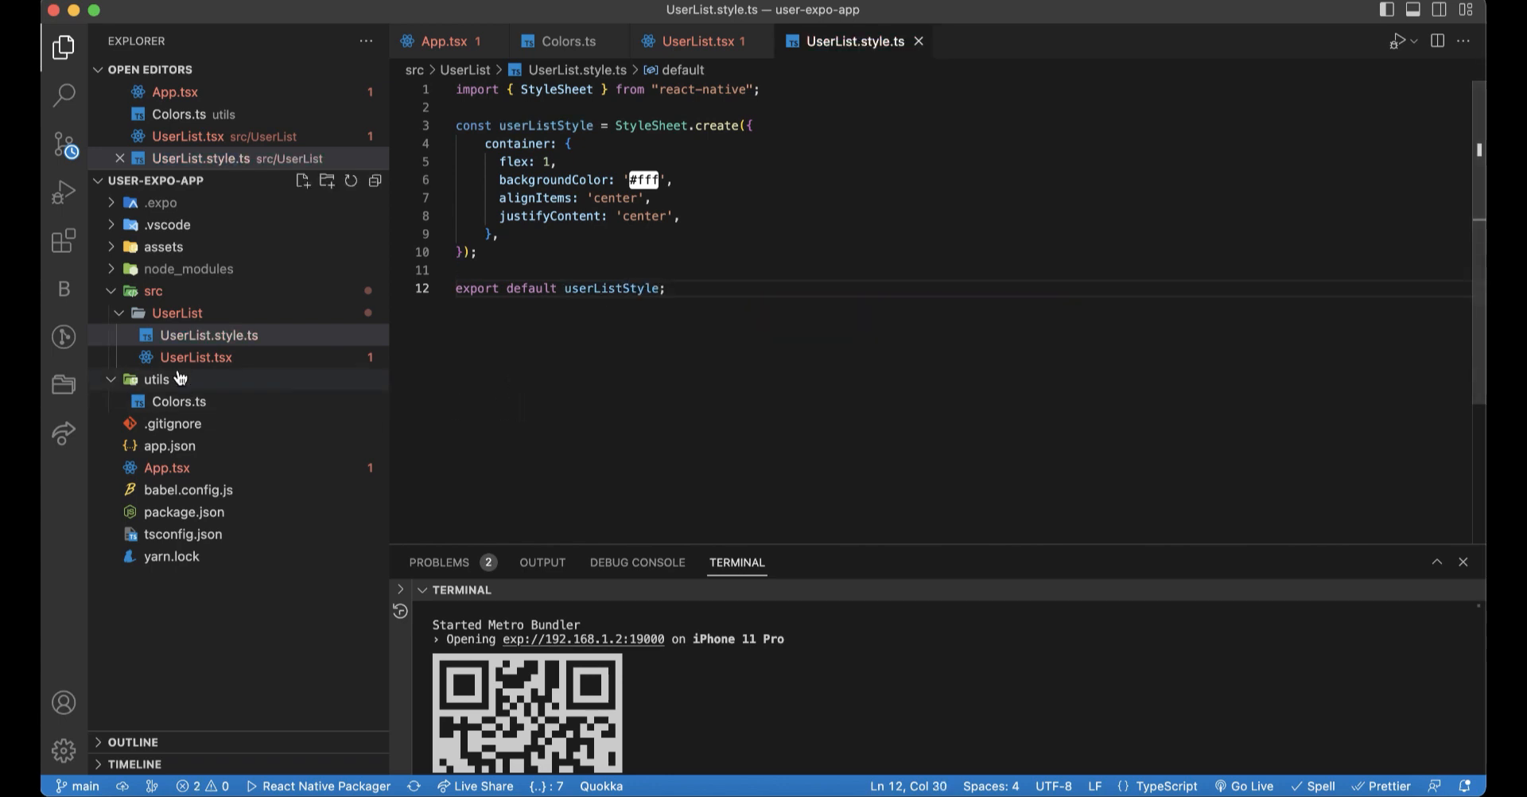
# - Use userListStyle.container in UserList.tsx, render <UserList /> in App.tsx, and check the simulator
pyautogui.click(195, 356)
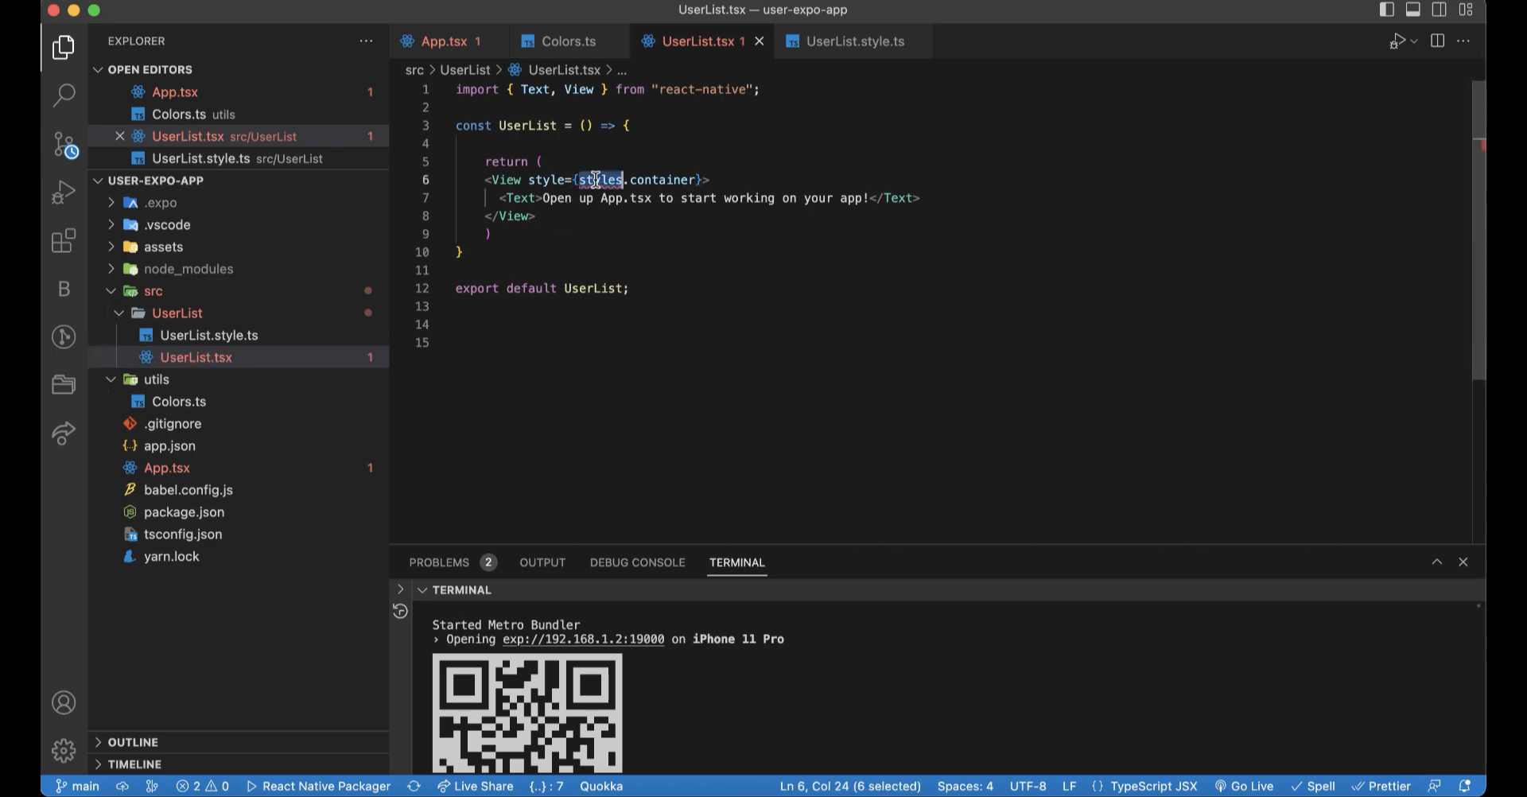
pyautogui.write('userListS')
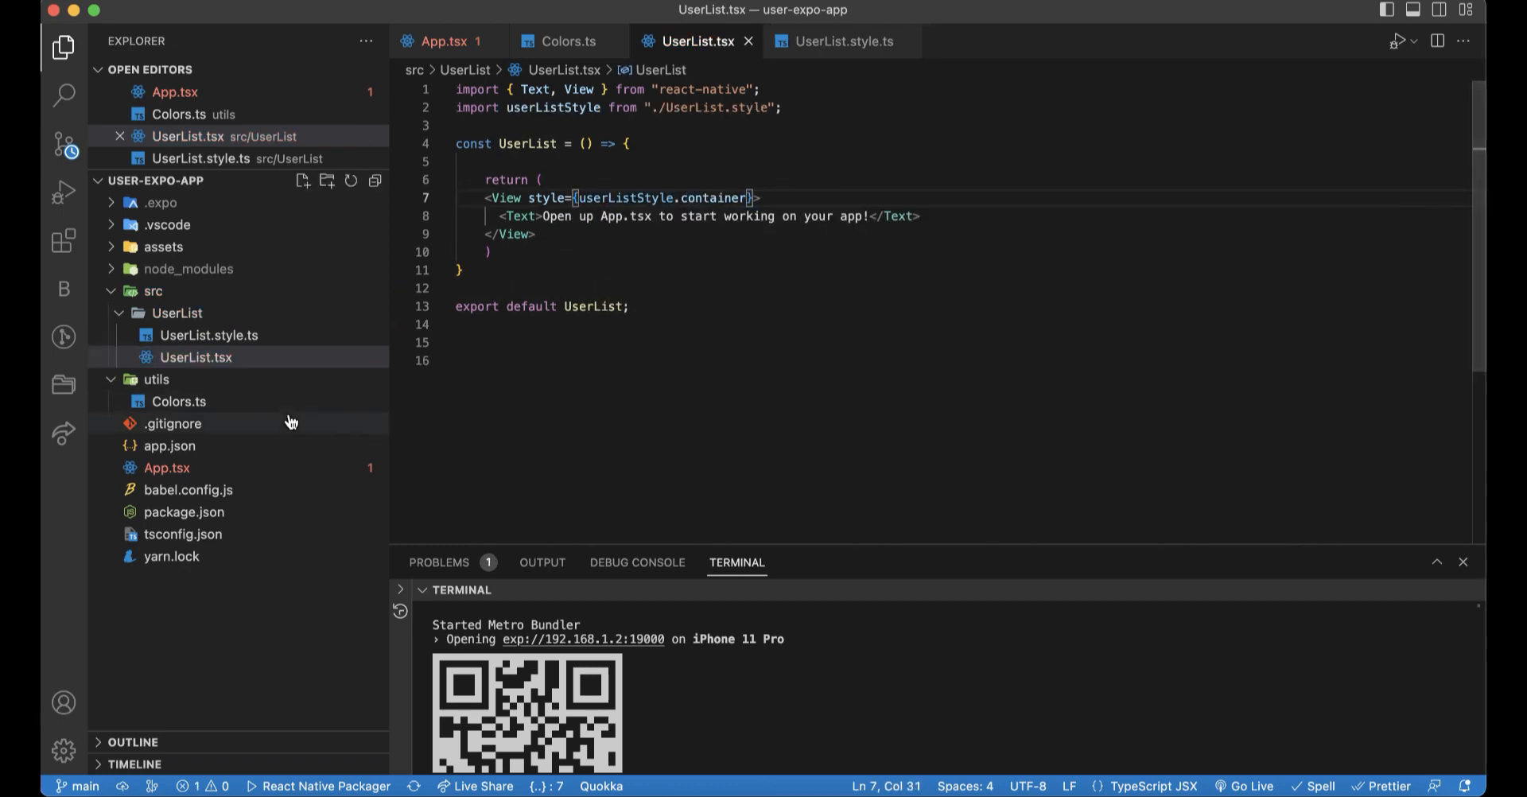
pyautogui.click(166, 468)
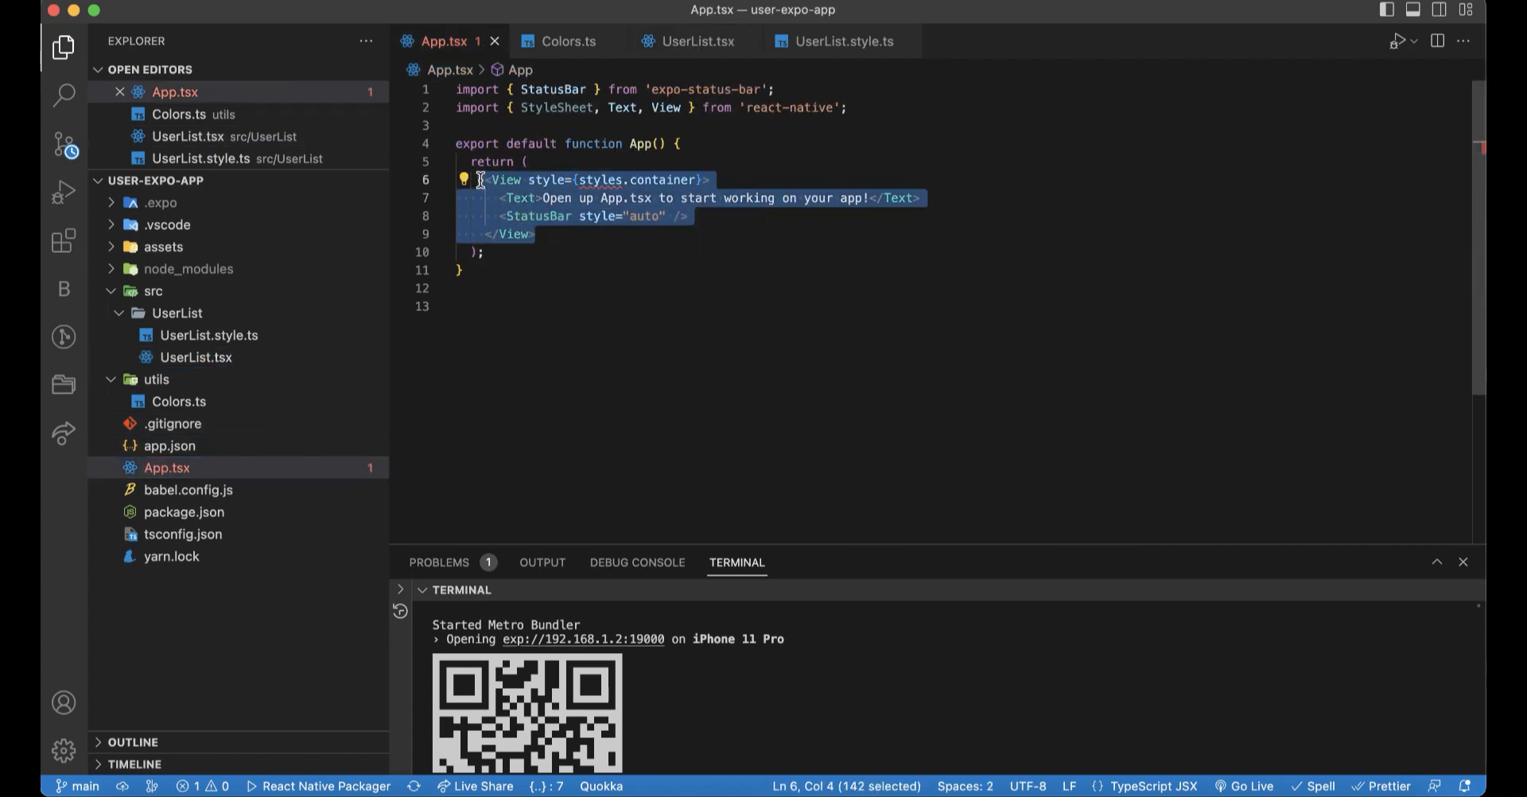
pyautogui.write('<UserList')
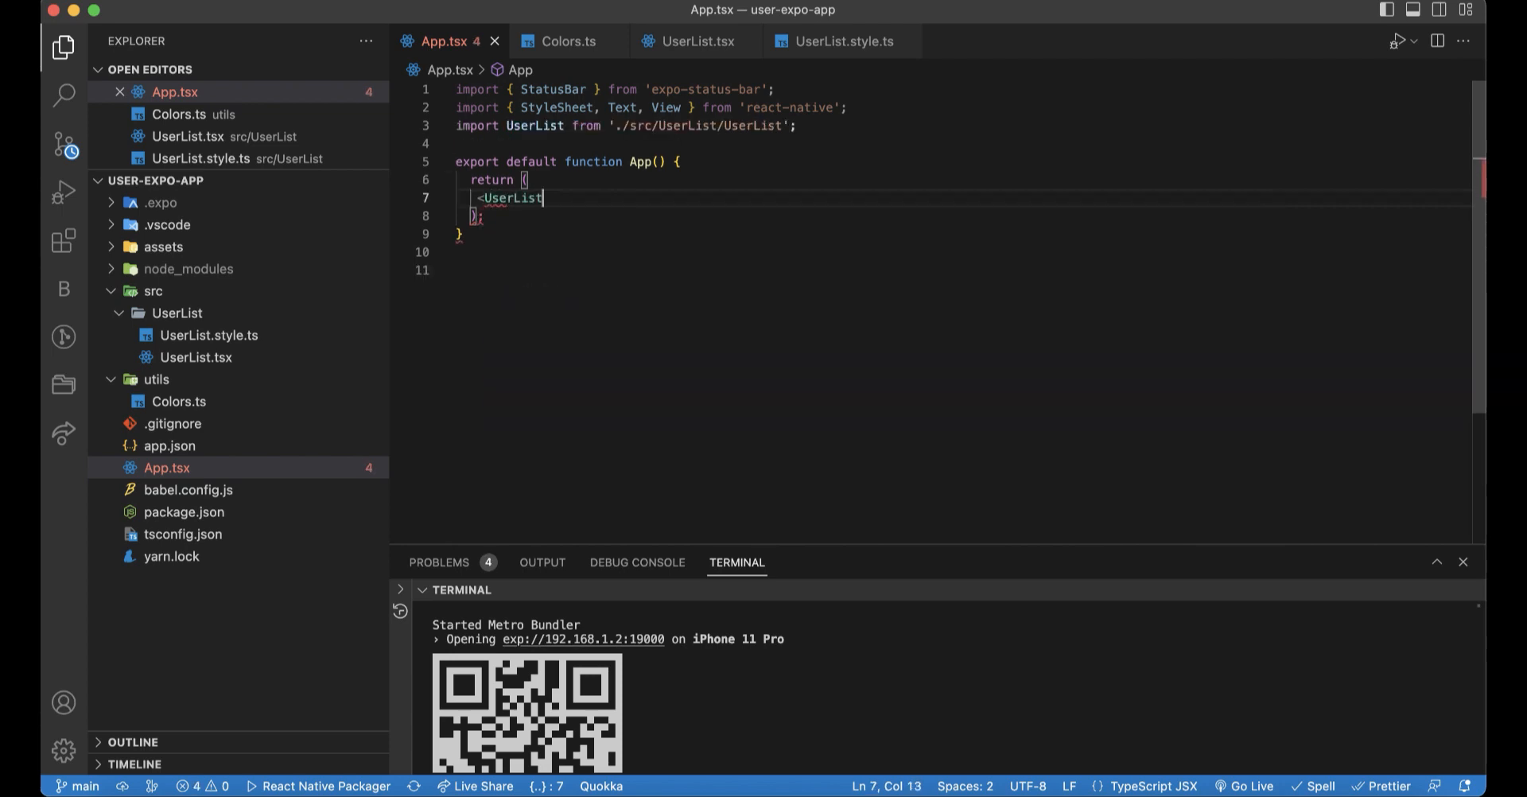
pyautogui.write('/>')
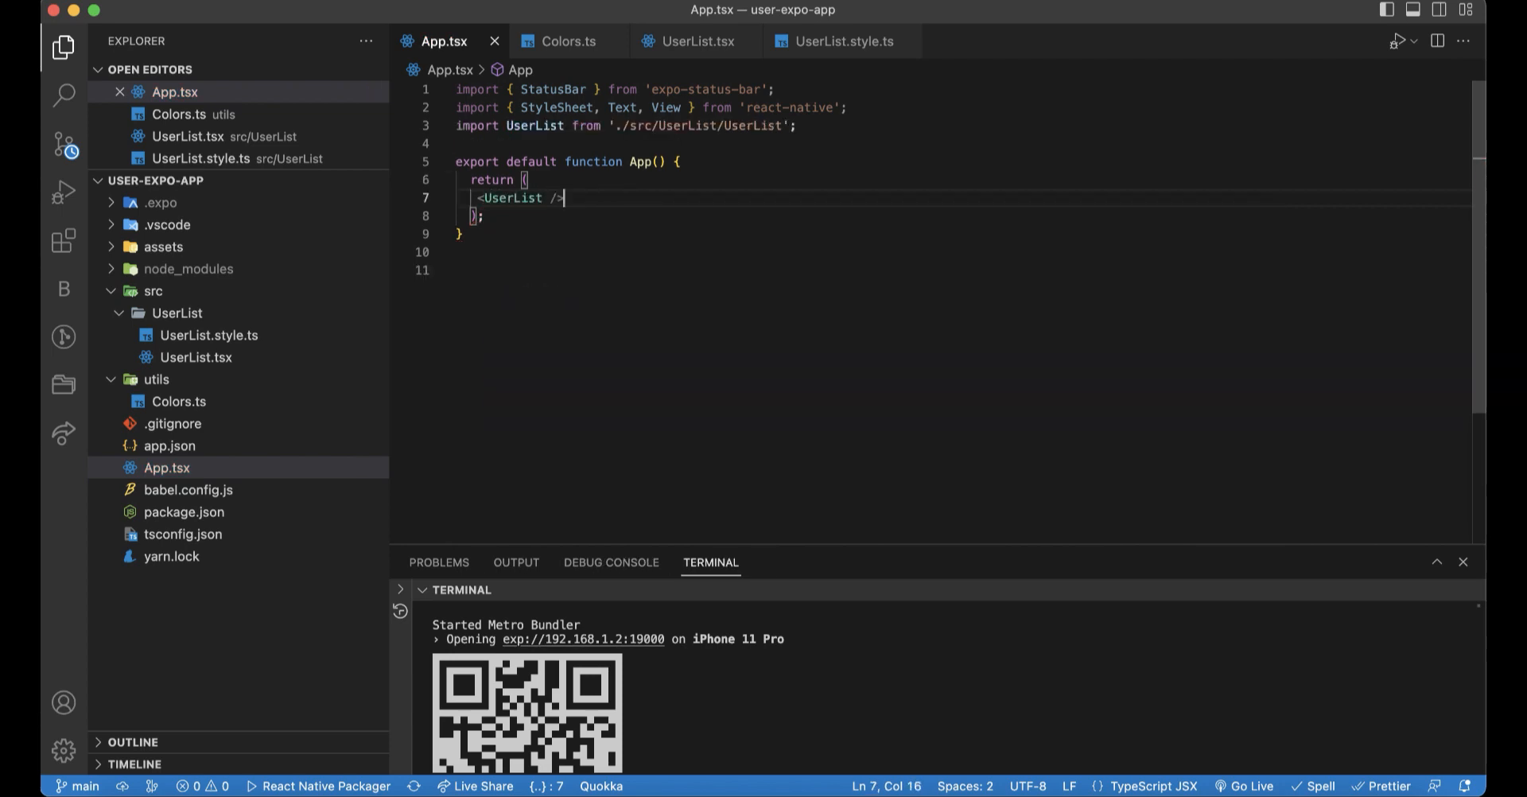
pyautogui.click(849, 771)
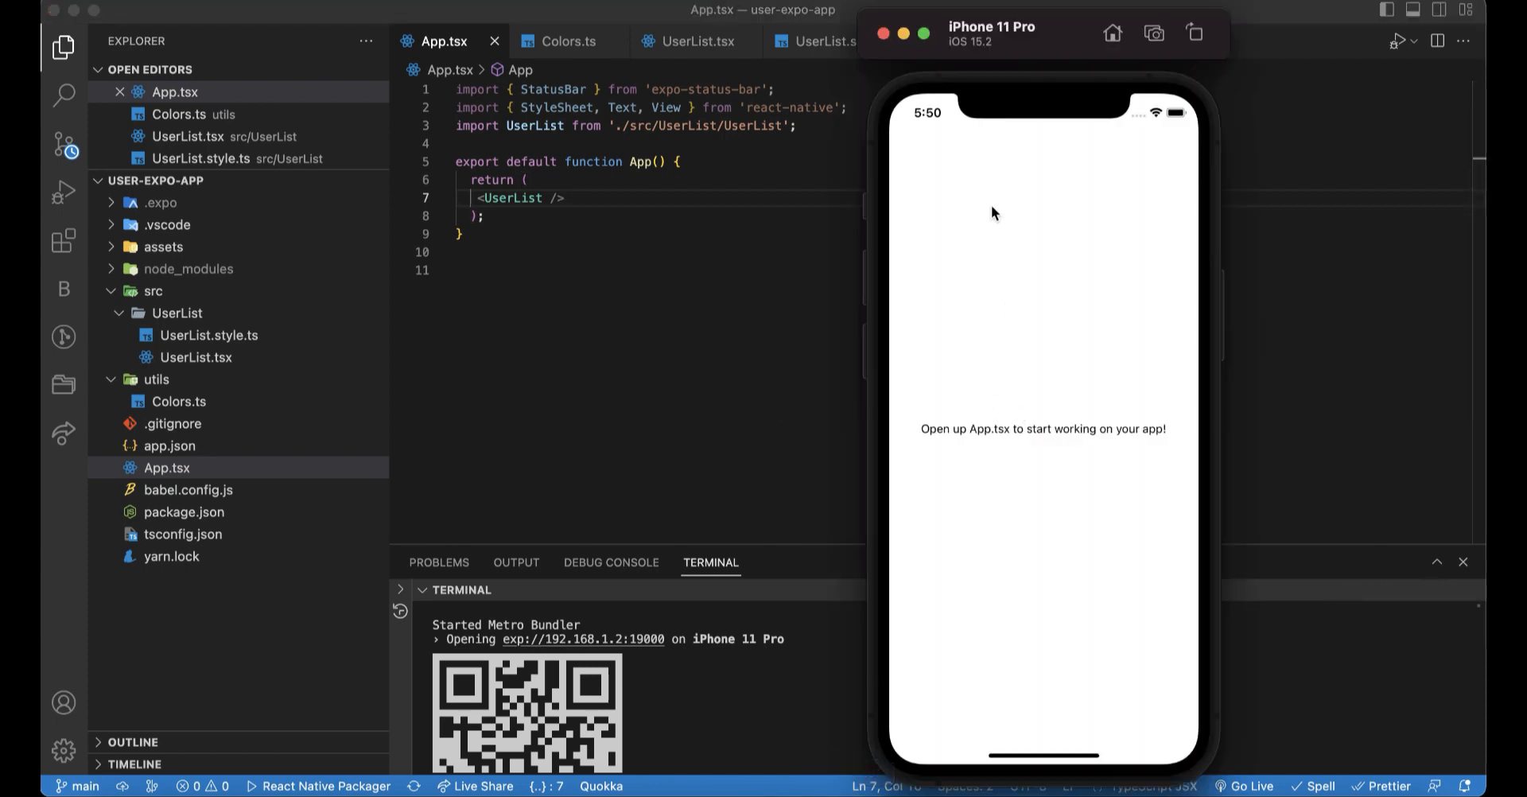
pyautogui.moveTo(558, 207)
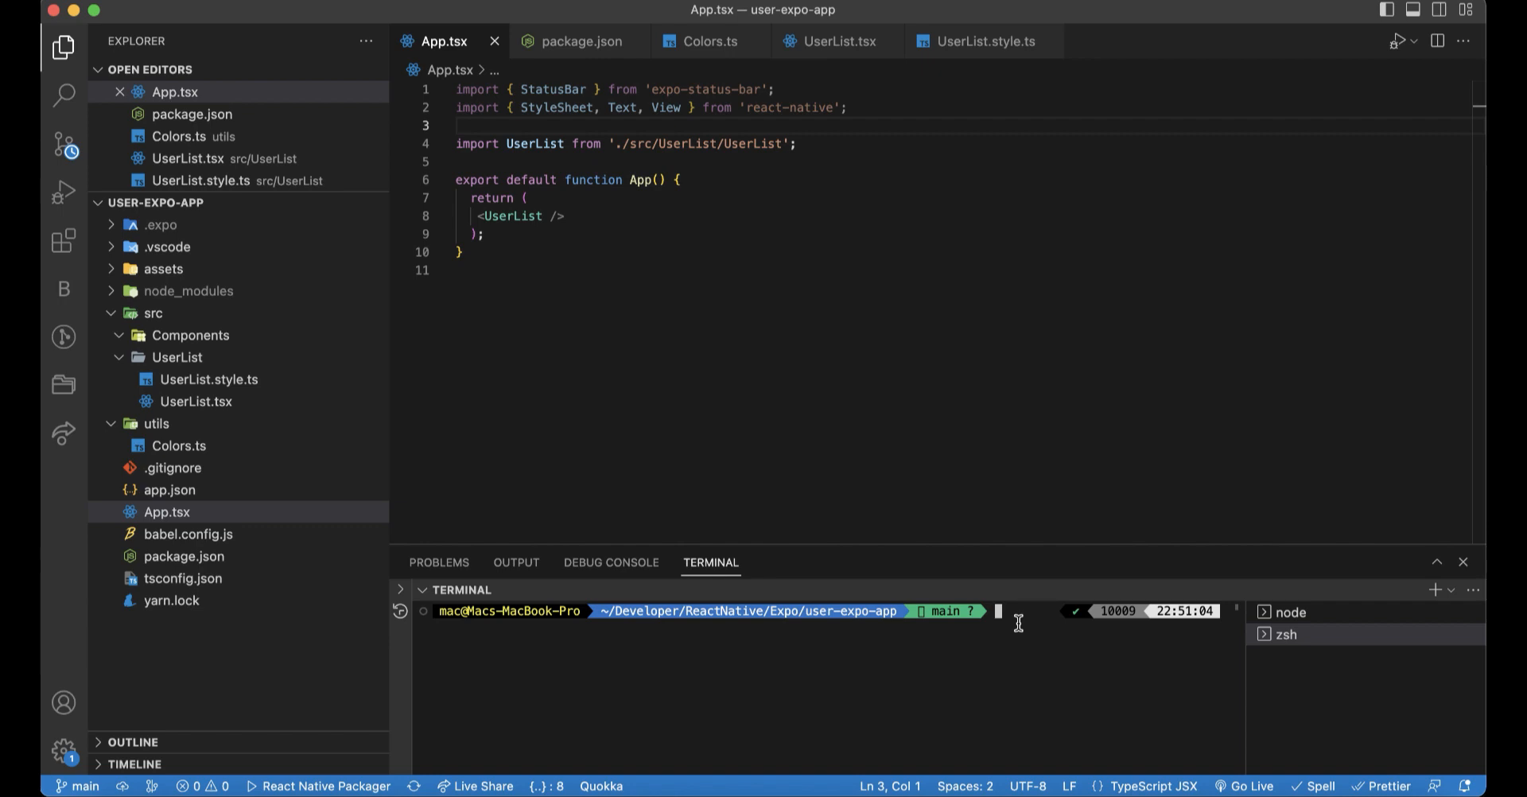
pyautogui.write('yarn add -D @types/react-native-vector-icons')
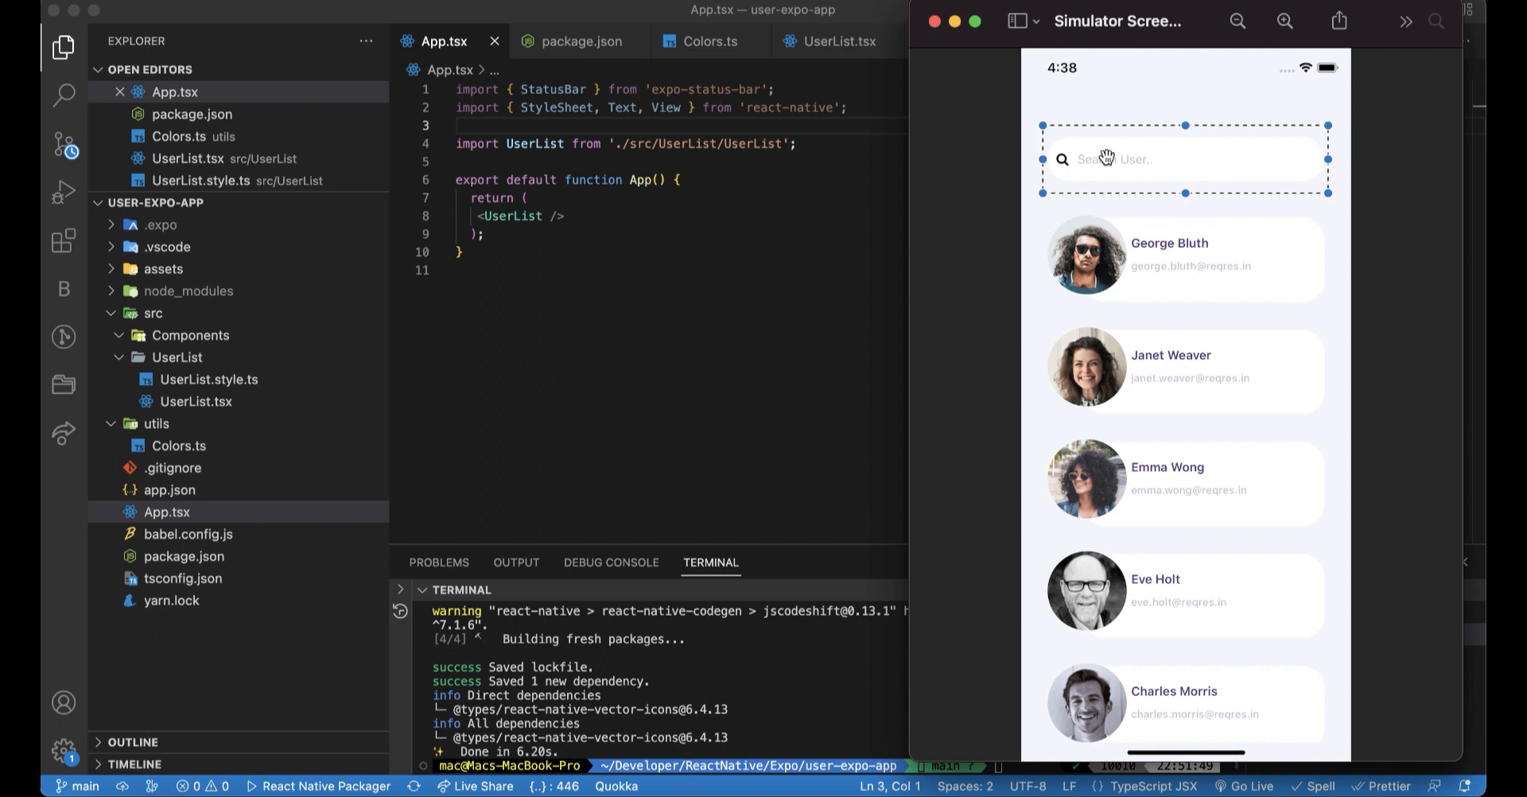
pyautogui.click(191, 335)
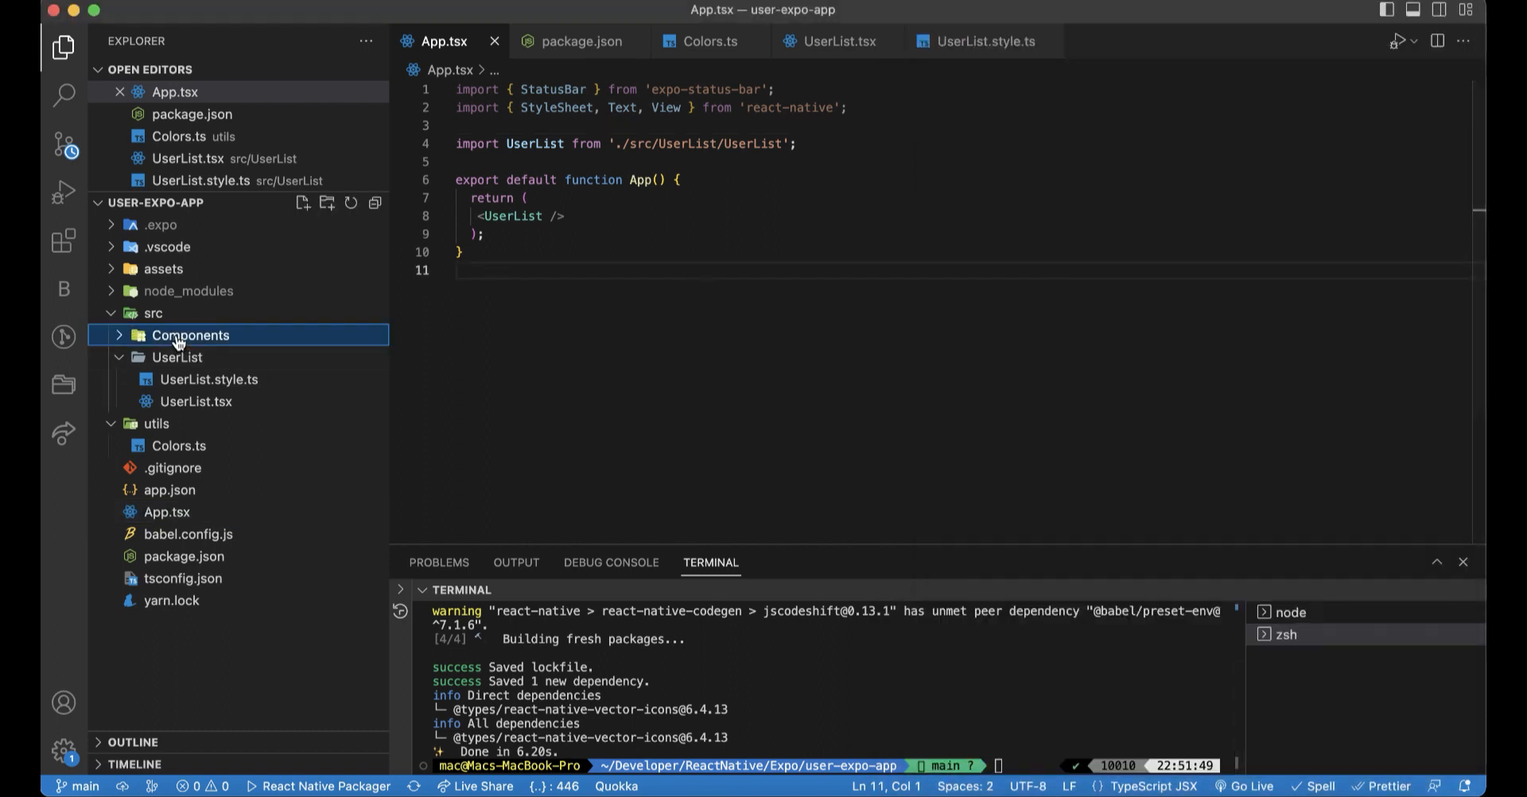
pyautogui.moveTo(329, 211)
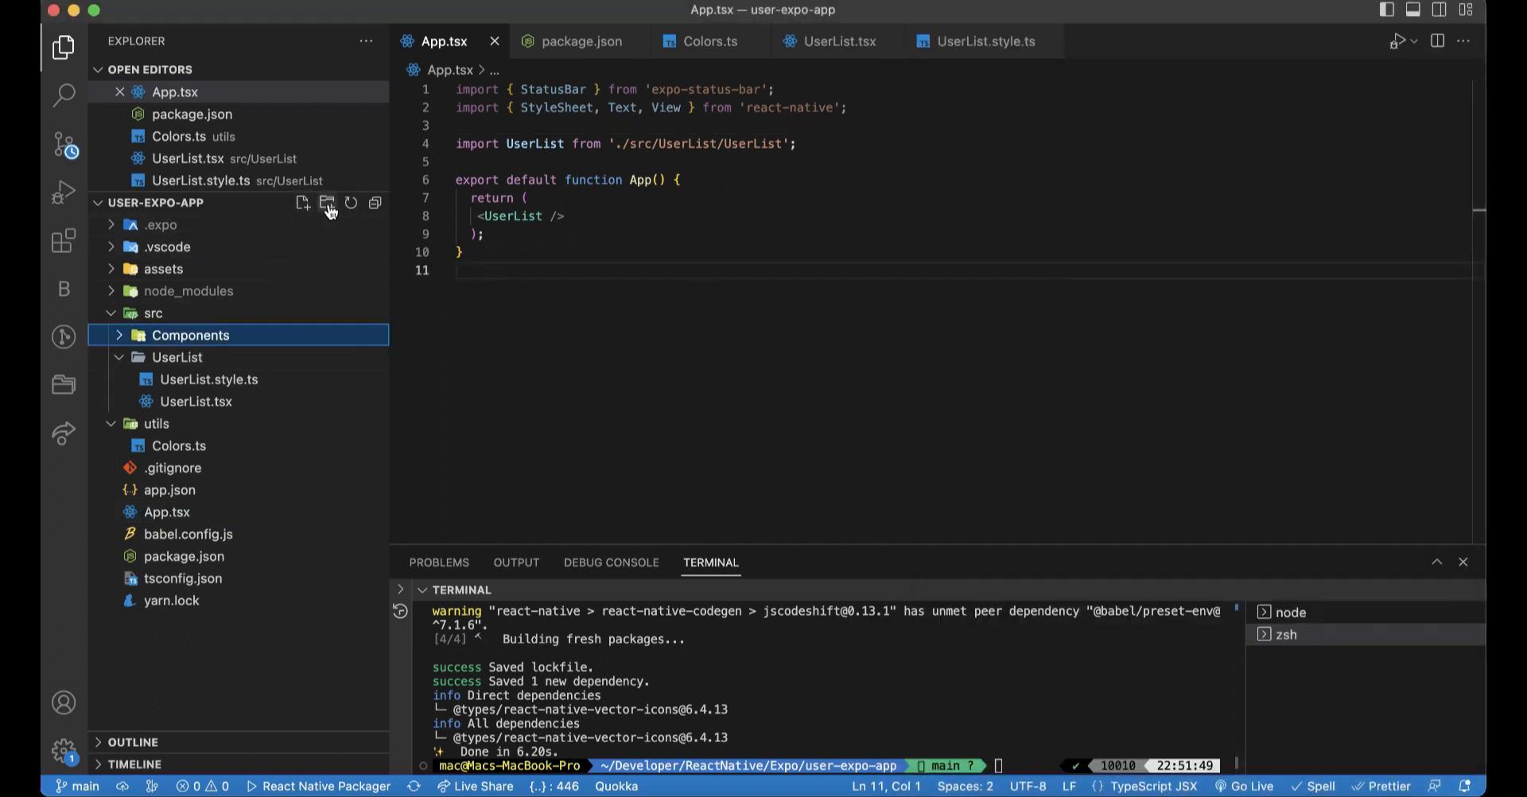
pyautogui.click(327, 206)
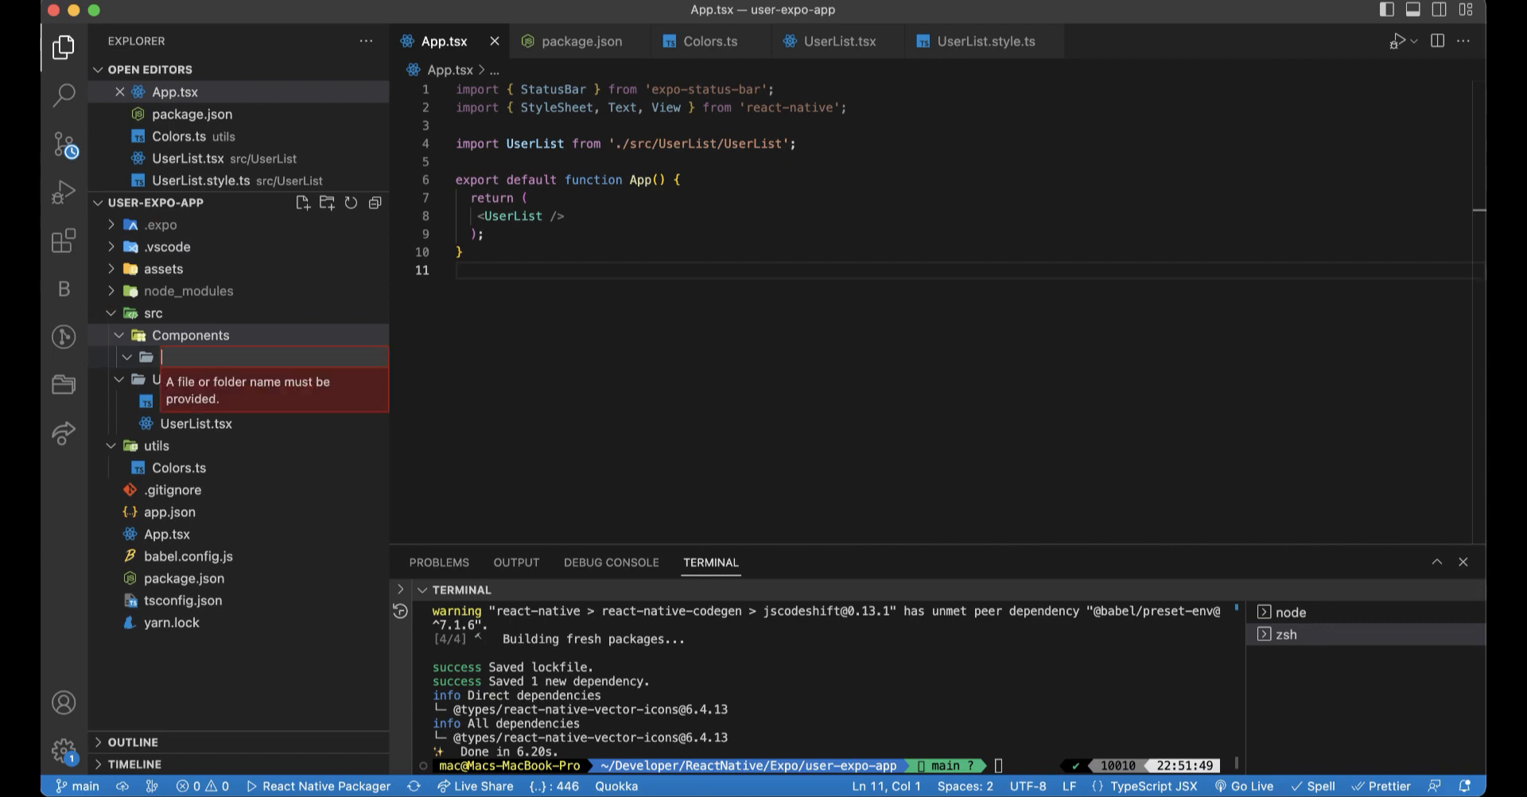
pyautogui.write('SearchBar')
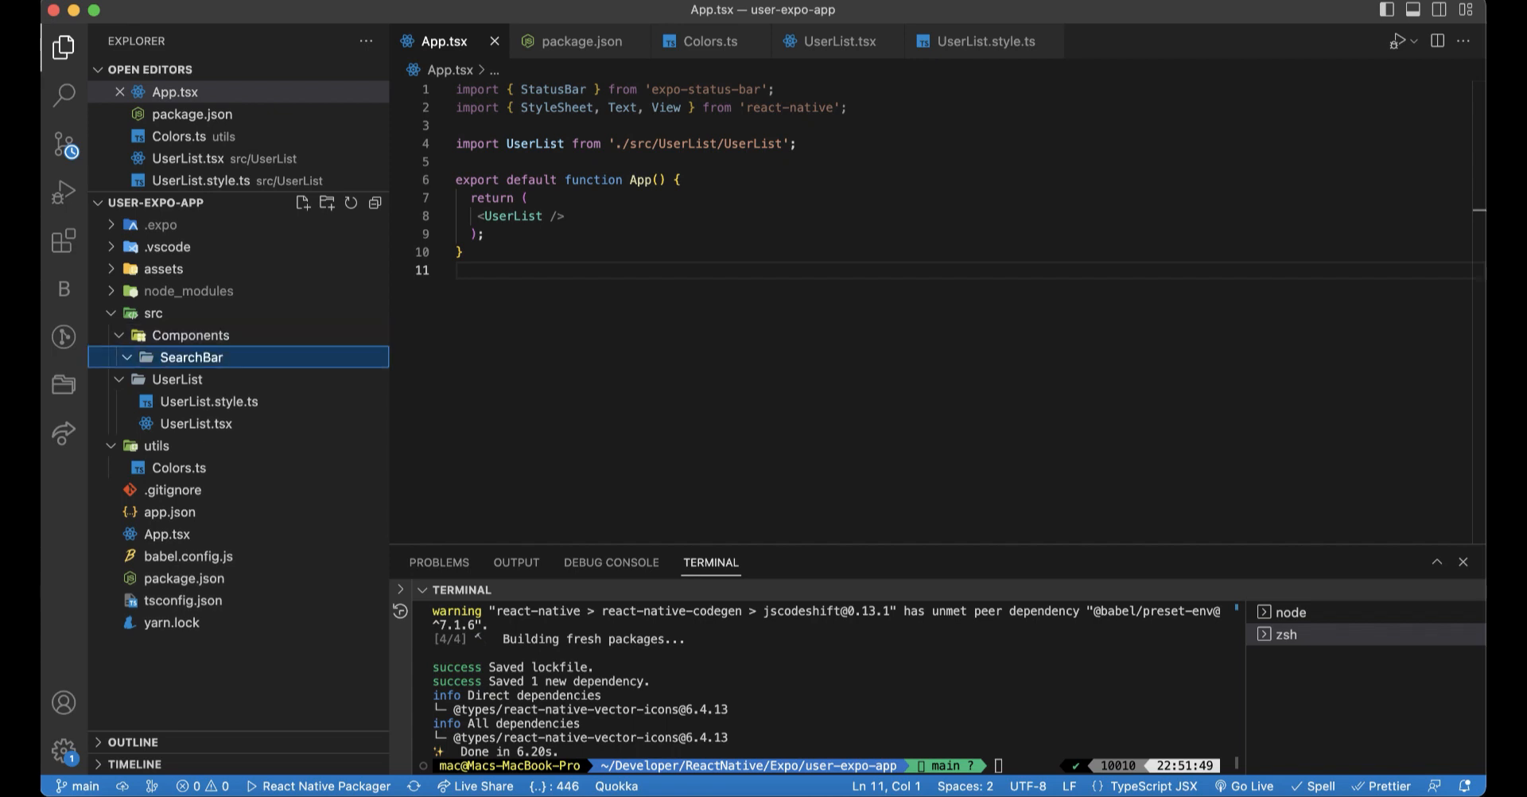
pyautogui.doubleClick(191, 358)
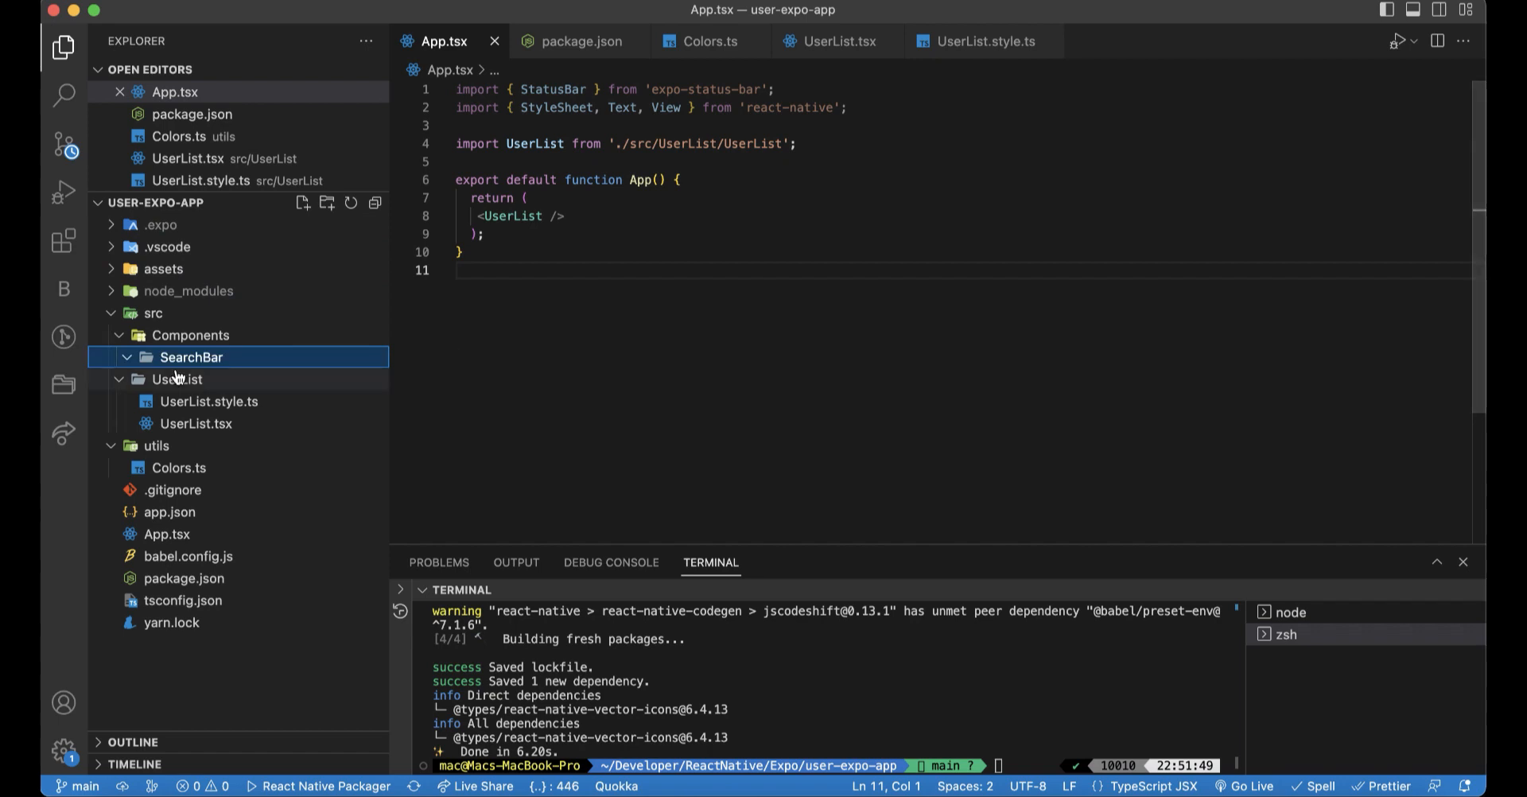
pyautogui.moveTo(191, 356)
pyautogui.write('SearchBar')
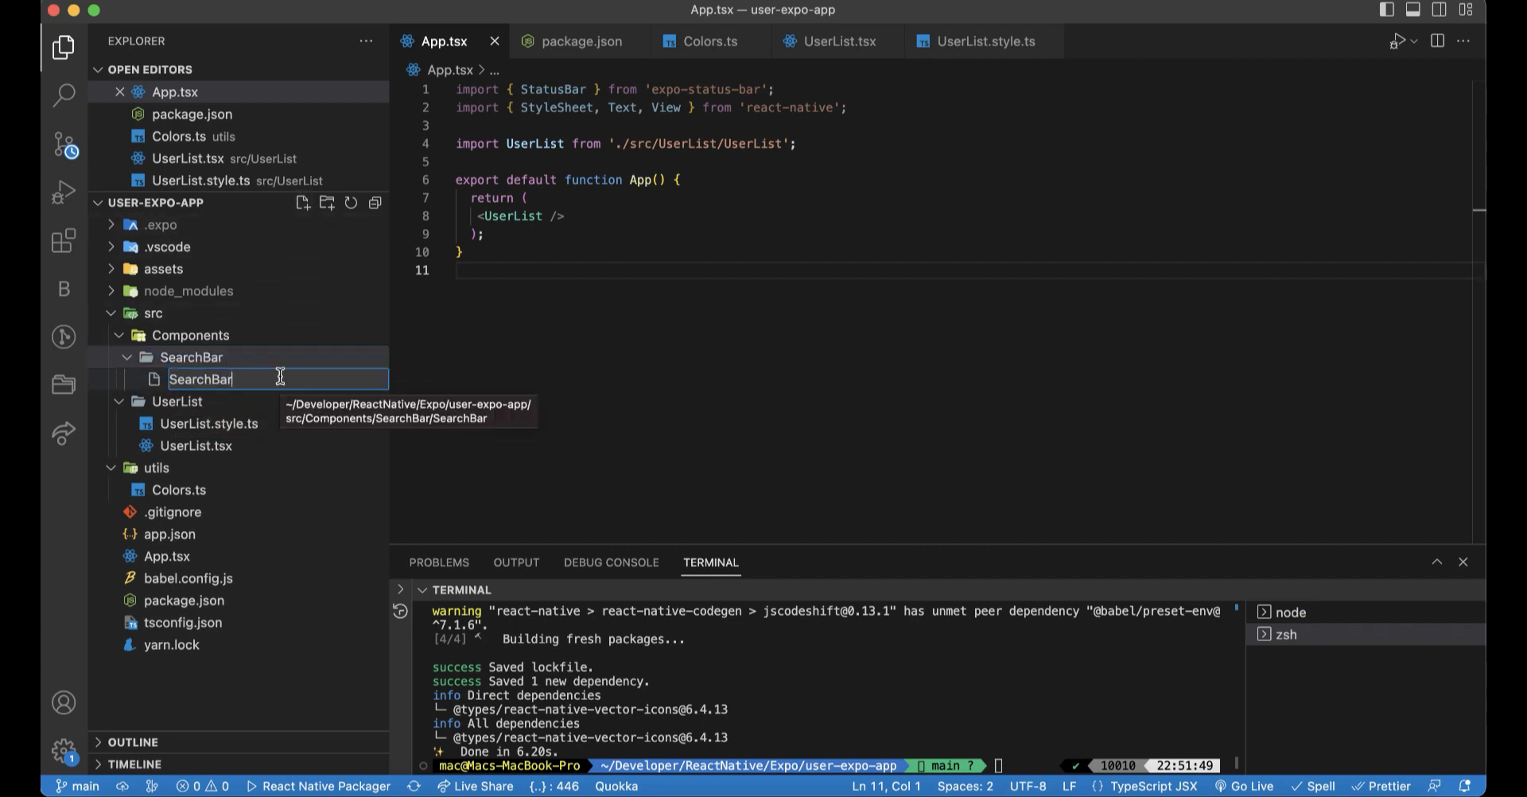
pyautogui.write('.tsx')
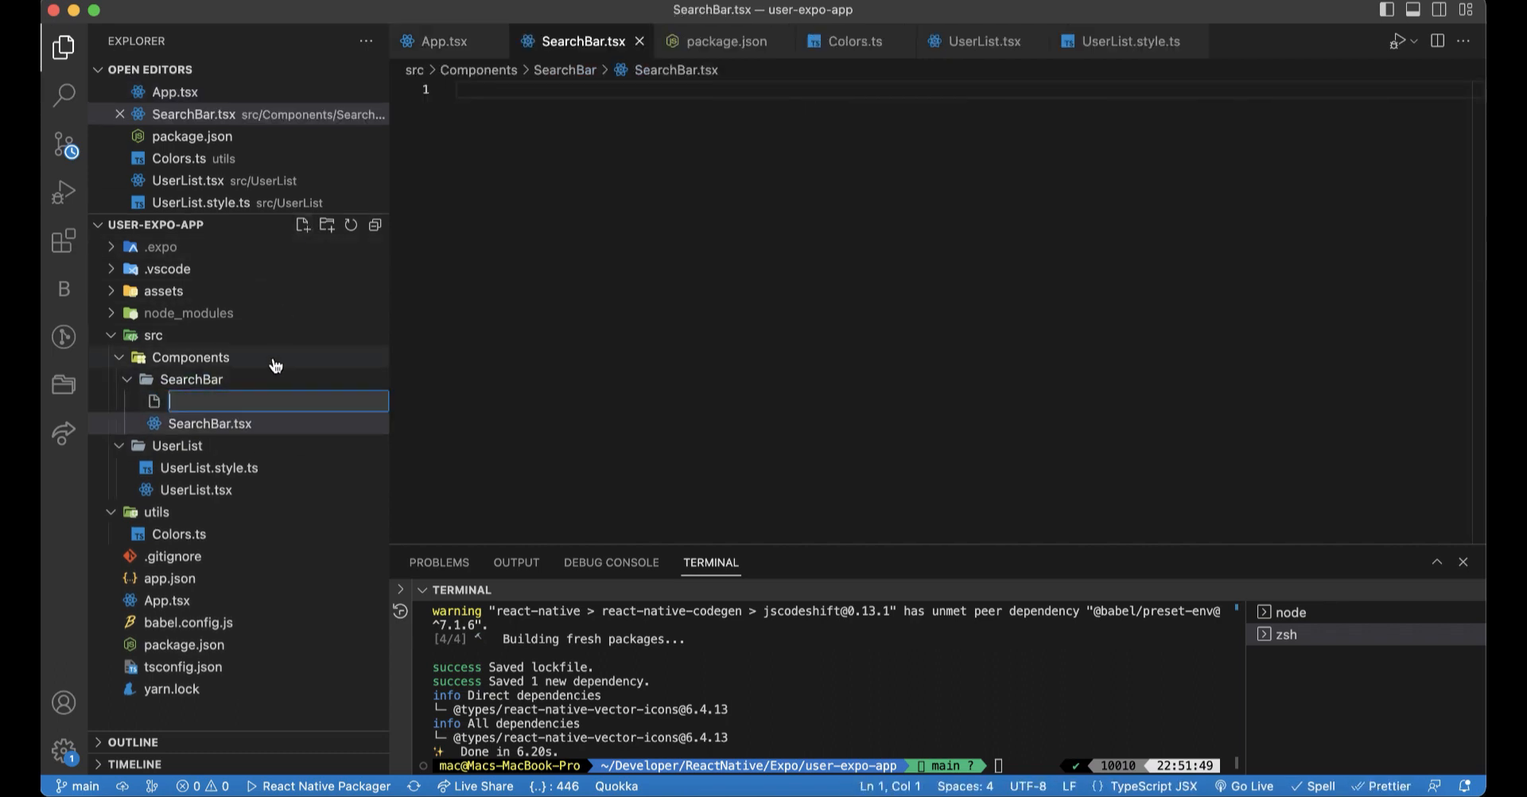
# - Name the new file SearchBar.ts, and start a 'const SearchBar = () =>' stub in SearchBar.tsx
pyautogui.write('SearchBar.ts')
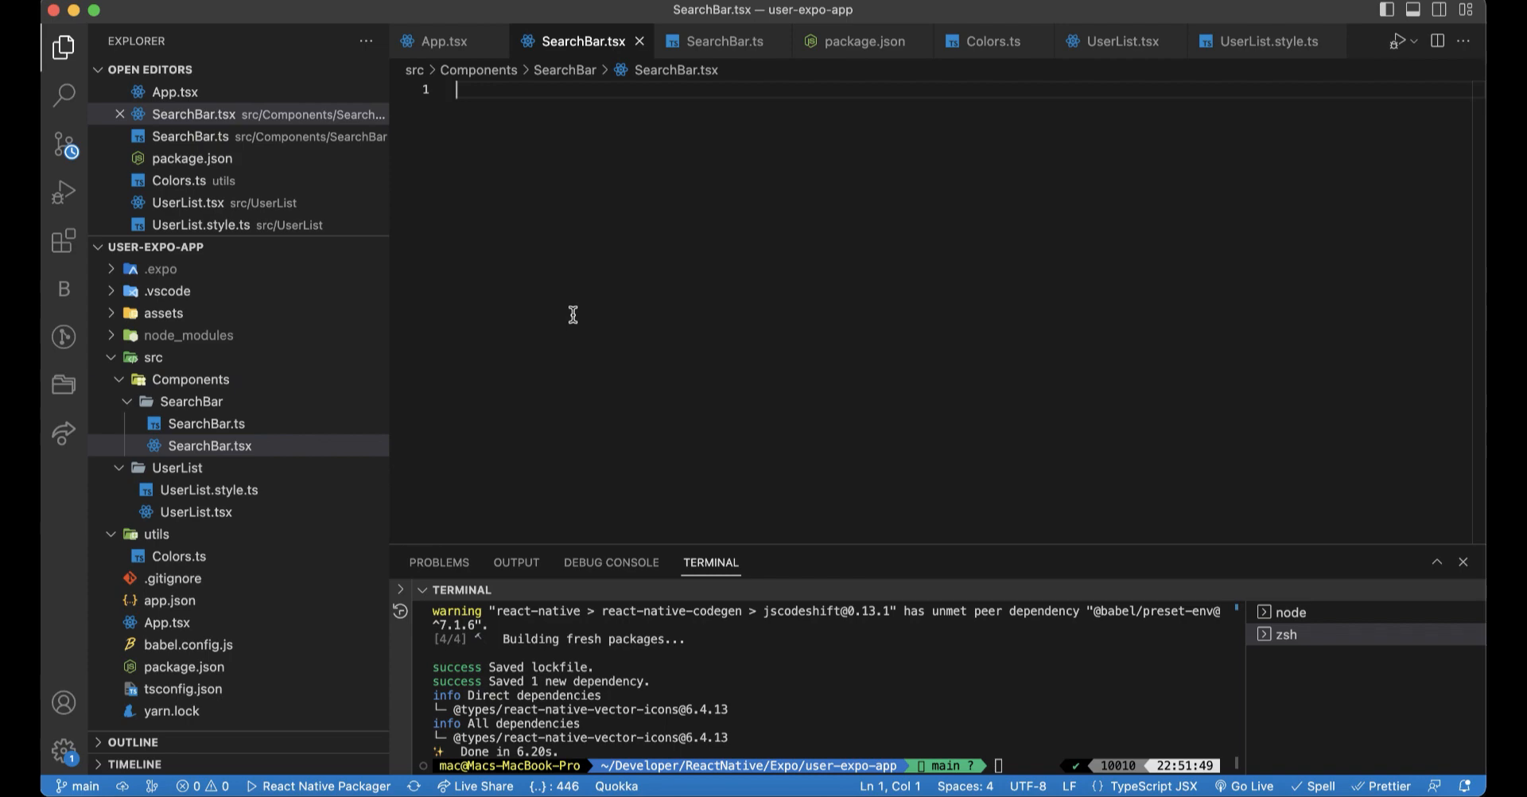
pyautogui.write('const')
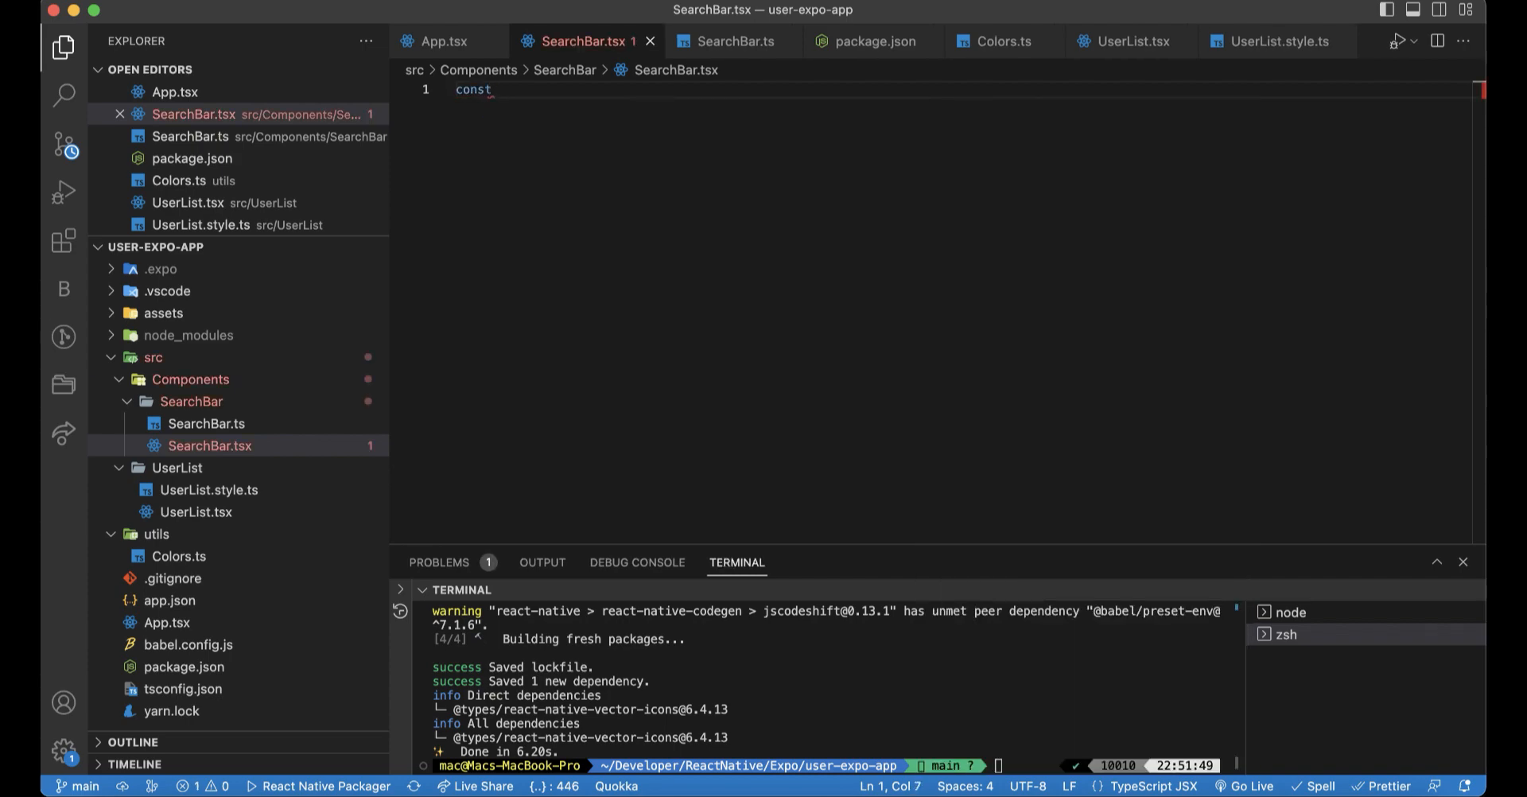
pyautogui.write('SearchB')
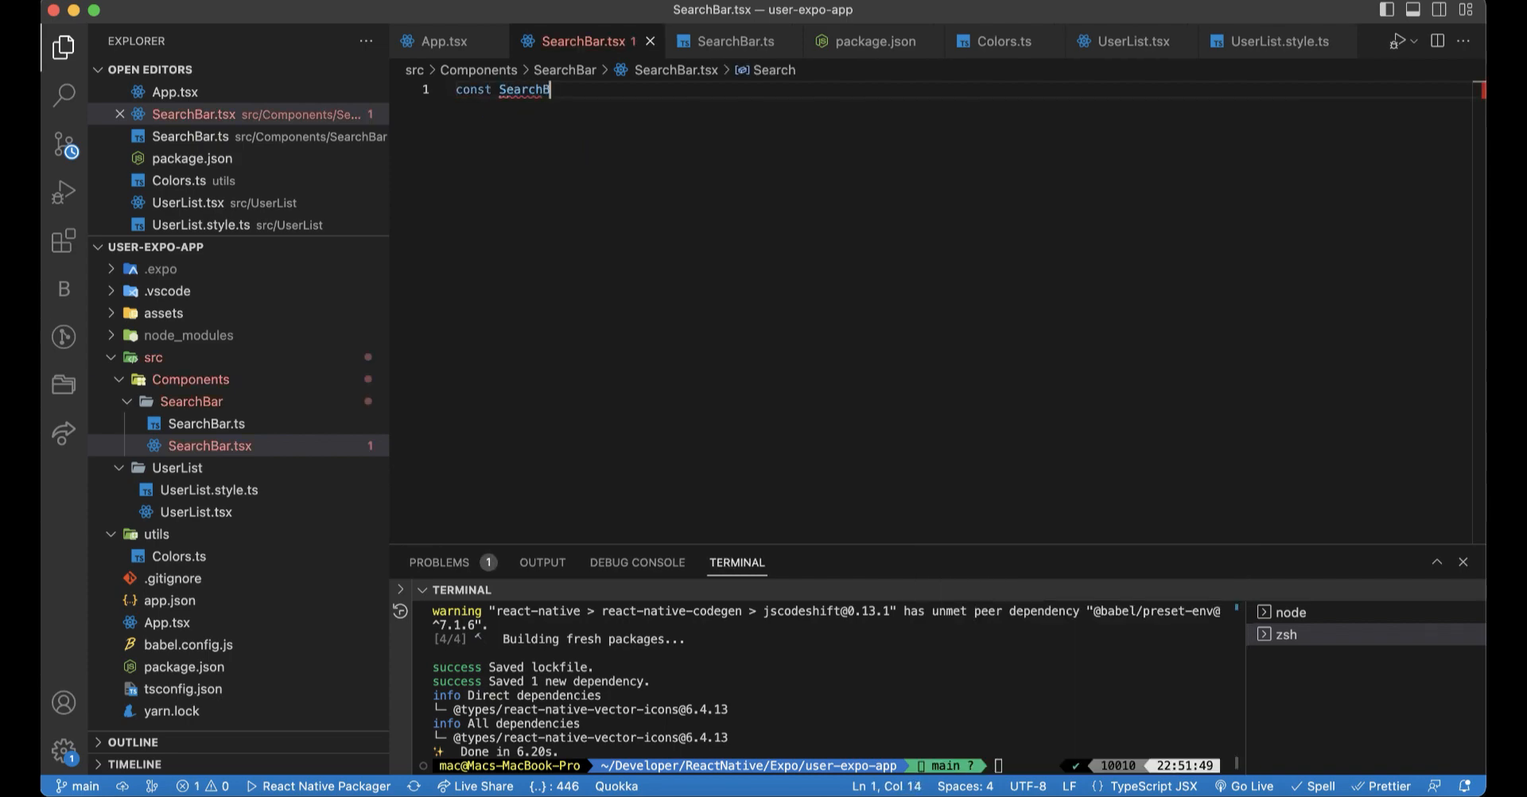
pyautogui.write('ar')
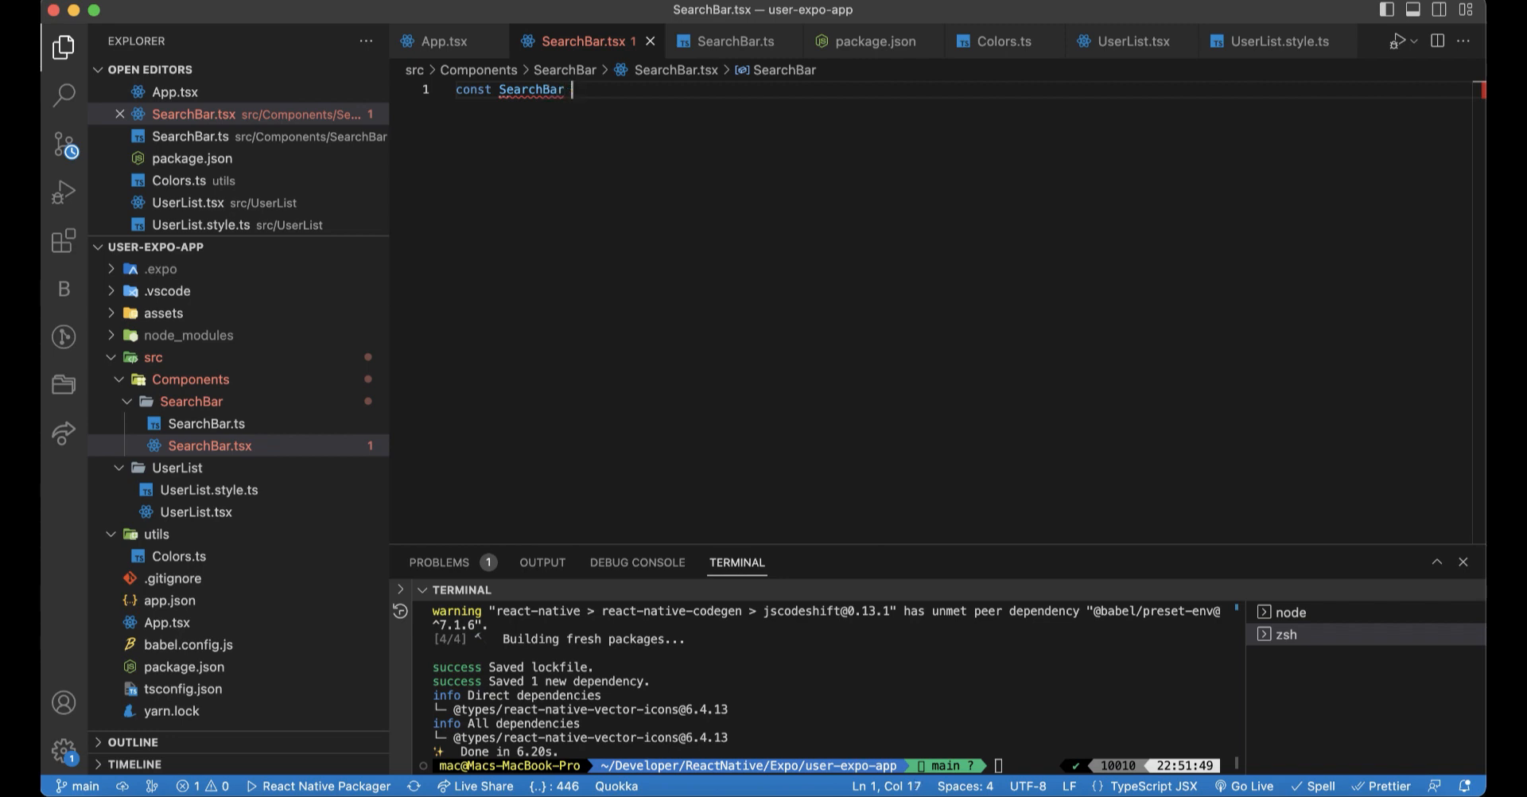
pyautogui.write('= () => ();')
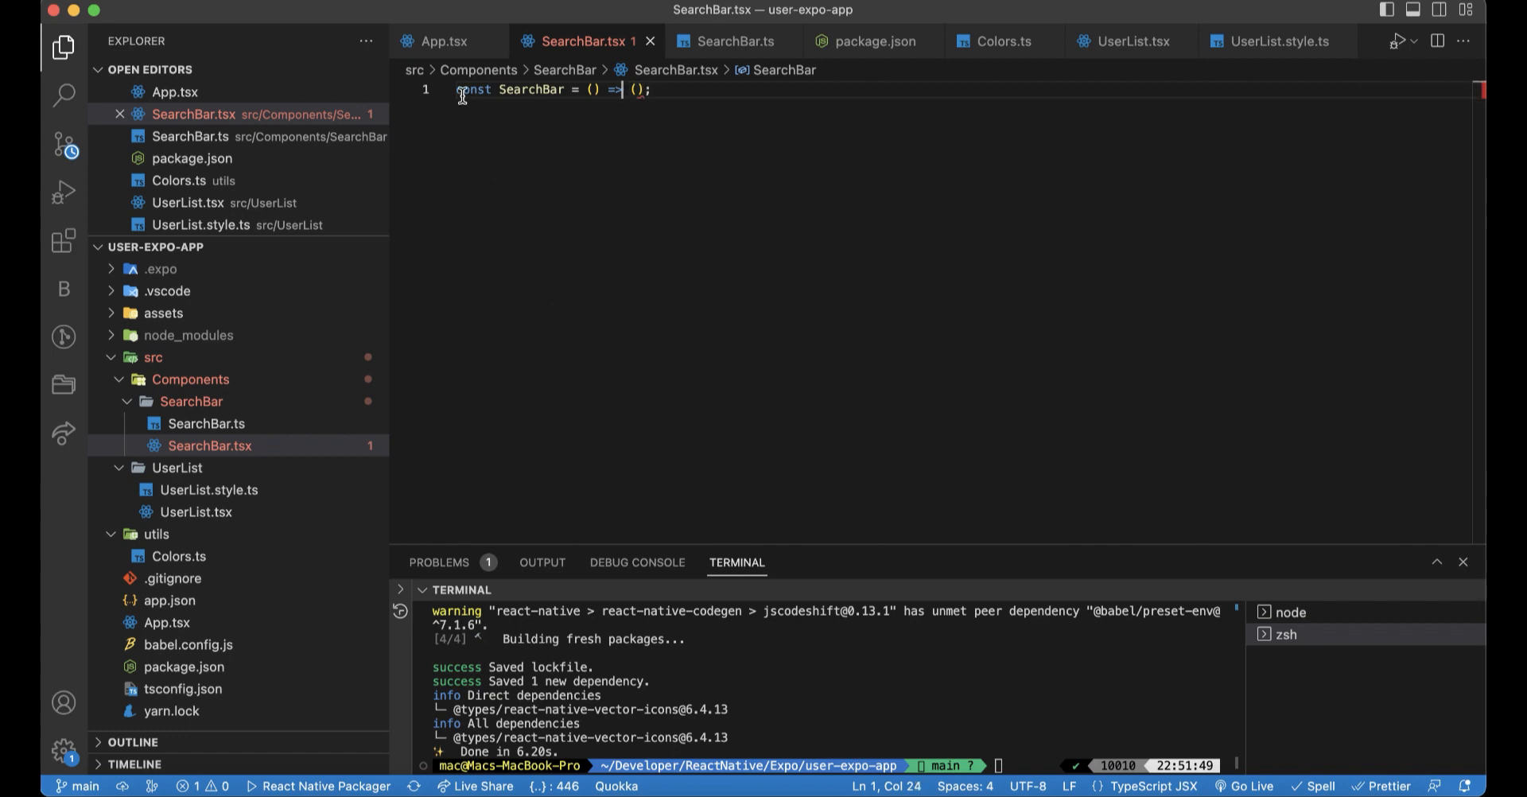
pyautogui.press('Enter')
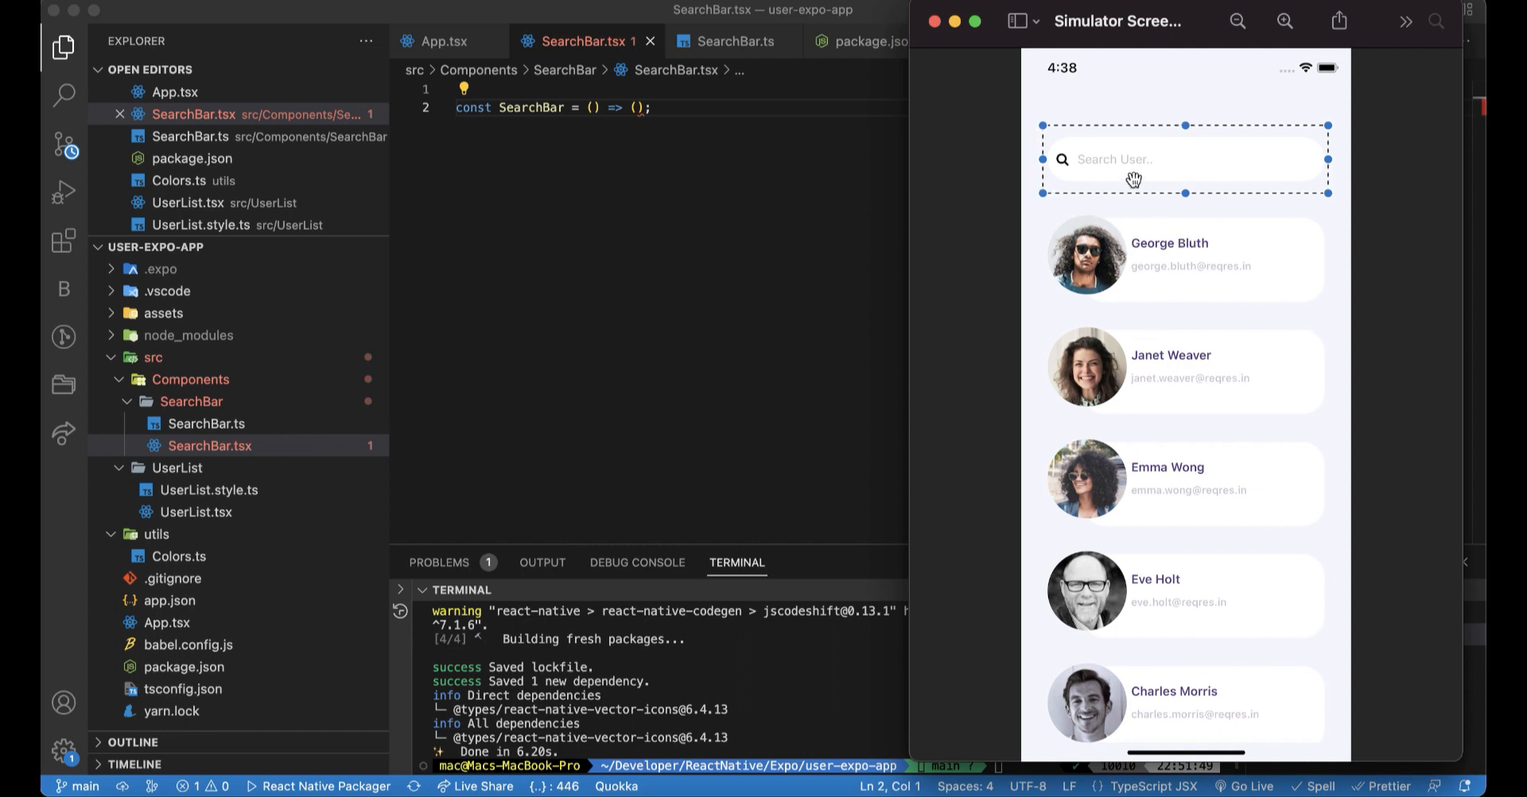
pyautogui.moveTo(1098, 164)
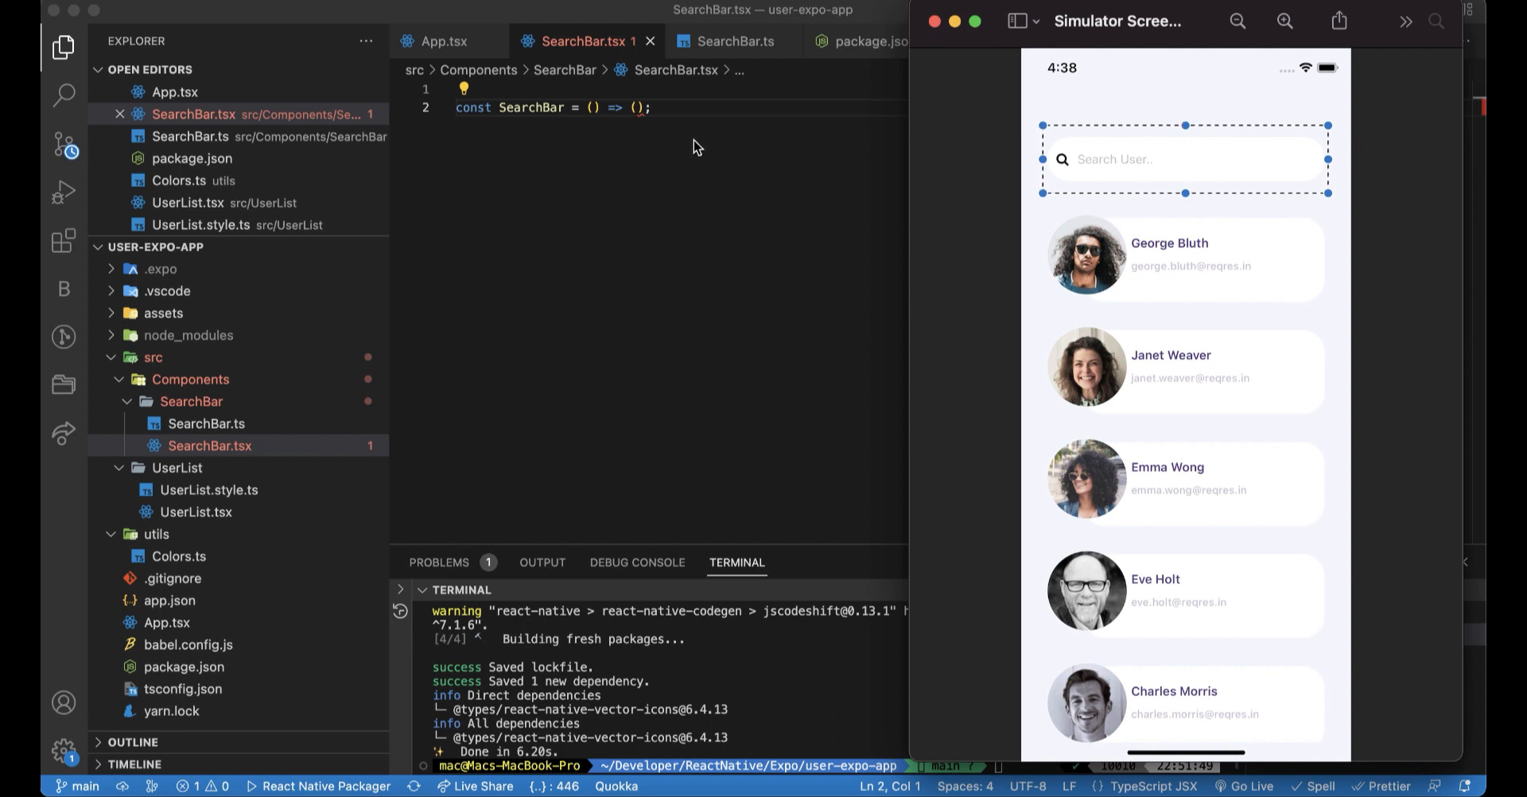
pyautogui.moveTo(1120, 167)
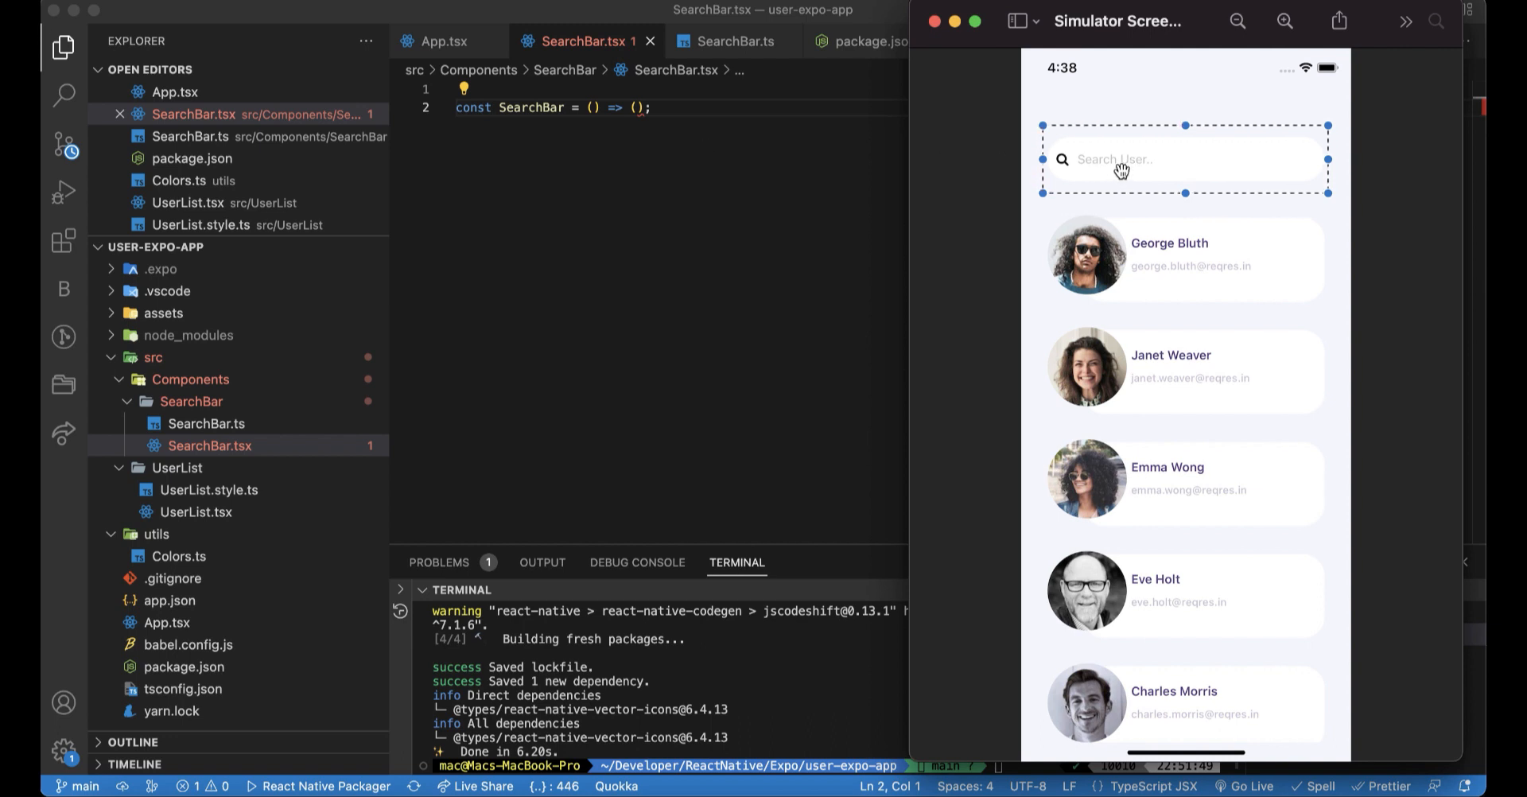
pyautogui.moveTo(1129, 160)
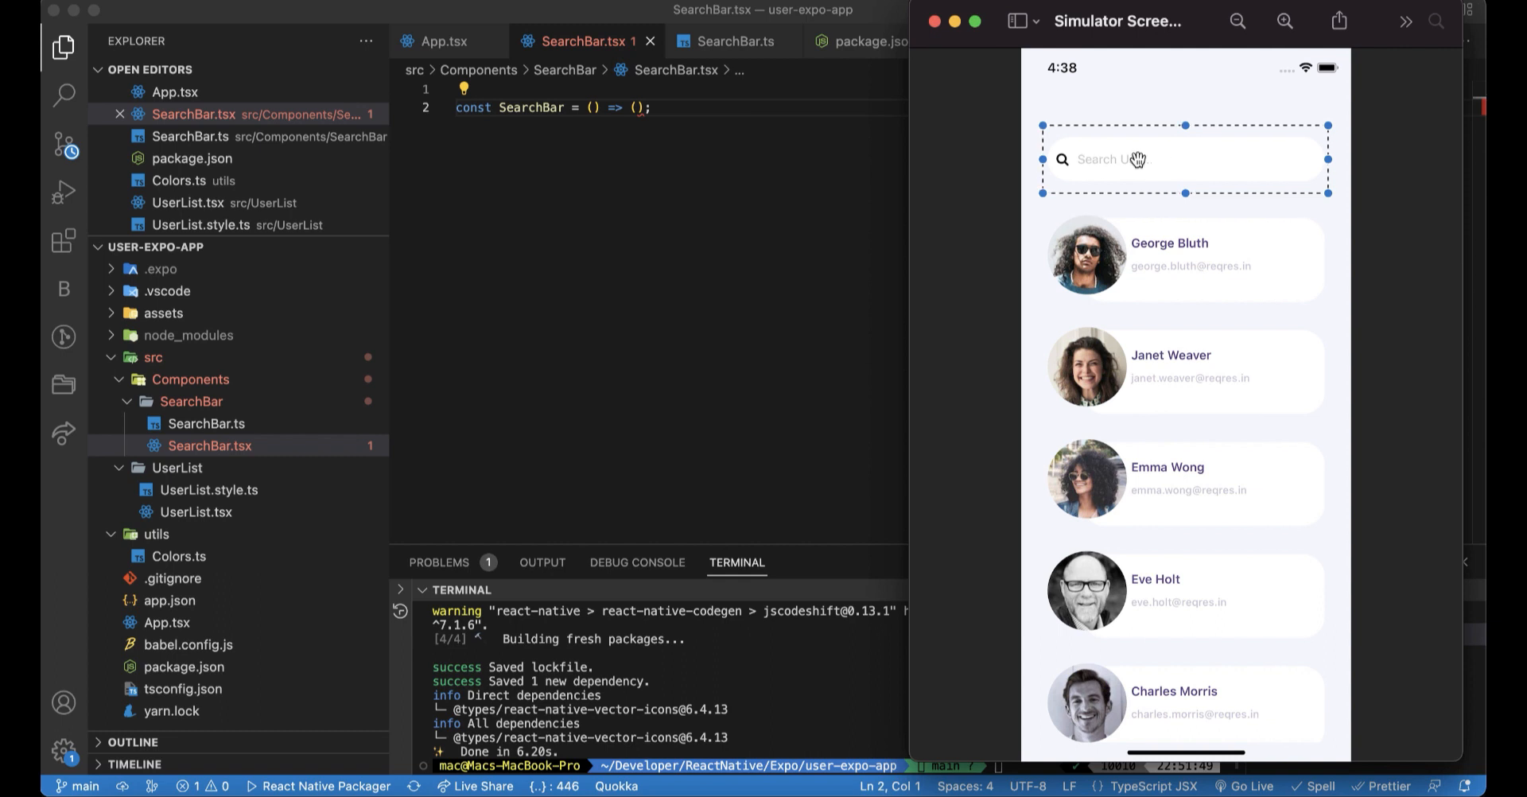
pyautogui.moveTo(1076, 159)
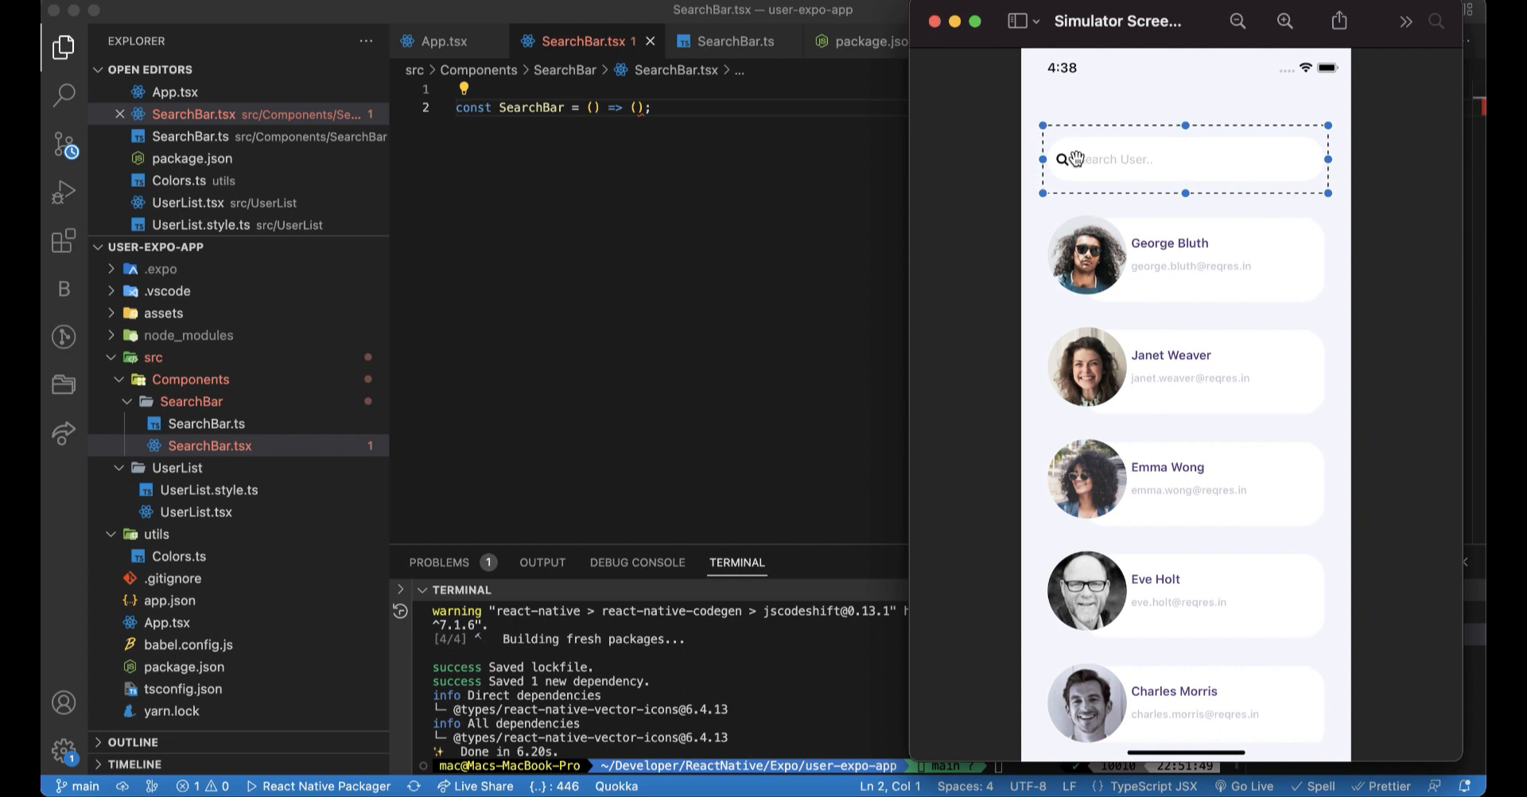
pyautogui.moveTo(1088, 169)
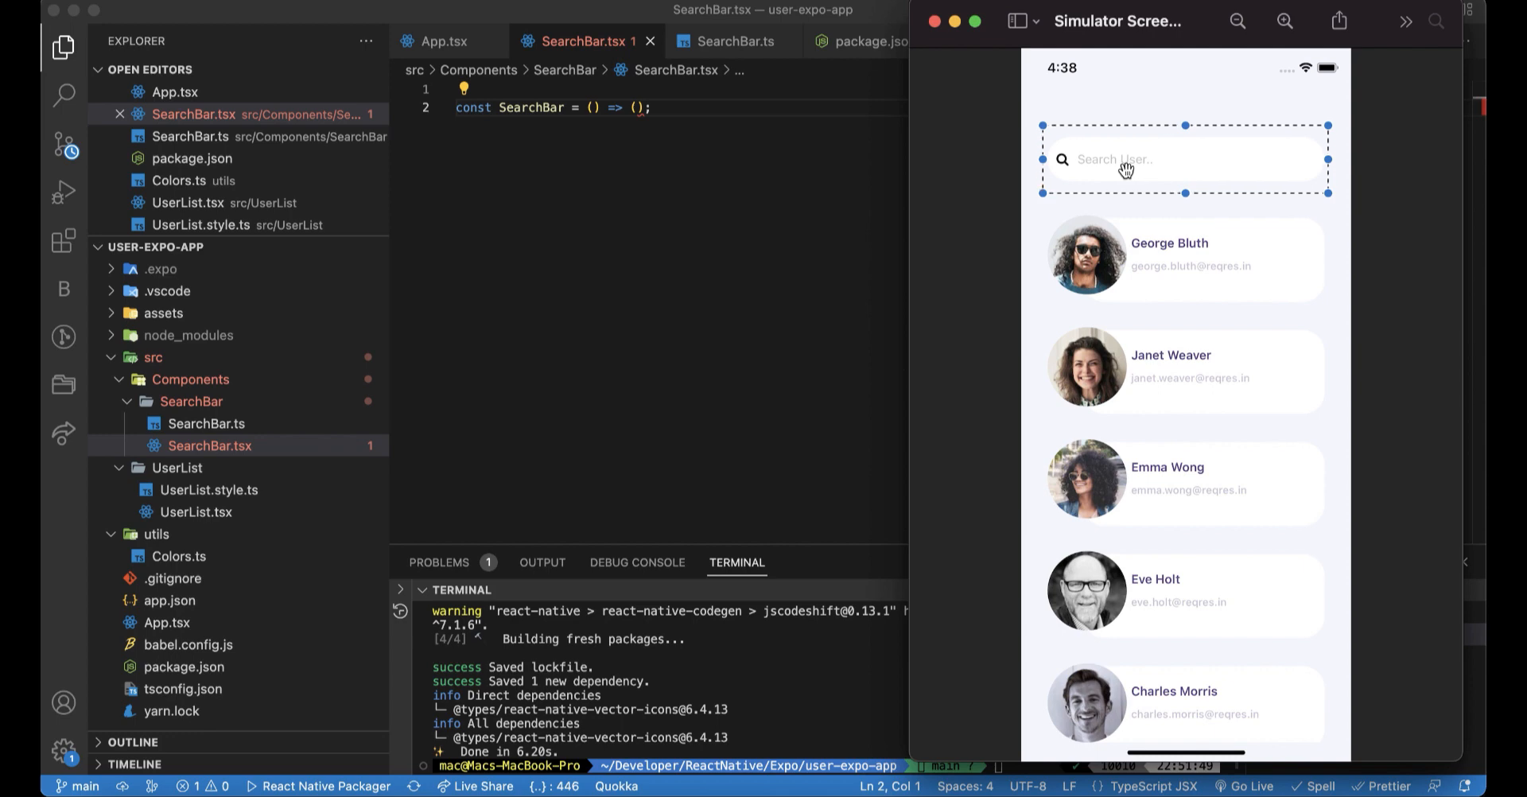
pyautogui.moveTo(682, 135)
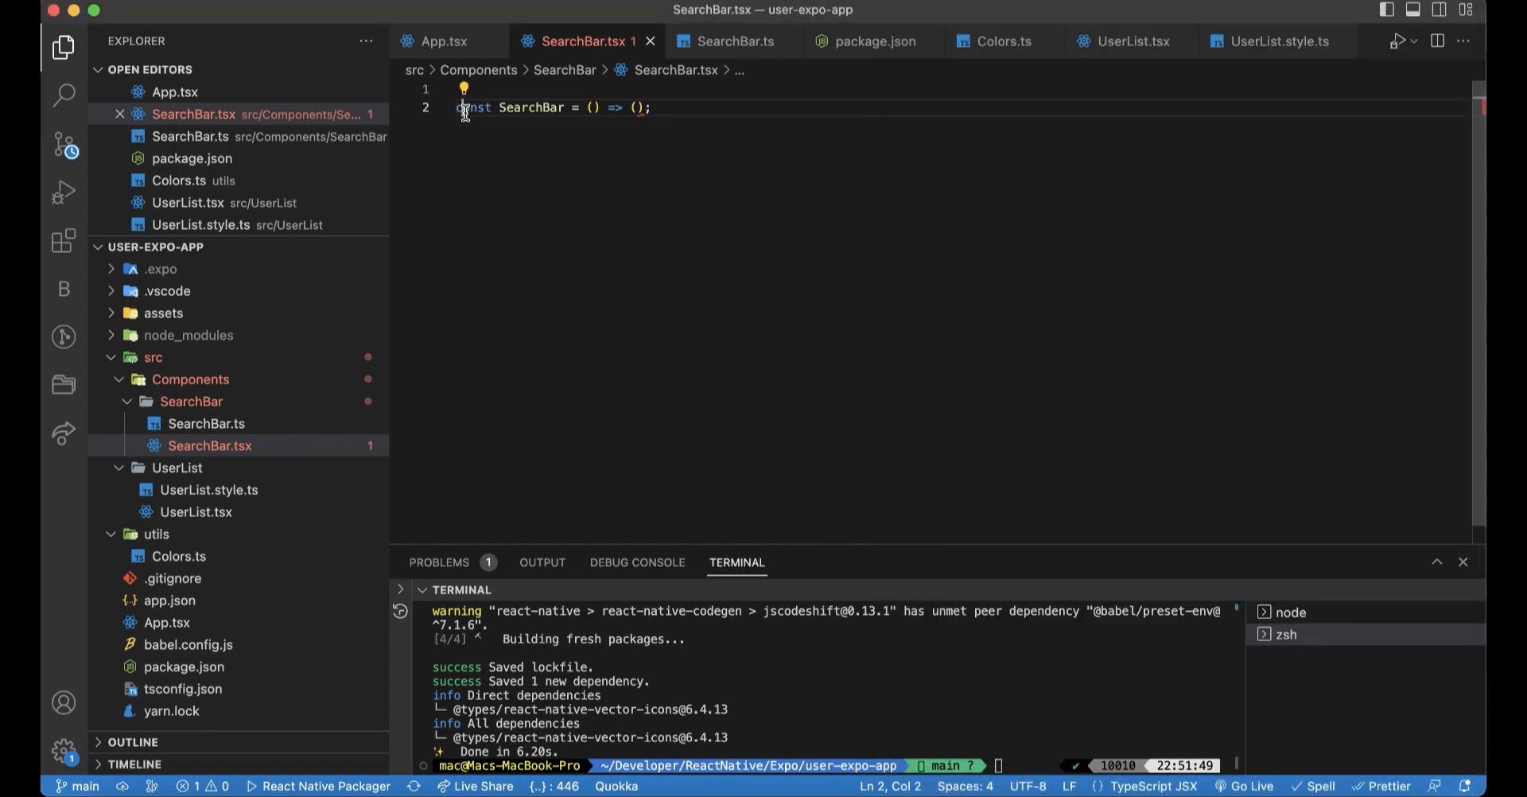
# - Declare SearchBarProps with setSearchTerm typed as React.Dispatch<React.SetStateAction<string>>
pyautogui.press('Enter')
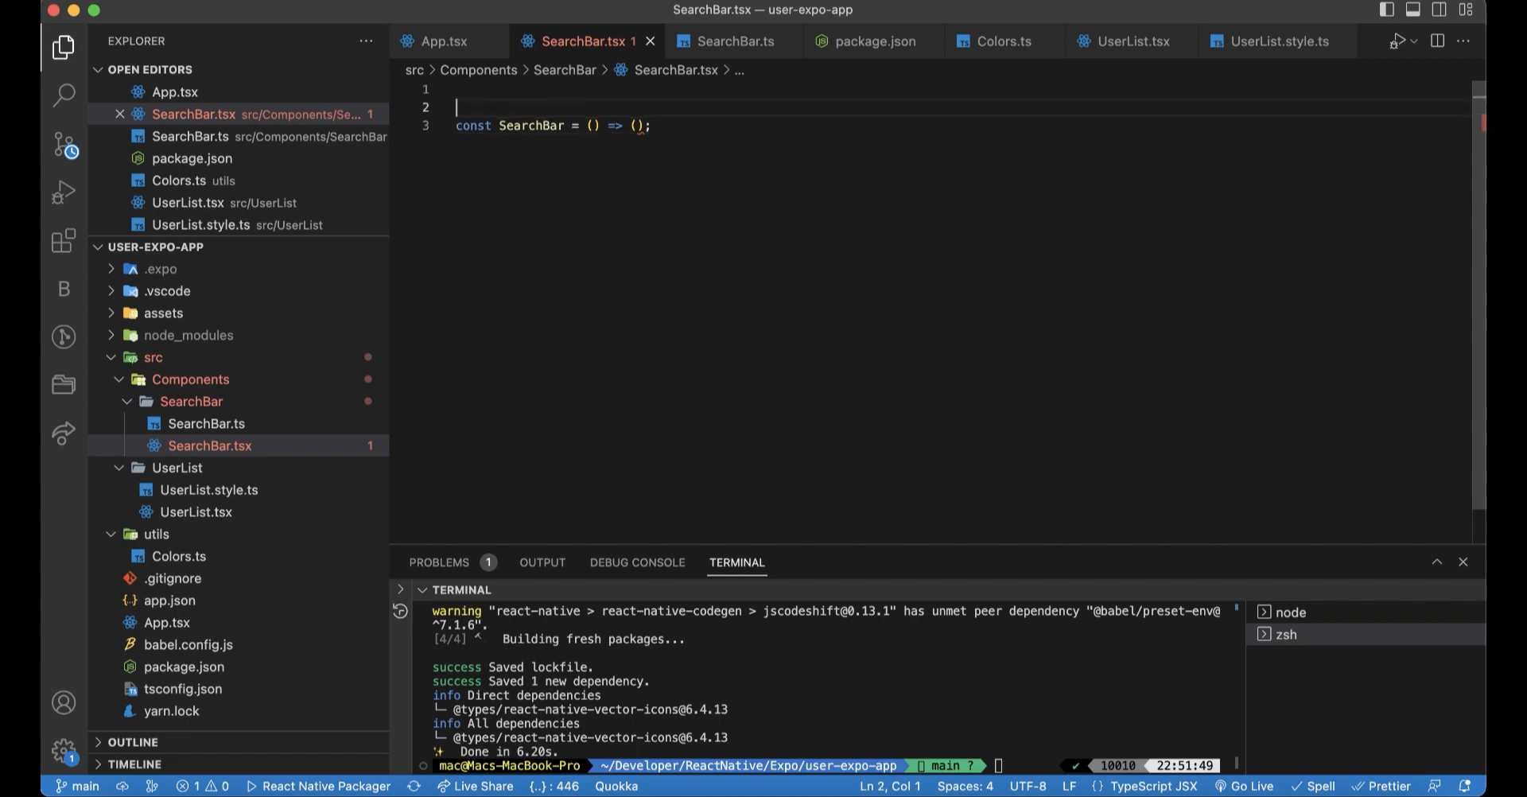
pyautogui.write('type')
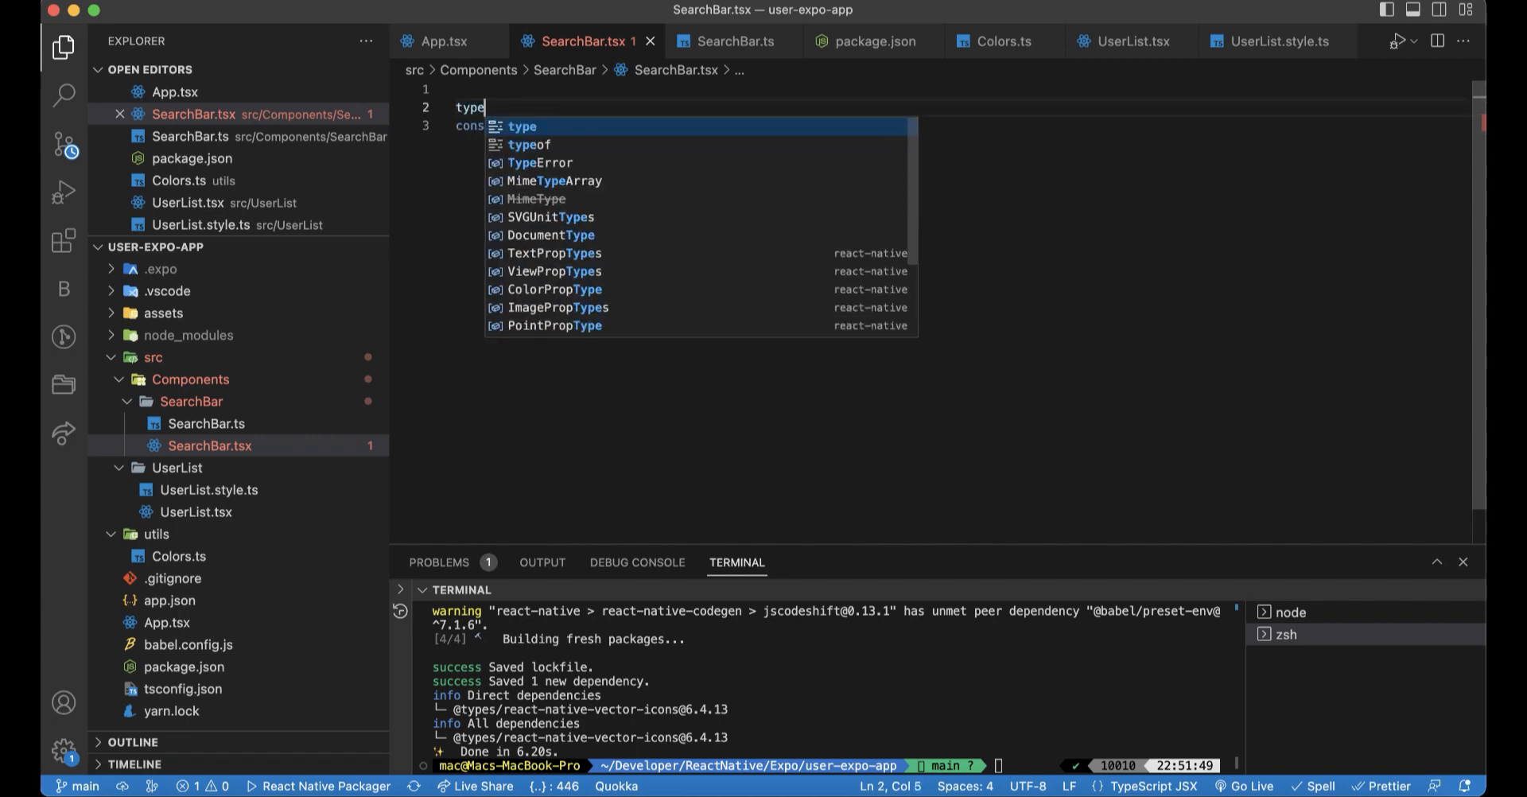
pyautogui.write('SearchBarProps =')
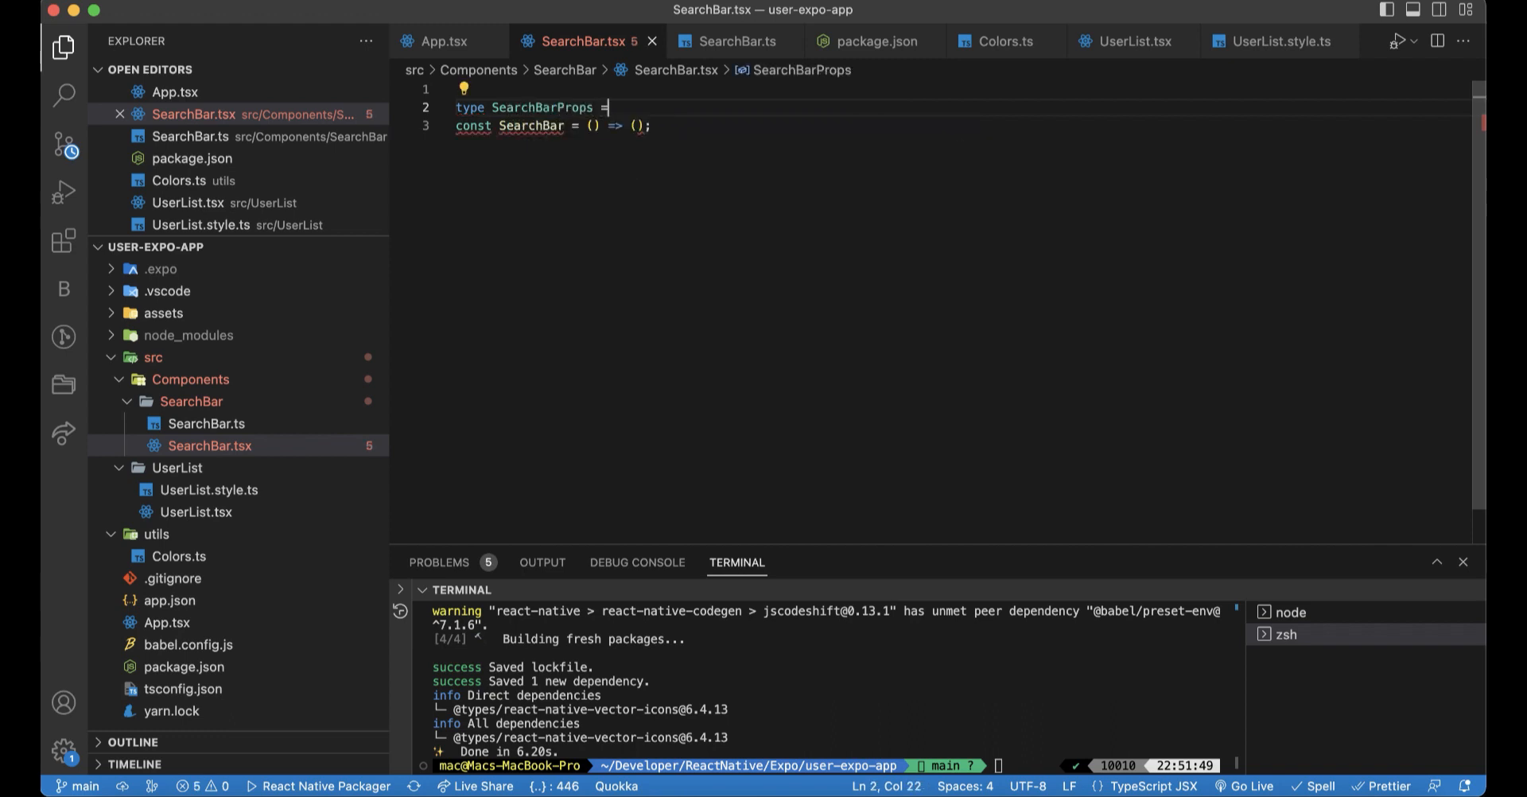
pyautogui.write('{')
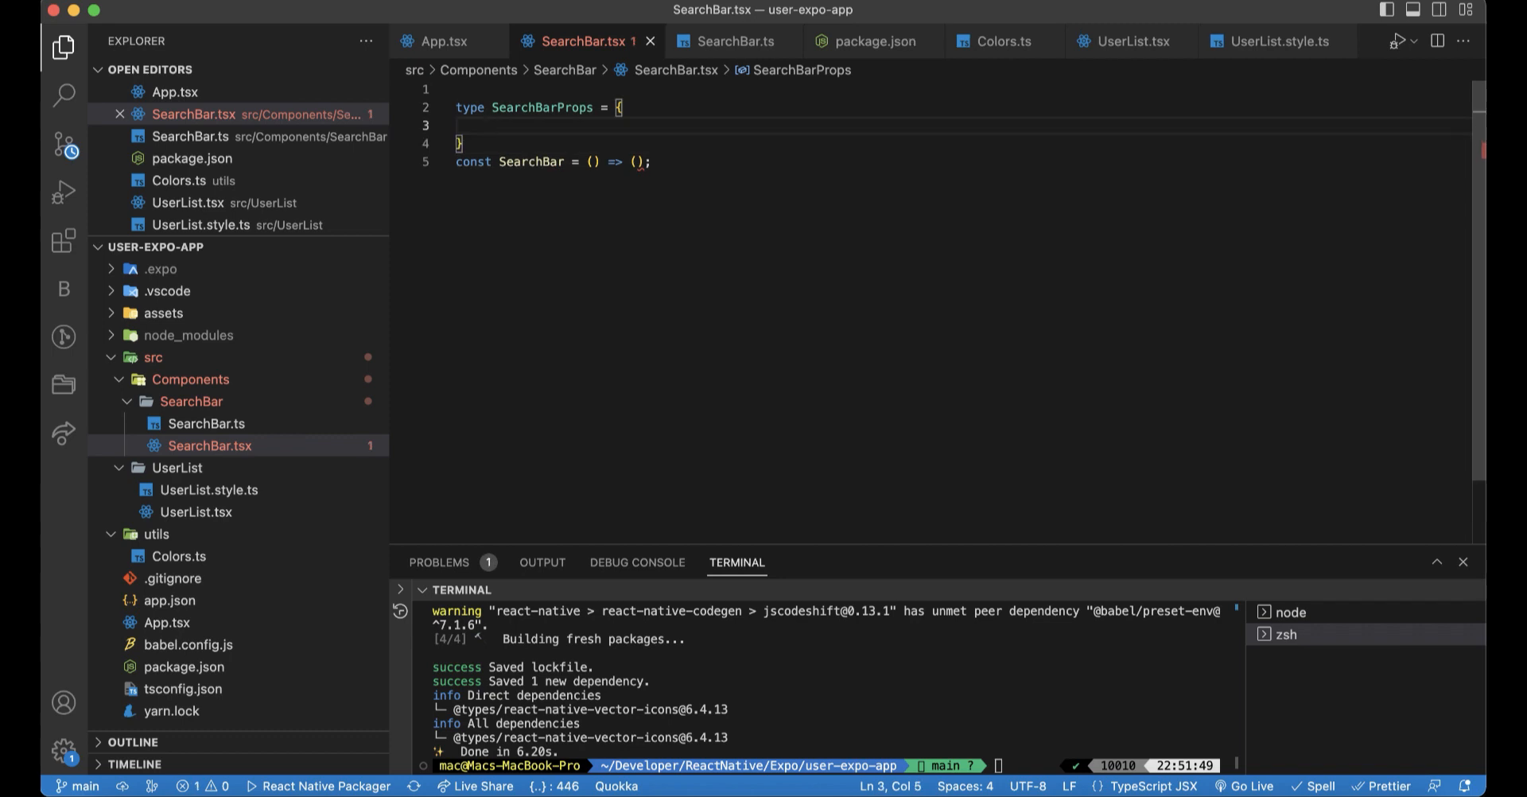
pyautogui.write('searchTerm: string;')
pyautogui.write('set')
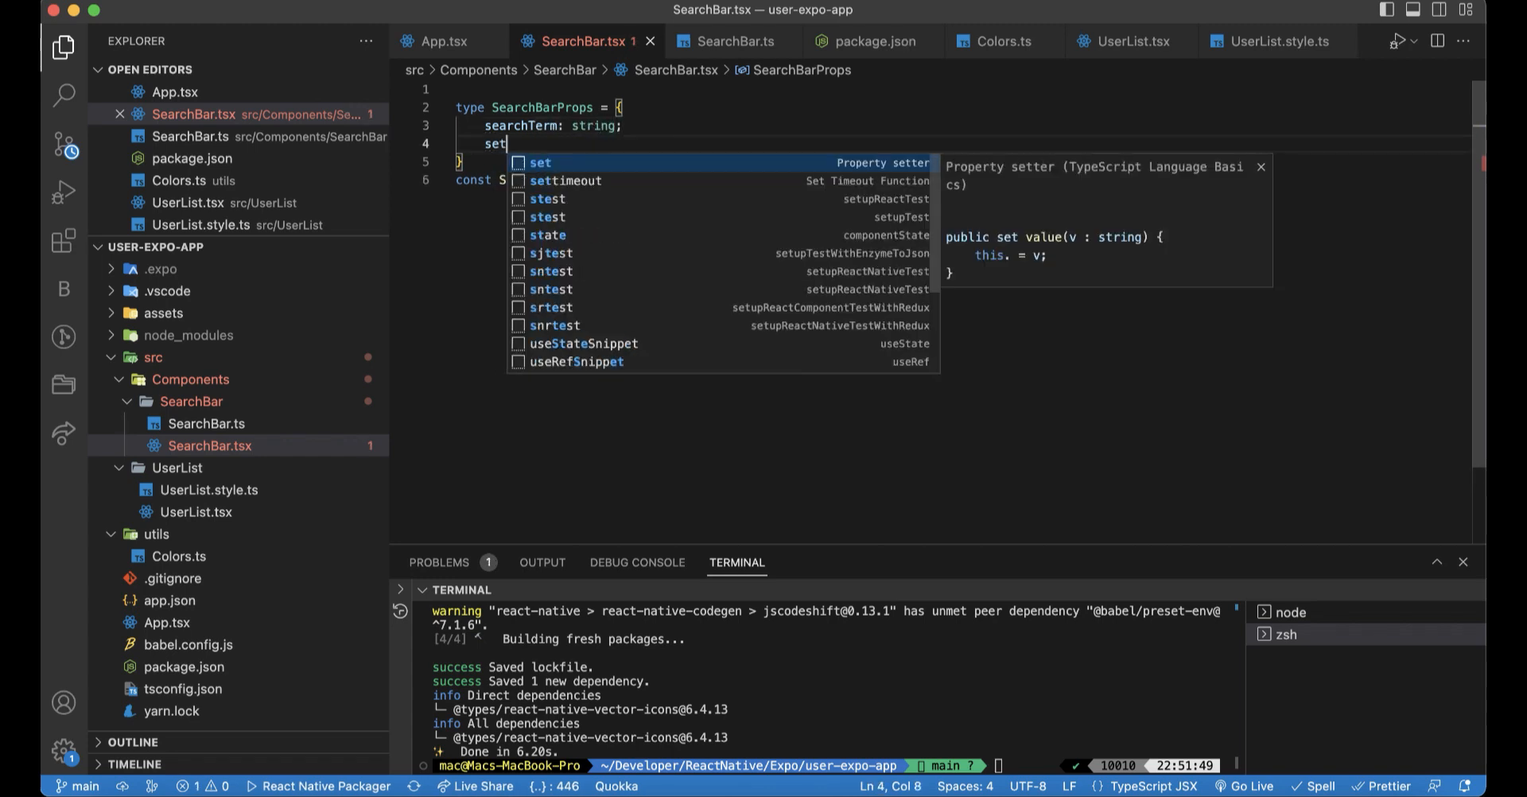
pyautogui.write('Sear')
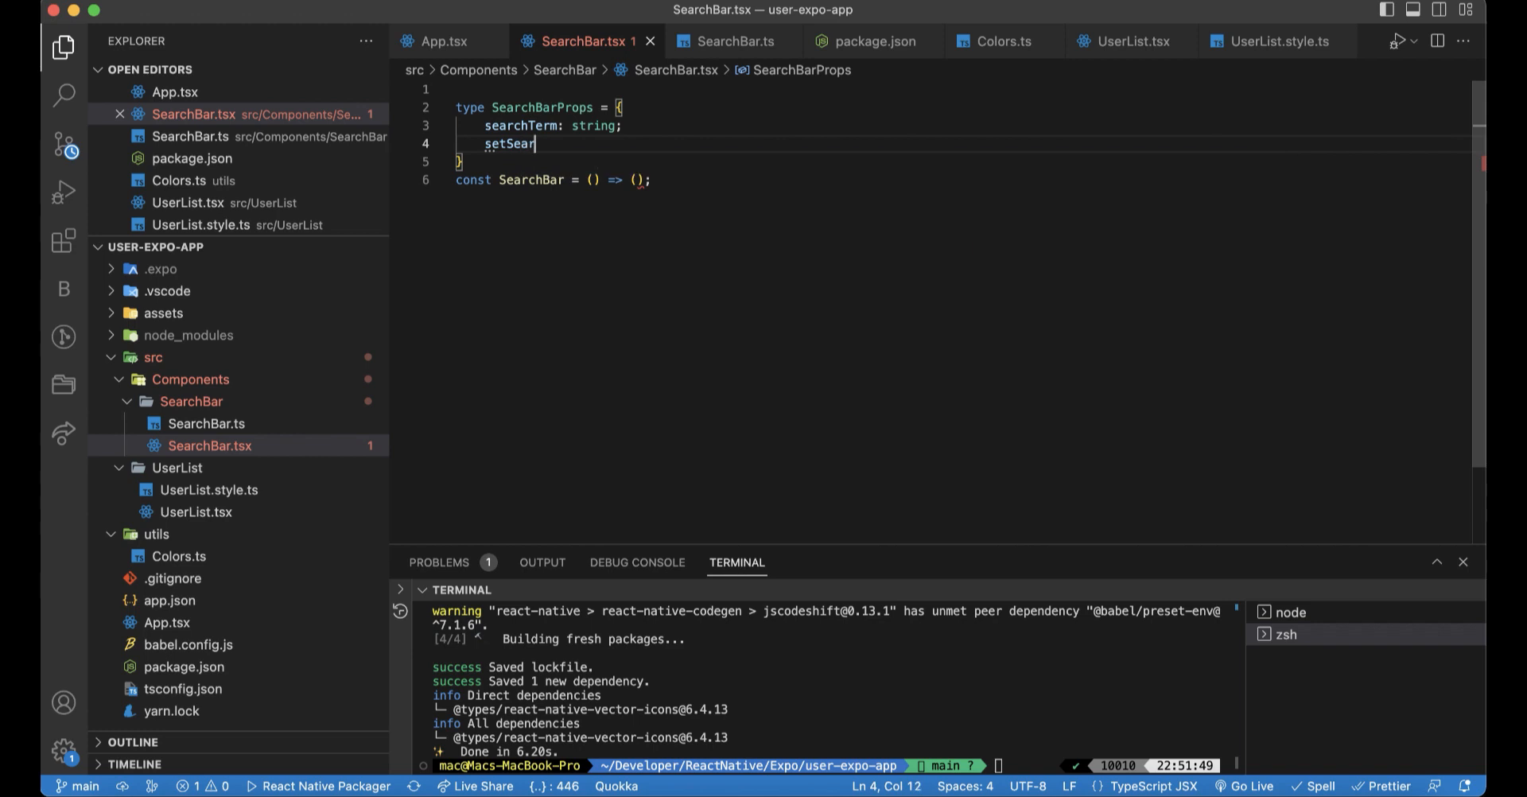
pyautogui.write('chTer')
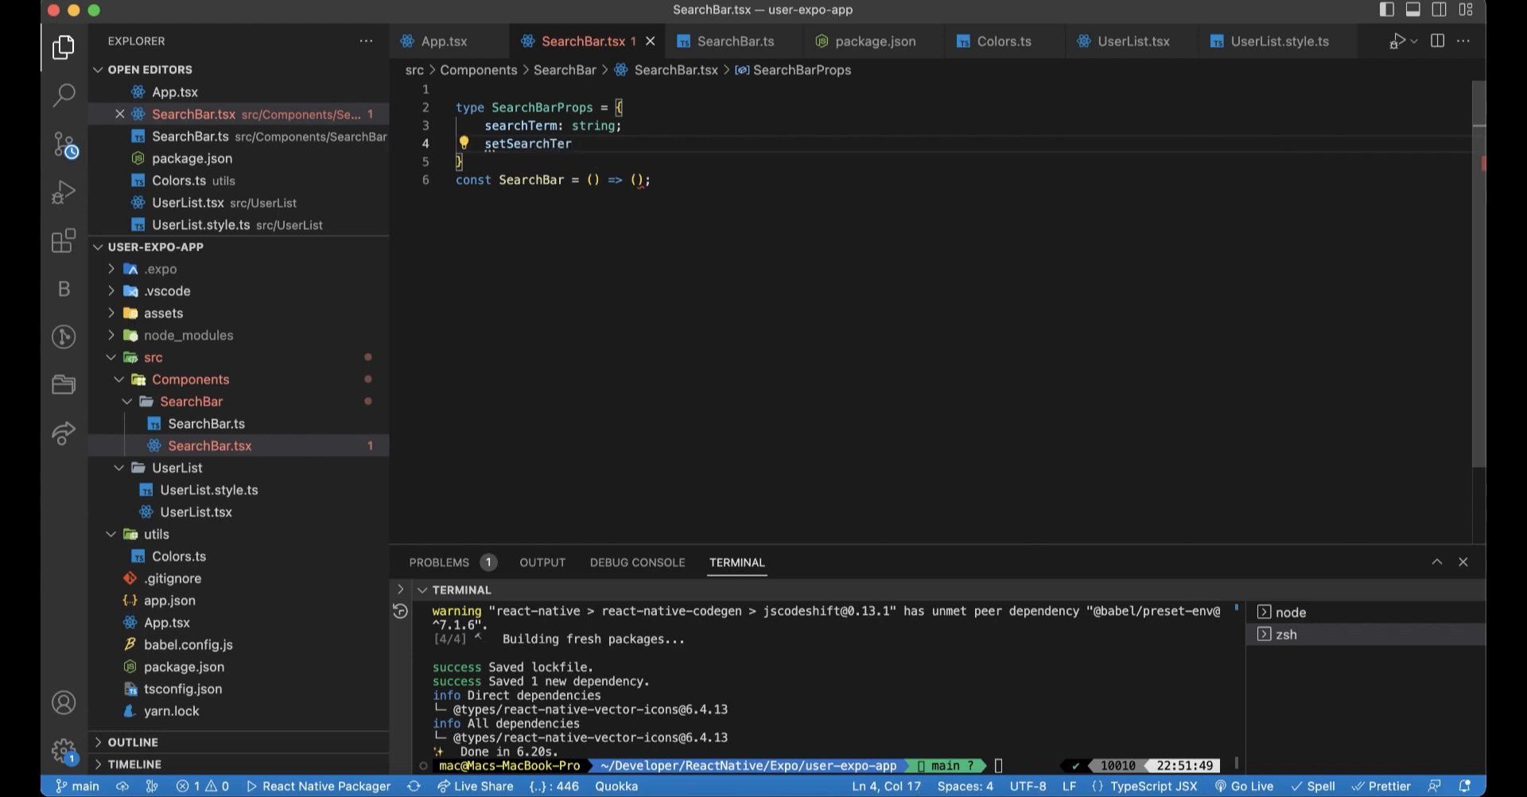
pyautogui.write('m:')
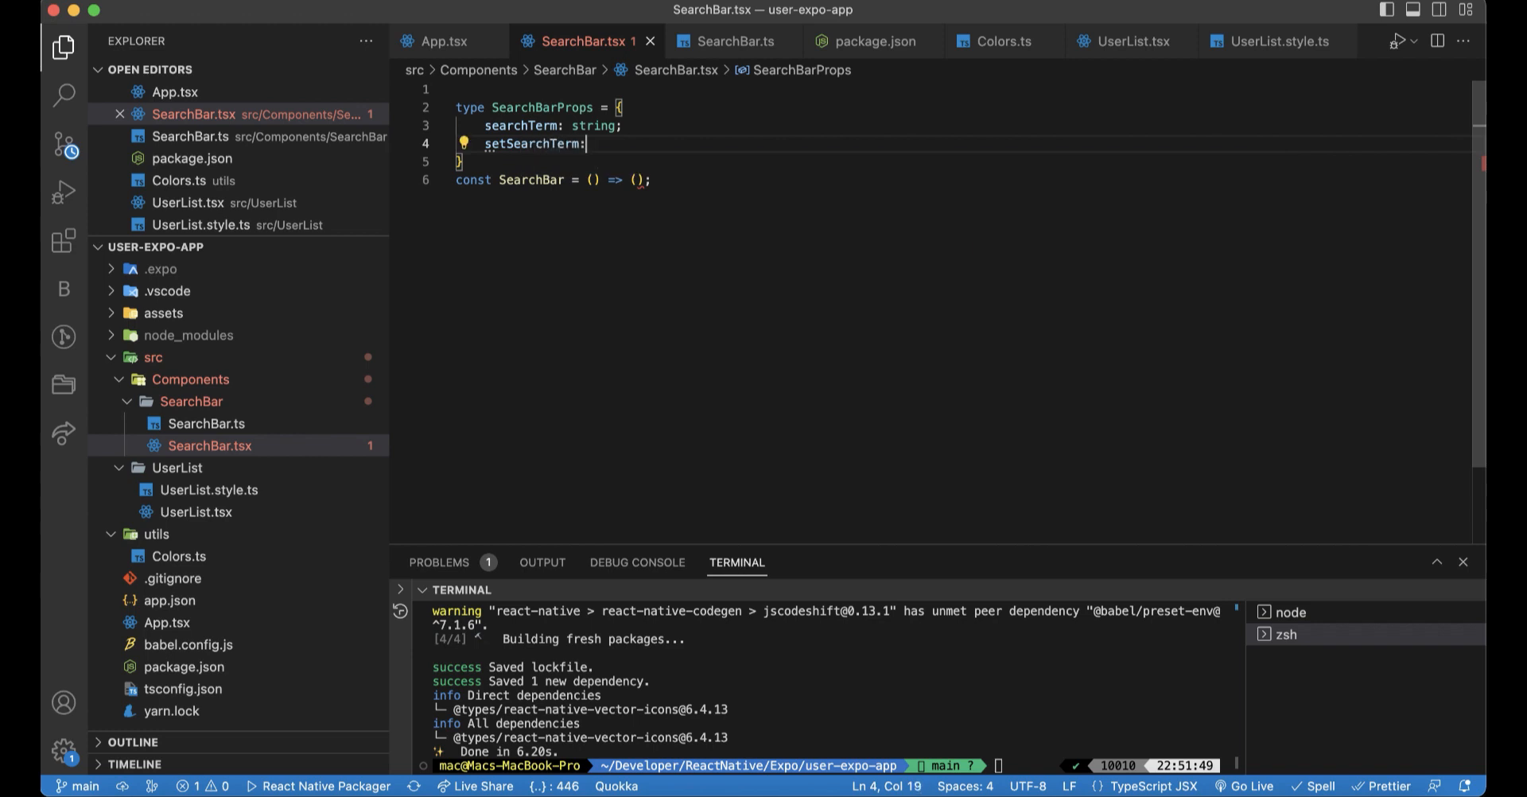
pyautogui.write('Reac')
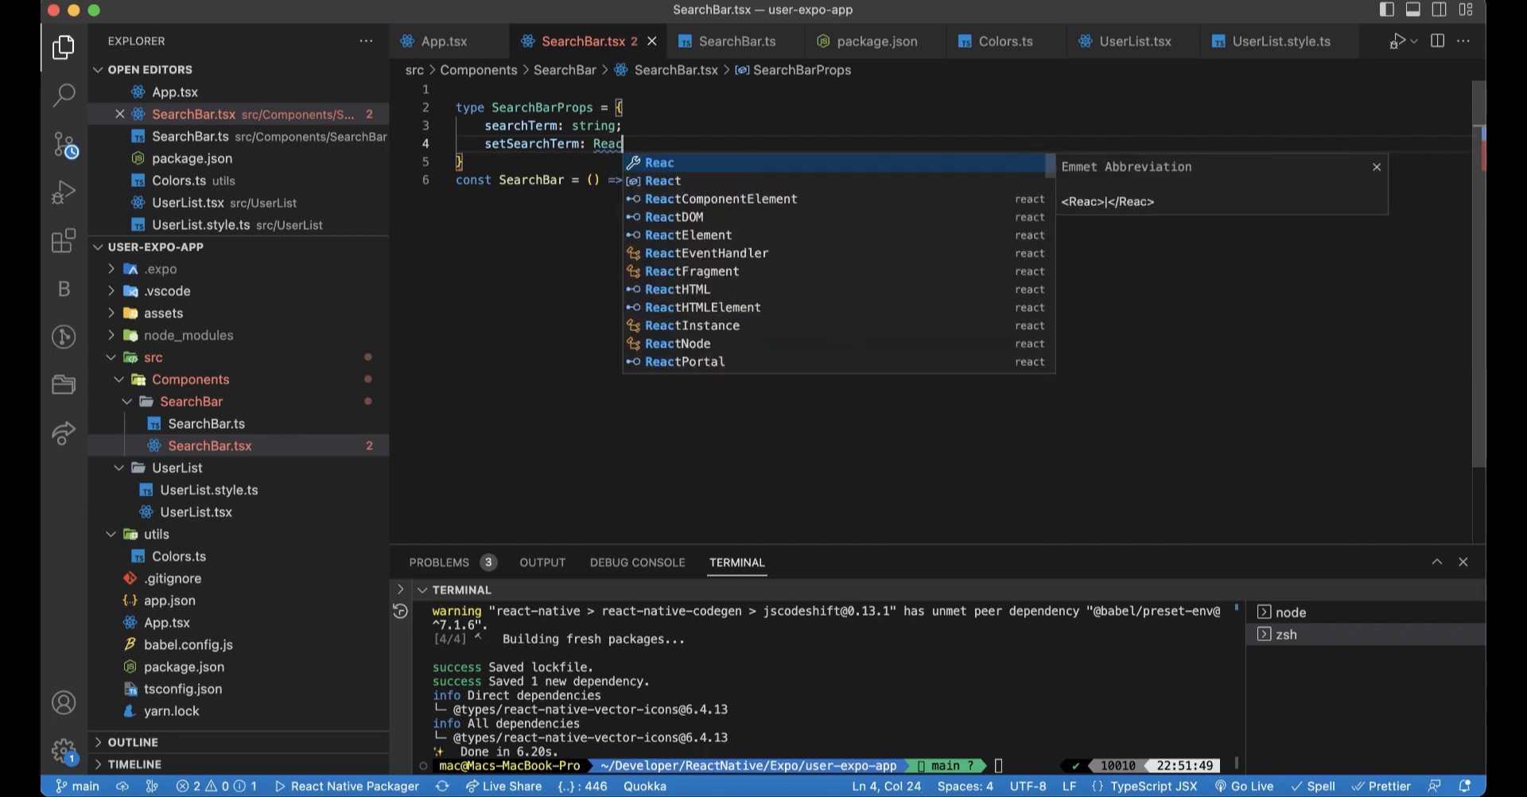
pyautogui.write('t.')
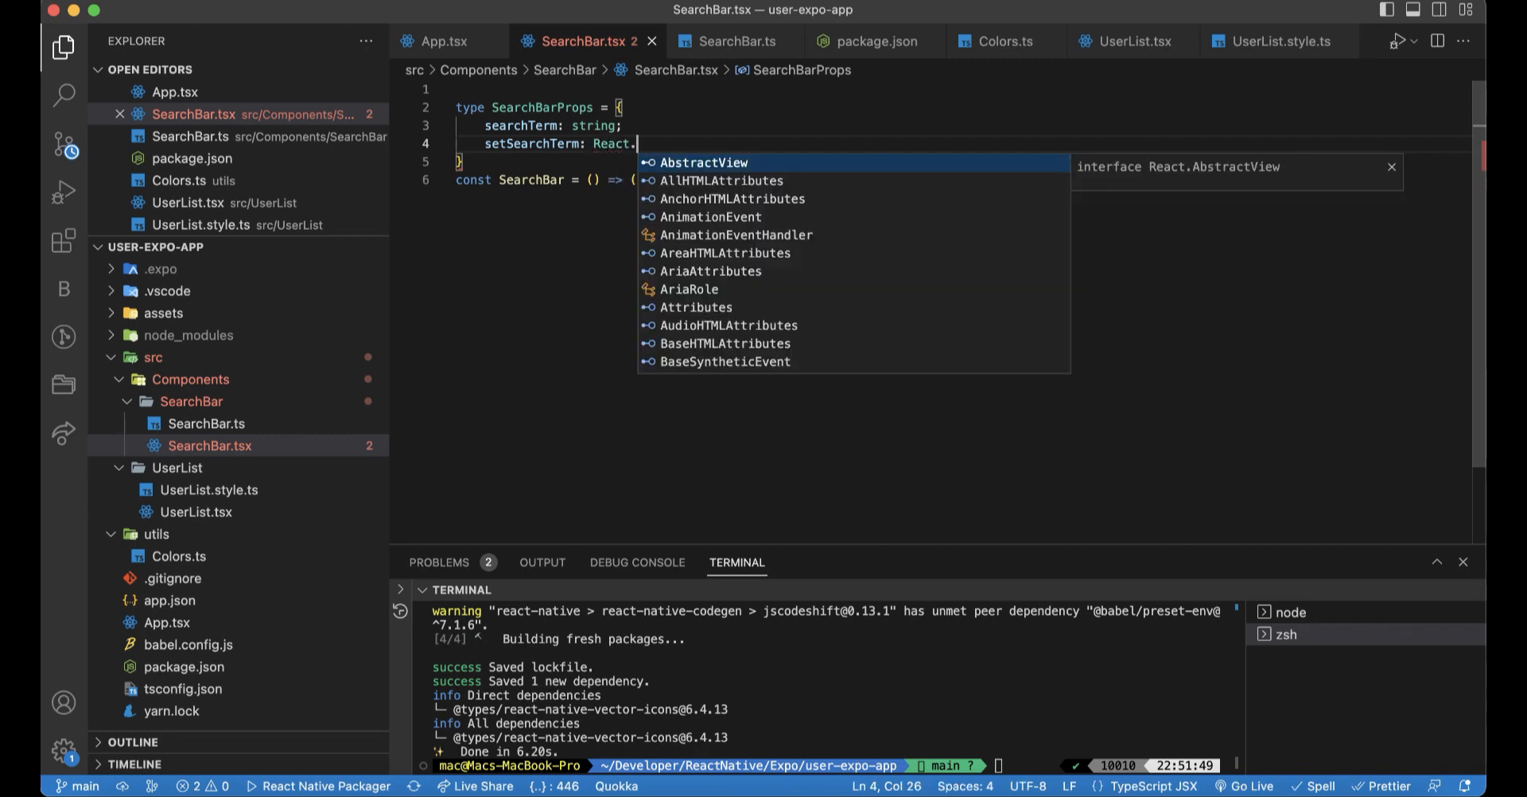
pyautogui.write('dis')
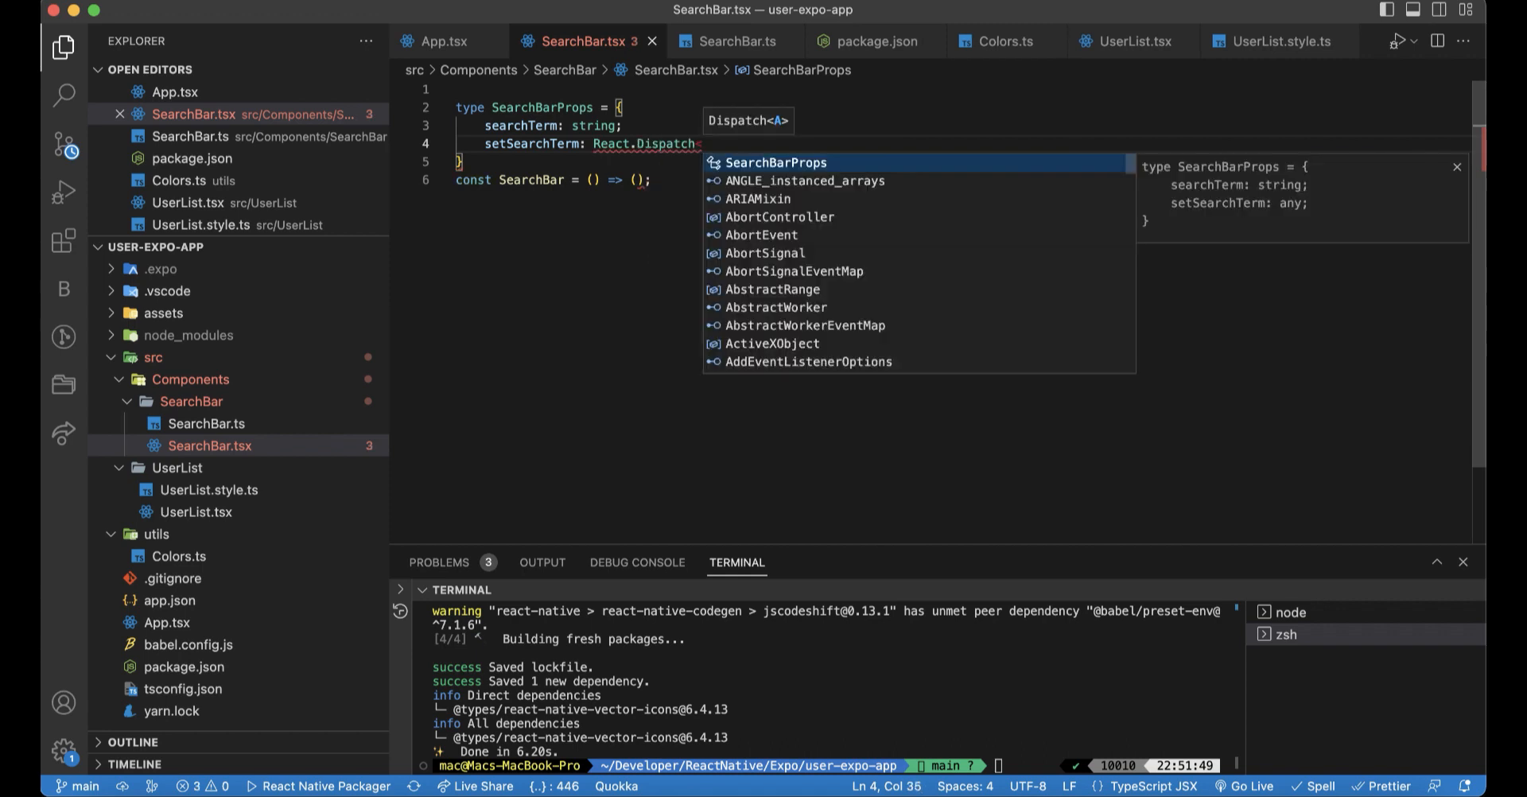
pyautogui.write('React.')
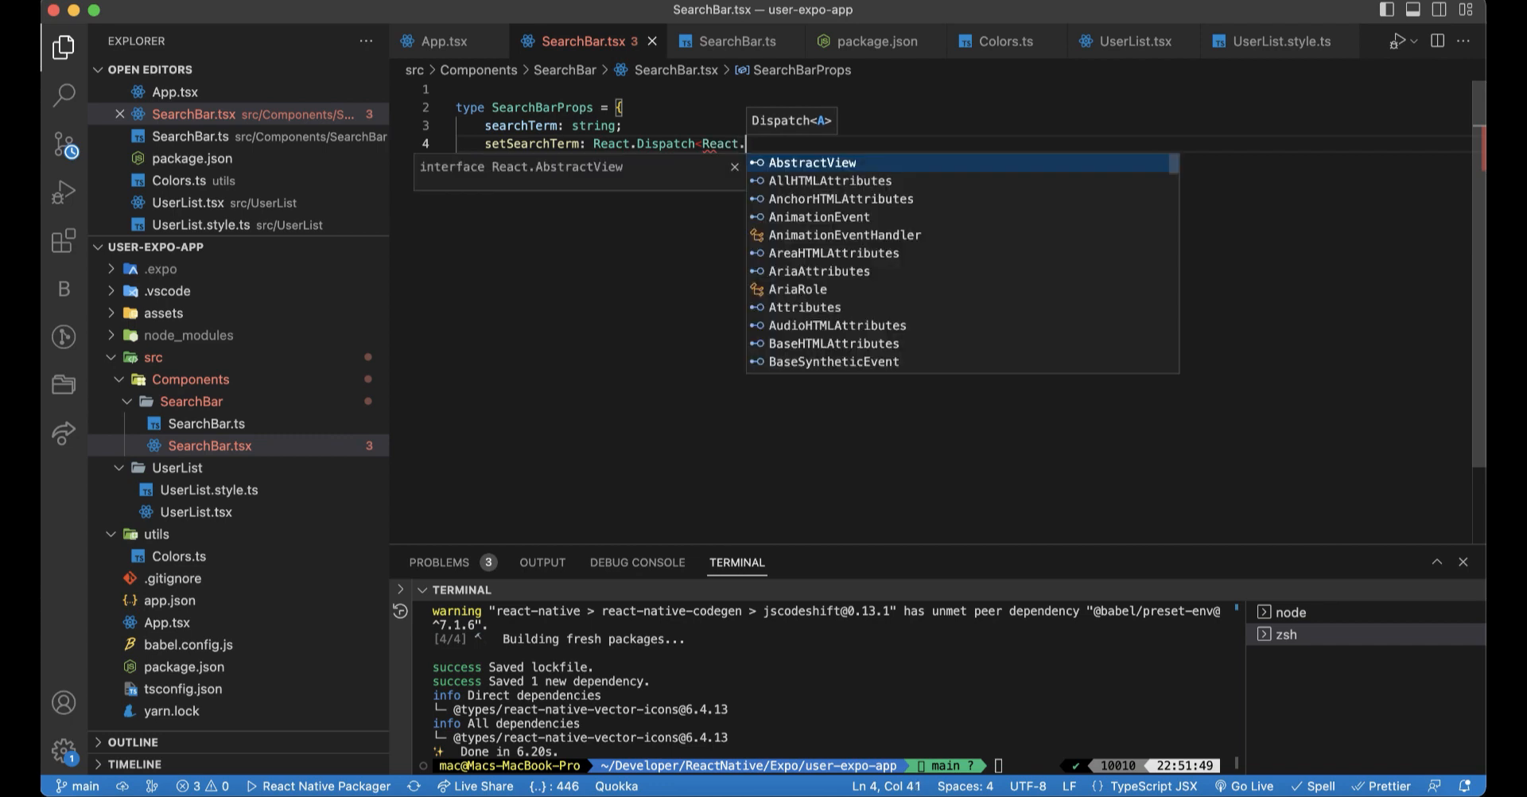
pyautogui.write('st')
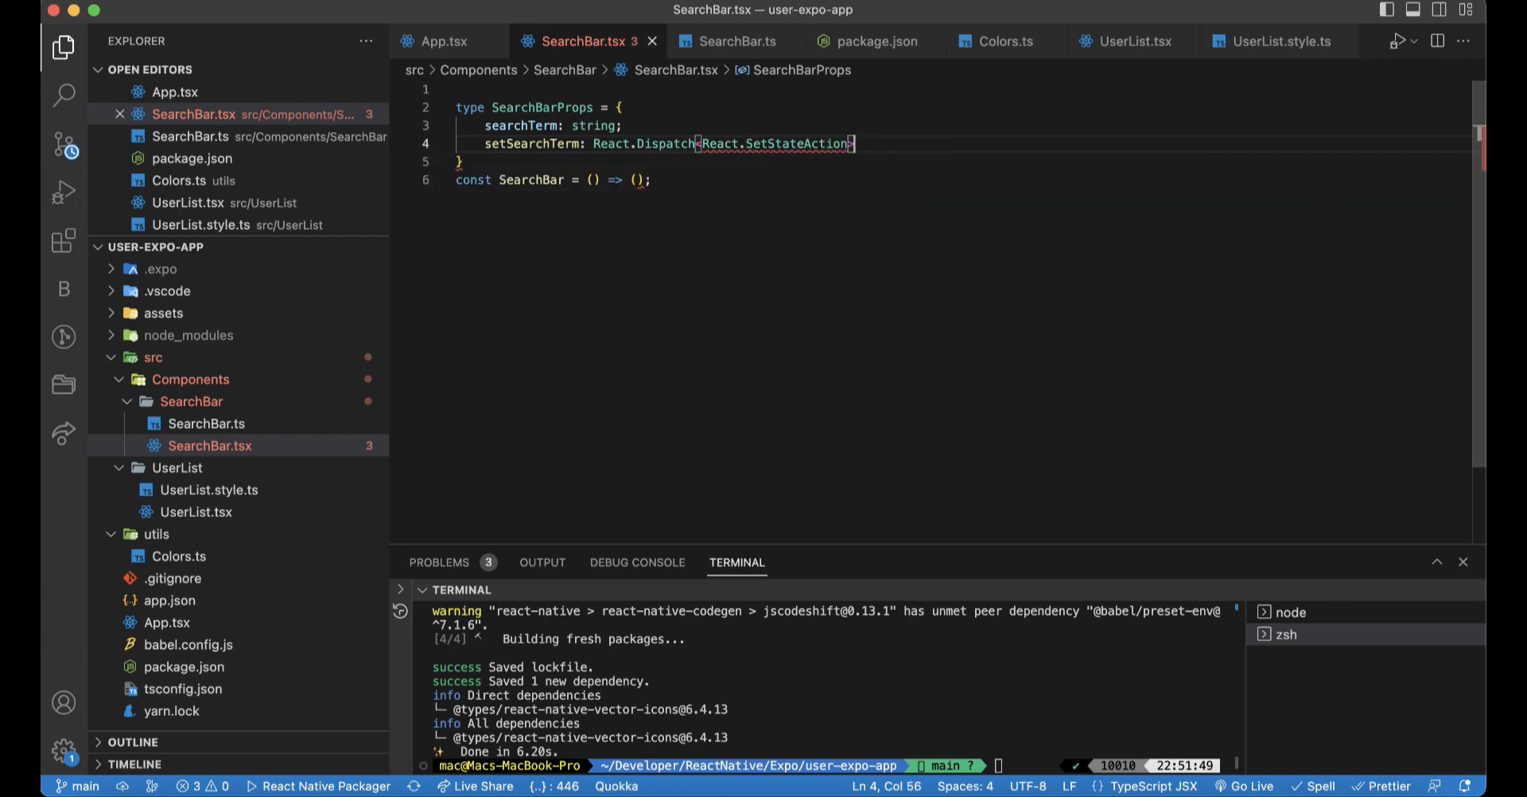
pyautogui.write('<')
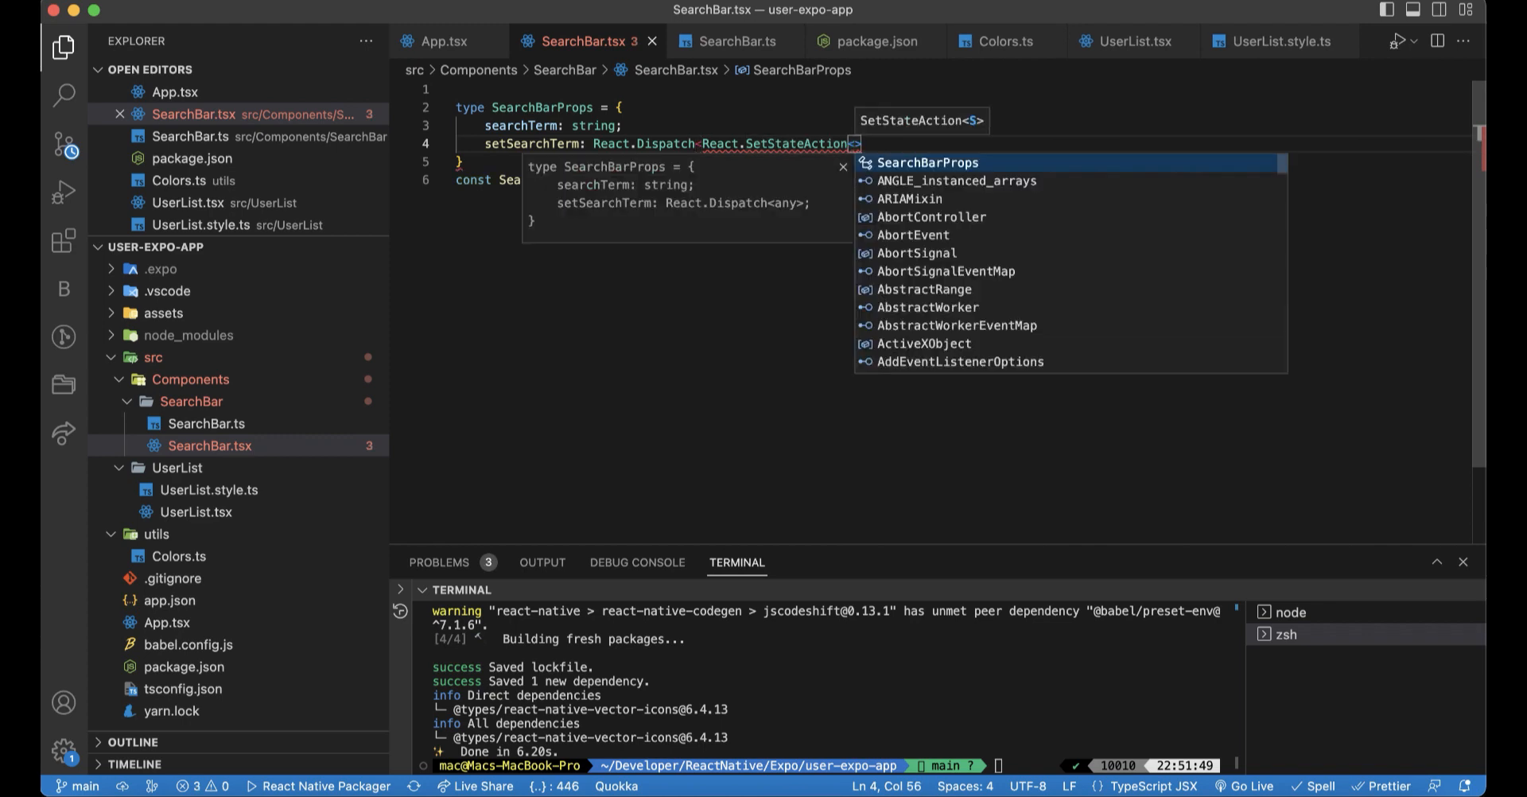
pyautogui.write('String')
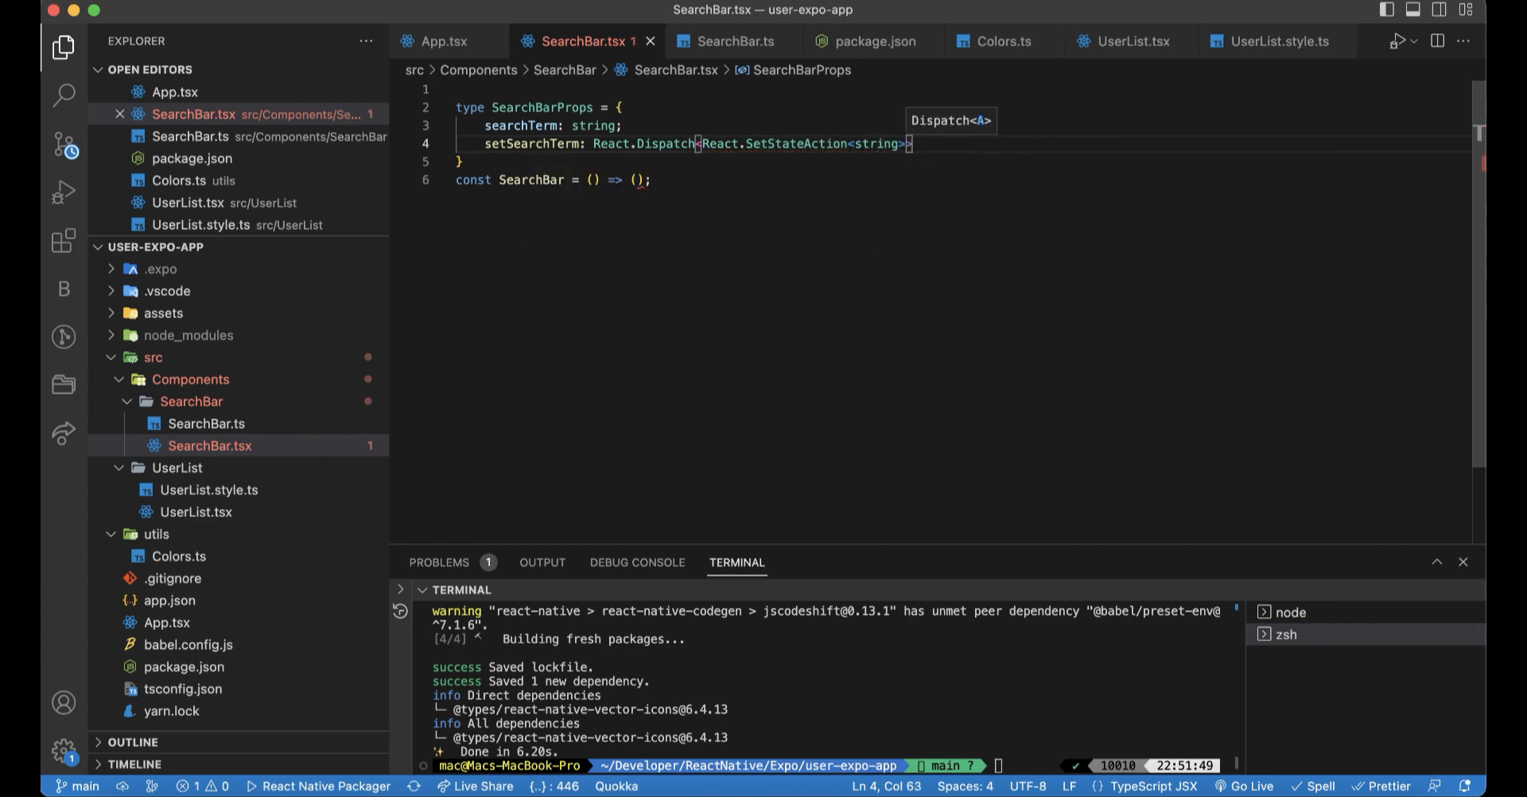
# - Add a placeholder: string prop and start SearchBar's destructured parameter braces
pyautogui.write('p')
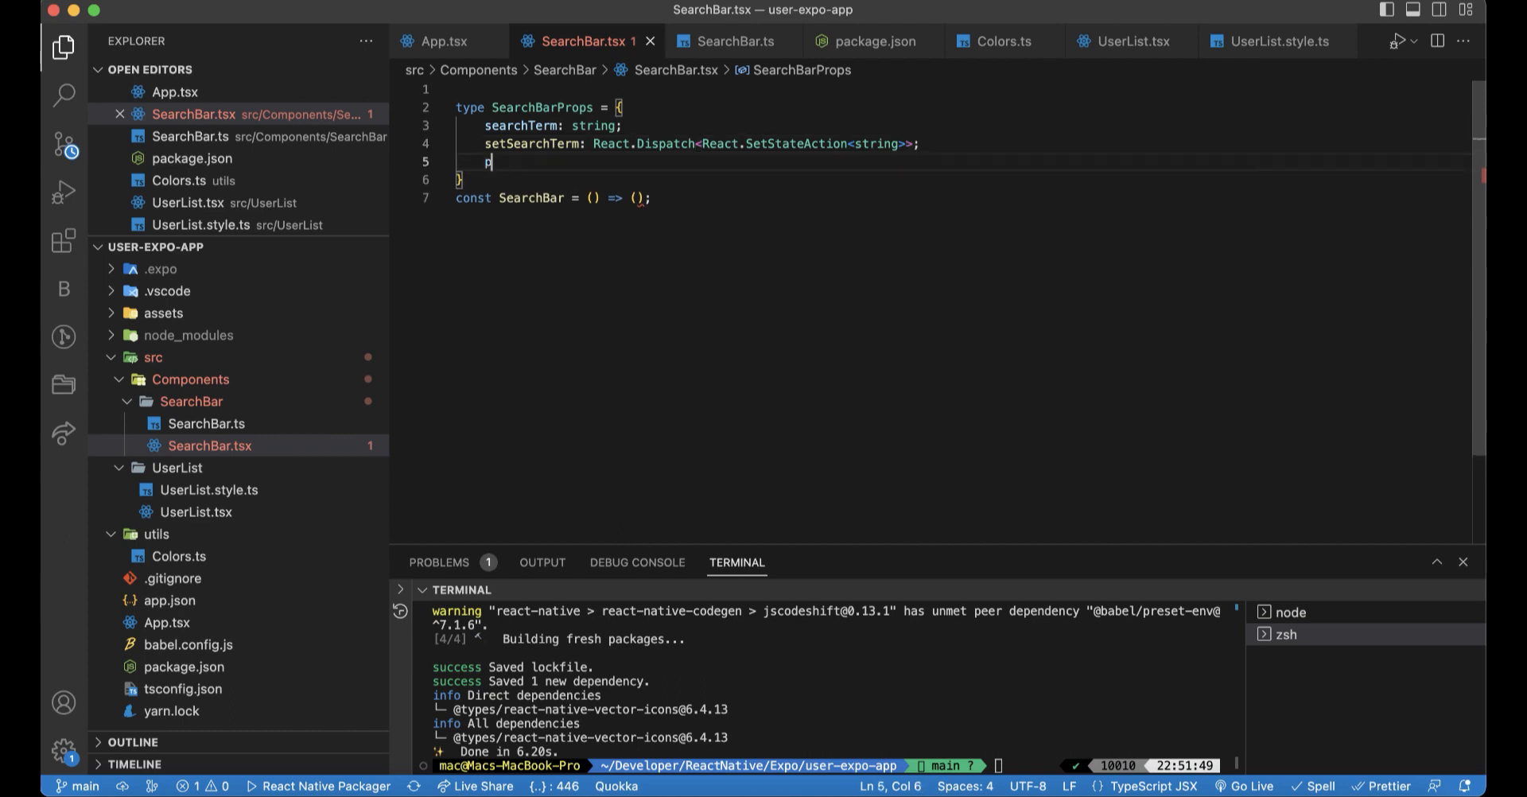
pyautogui.write('laceholder')
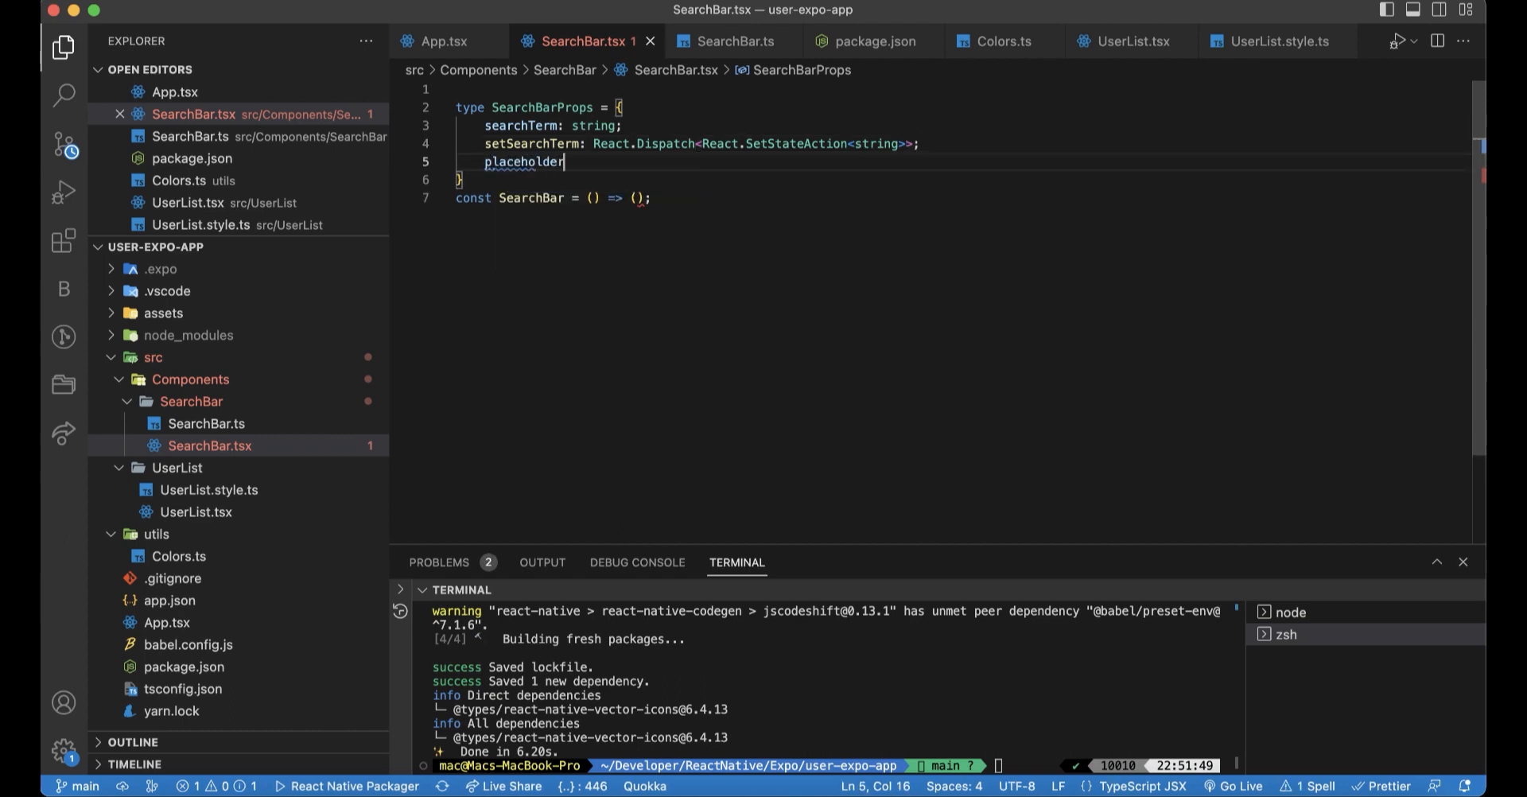
pyautogui.write(': stri')
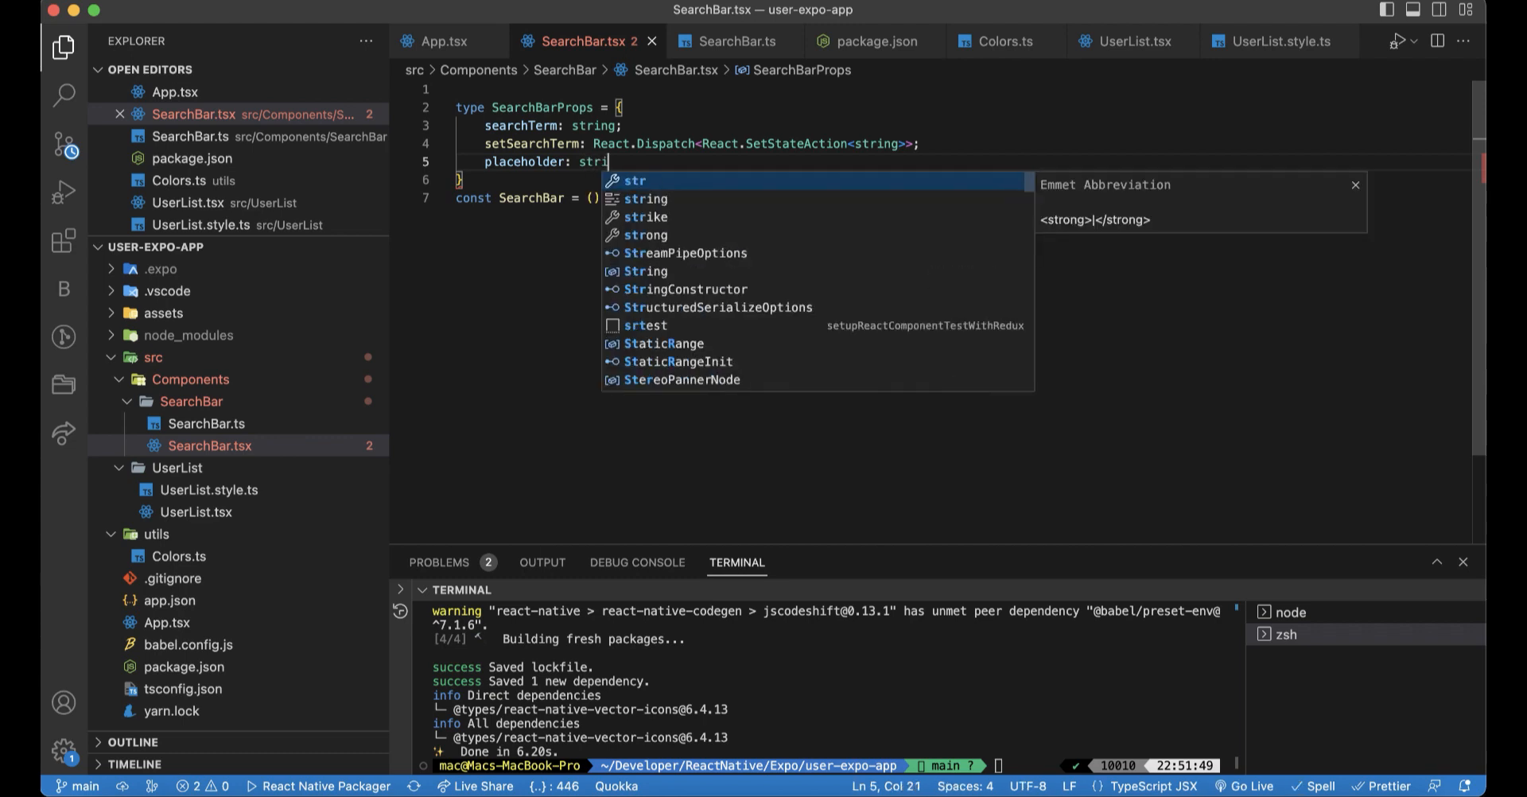
pyautogui.write('ng;')
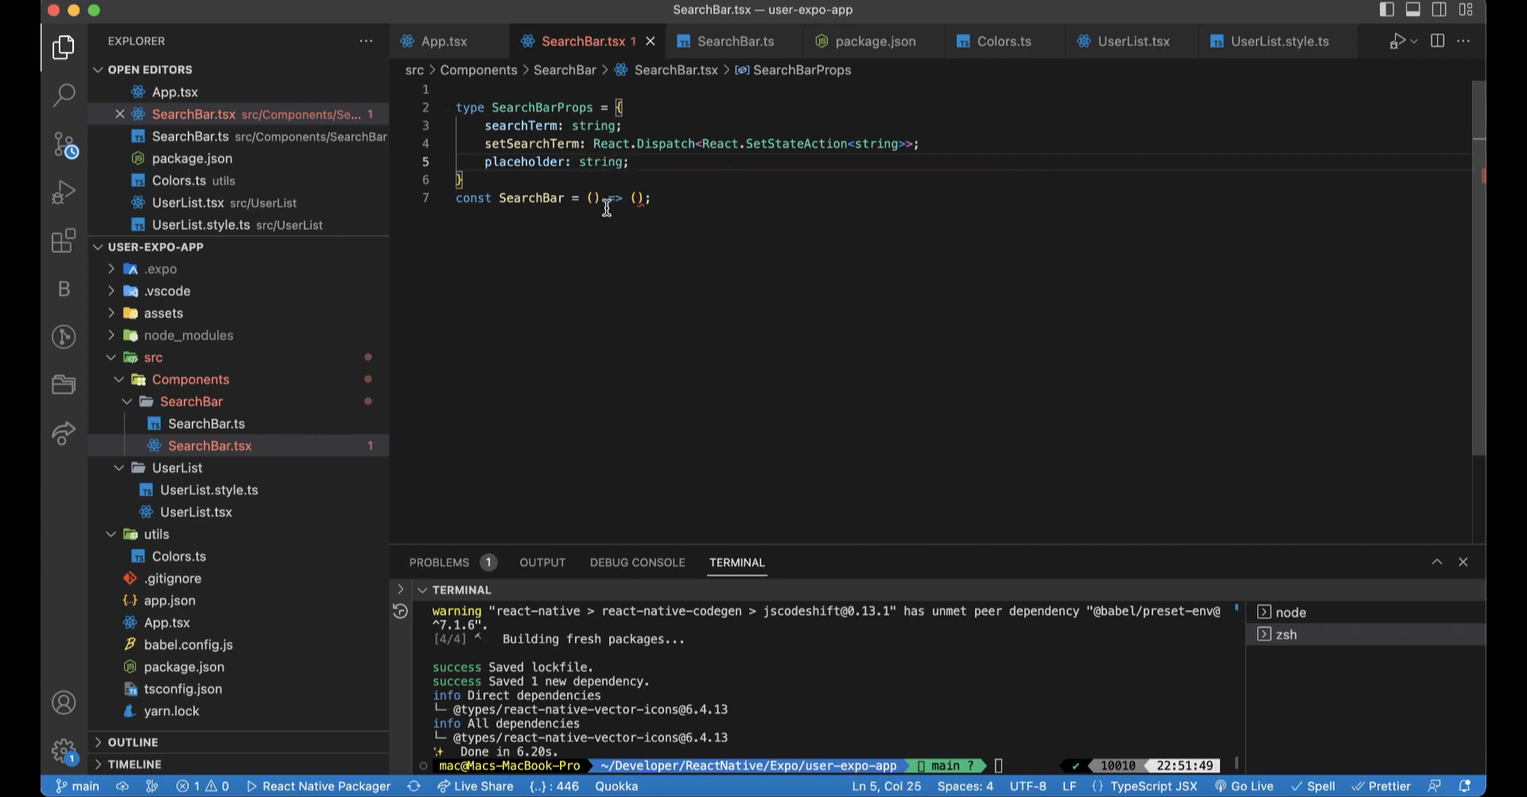
pyautogui.write('{}')
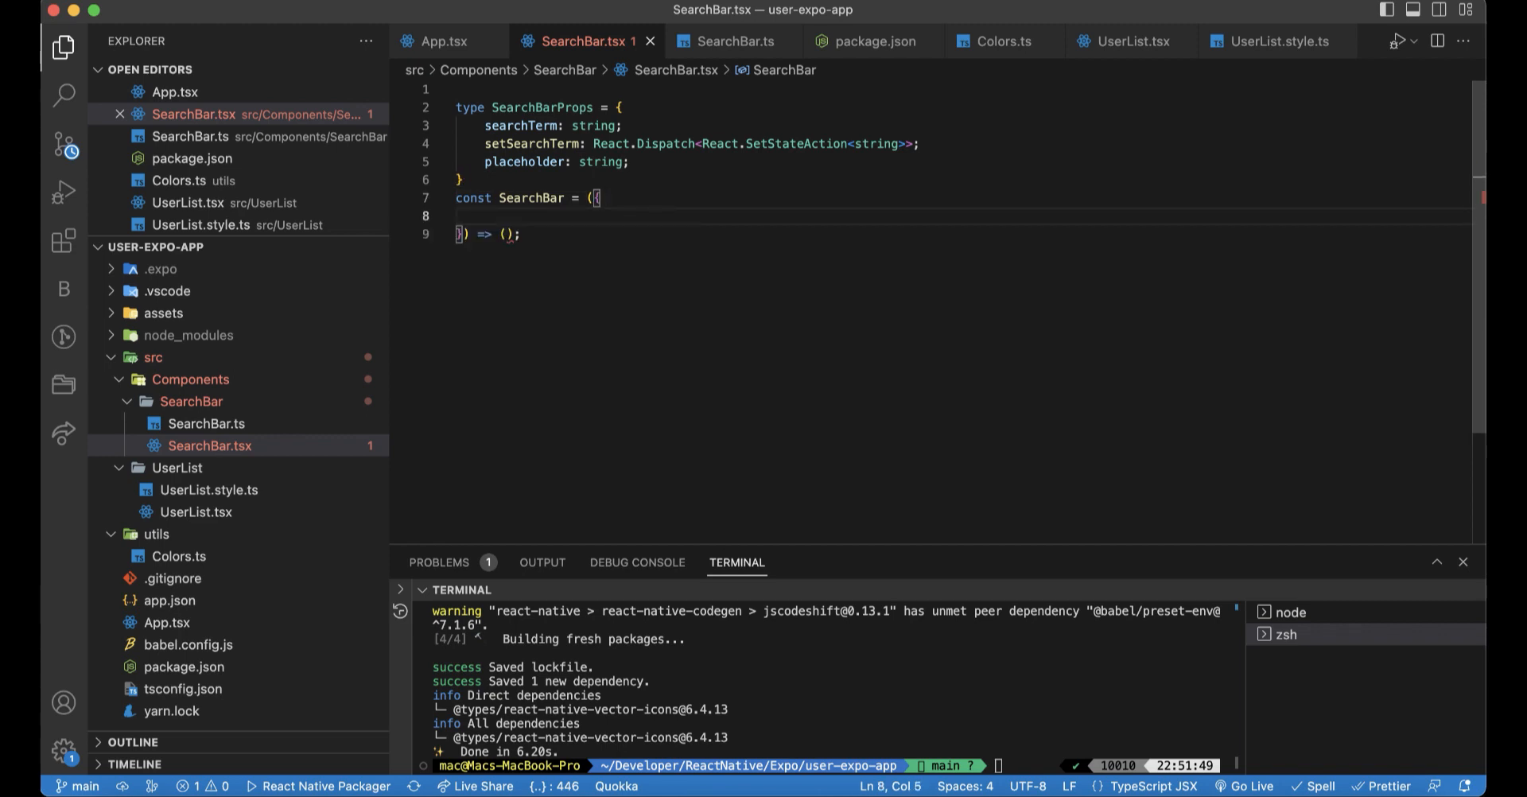
# - Destructure searchTerm, setSearchTerm and placeholder in SearchBar's parameters, typed as SearchBarProps
pyautogui.write('searchTerm,')
pyautogui.write('setsea')
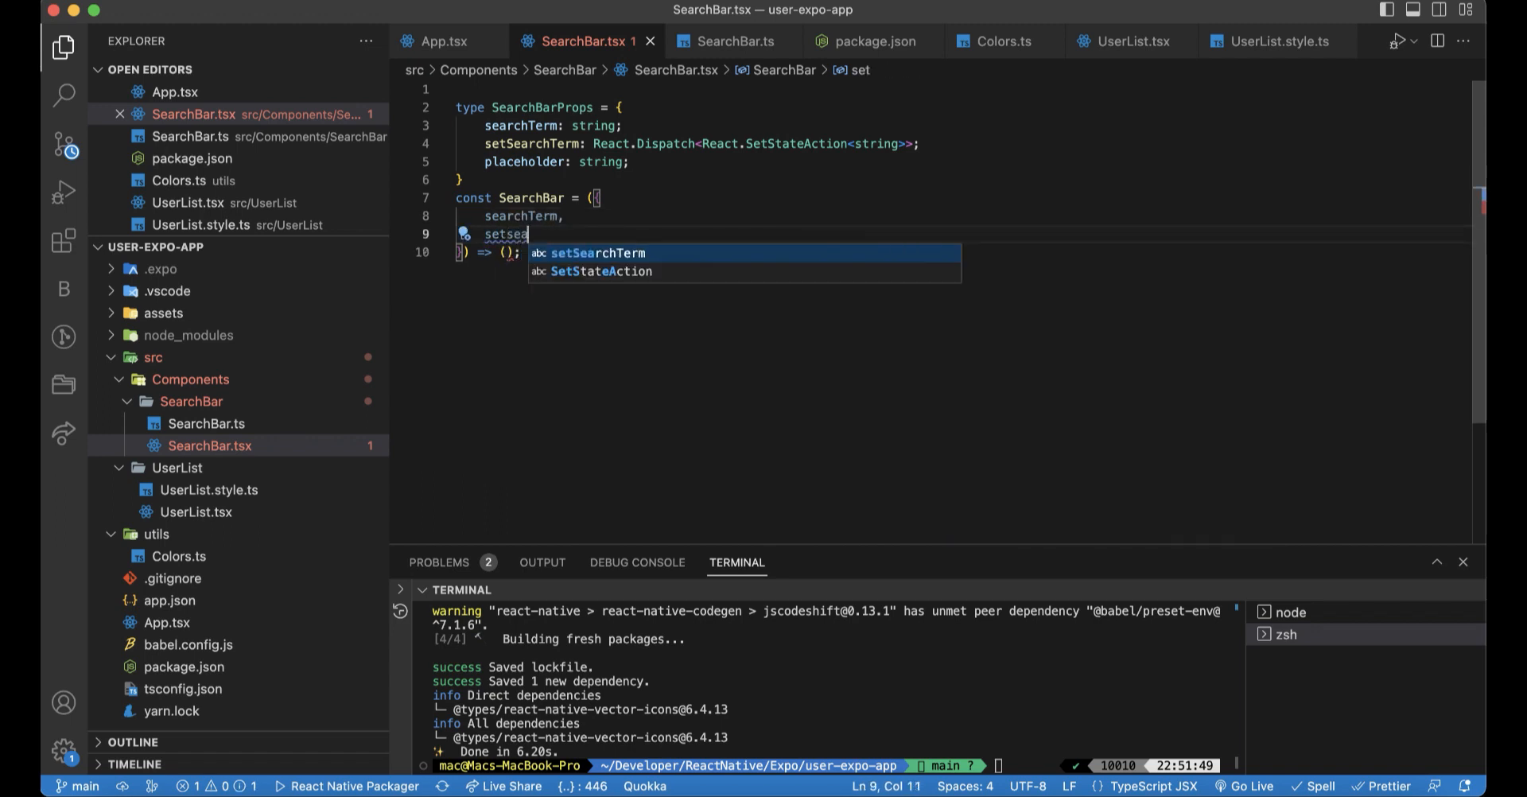
pyautogui.press('Enter')
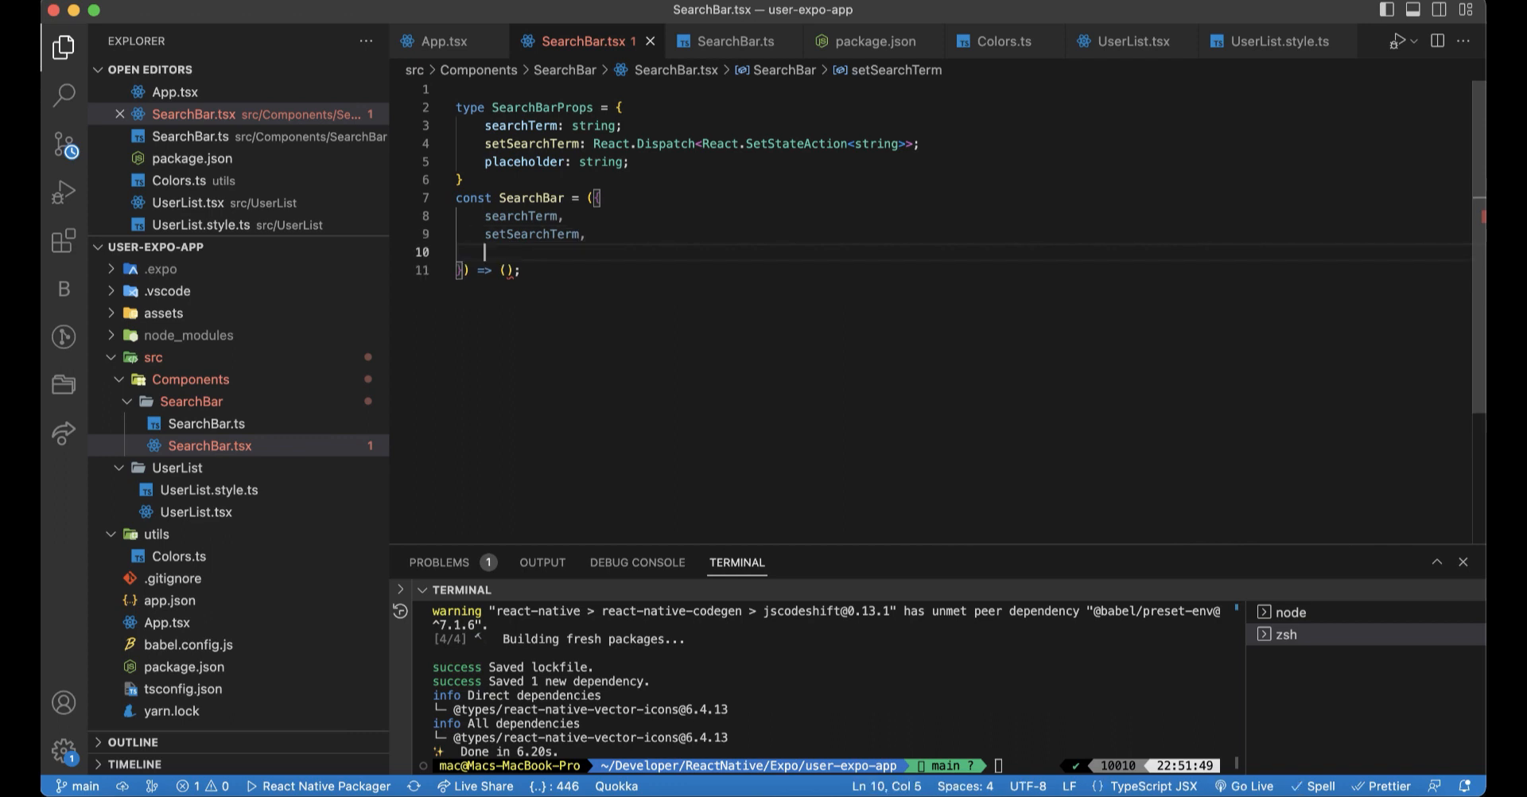
pyautogui.write('pla')
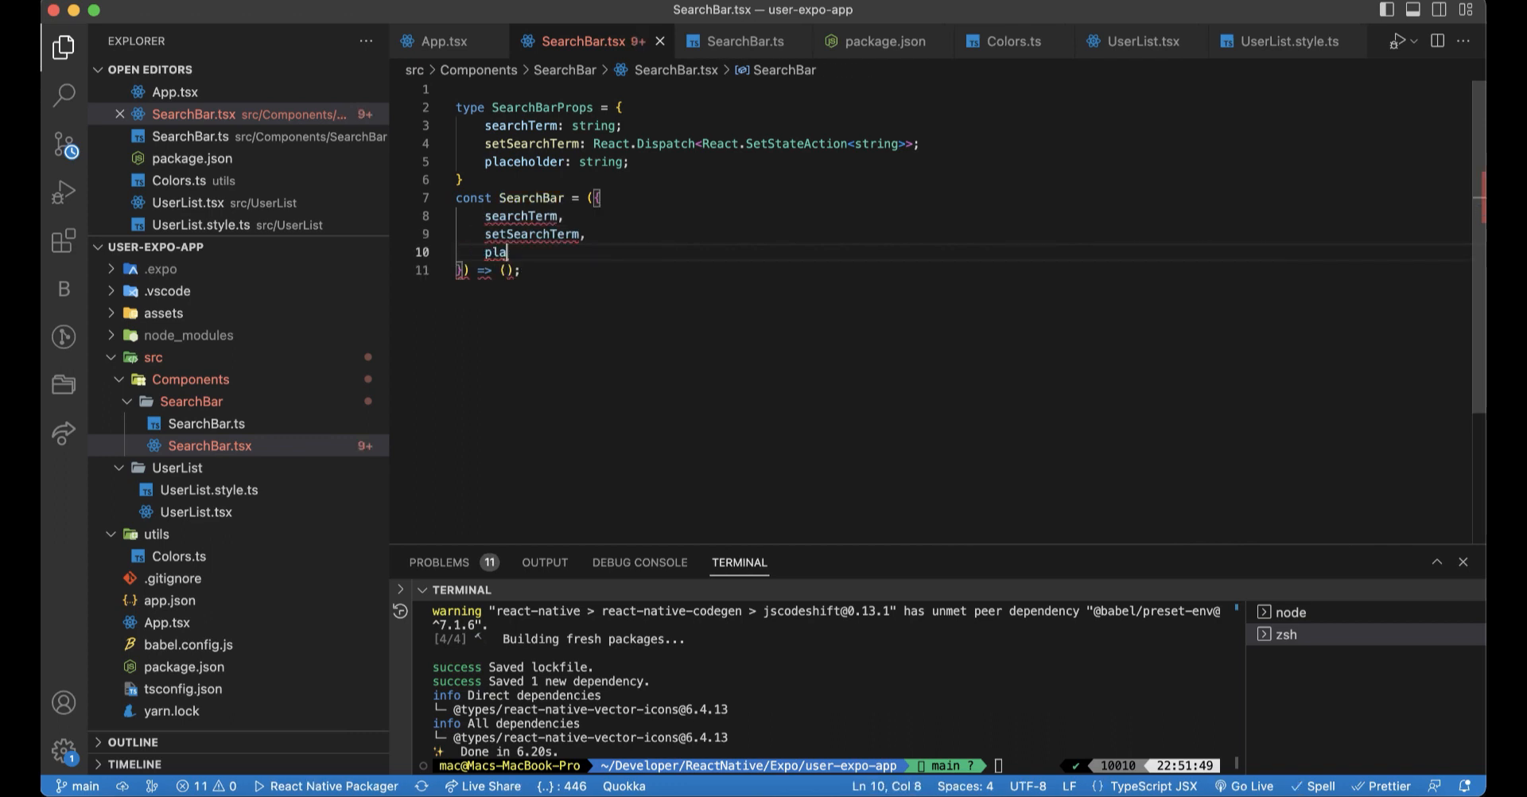
pyautogui.write('ceholder')
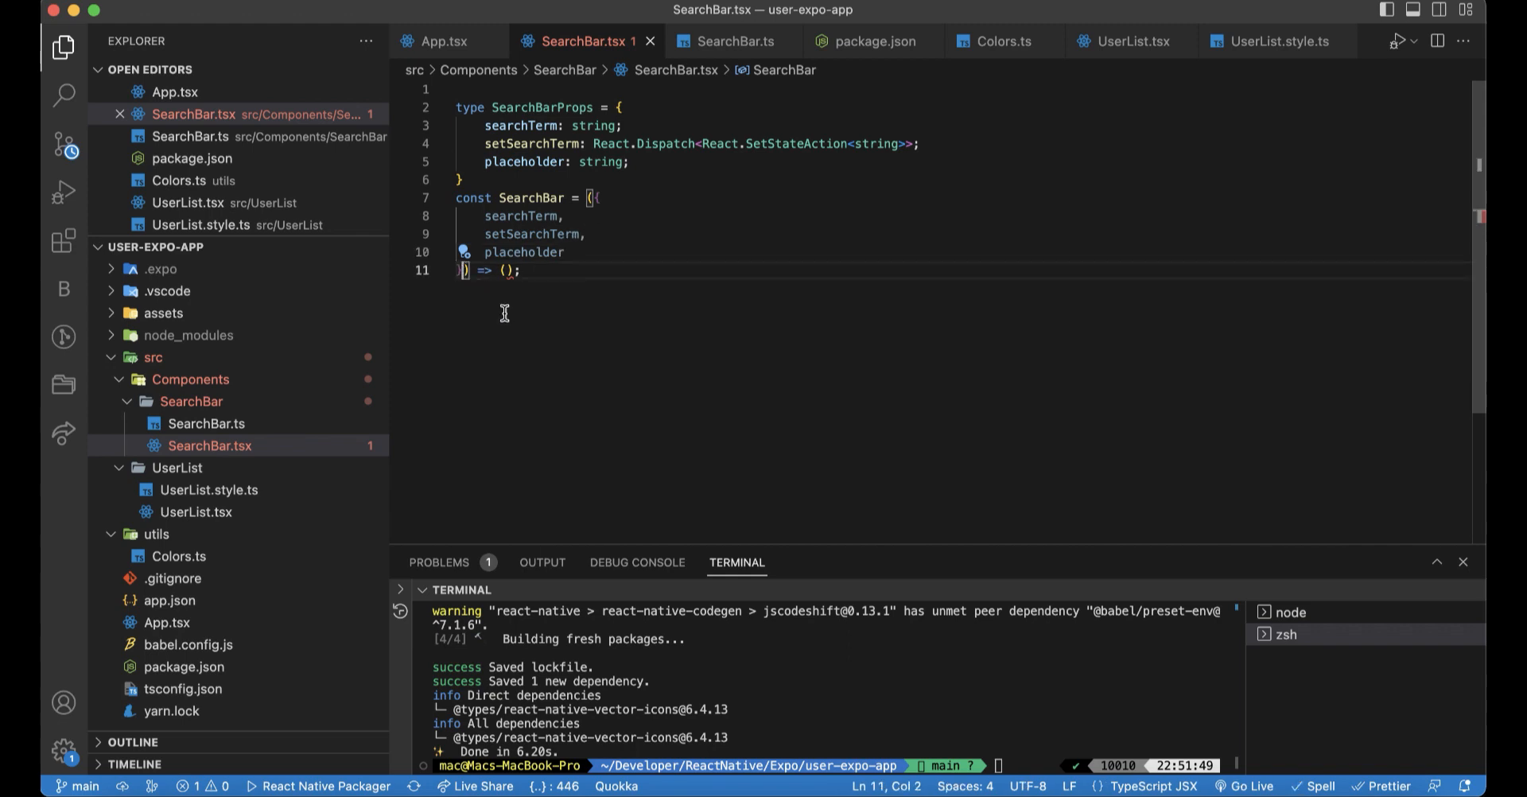
pyautogui.write(': SearchBarProps')
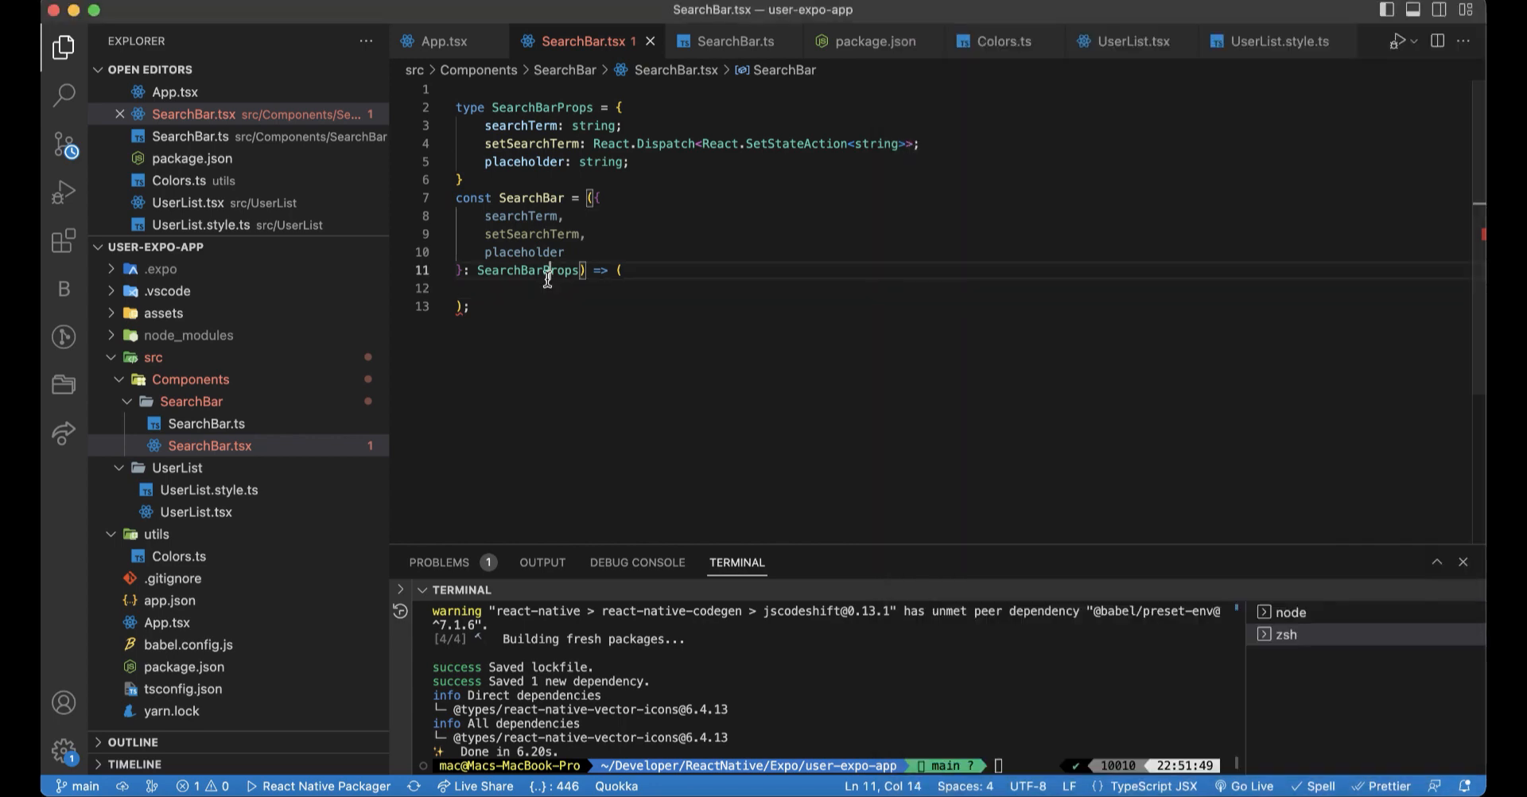
# - Return a View holding a FontAwesome Icon, with the View styled seachBarStyle.container
pyautogui.write('<View')
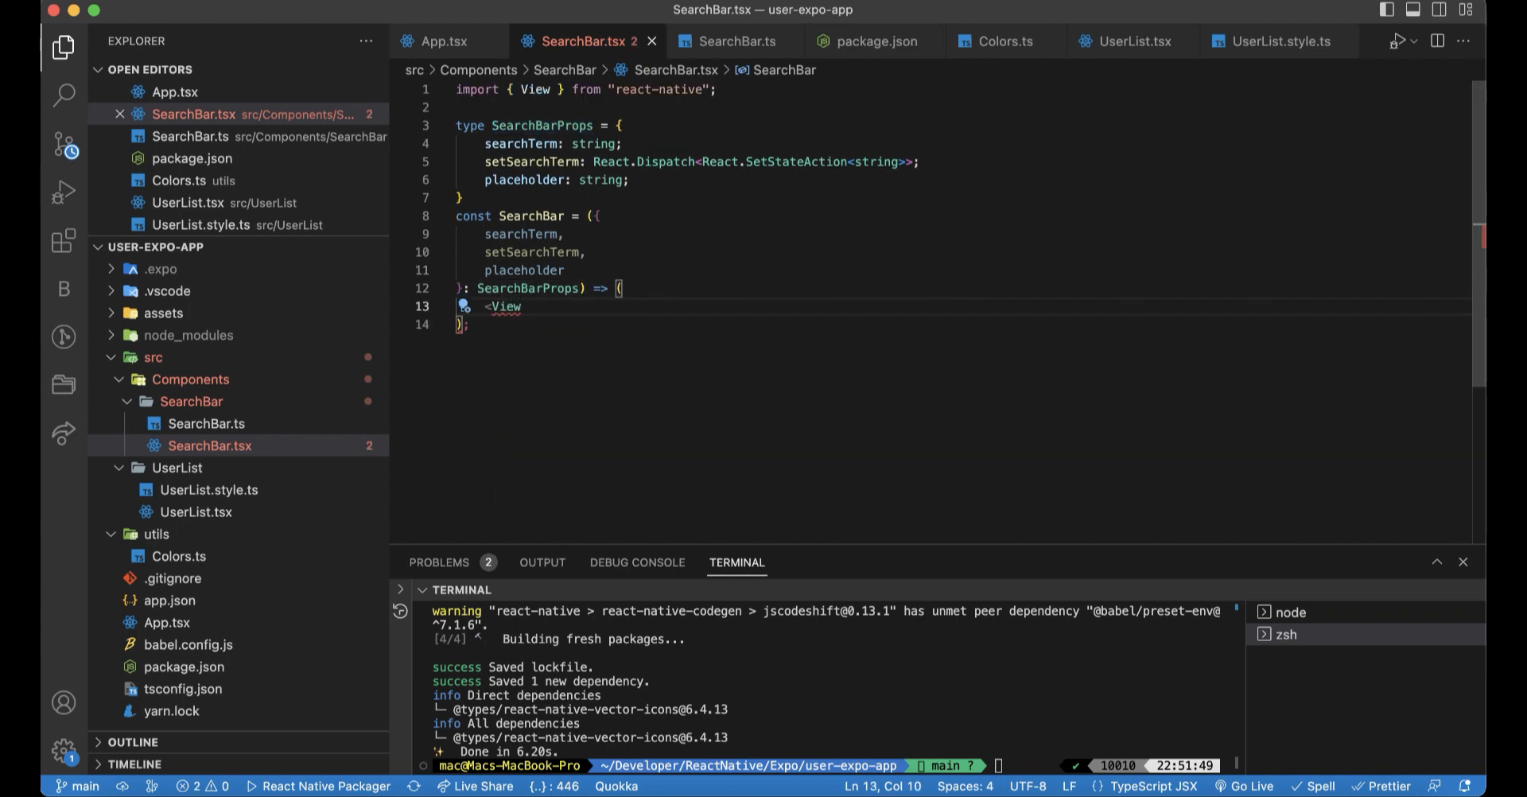
pyautogui.write('>')
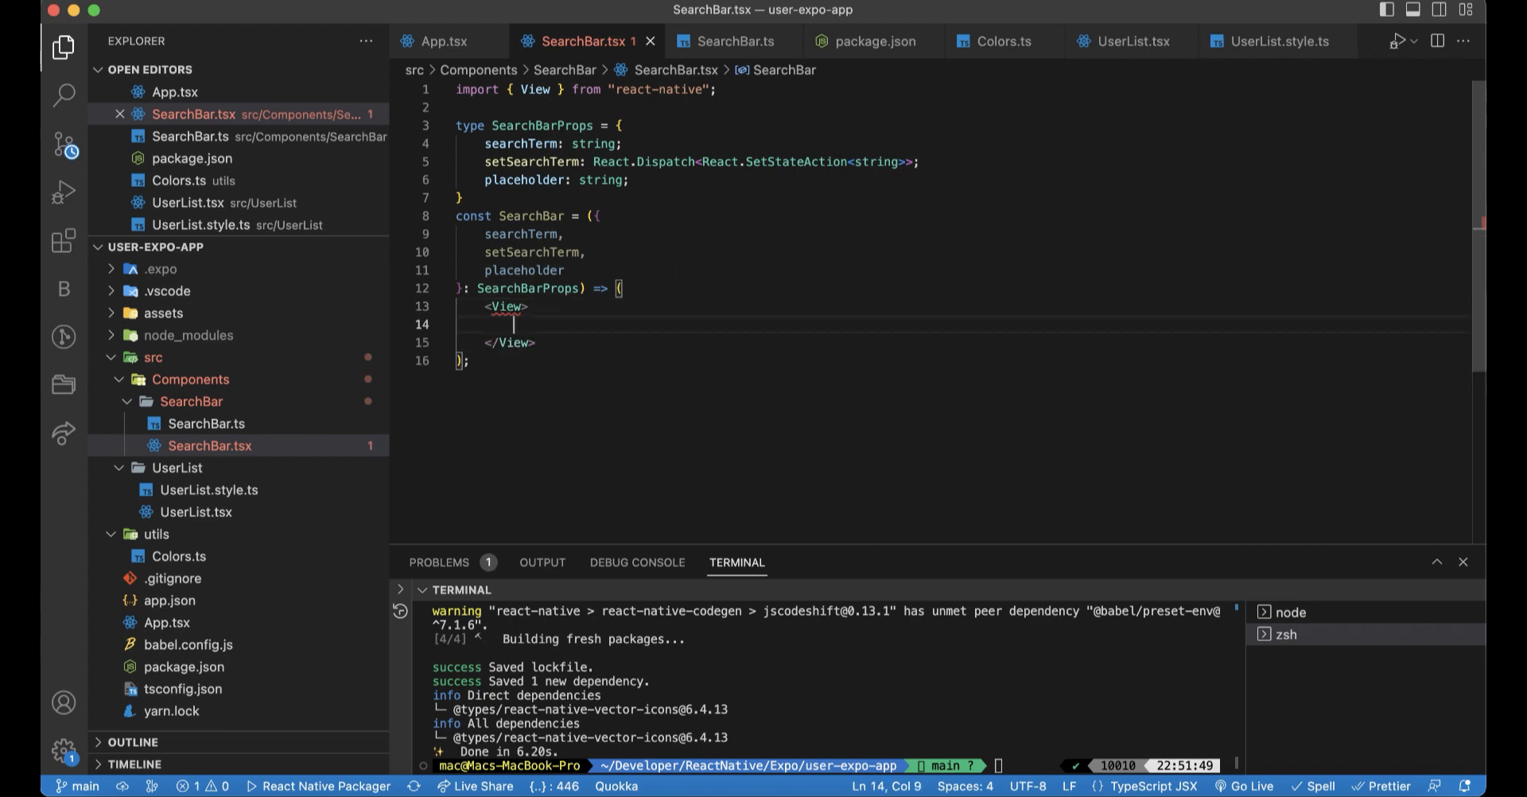
pyautogui.write('Icon')
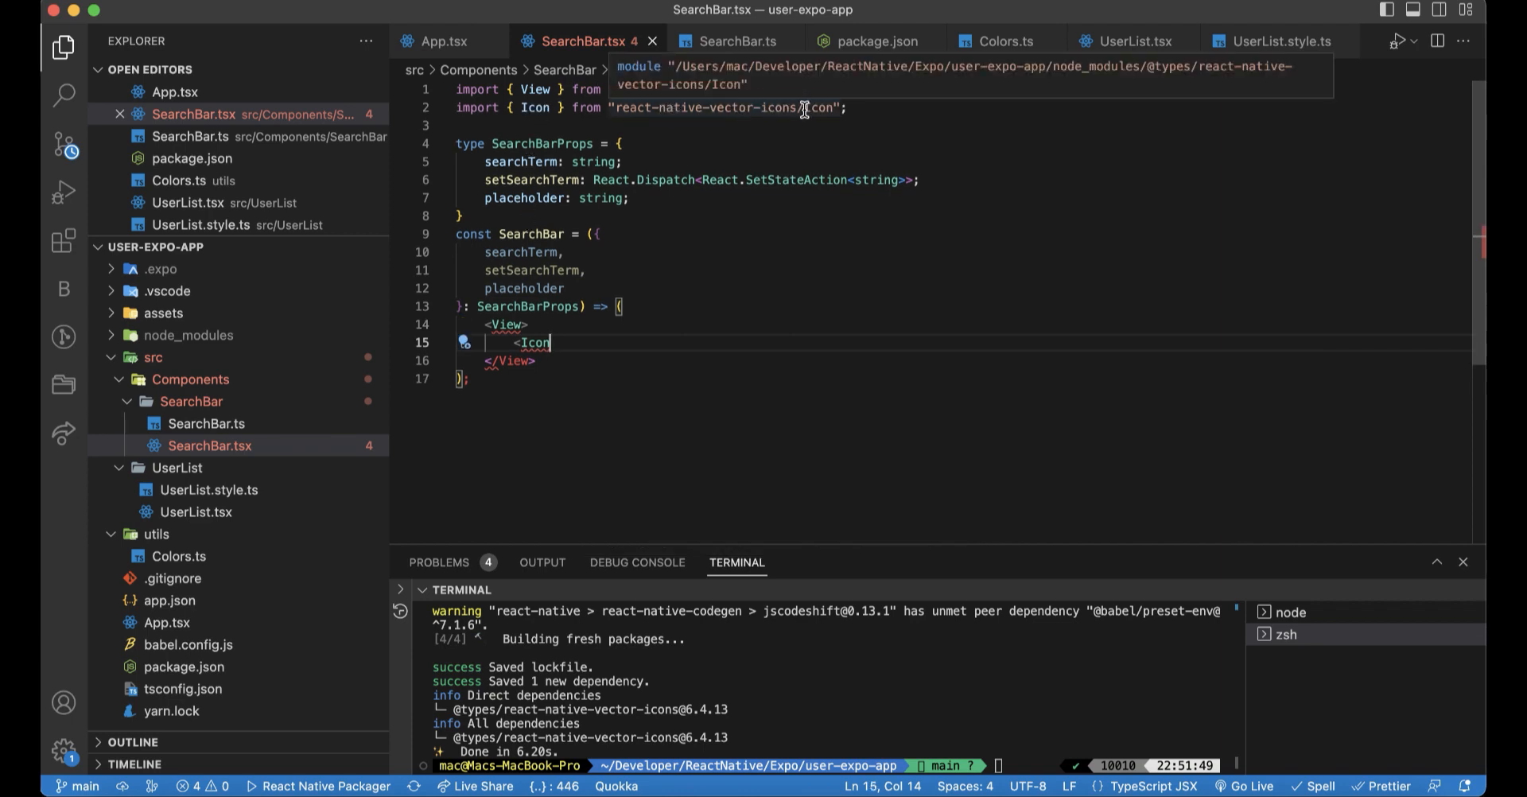
pyautogui.write('fons')
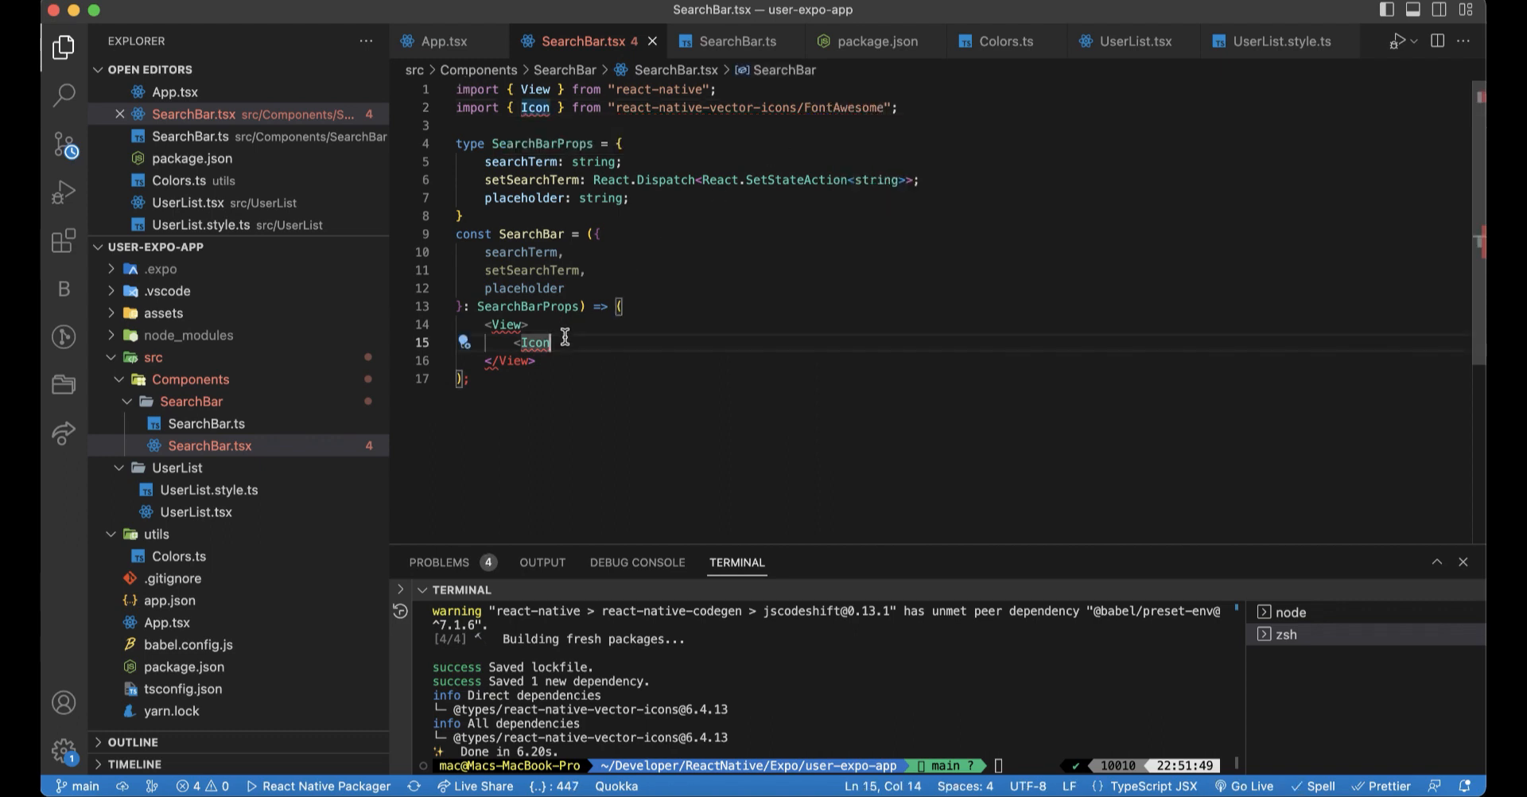
pyautogui.write('style=')
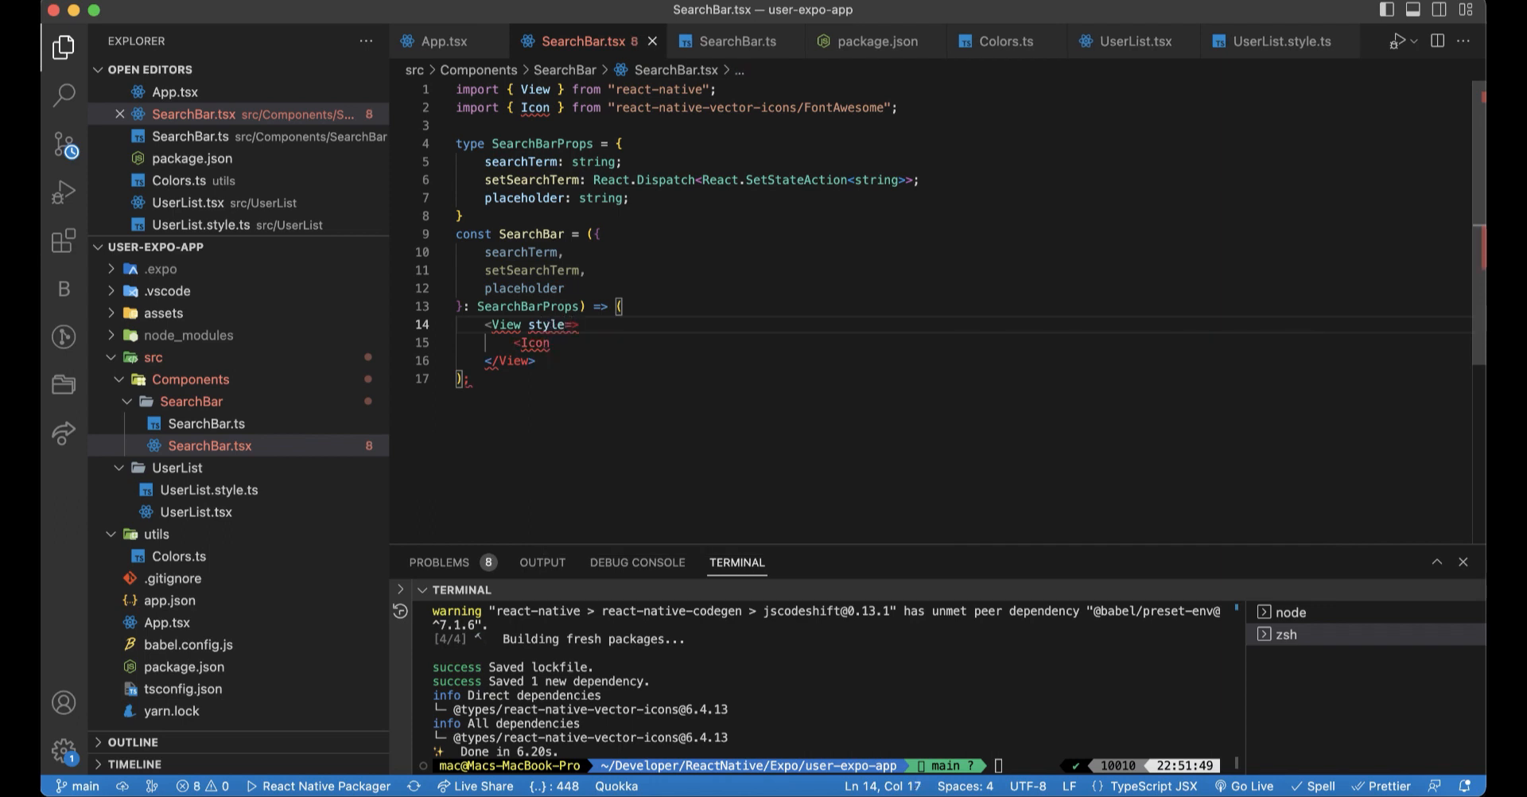
pyautogui.write('{}')
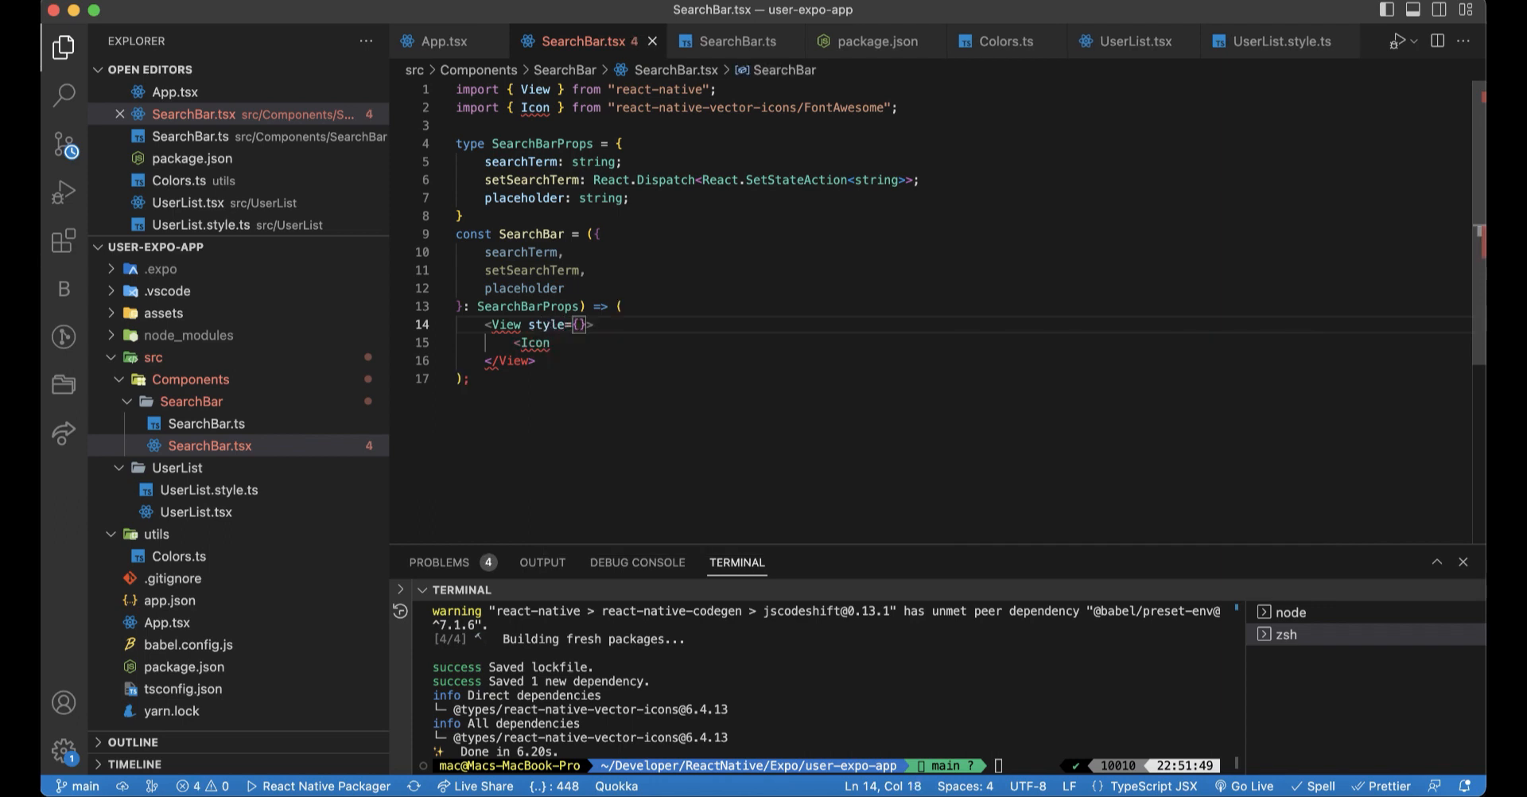
pyautogui.write('seach')
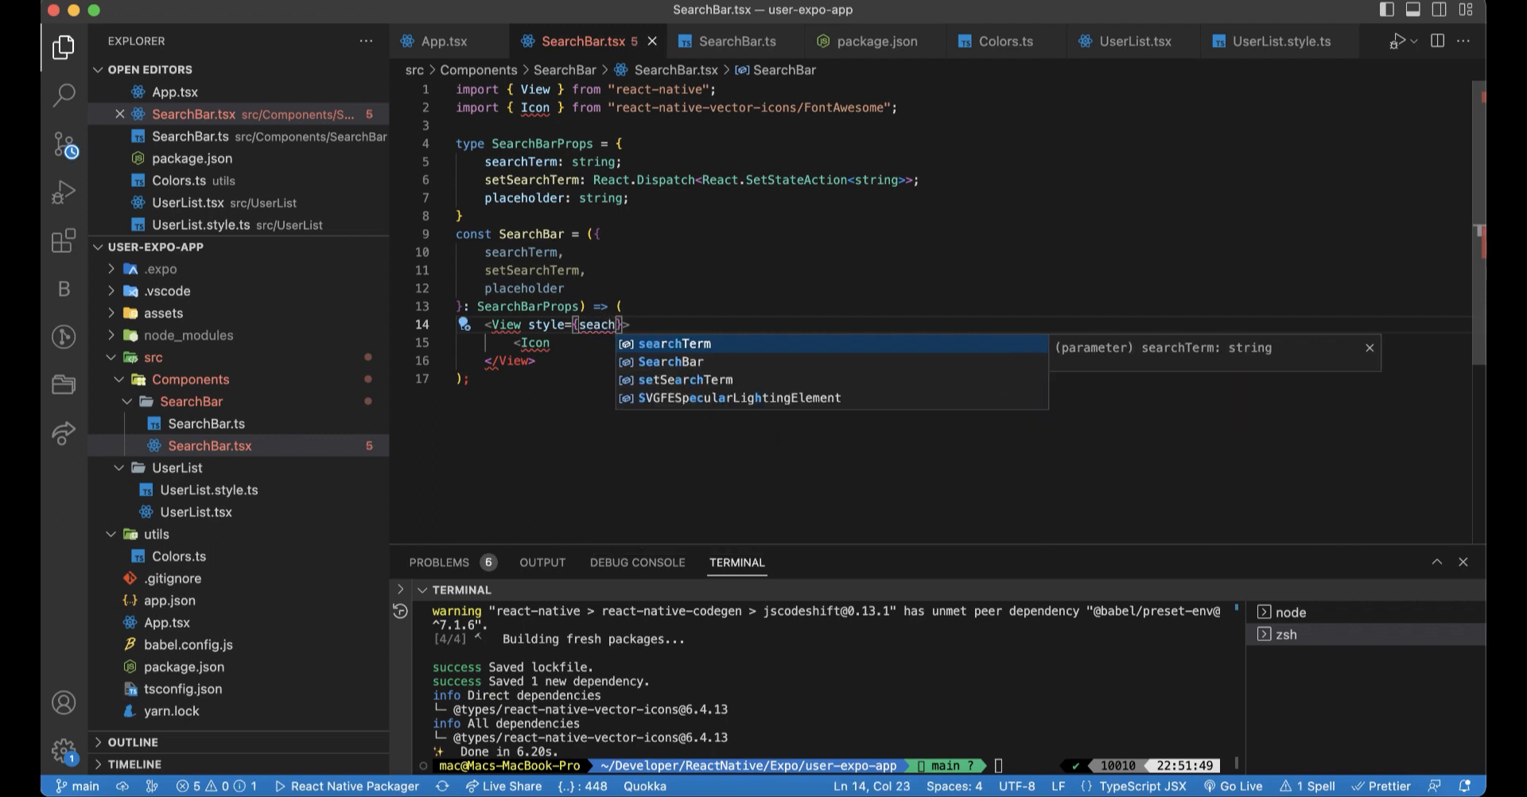
pyautogui.write('BarStyle.container')
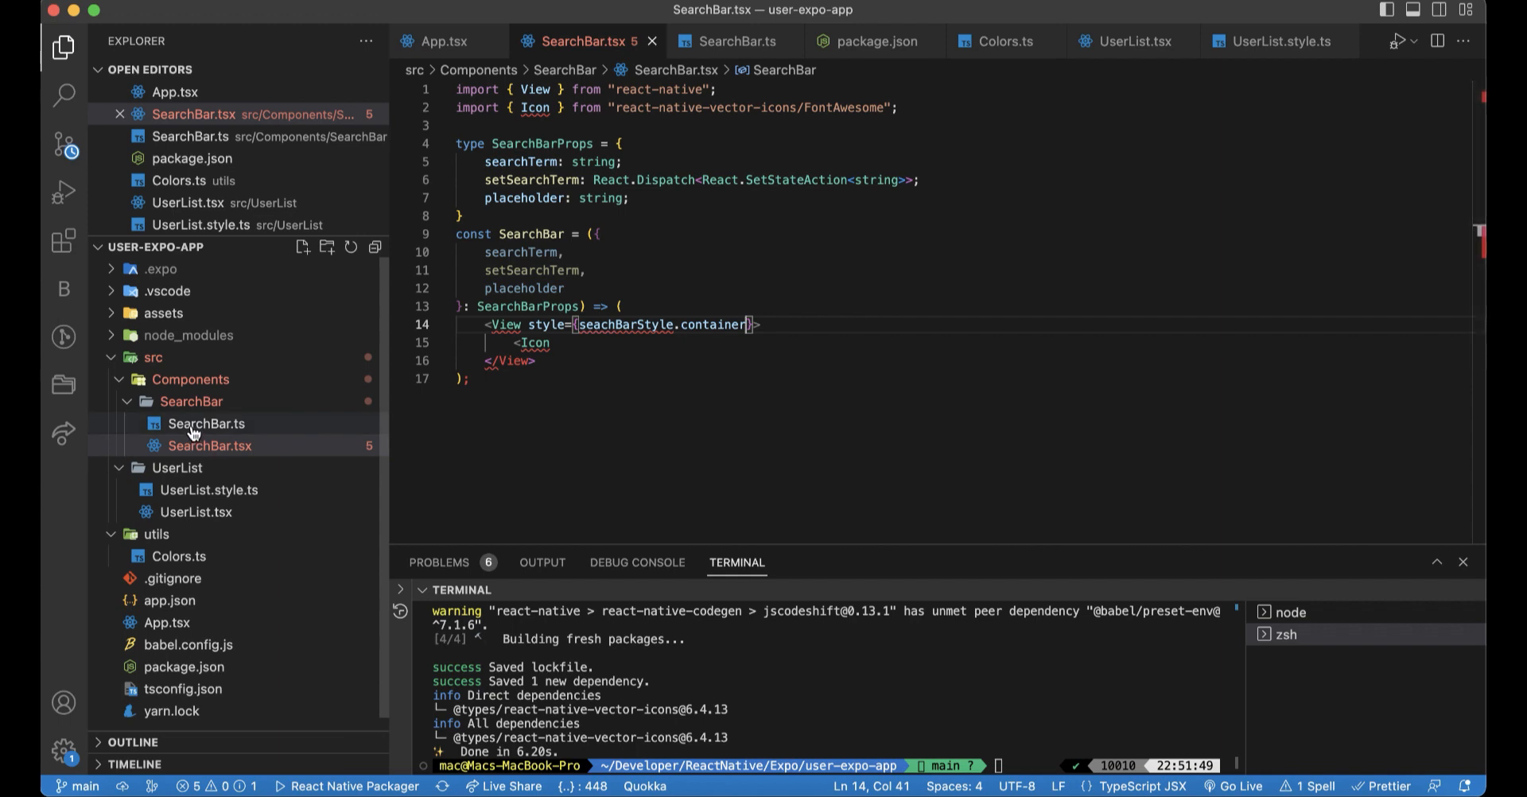
pyautogui.click(209, 445)
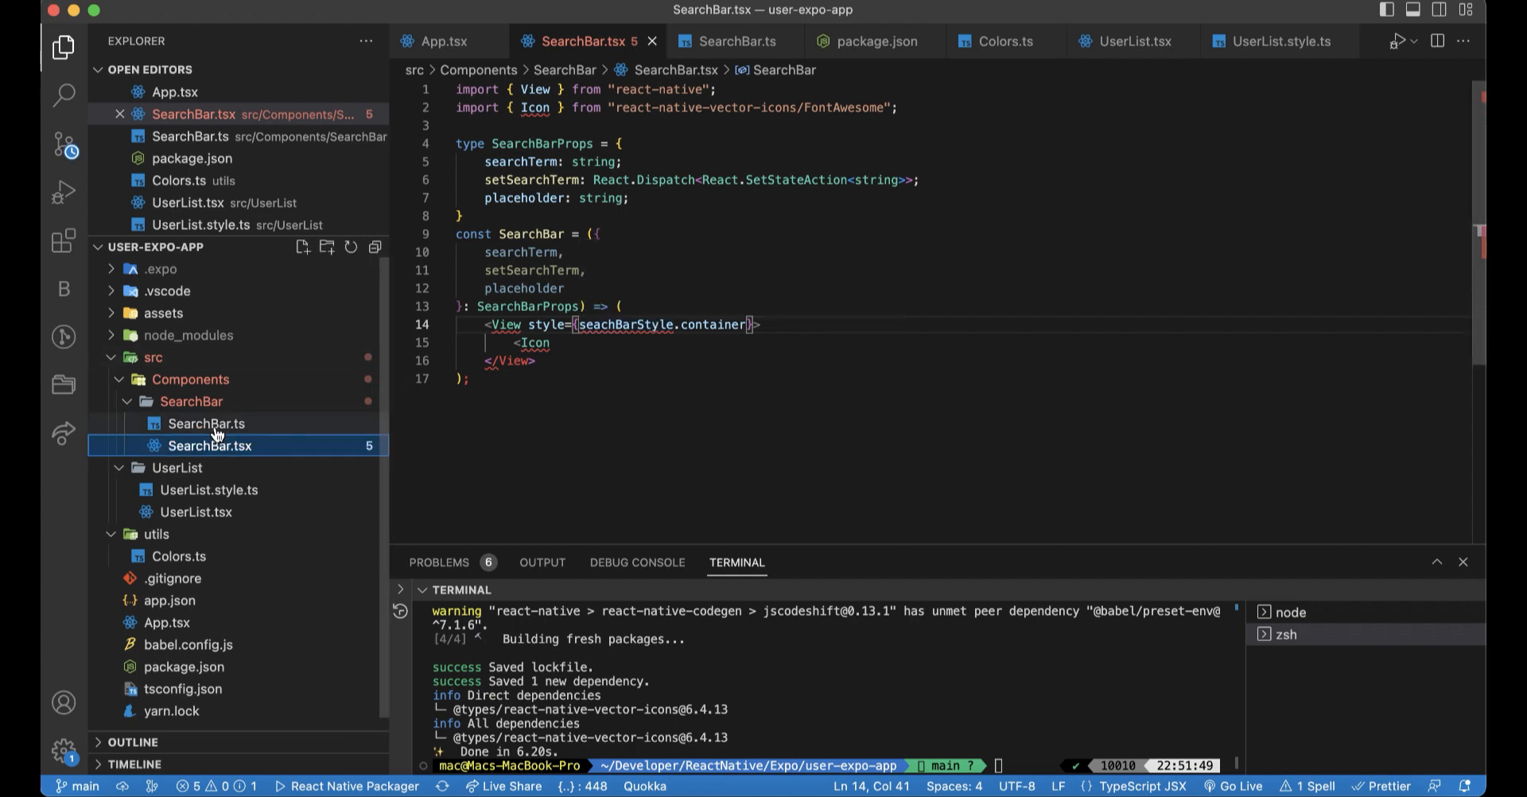
pyautogui.click(207, 423)
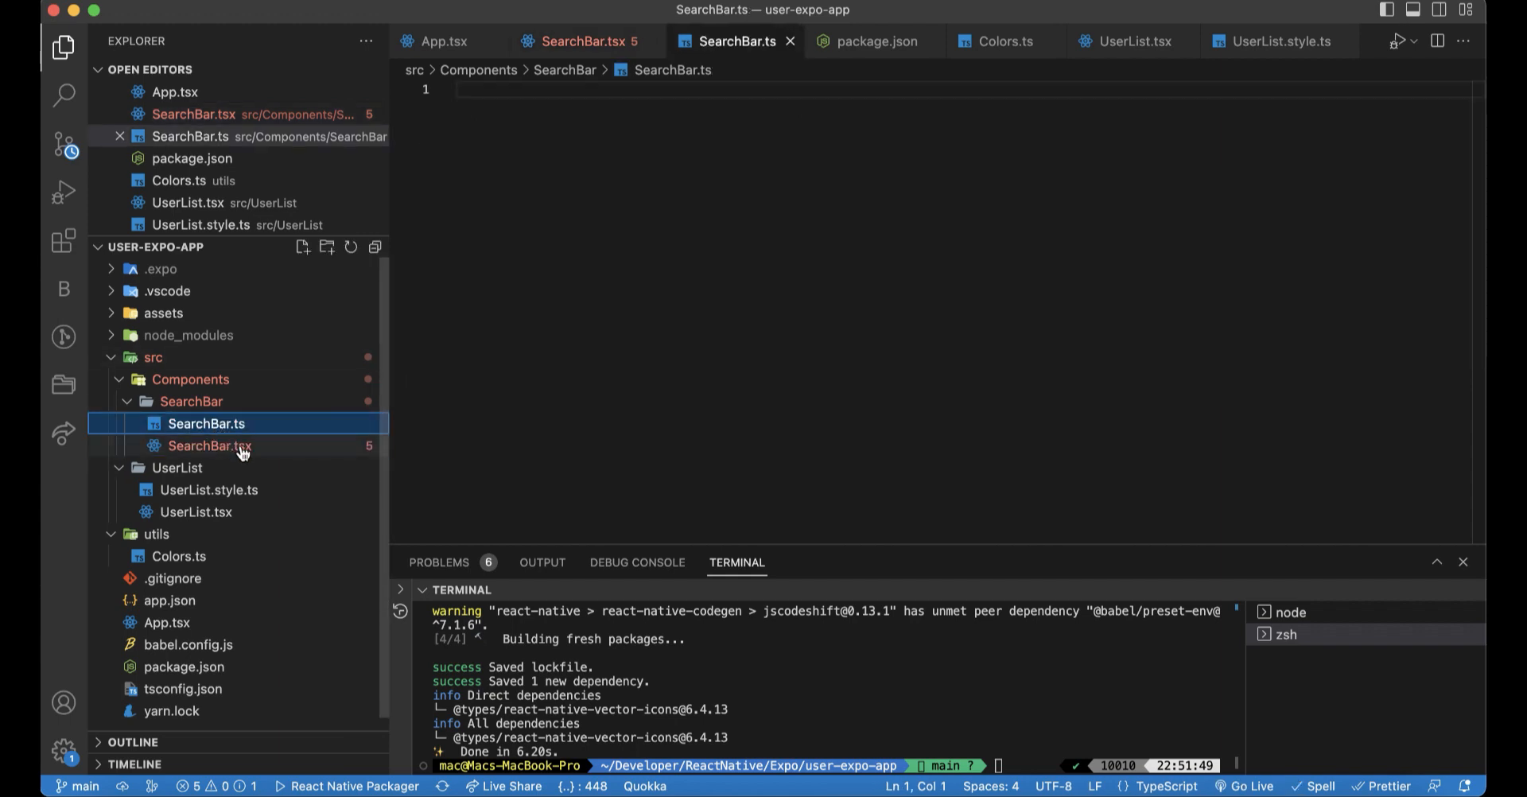
pyautogui.click(209, 445)
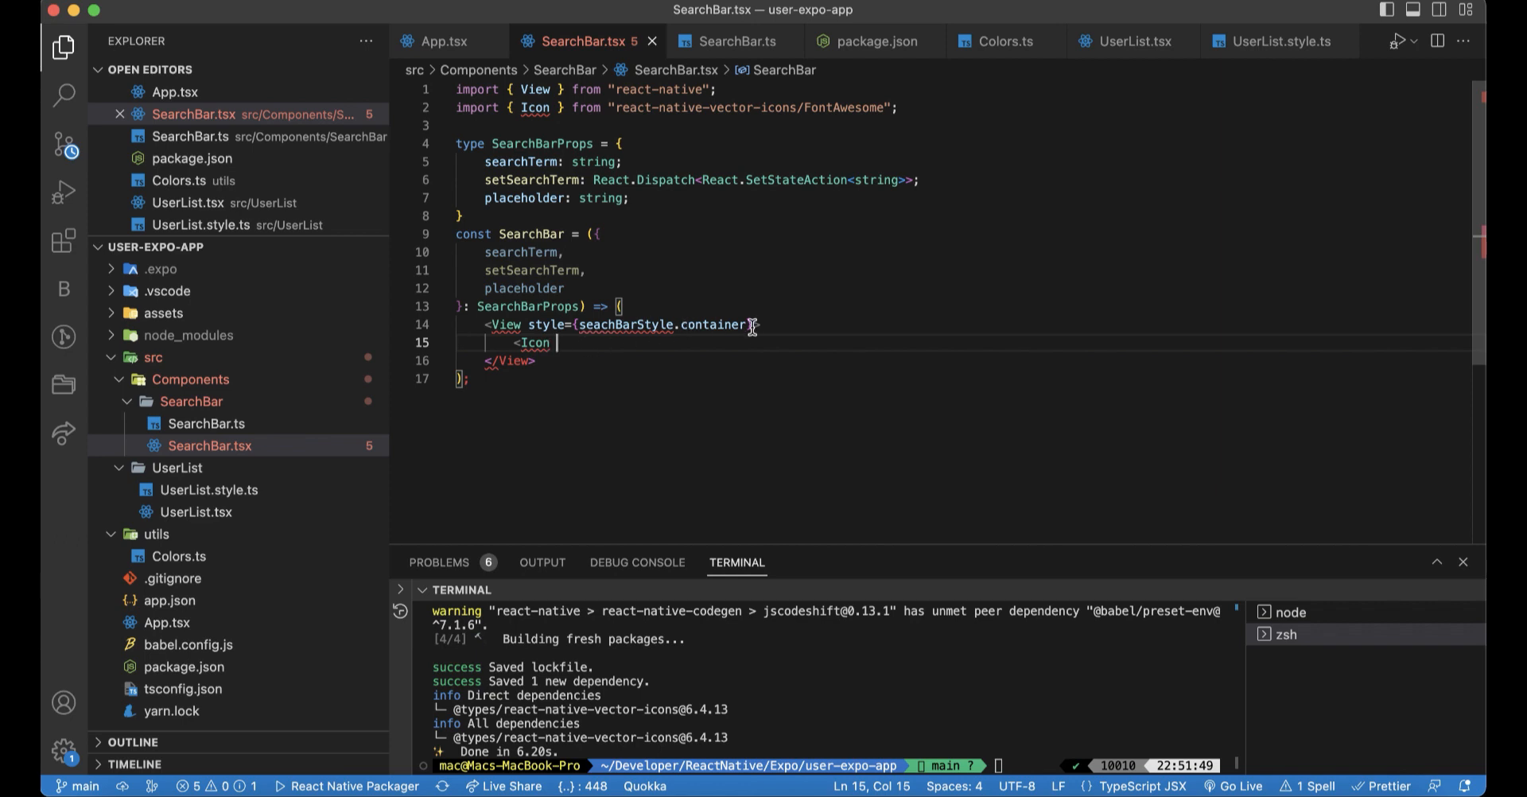
# - Give the Icon style seachBarStyle.icon, name "search" and size 15
pyautogui.write('style={seachBarStyle.container}')
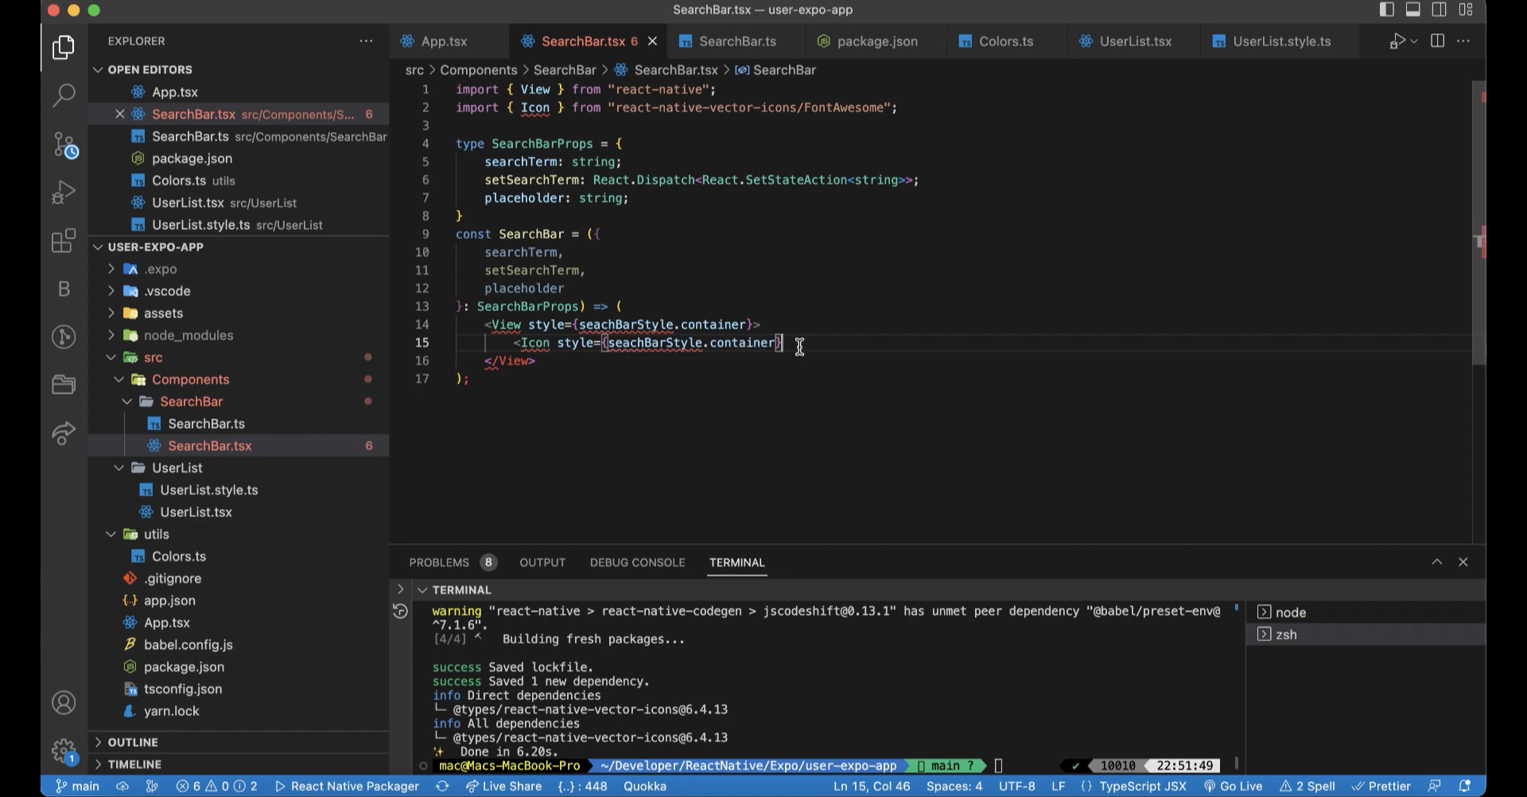
pyautogui.doubleClick(740, 343)
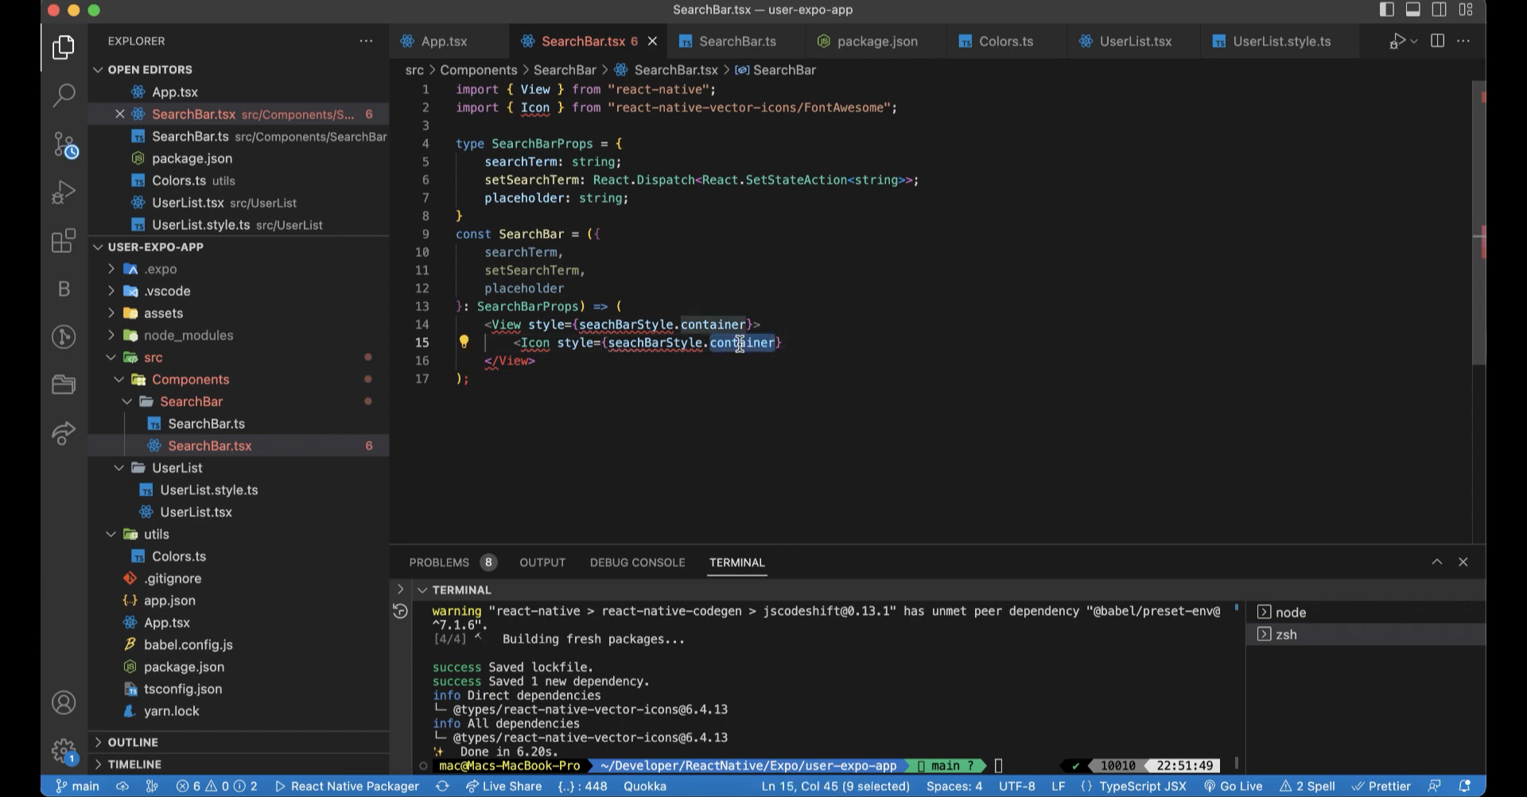
pyautogui.write('icon')
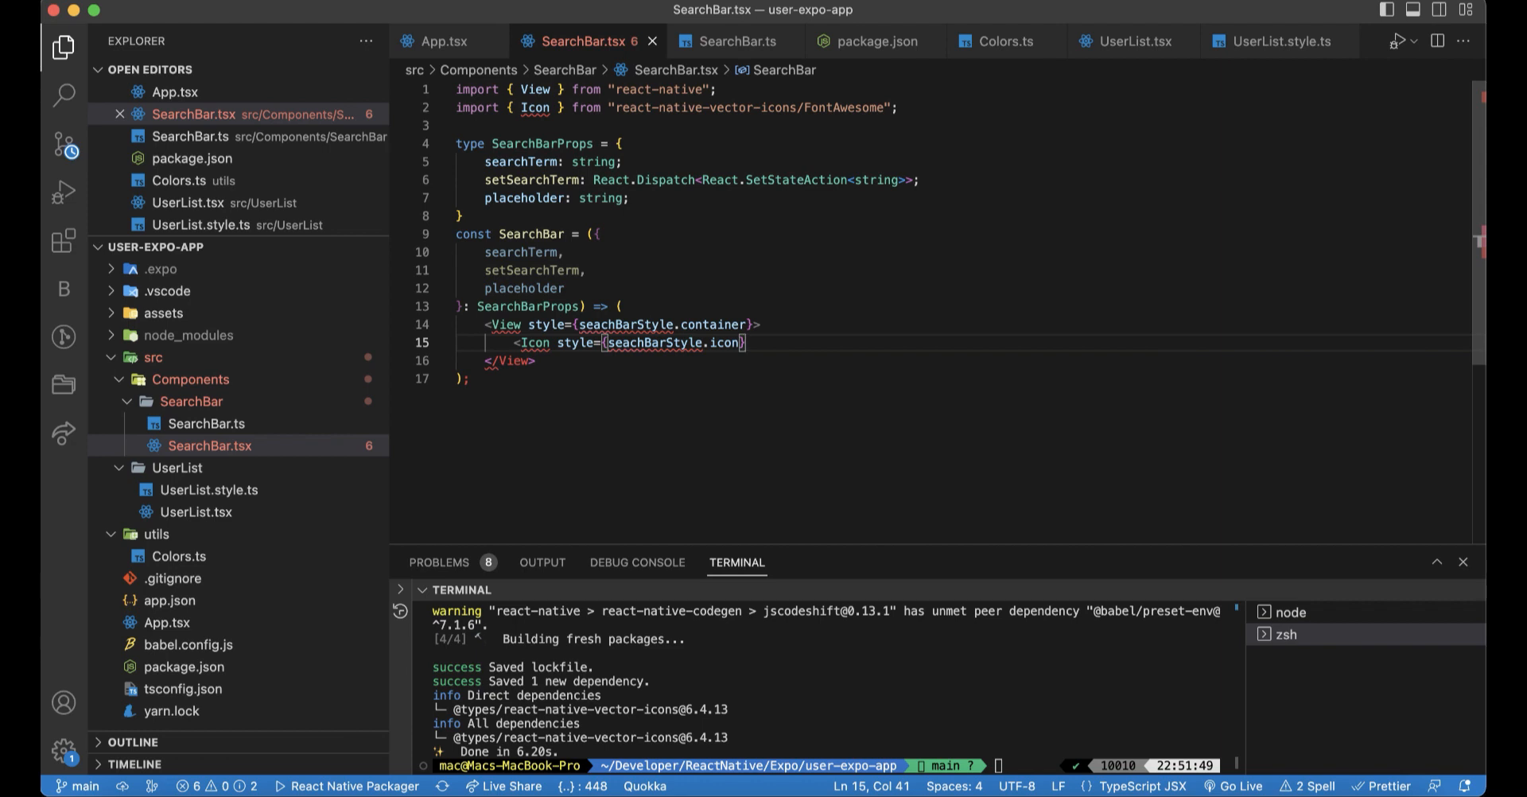
pyautogui.write('name="search')
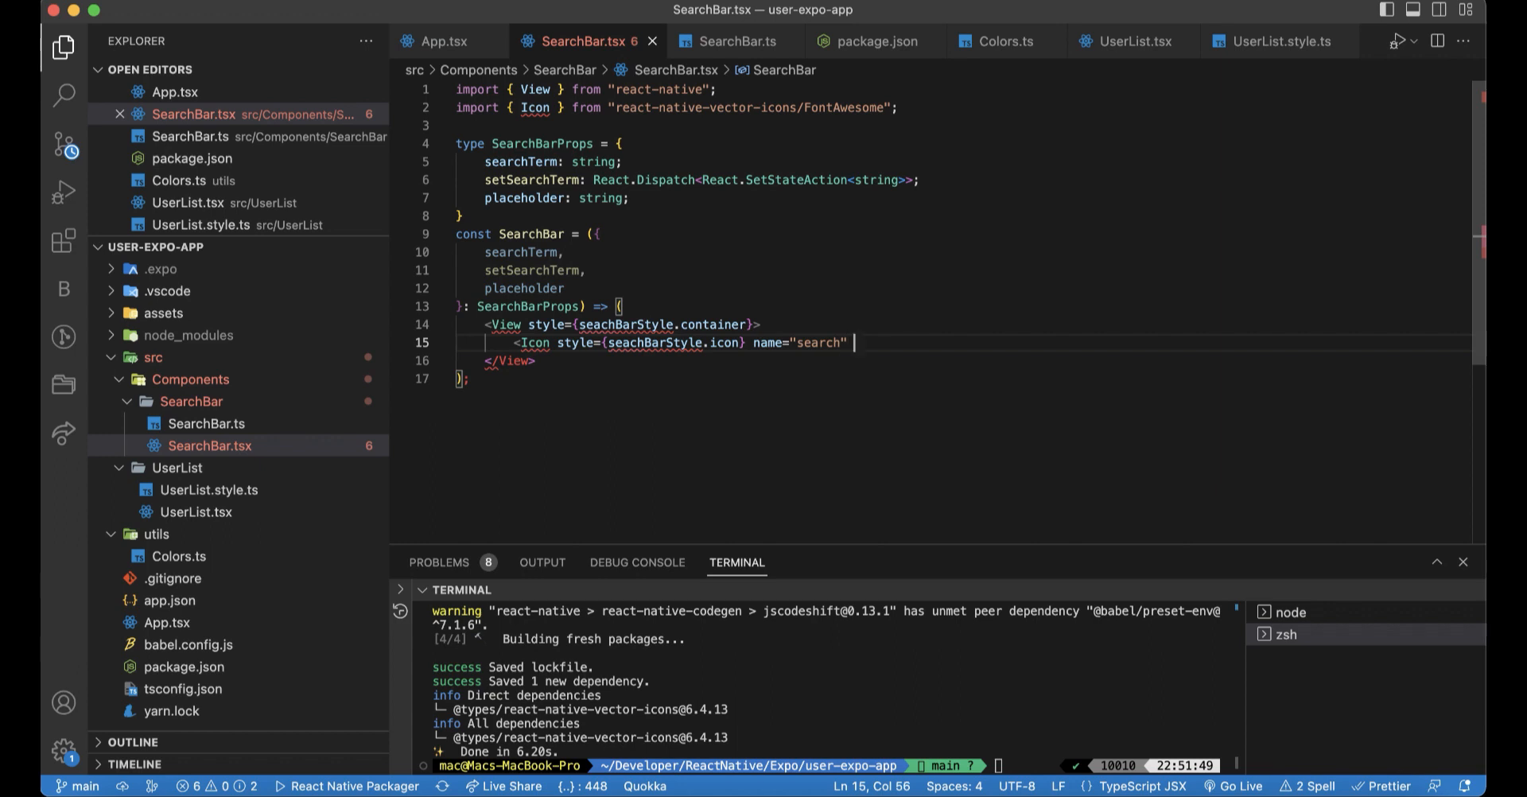
pyautogui.write('s')
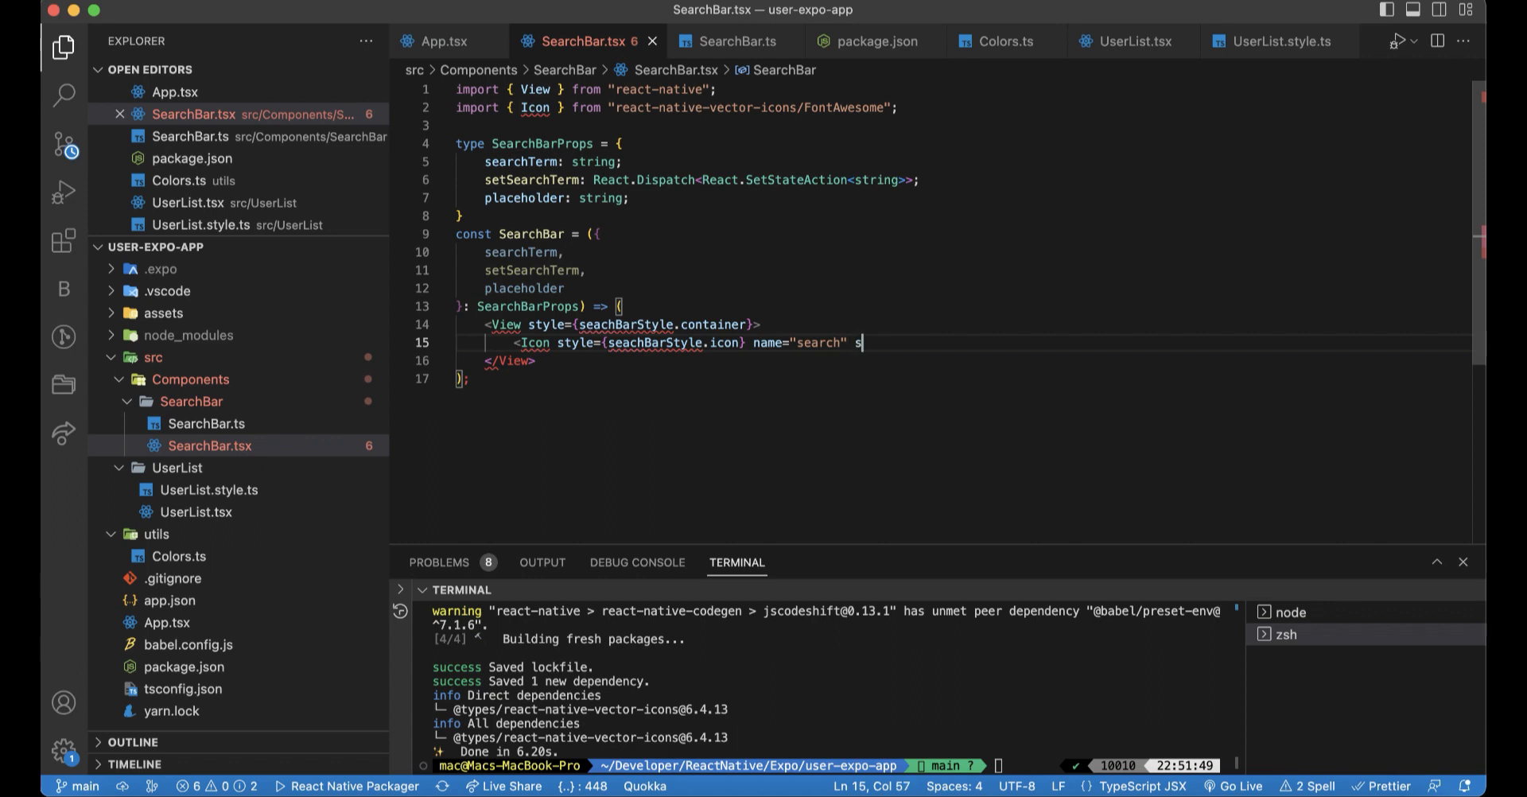
pyautogui.write('size={1}')
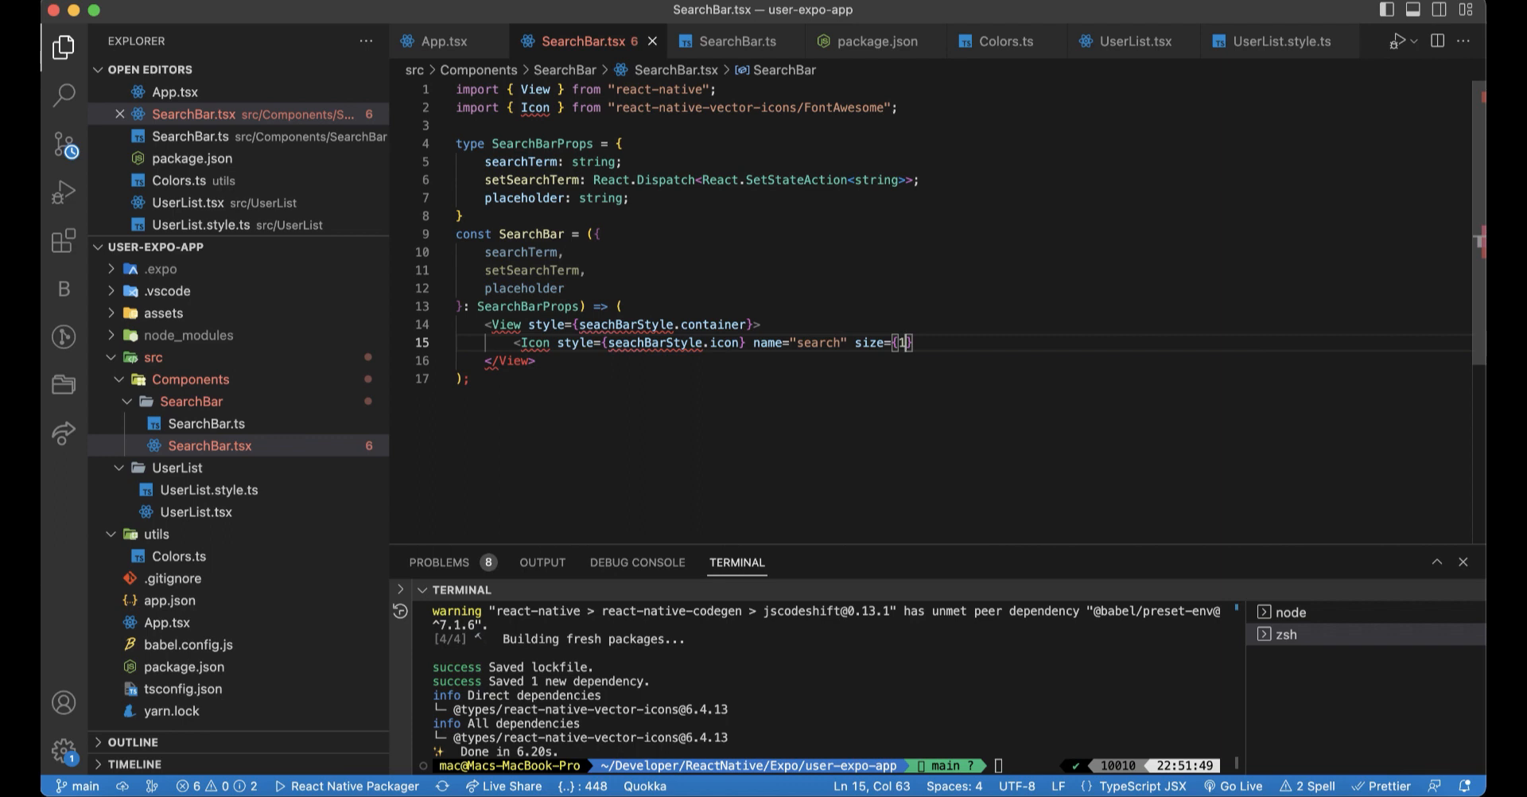
pyautogui.write('5')
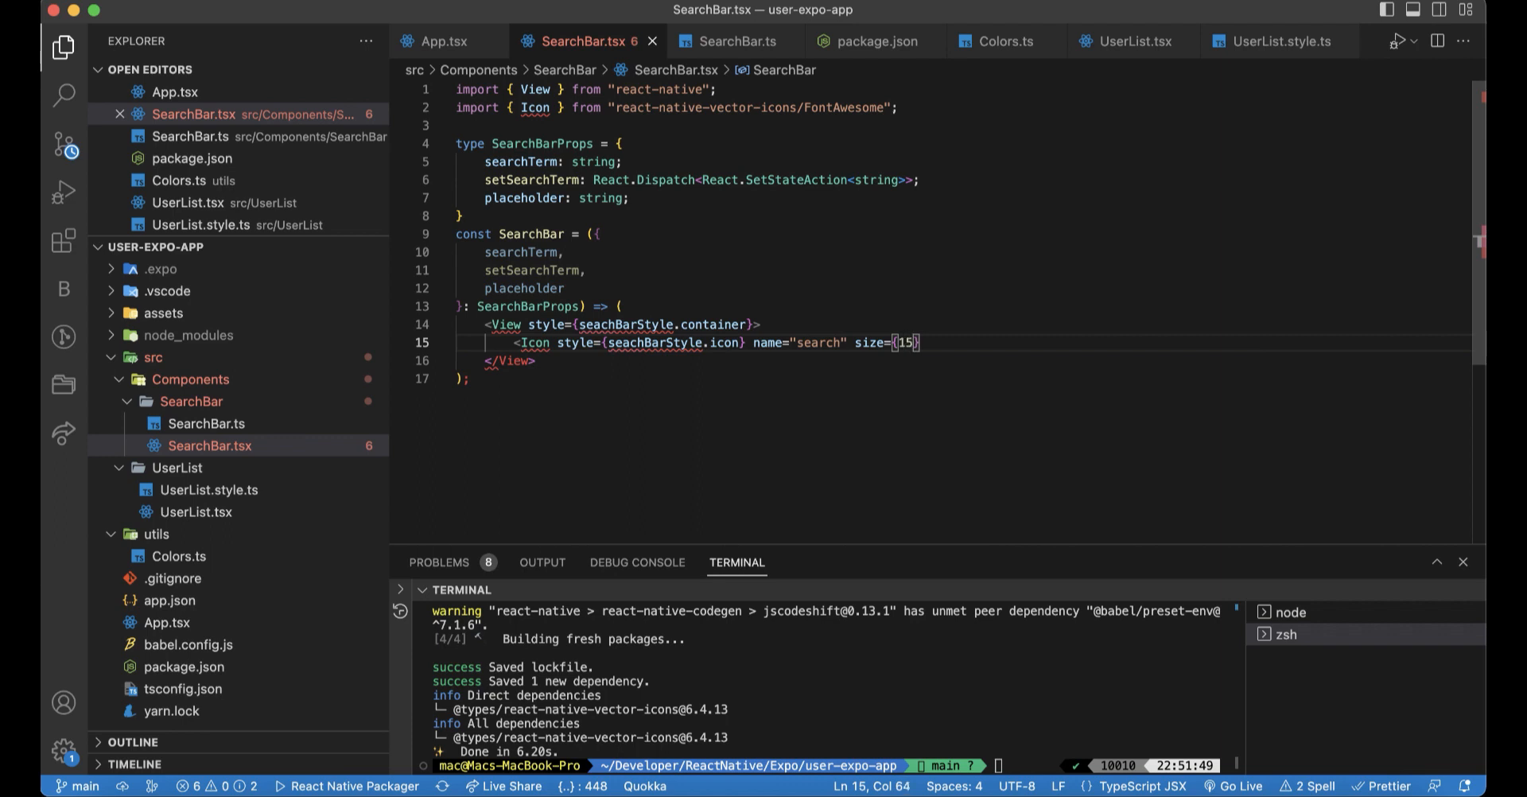
pyautogui.write('<')
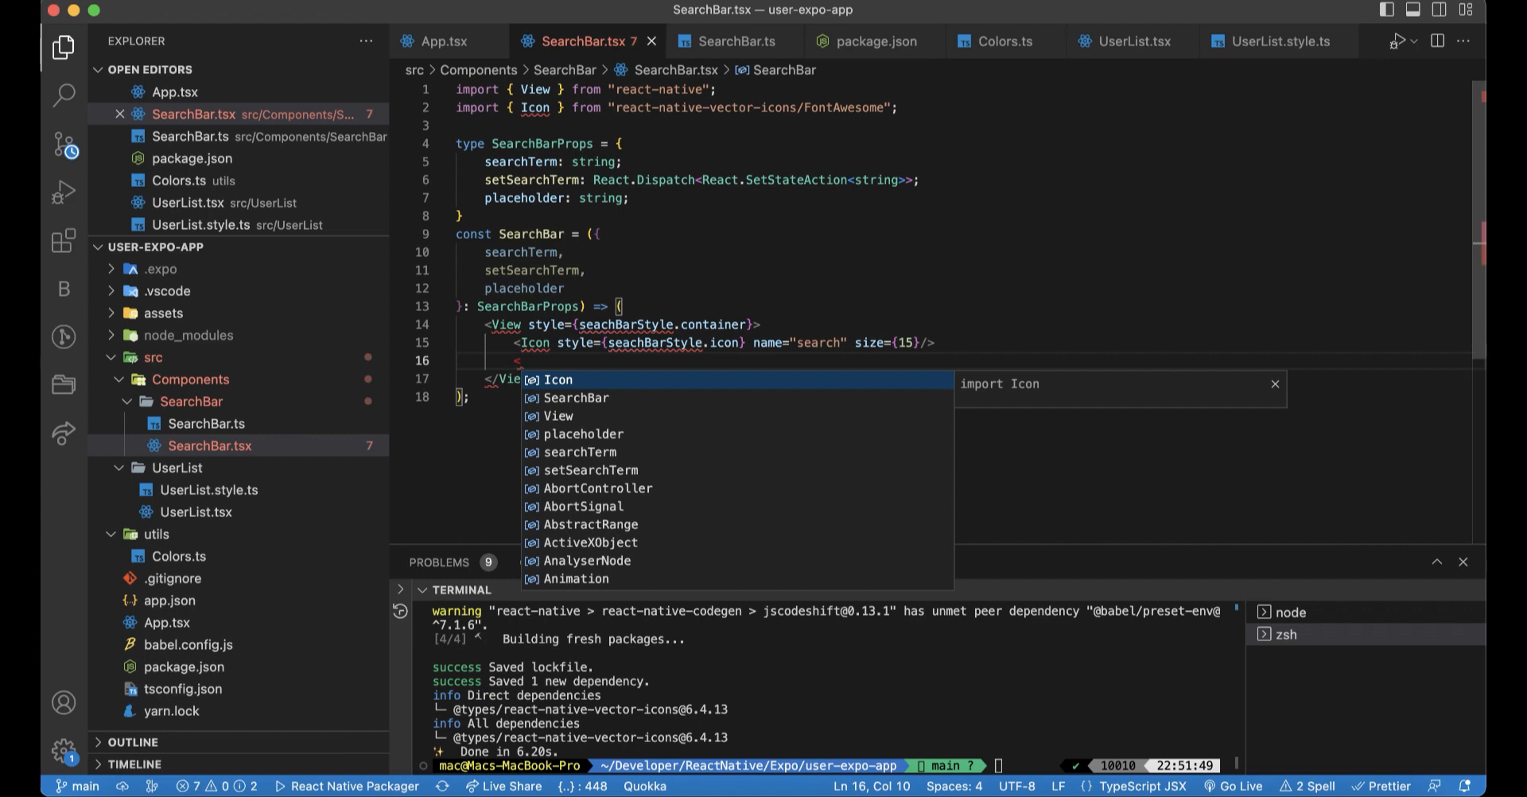
# - Add a TextInput element styled with seachBarStyle.input
pyautogui.write('Teaxt')
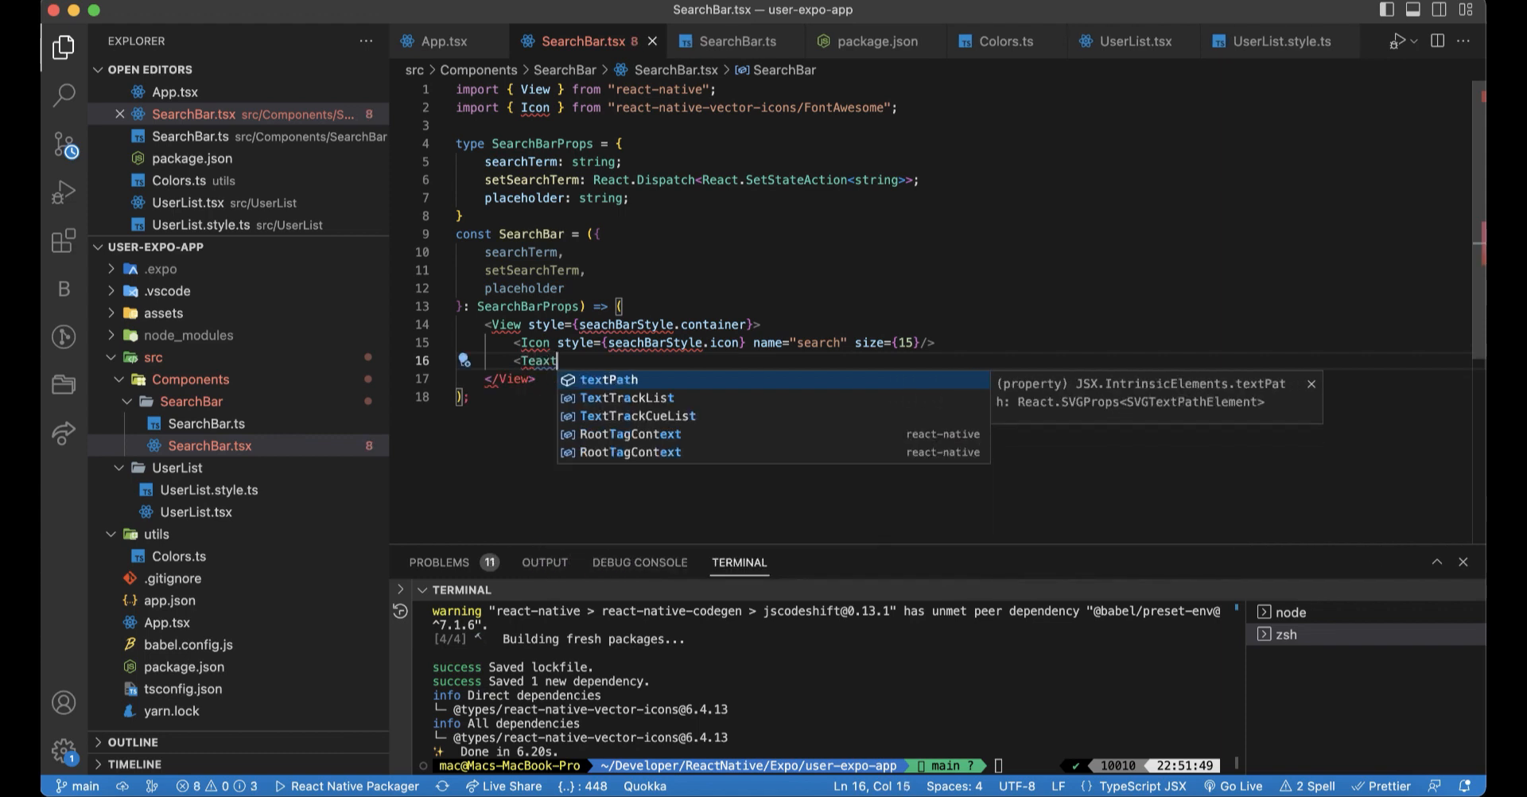
pyautogui.press('Backspace')
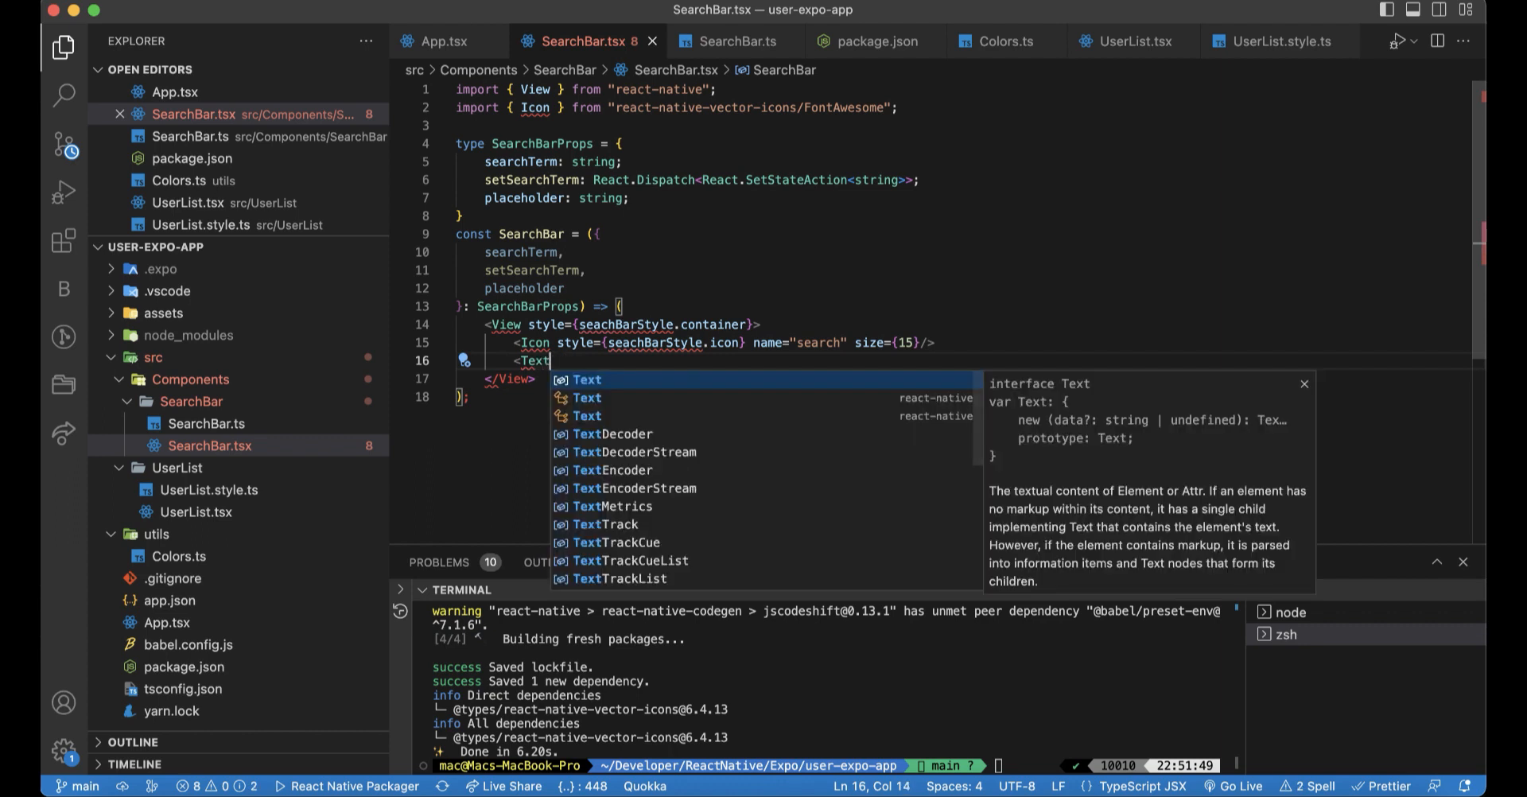
pyautogui.write('Input')
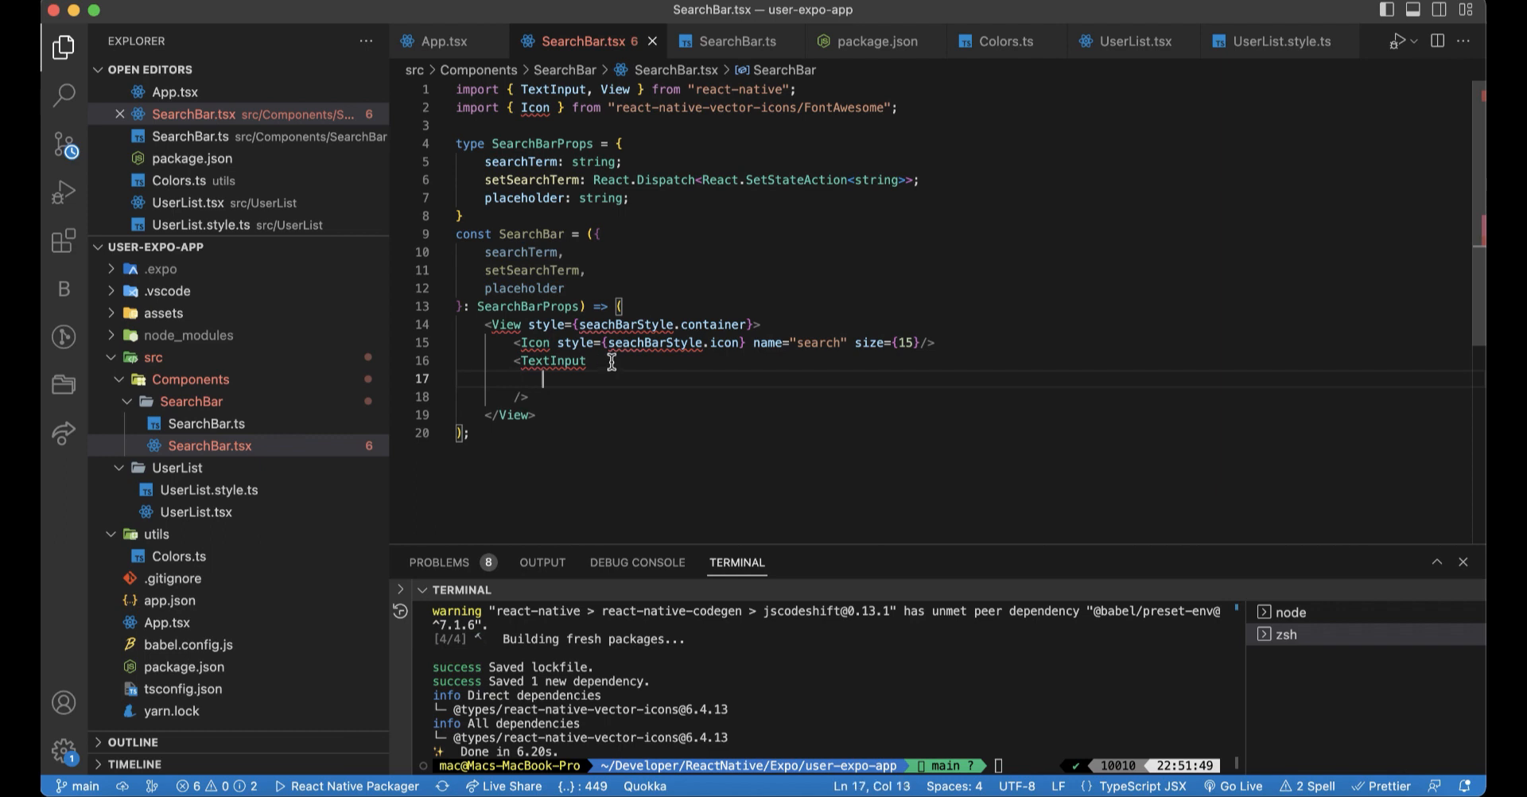
pyautogui.write('style={seachBarStyle.container}')
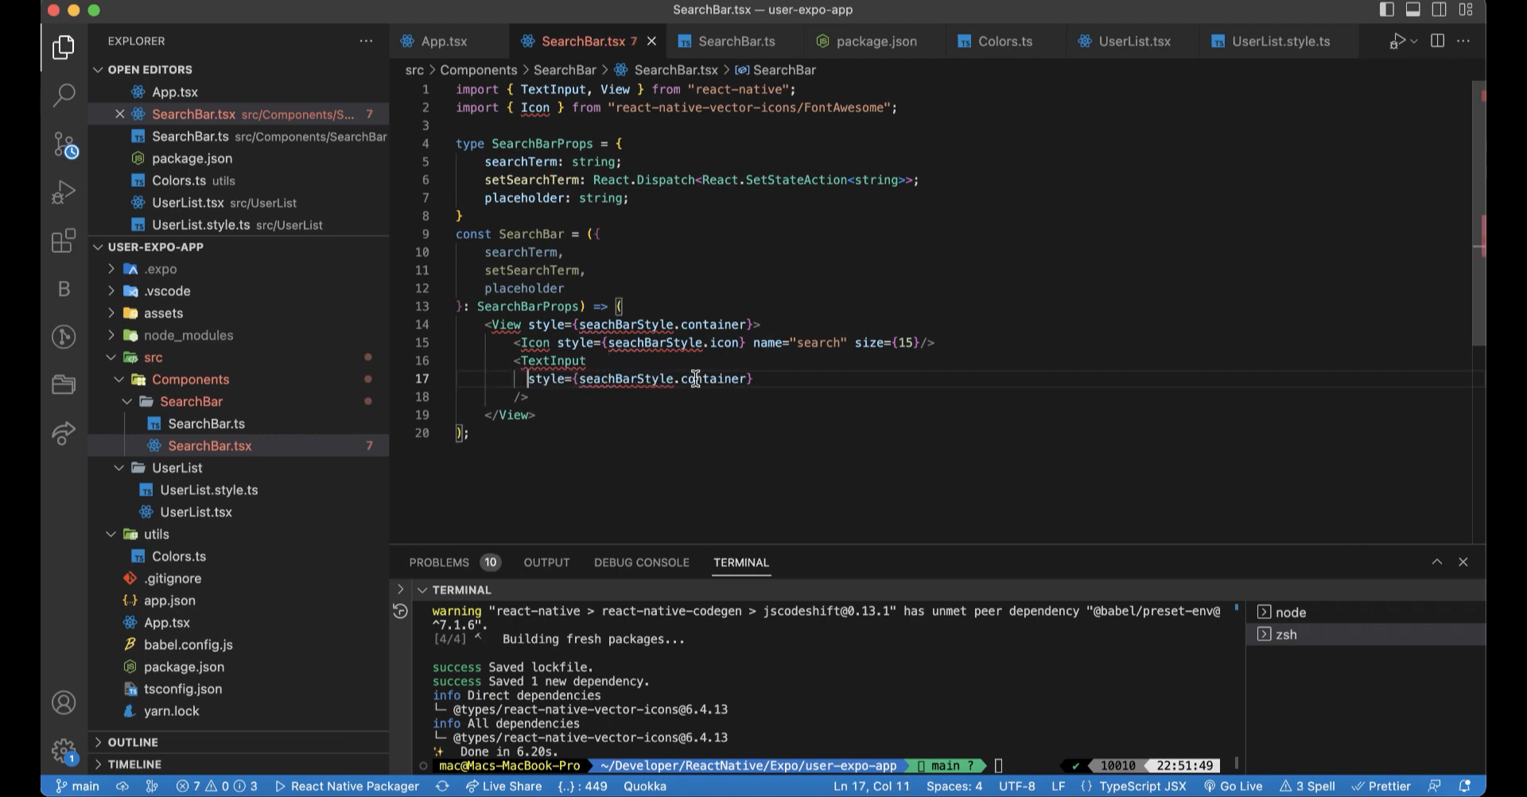
pyautogui.write('inp')
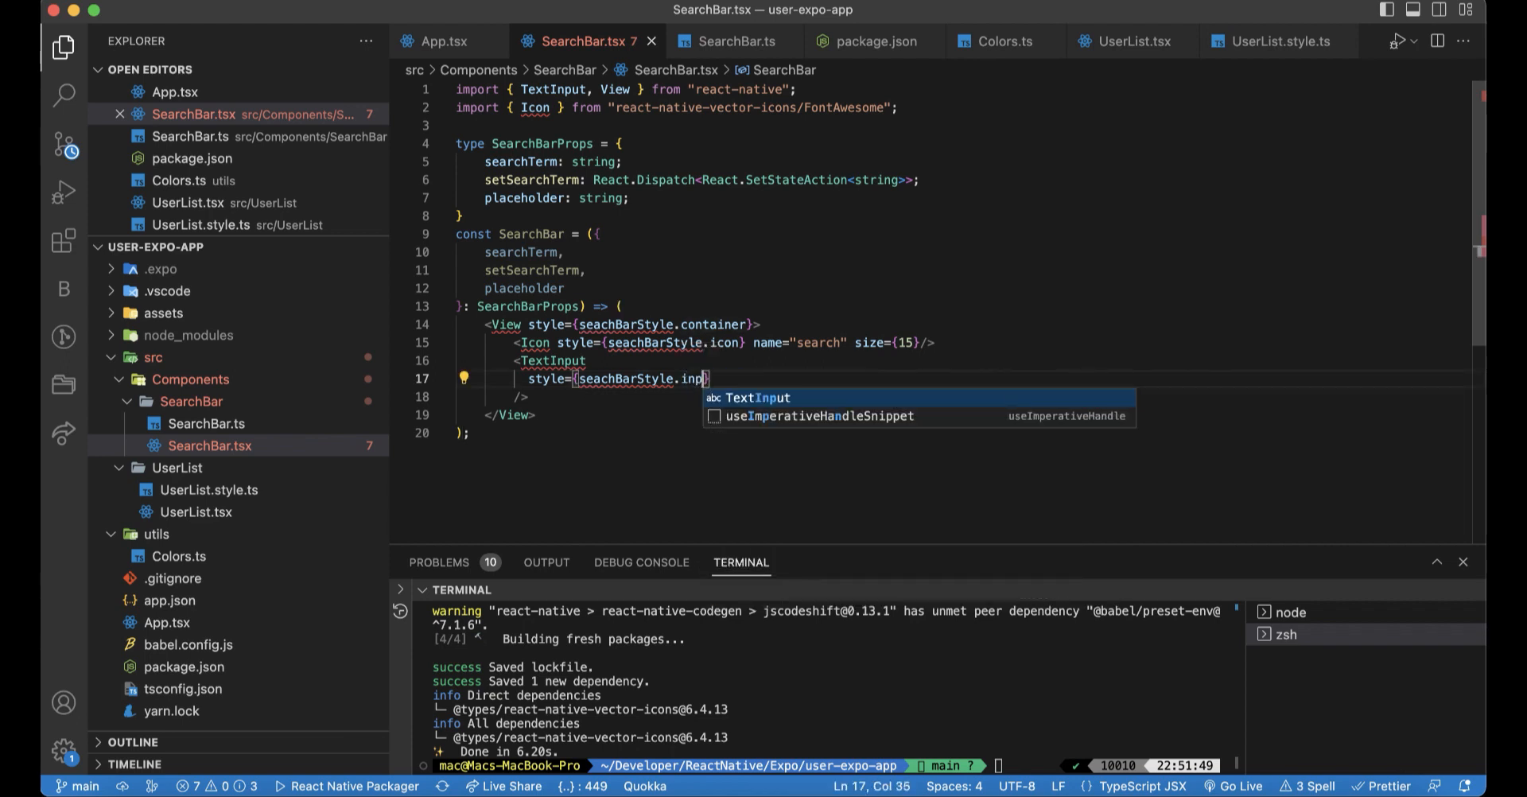
pyautogui.write('ut')
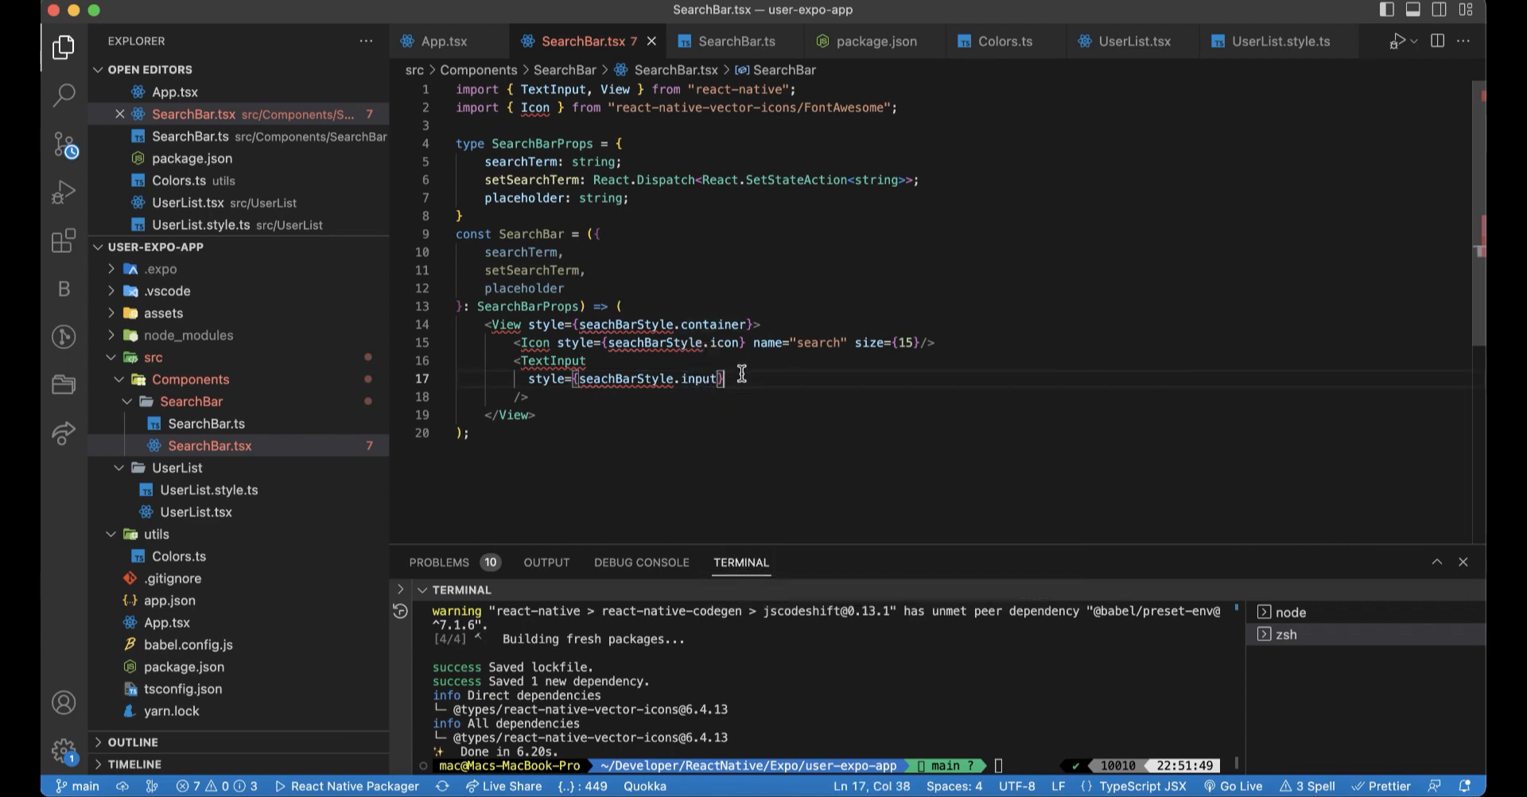
# - Set the TextInput's placeholder={placeholder}, onChangeText={setSearchTerm} and value={searchTerm}
pyautogui.write('placeholder="')
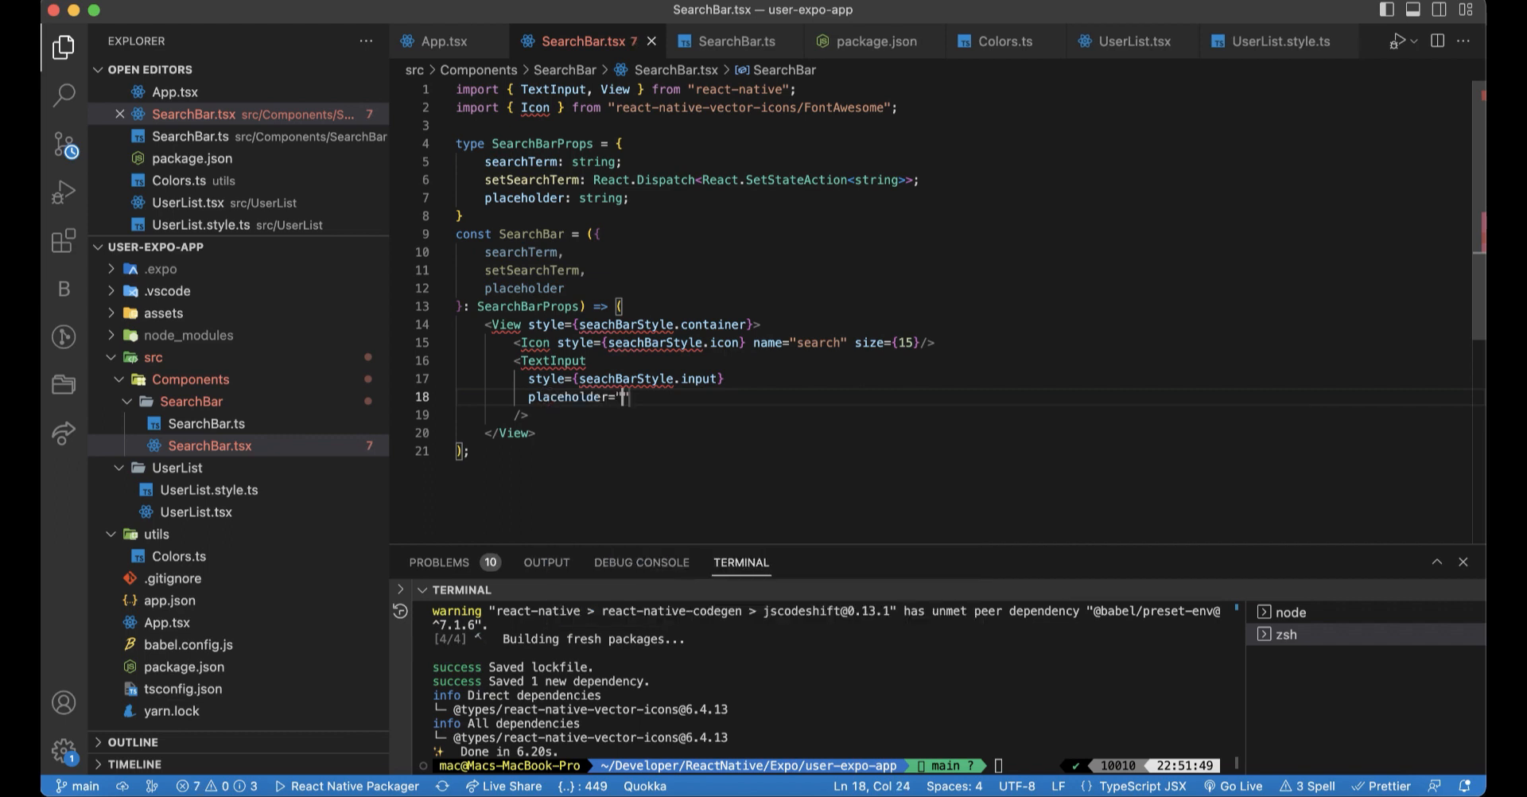
pyautogui.write('{')
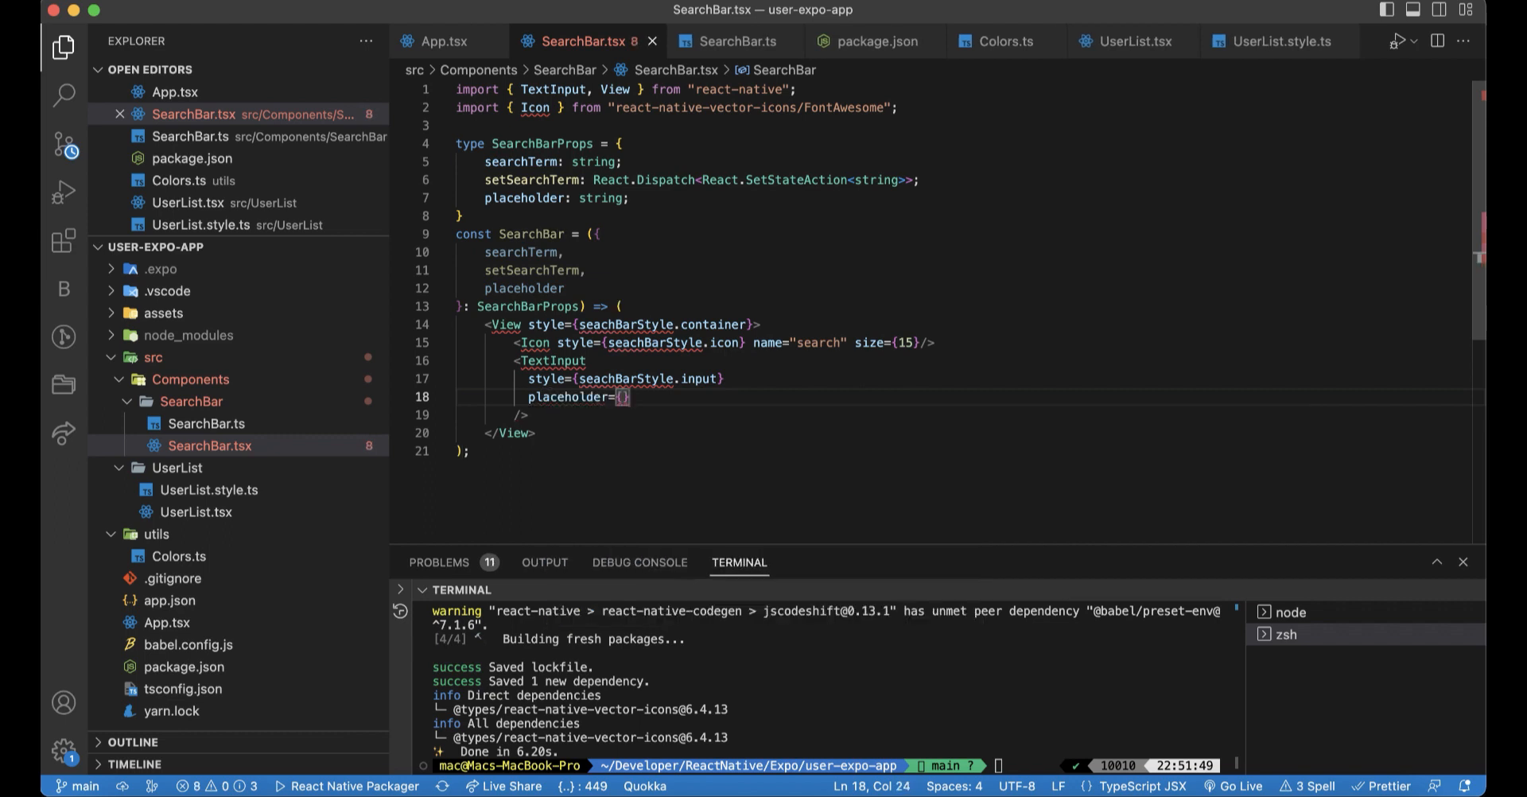
pyautogui.write('placeholder')
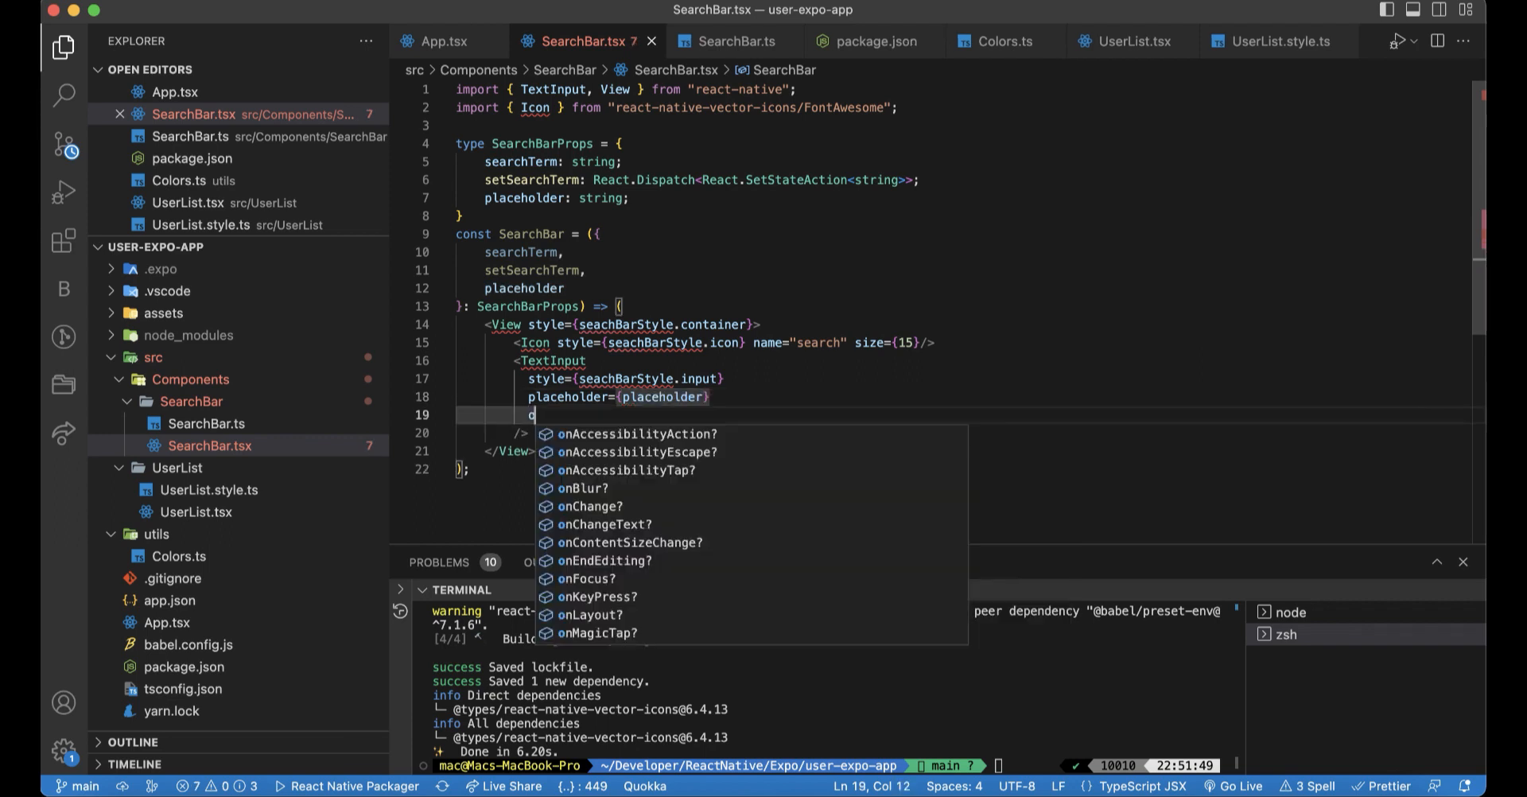
pyautogui.write('nch')
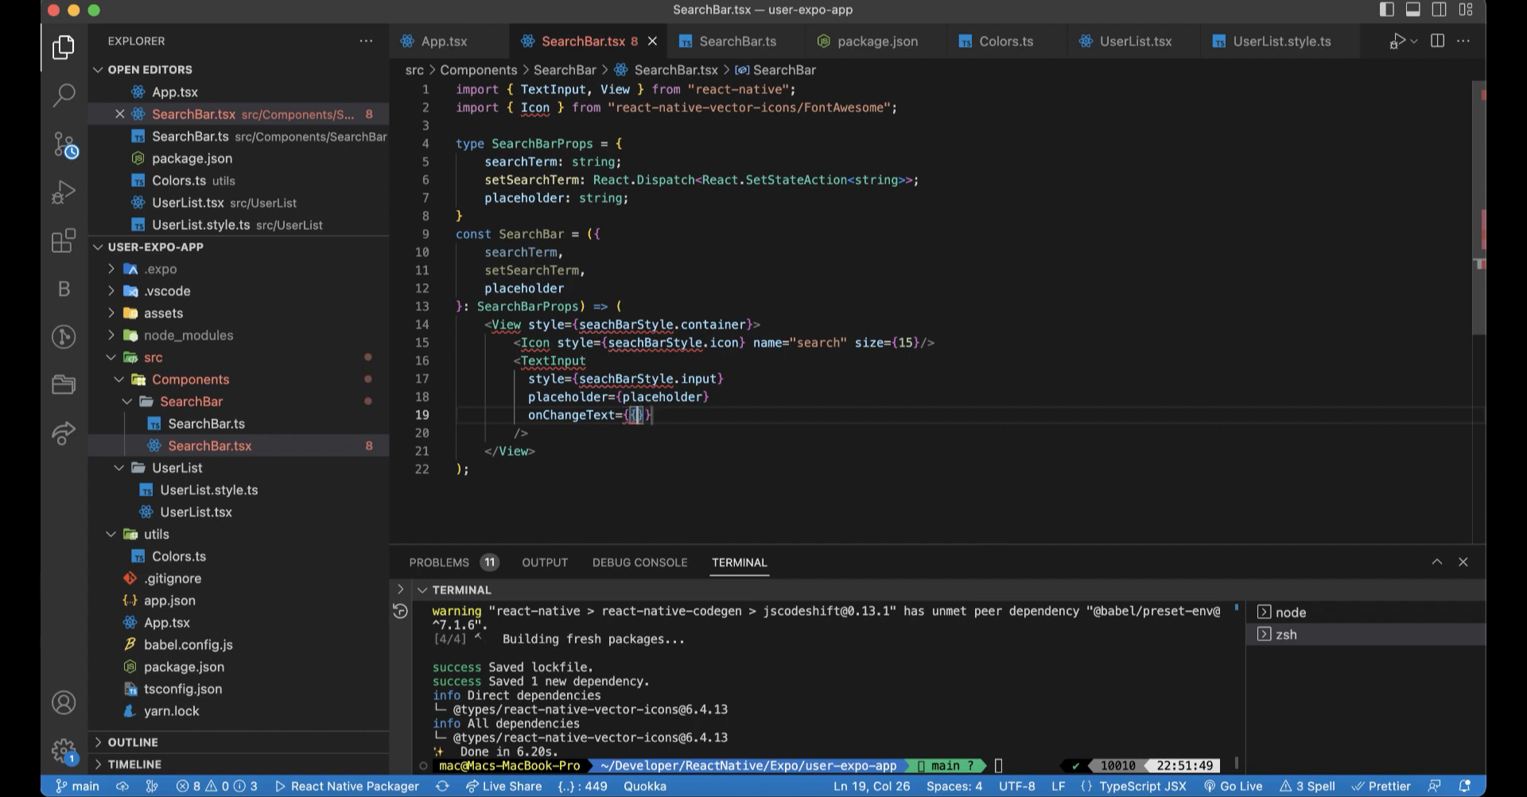
pyautogui.write('setSearchTerm')
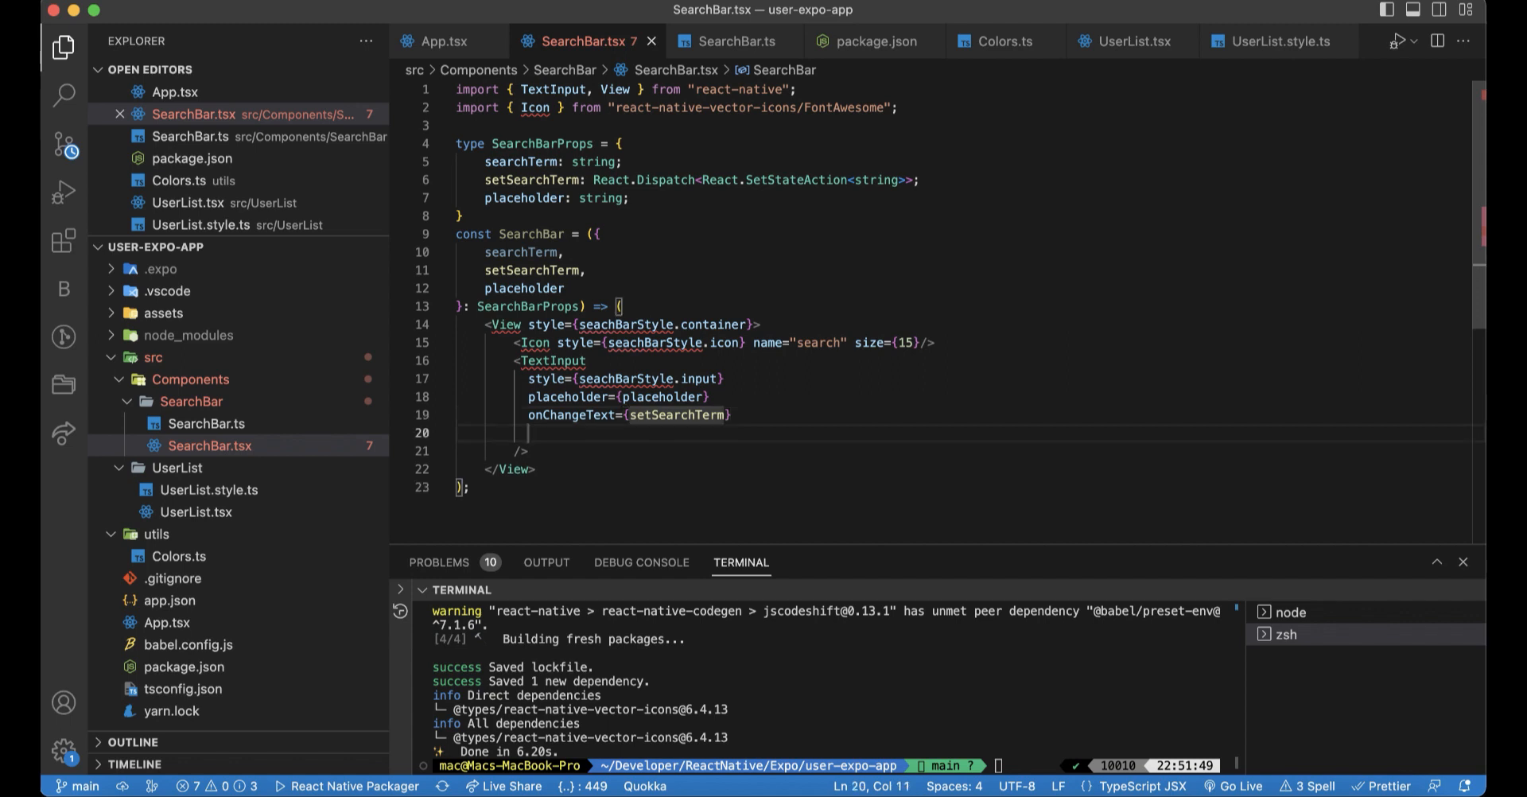
pyautogui.write('value={')
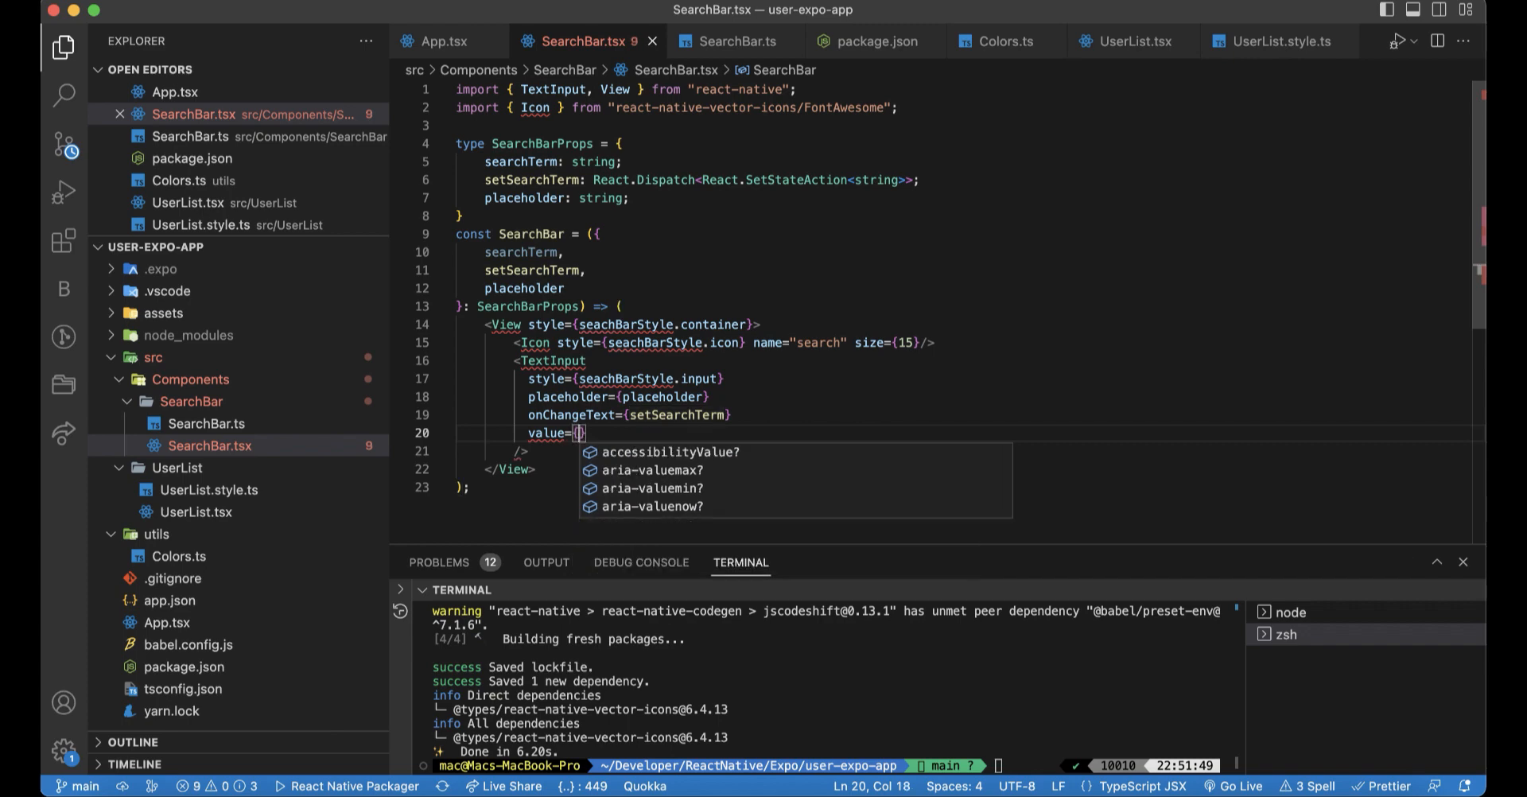
pyautogui.write('sea')
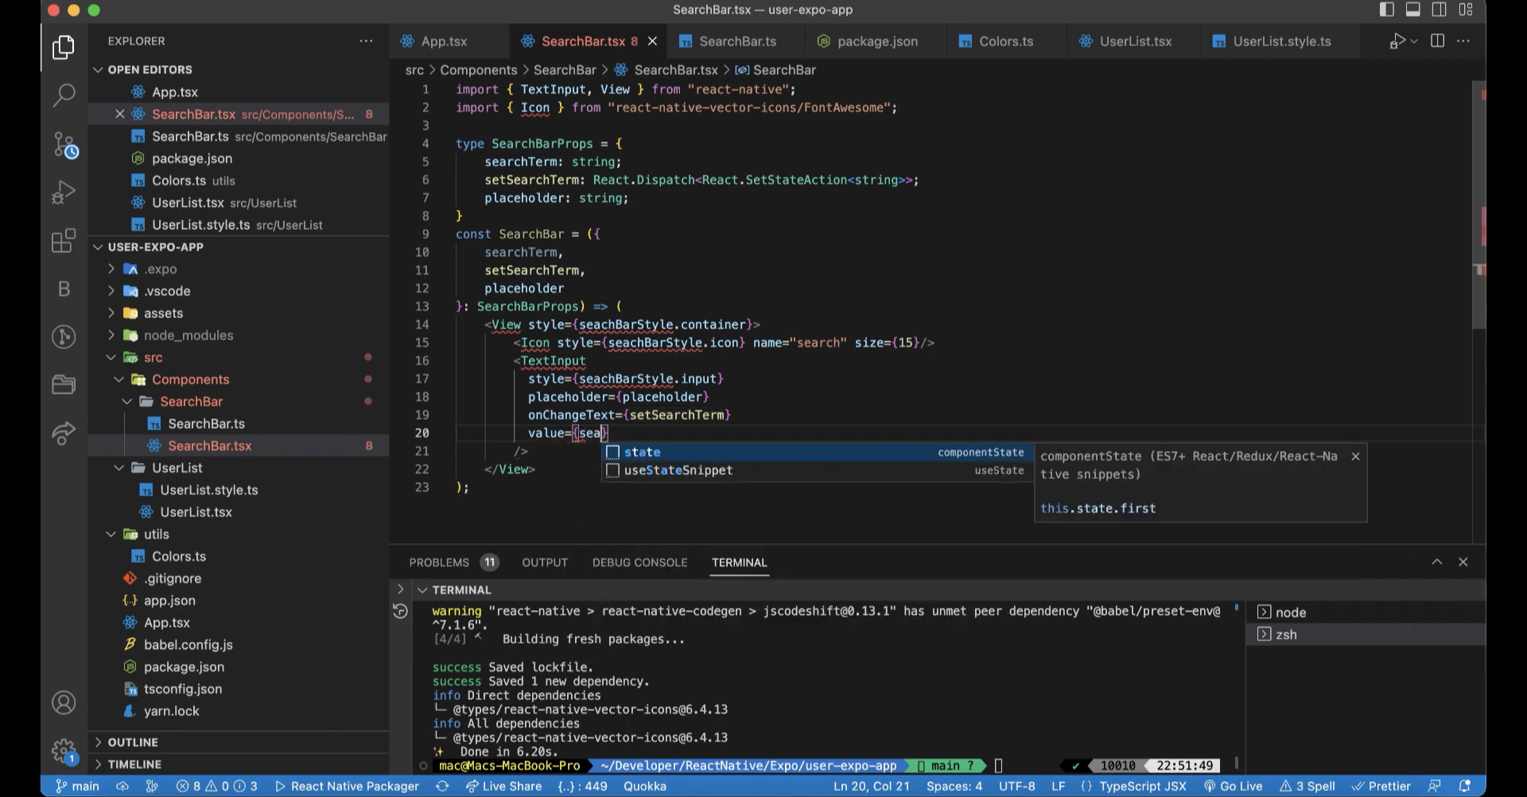
pyautogui.write('rh')
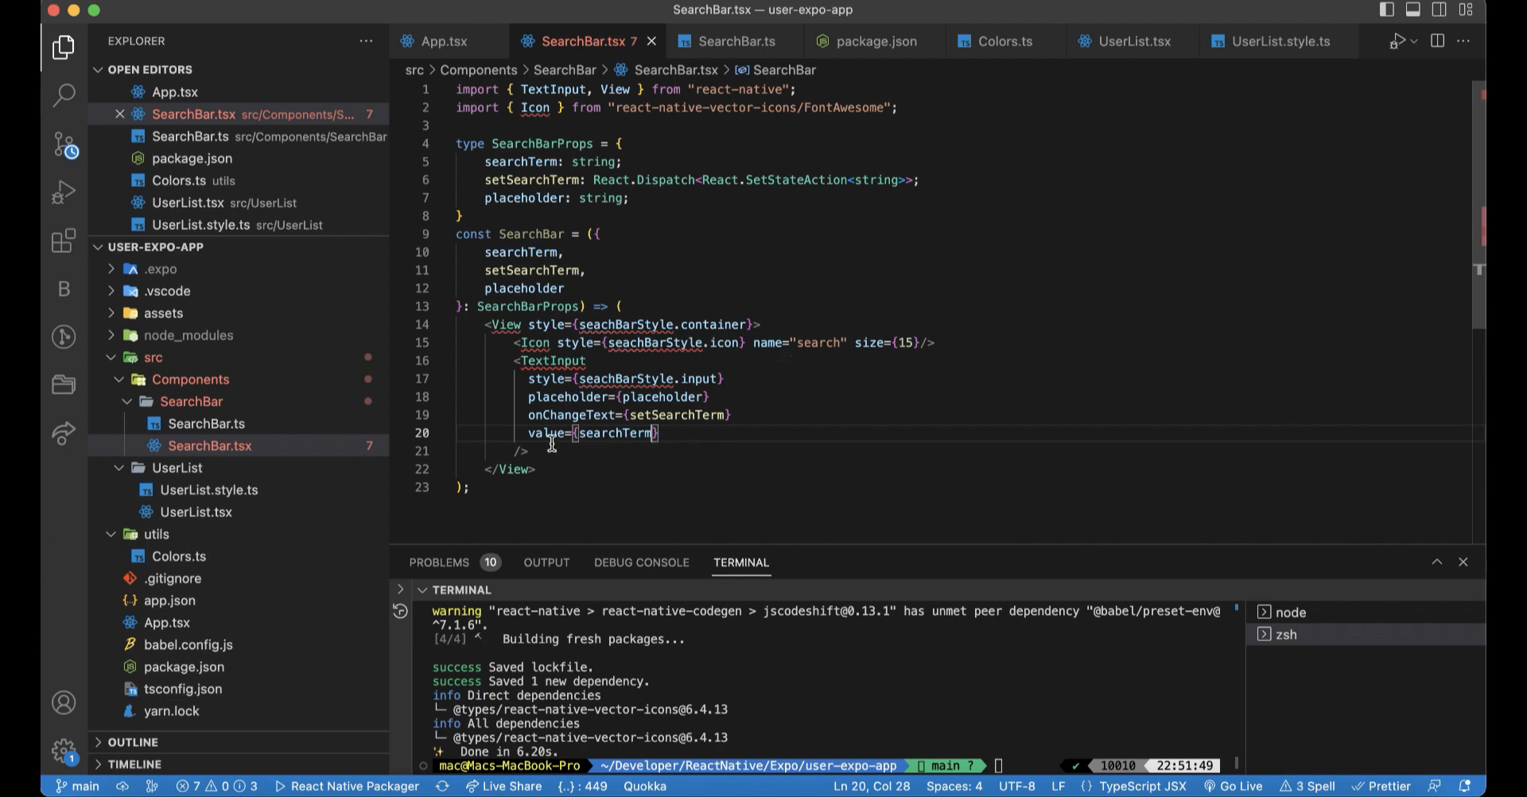
pyautogui.moveTo(563, 458)
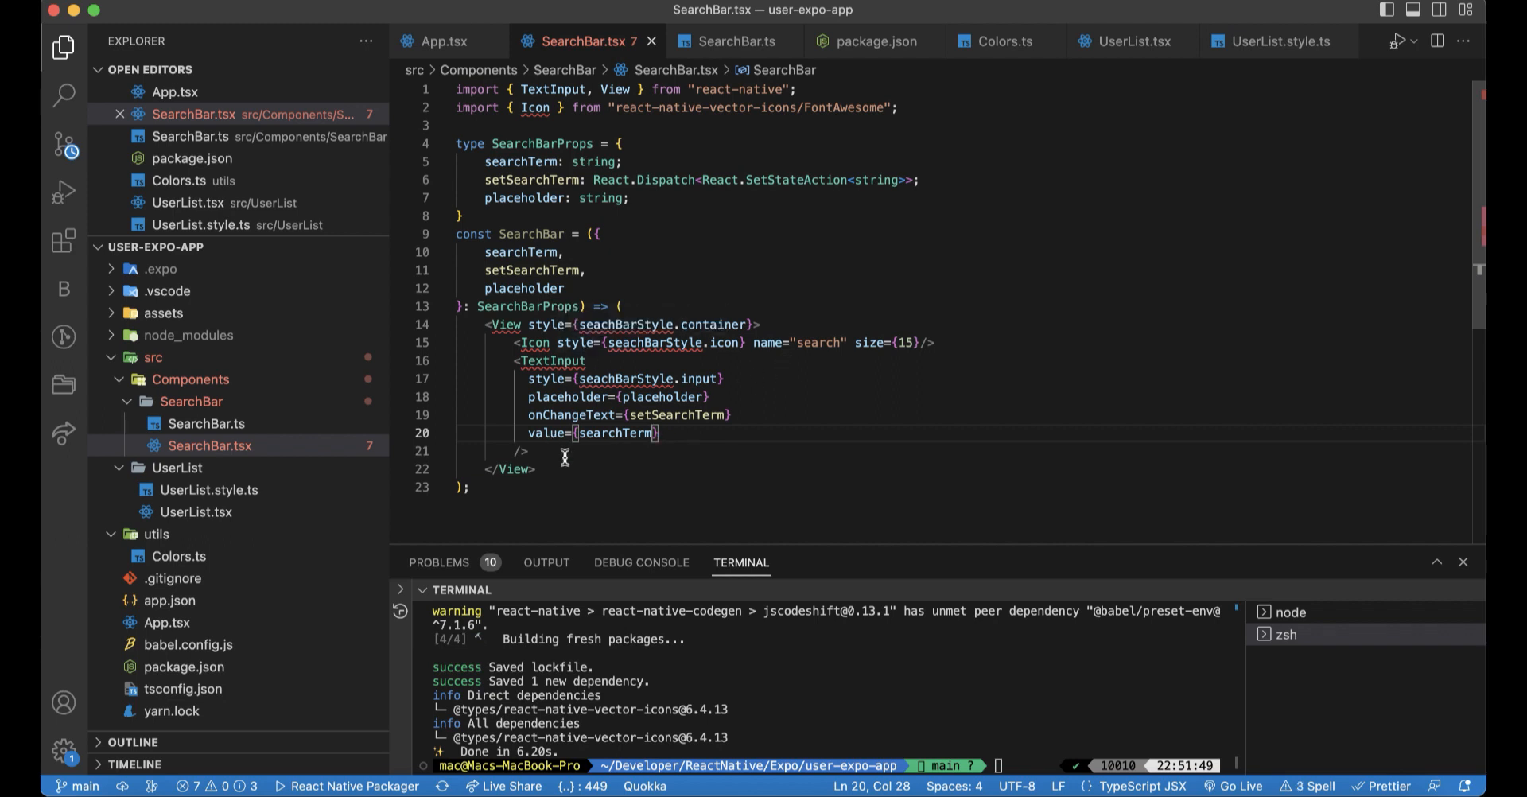
pyautogui.moveTo(207, 433)
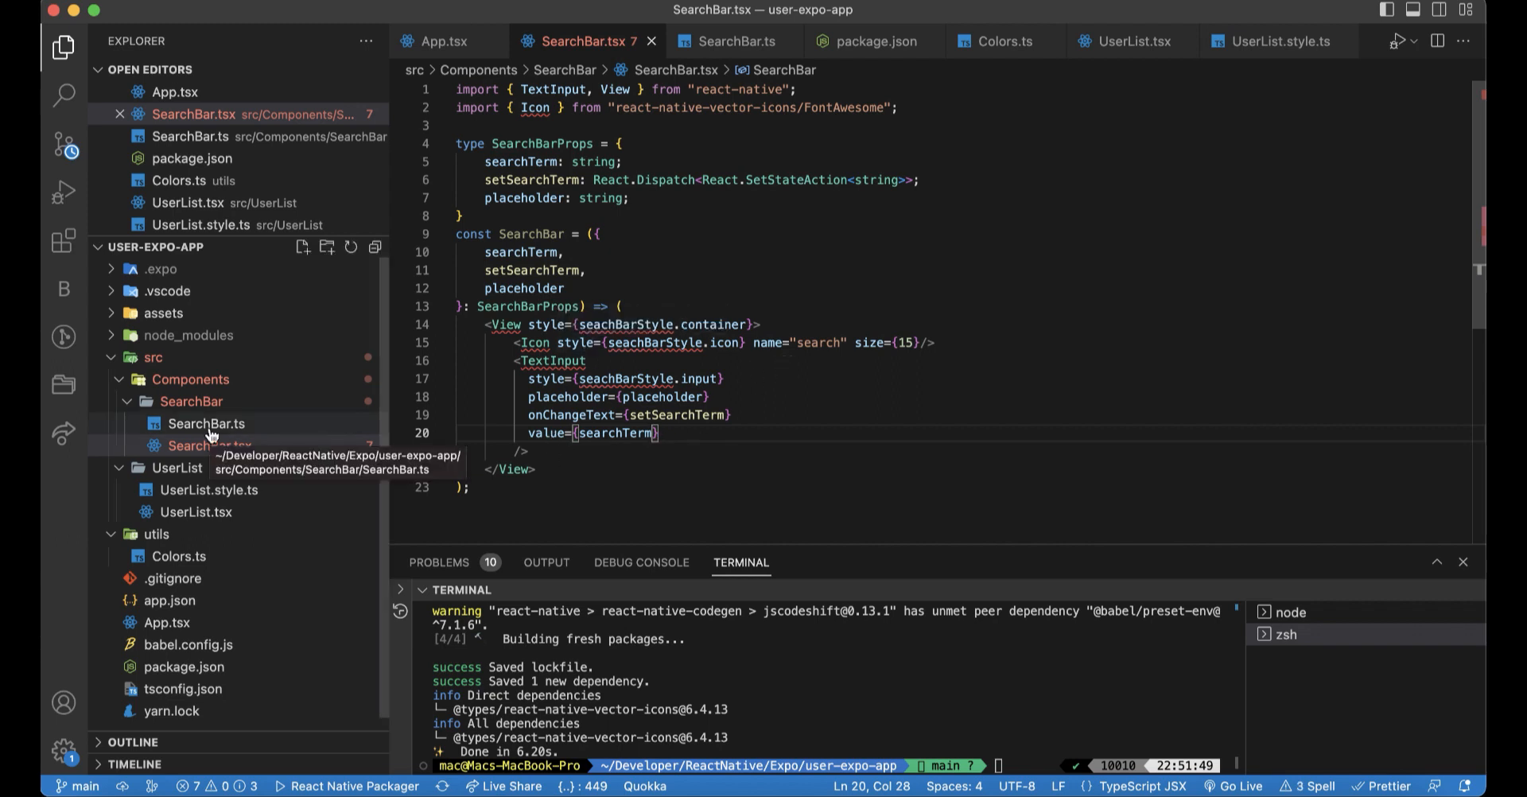
# - In SearchBar.ts, create const searchBarStyle = StyleSheet.create({}) with the StyleSheet import
pyautogui.click(205, 424)
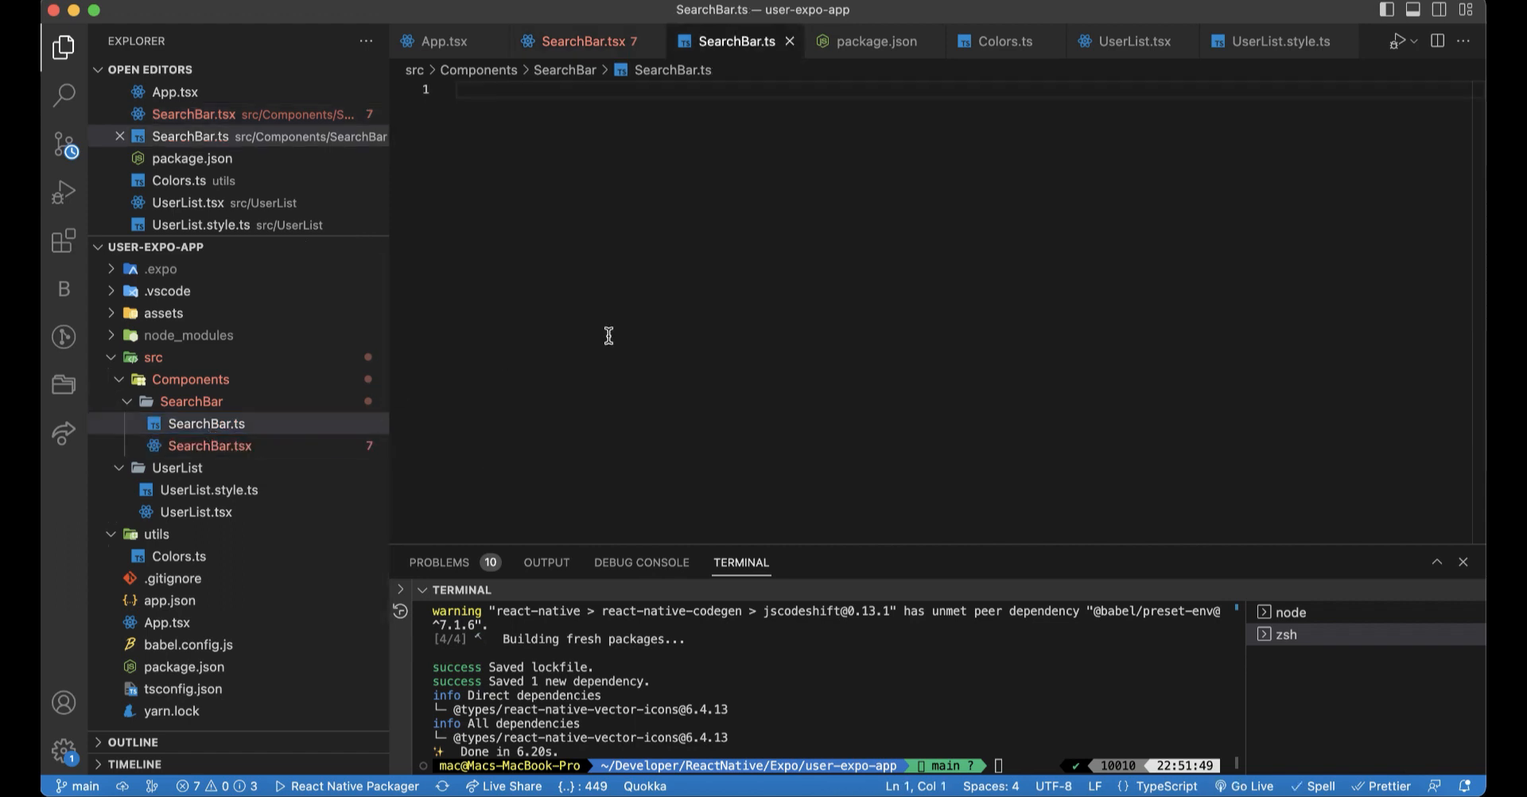
pyautogui.write('const searchBarS')
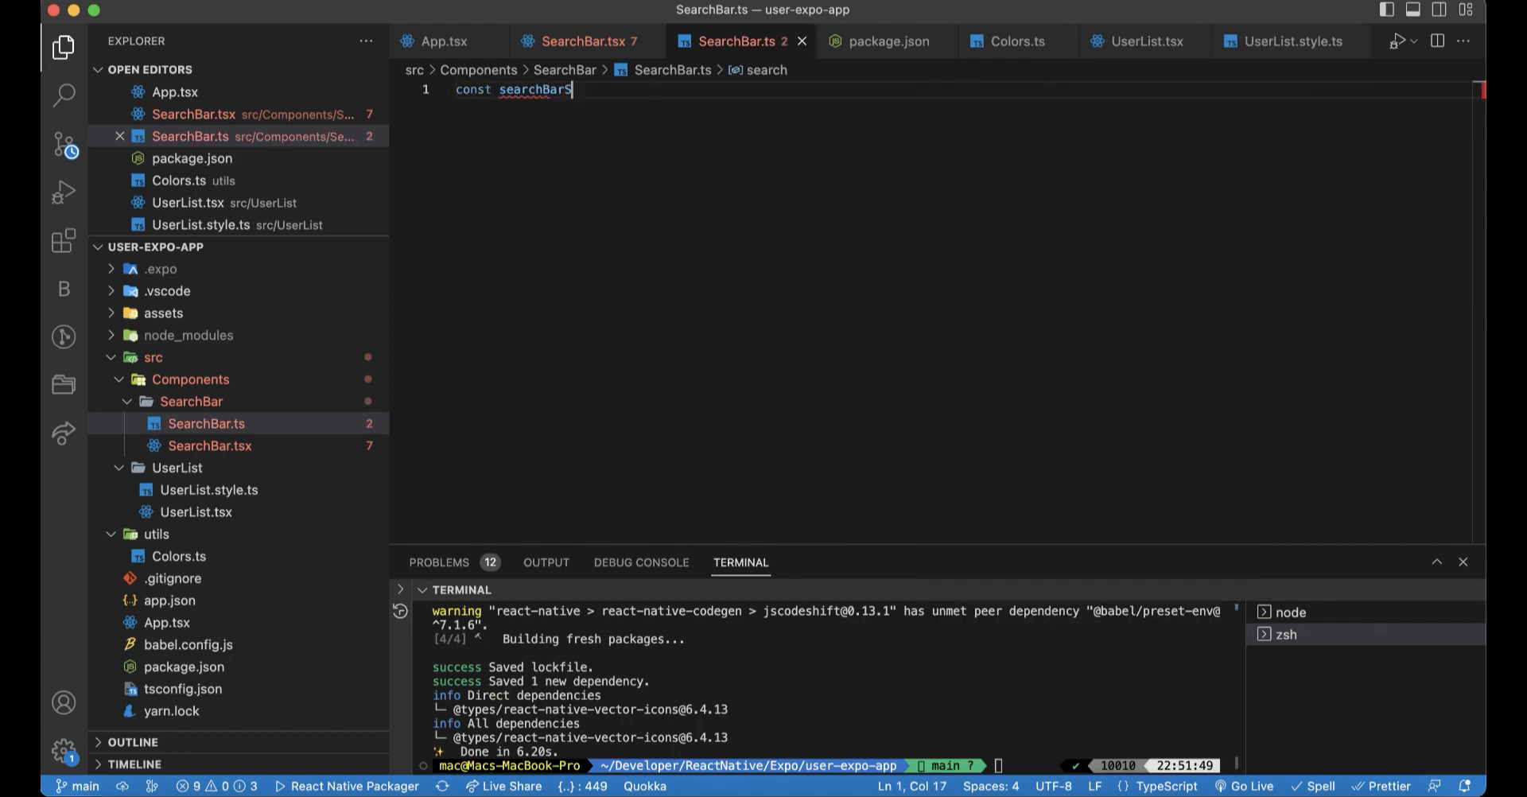
pyautogui.write('tyle = StyleSheet')
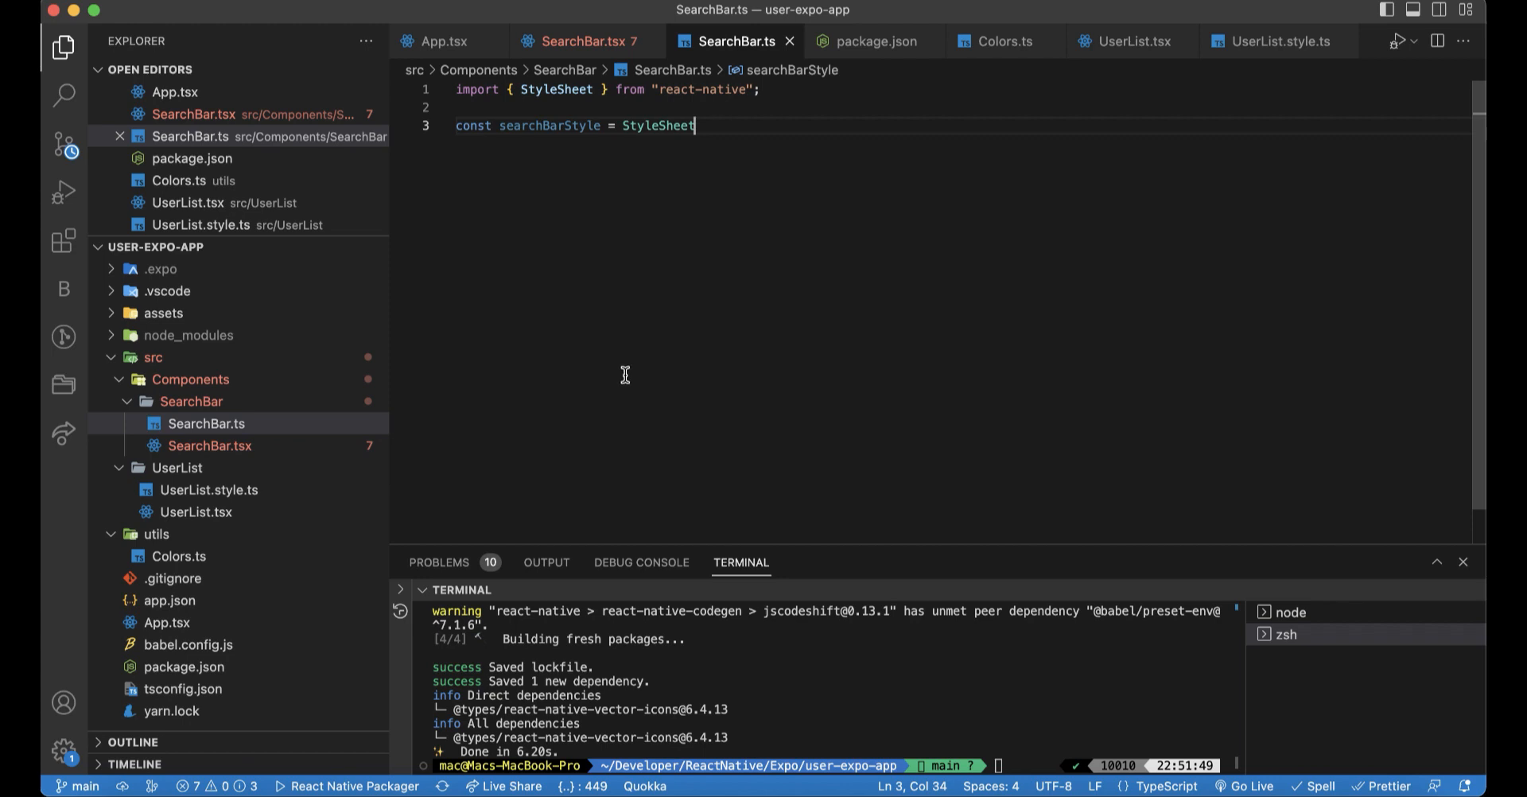
pyautogui.write('.cre')
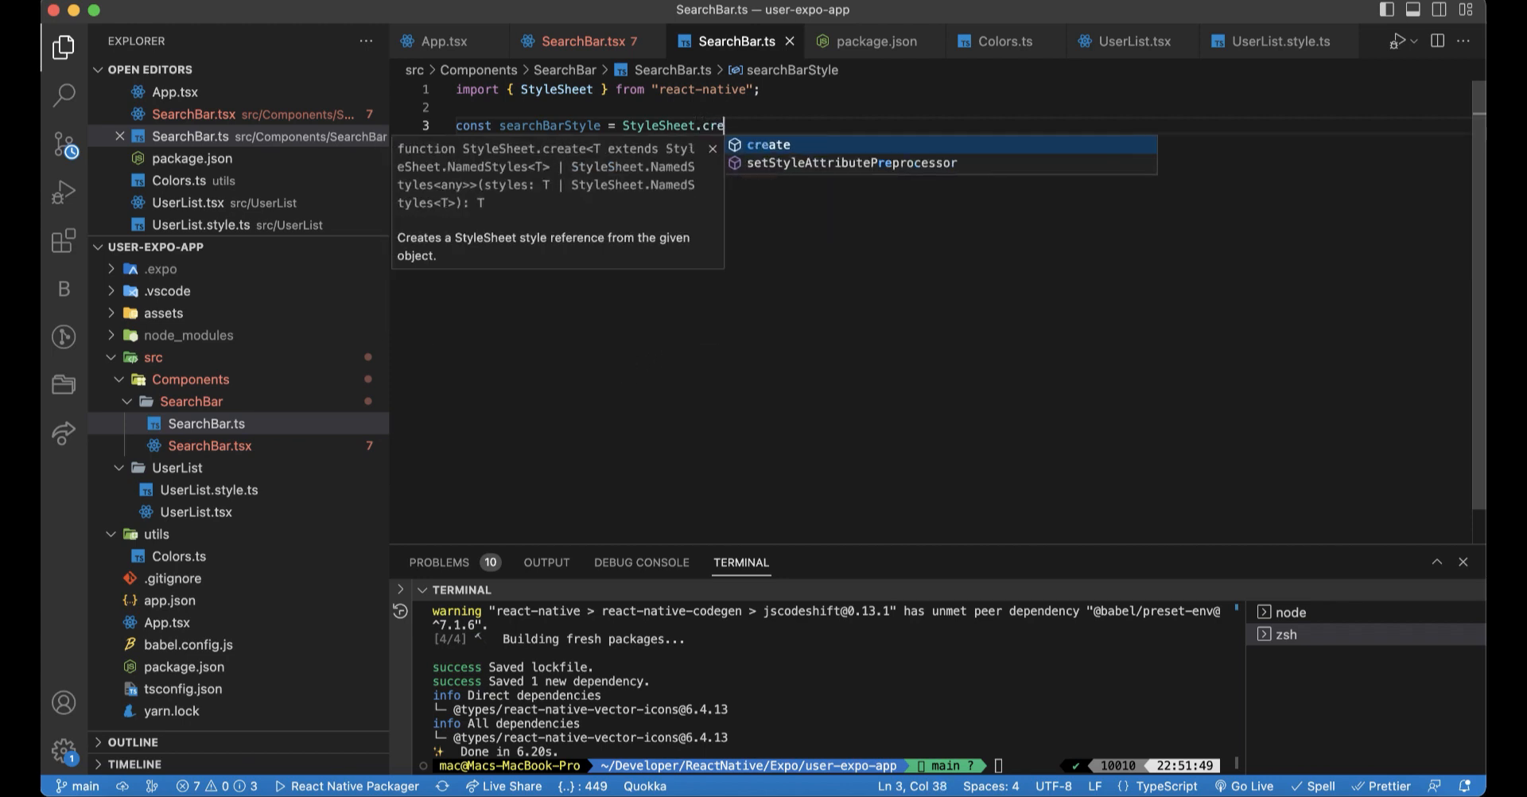
pyautogui.press('Tab')
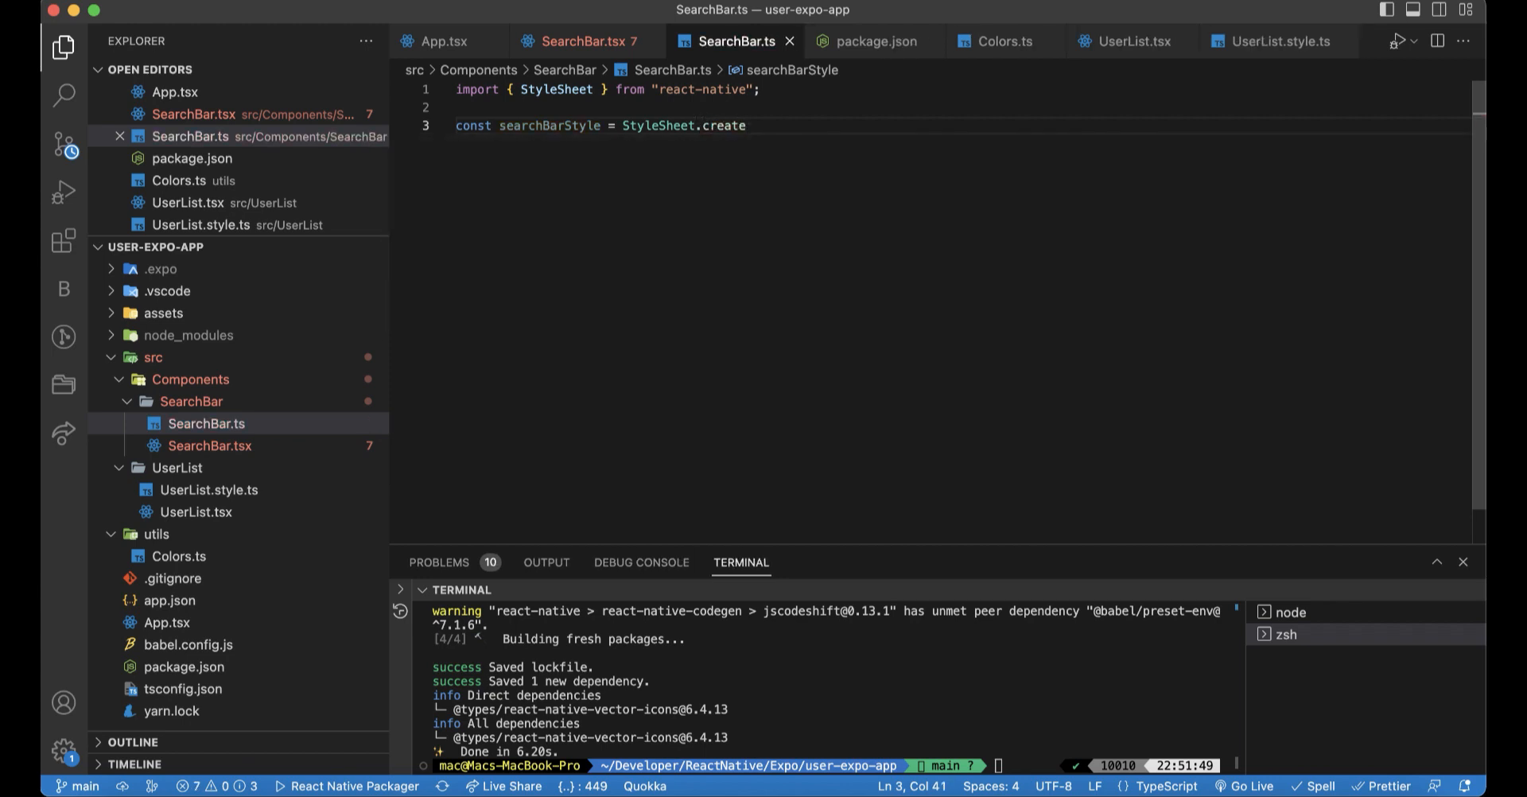
pyautogui.write('();')
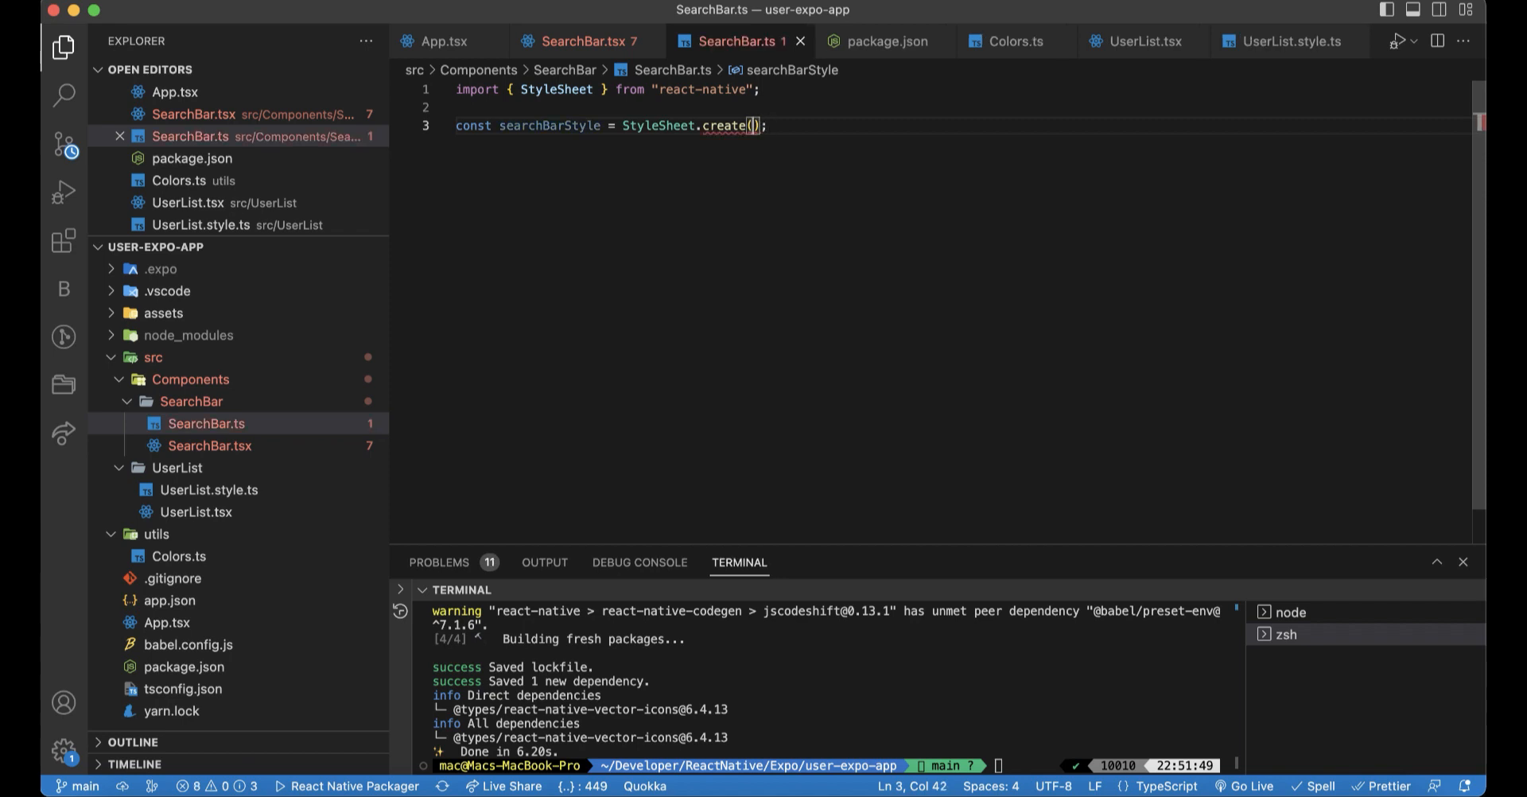
pyautogui.write('{')
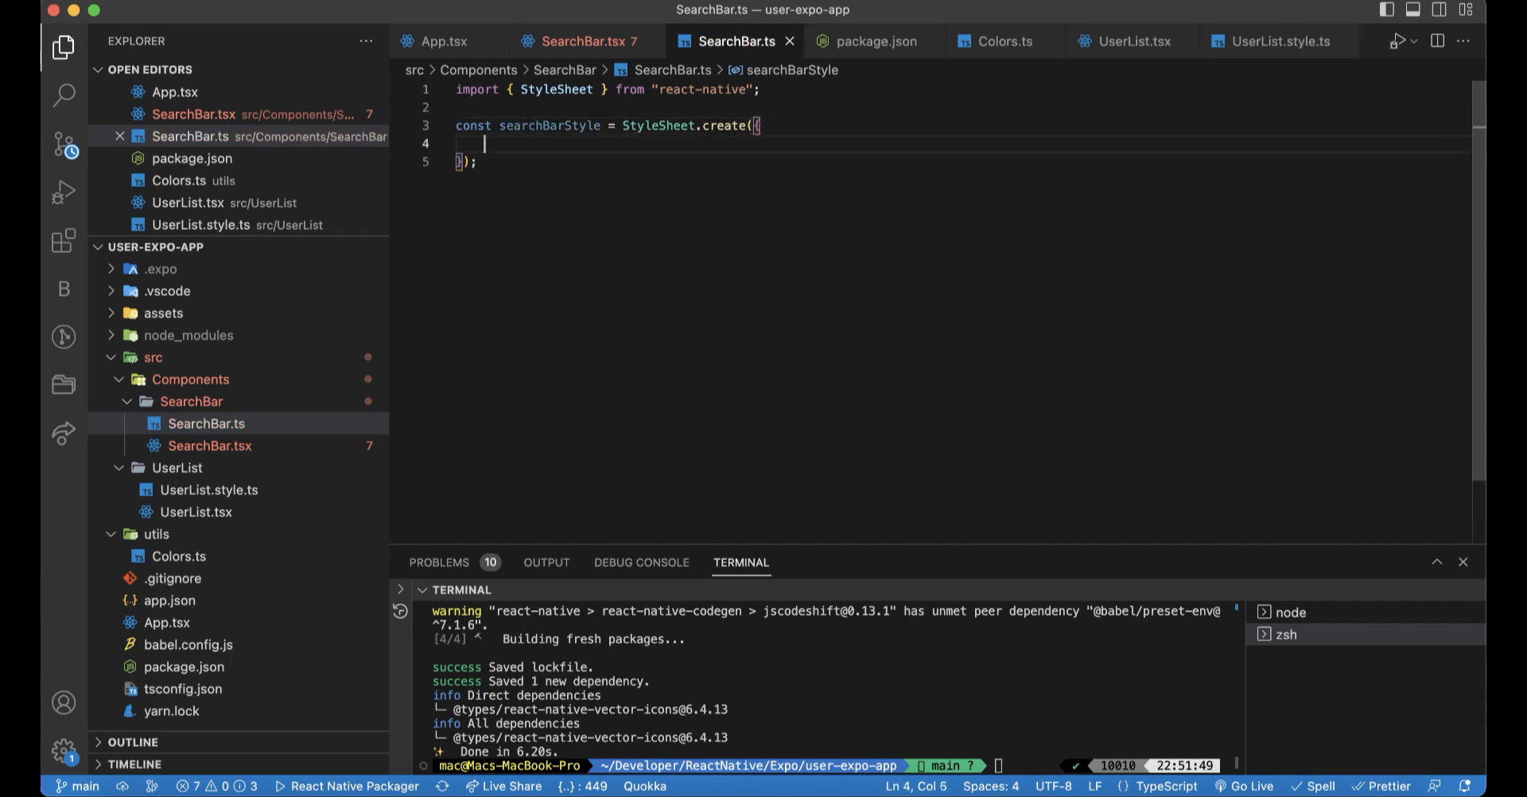
pyautogui.moveTo(642, 295)
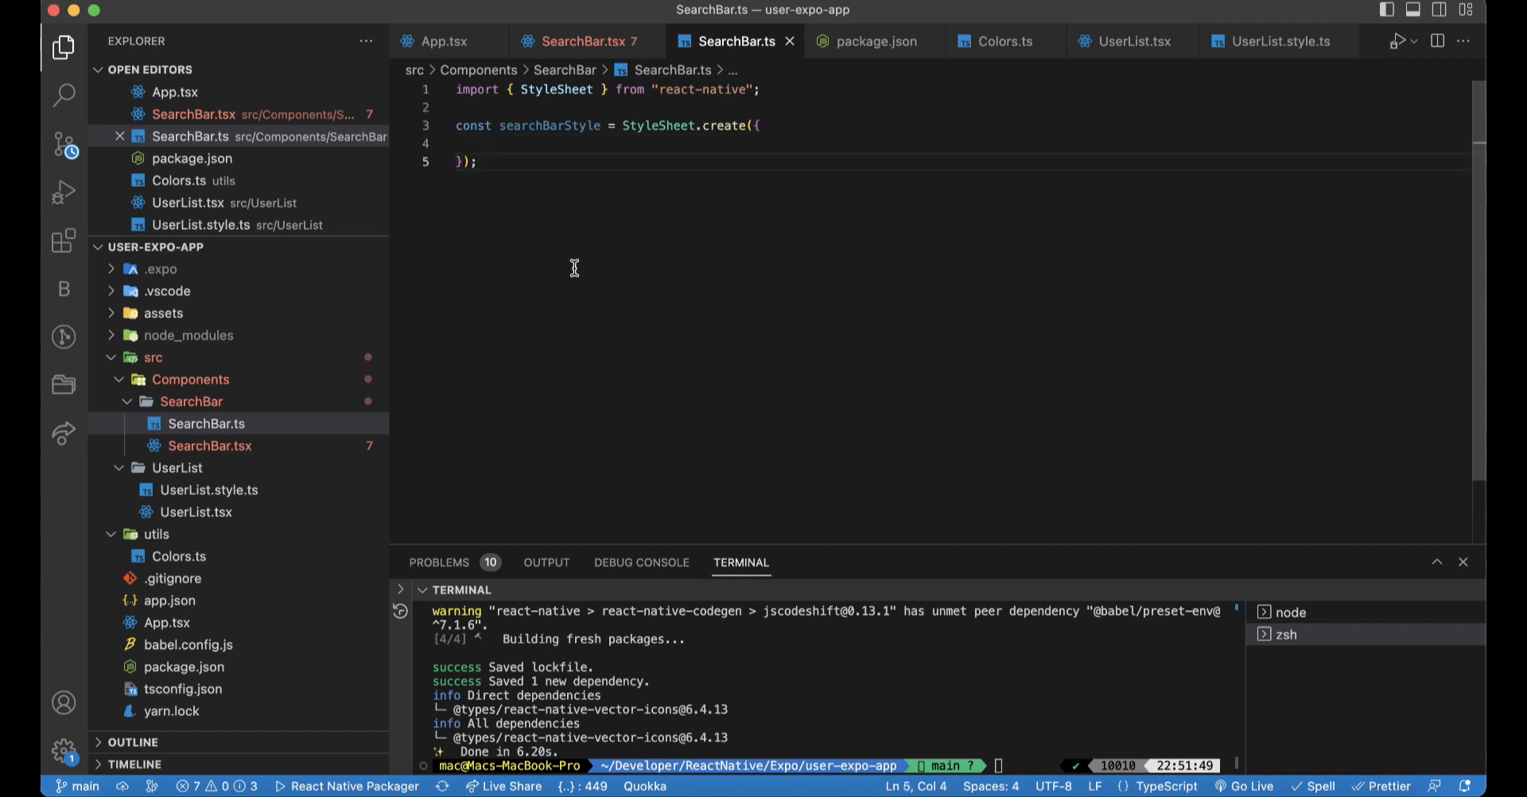
# - Default-export searchBarStyle and return to SearchBar.tsx
pyautogui.write('export default')
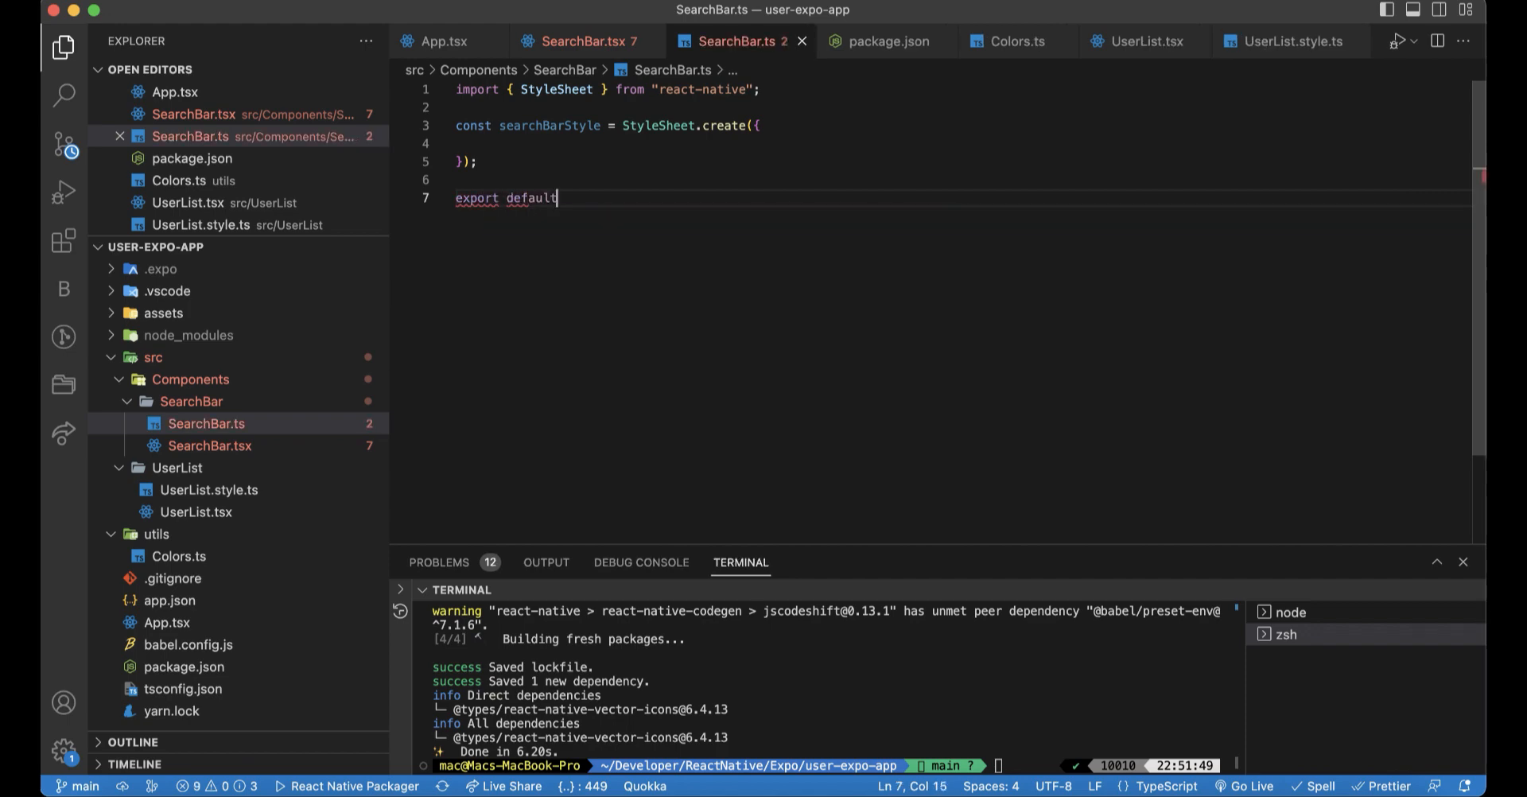
pyautogui.write('searchBarStyle')
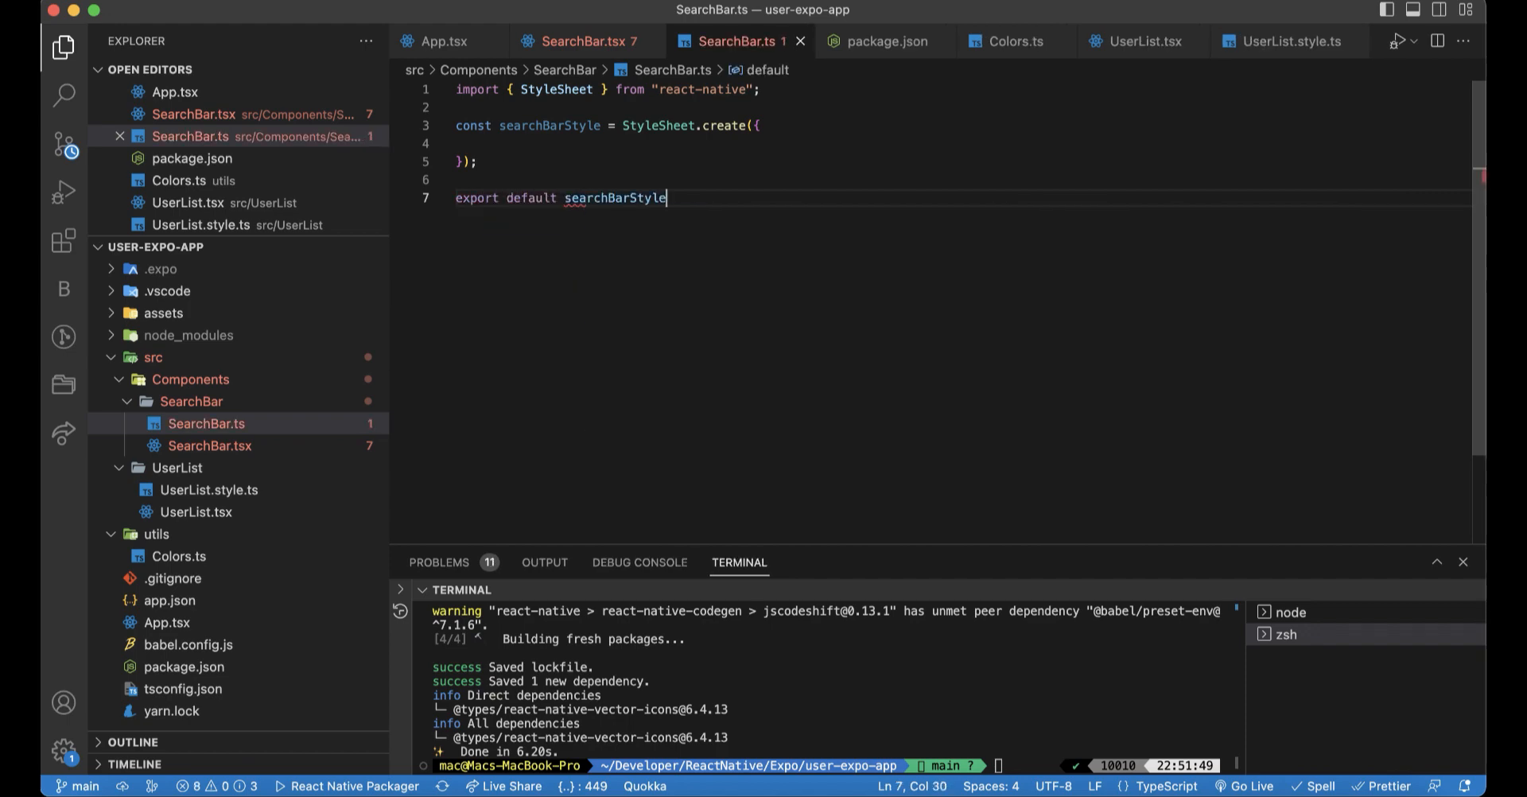
pyautogui.click(574, 41)
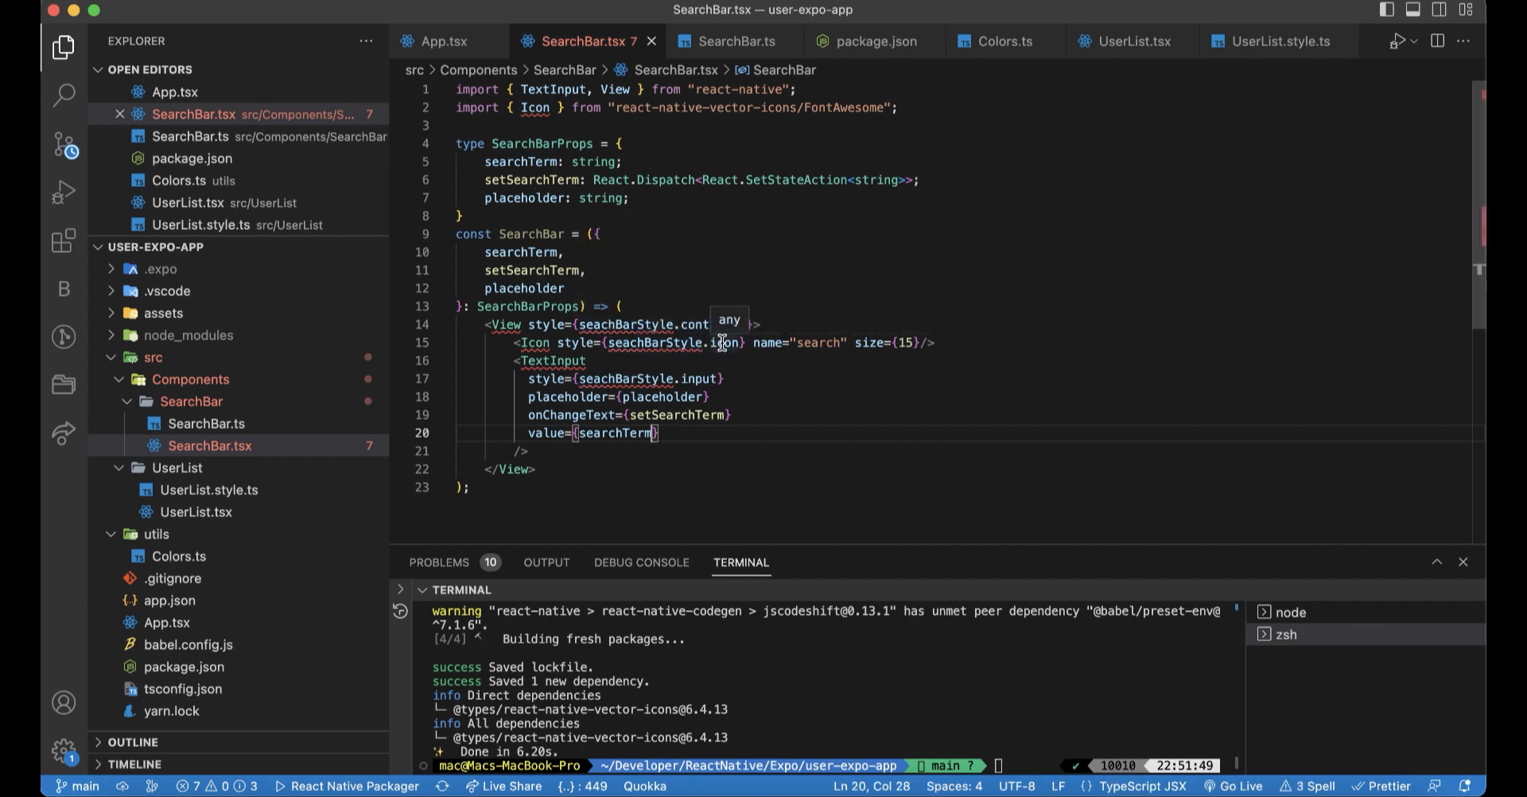
pyautogui.moveTo(711, 342)
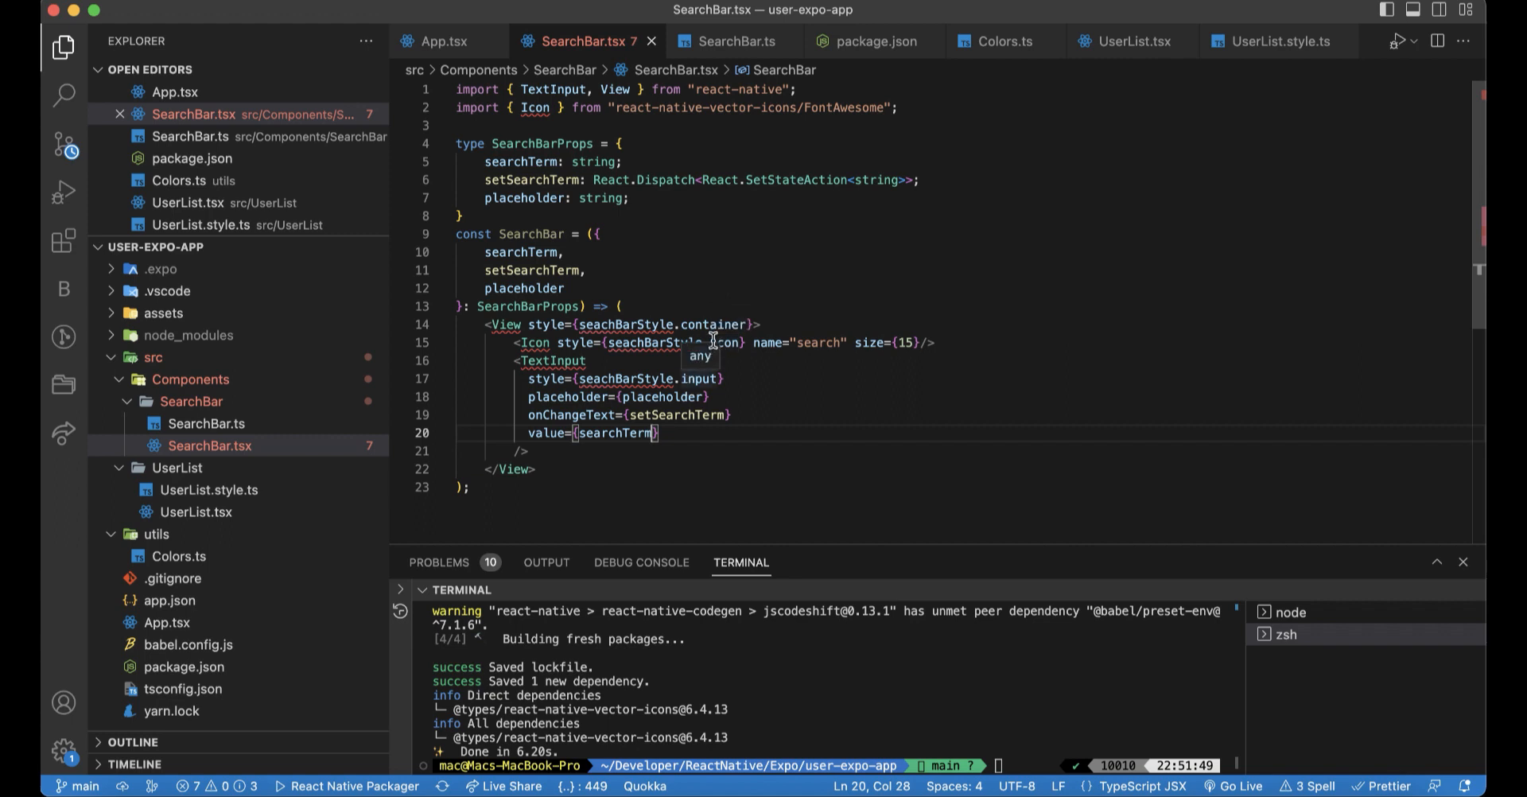
# - Add container: {}, icon: {} and input: {} to StyleSheet.create, giving container height: 50
pyautogui.doubleClick(713, 325)
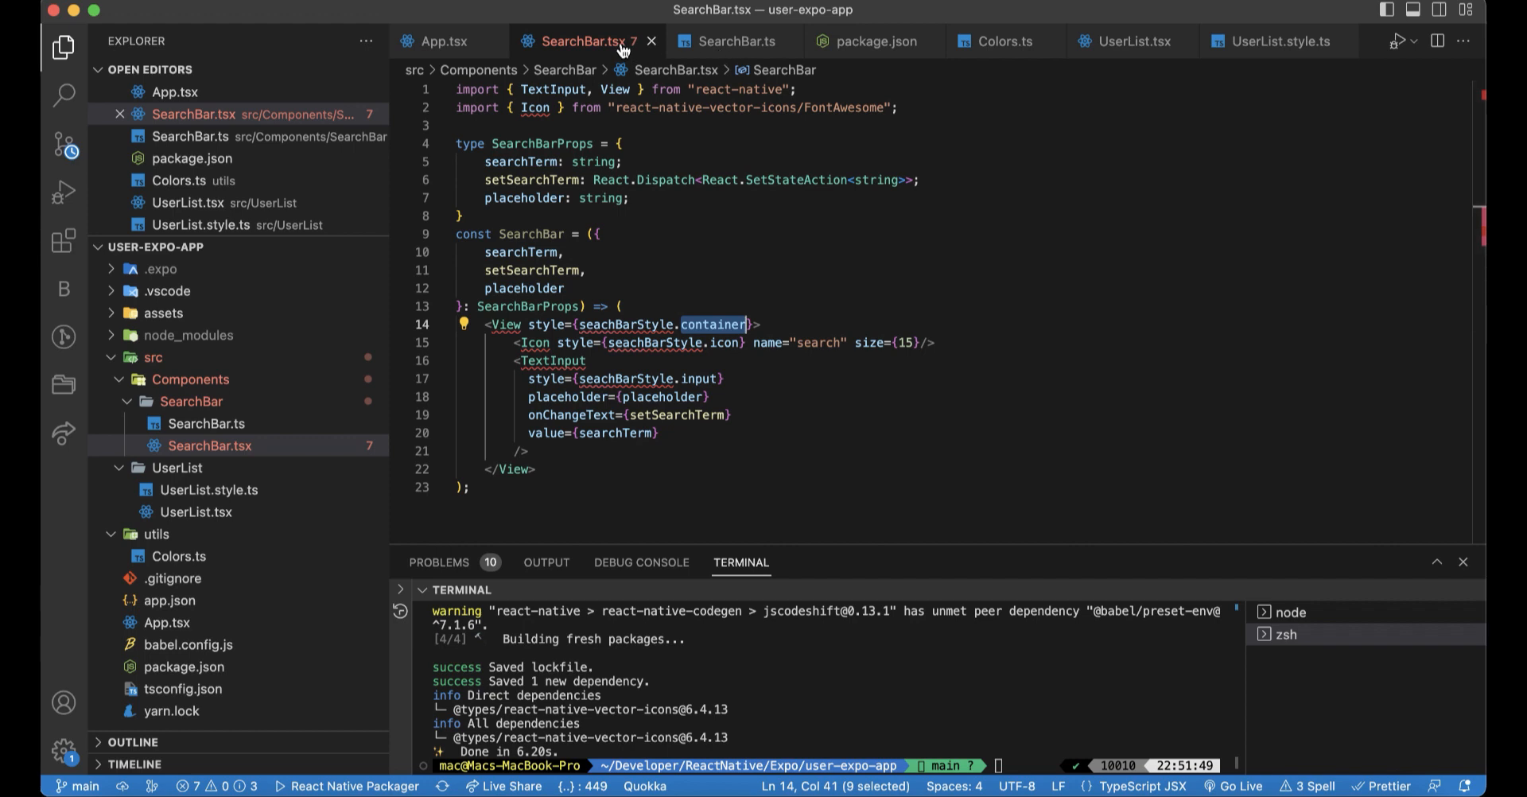
pyautogui.click(735, 40)
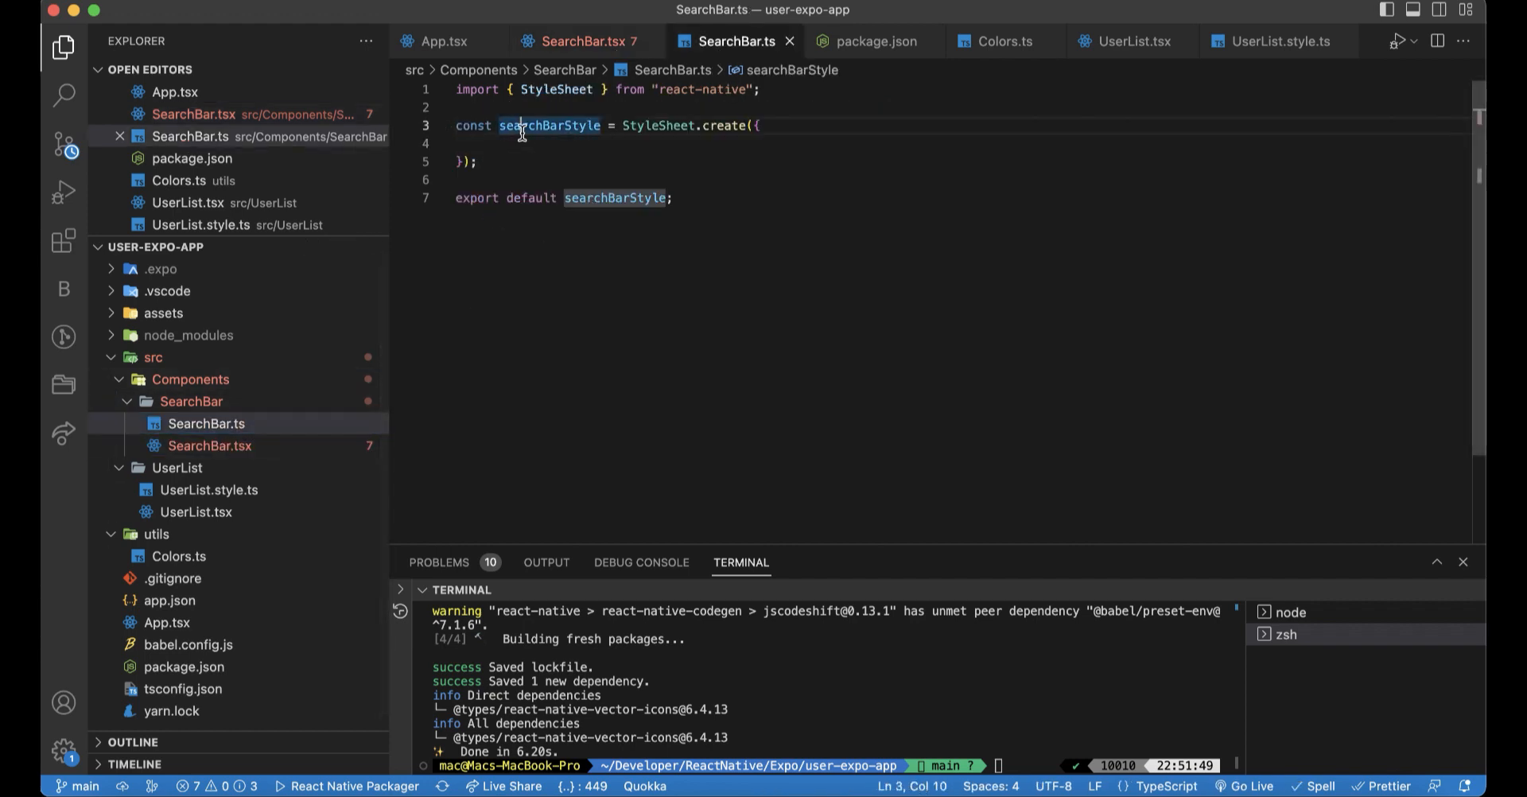
pyautogui.write('container:')
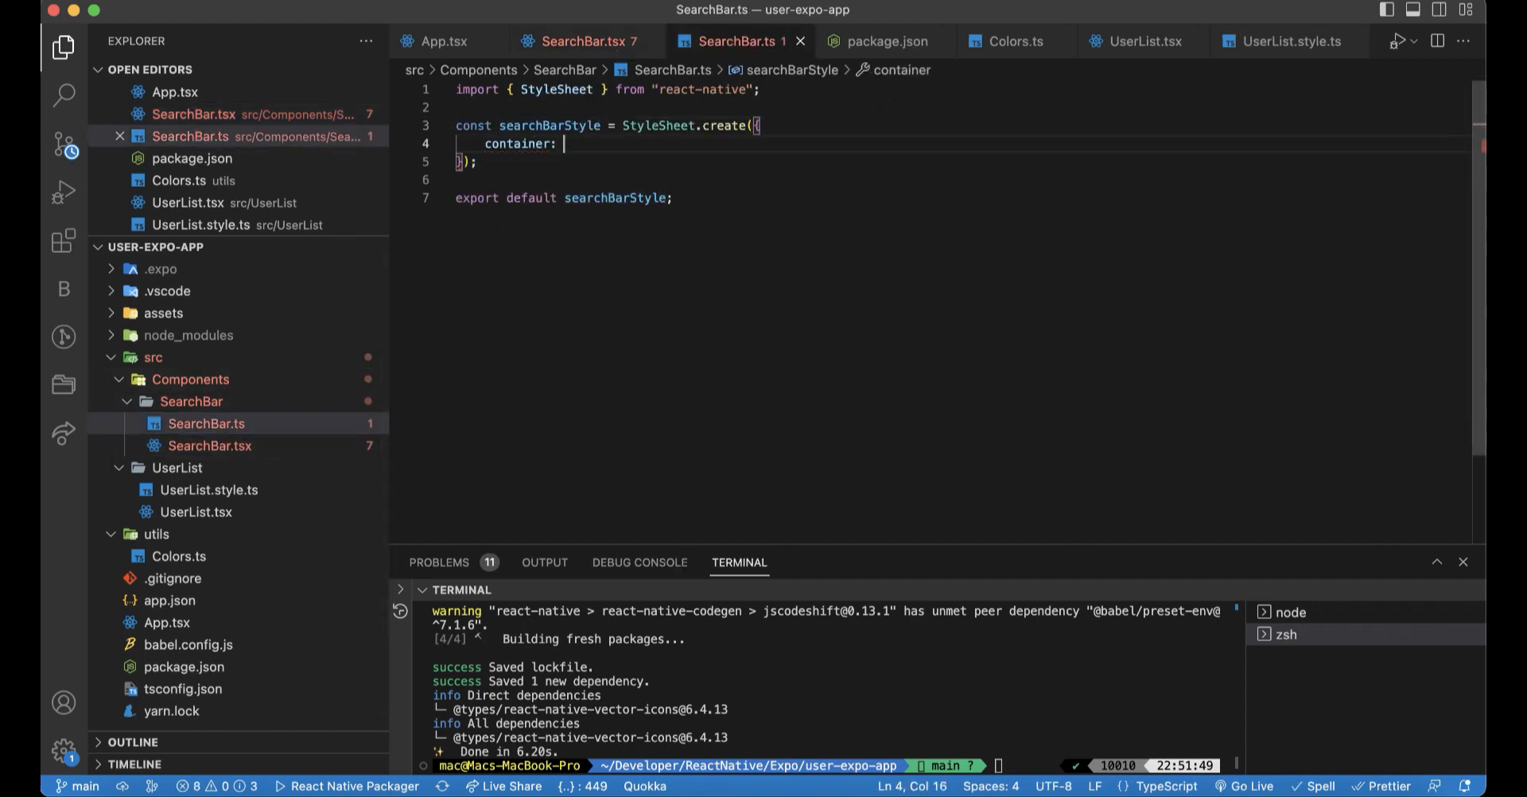
pyautogui.write('{')
pyautogui.write('},')
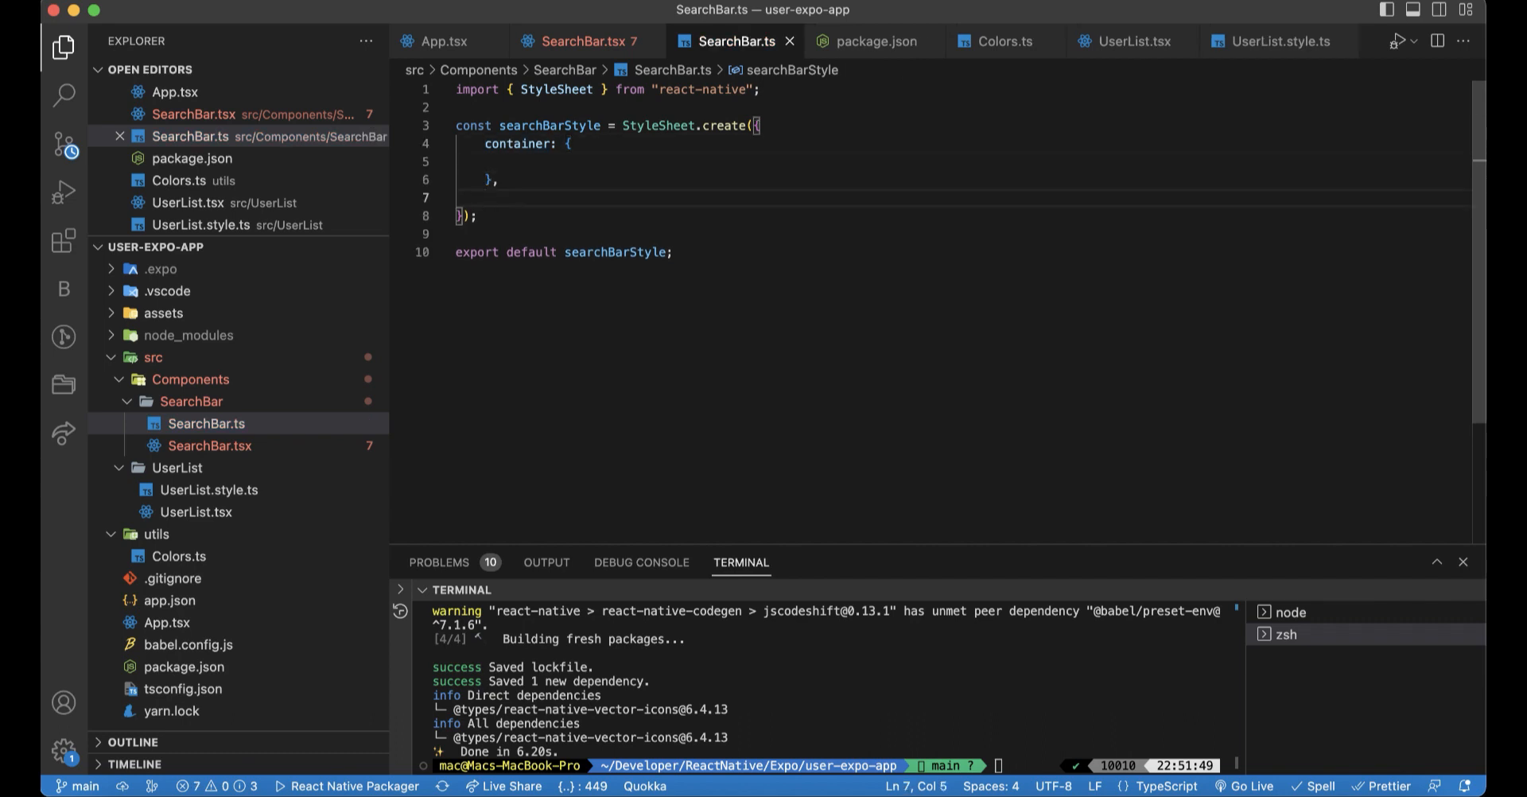
pyautogui.write('icon: {}')
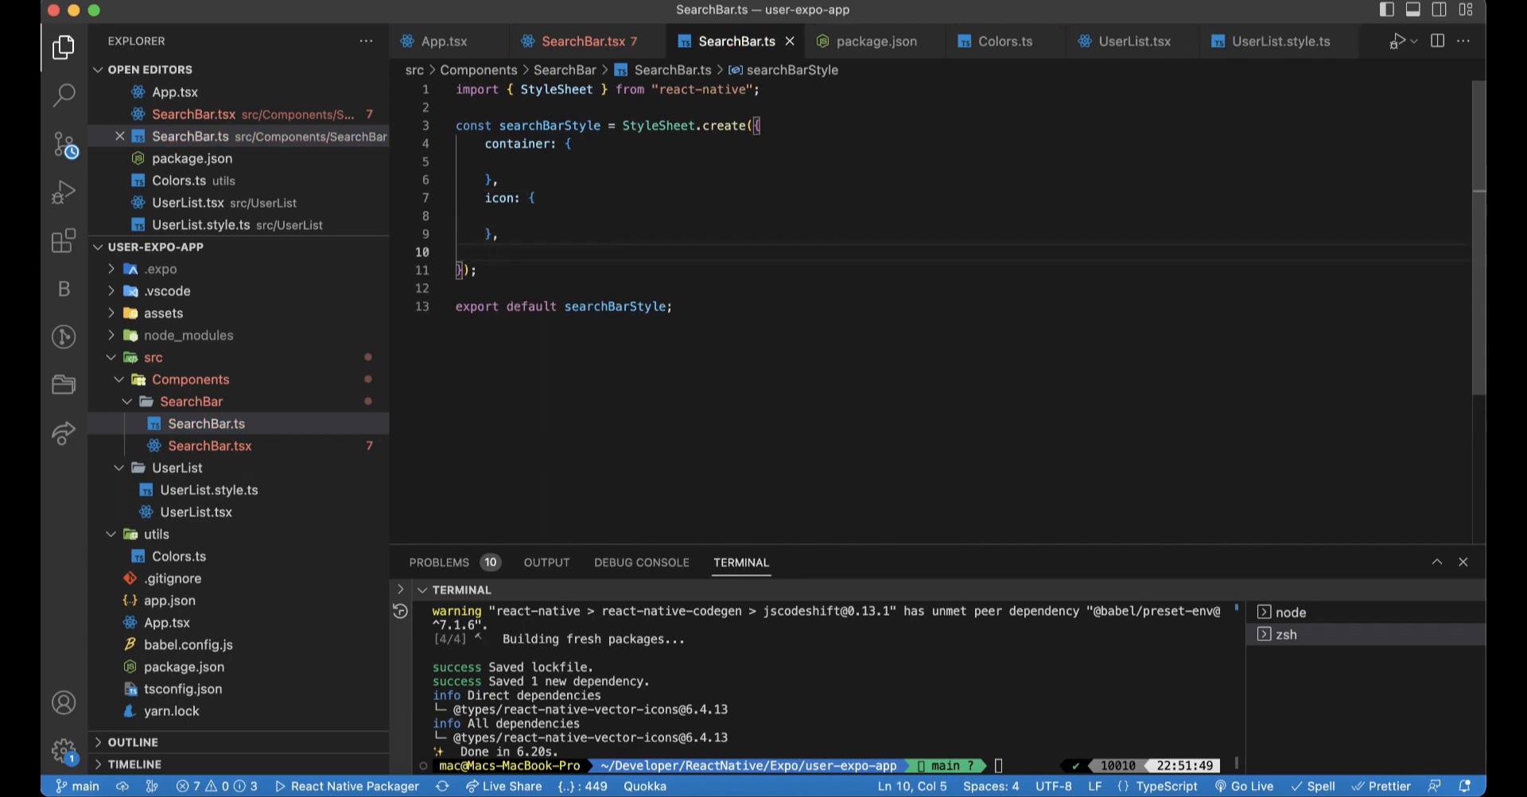
pyautogui.write('input:')
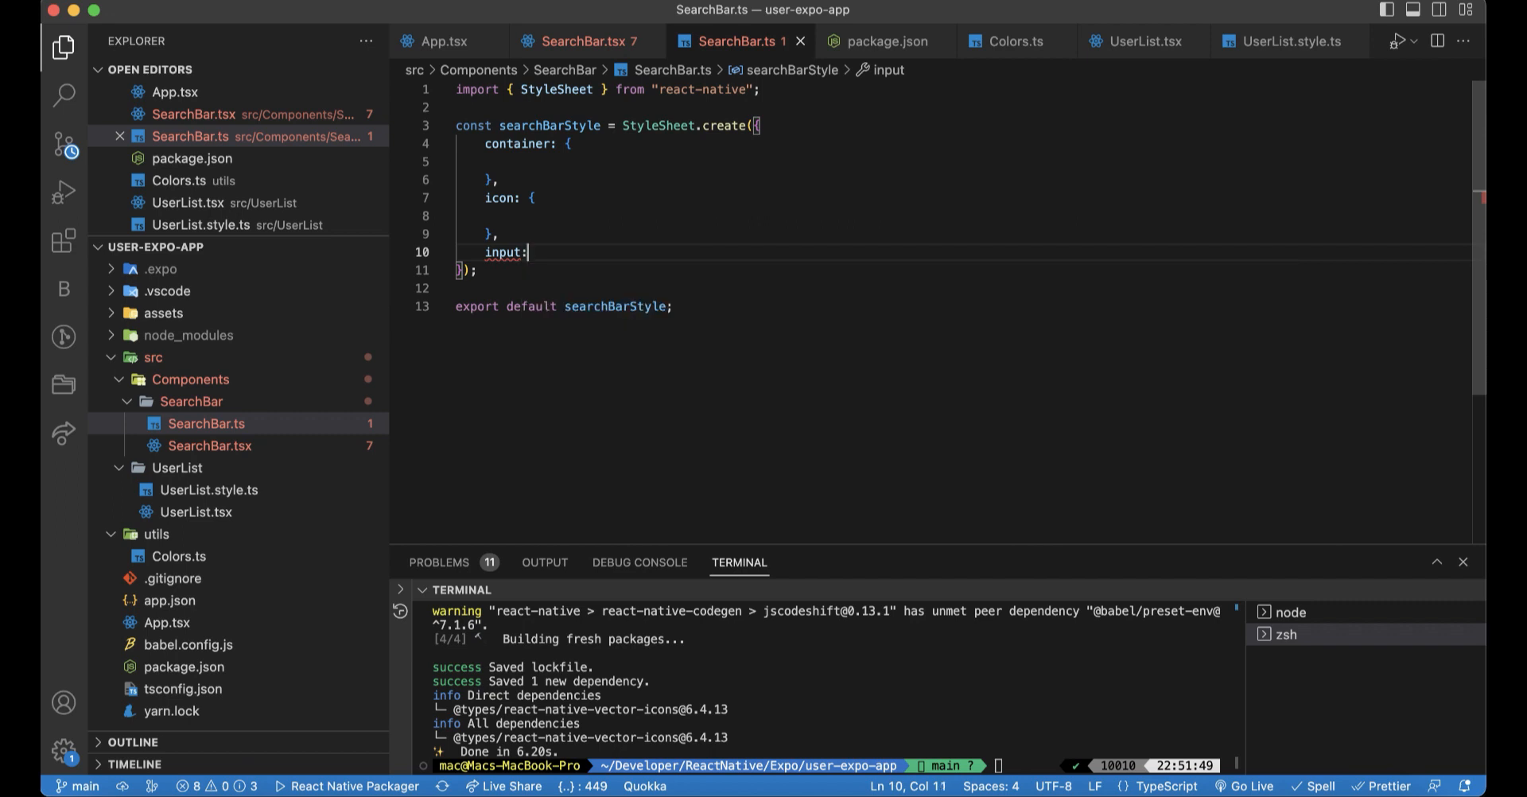
pyautogui.write('{')
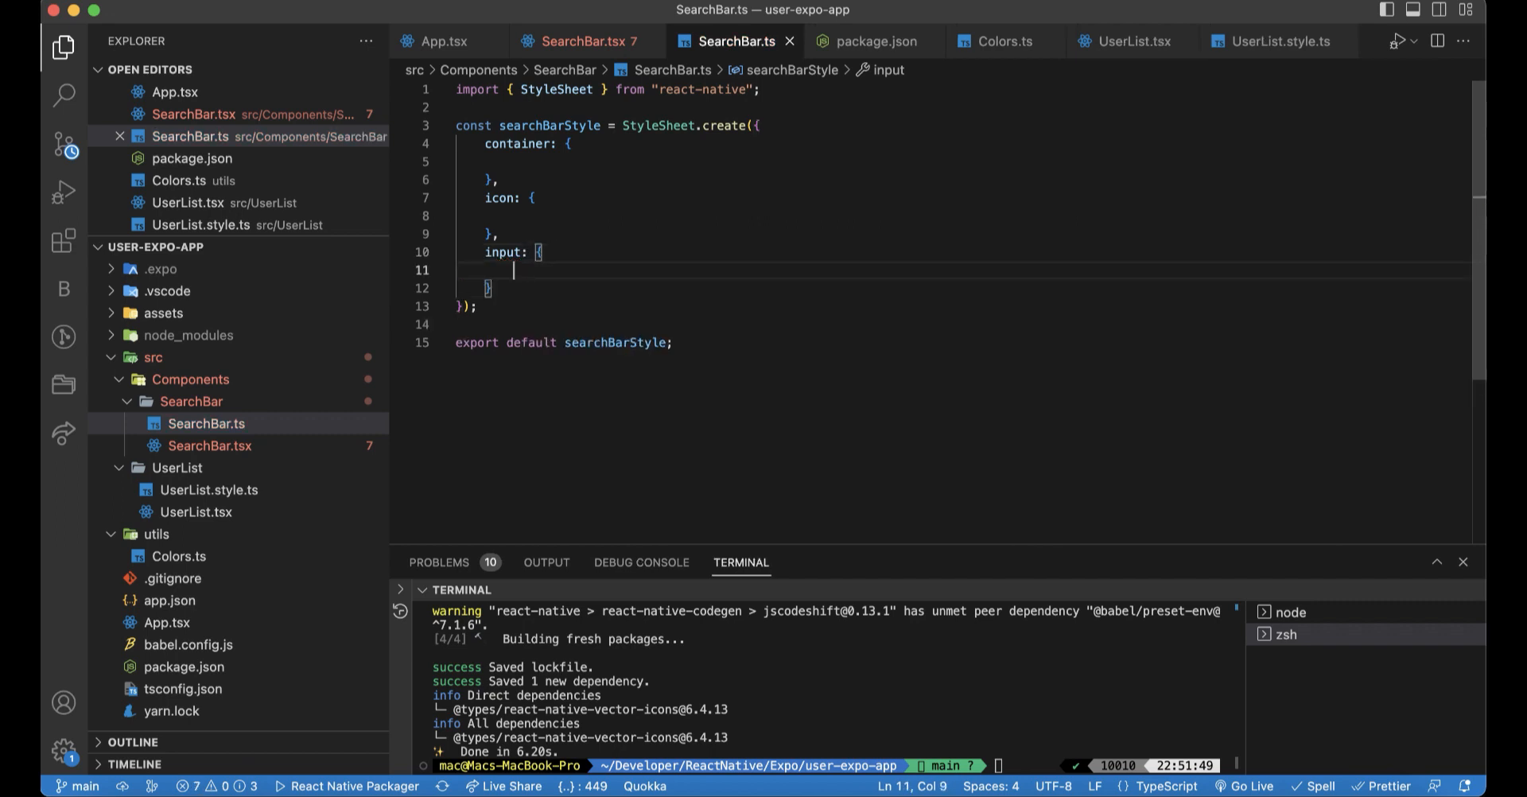
pyautogui.click(532, 161)
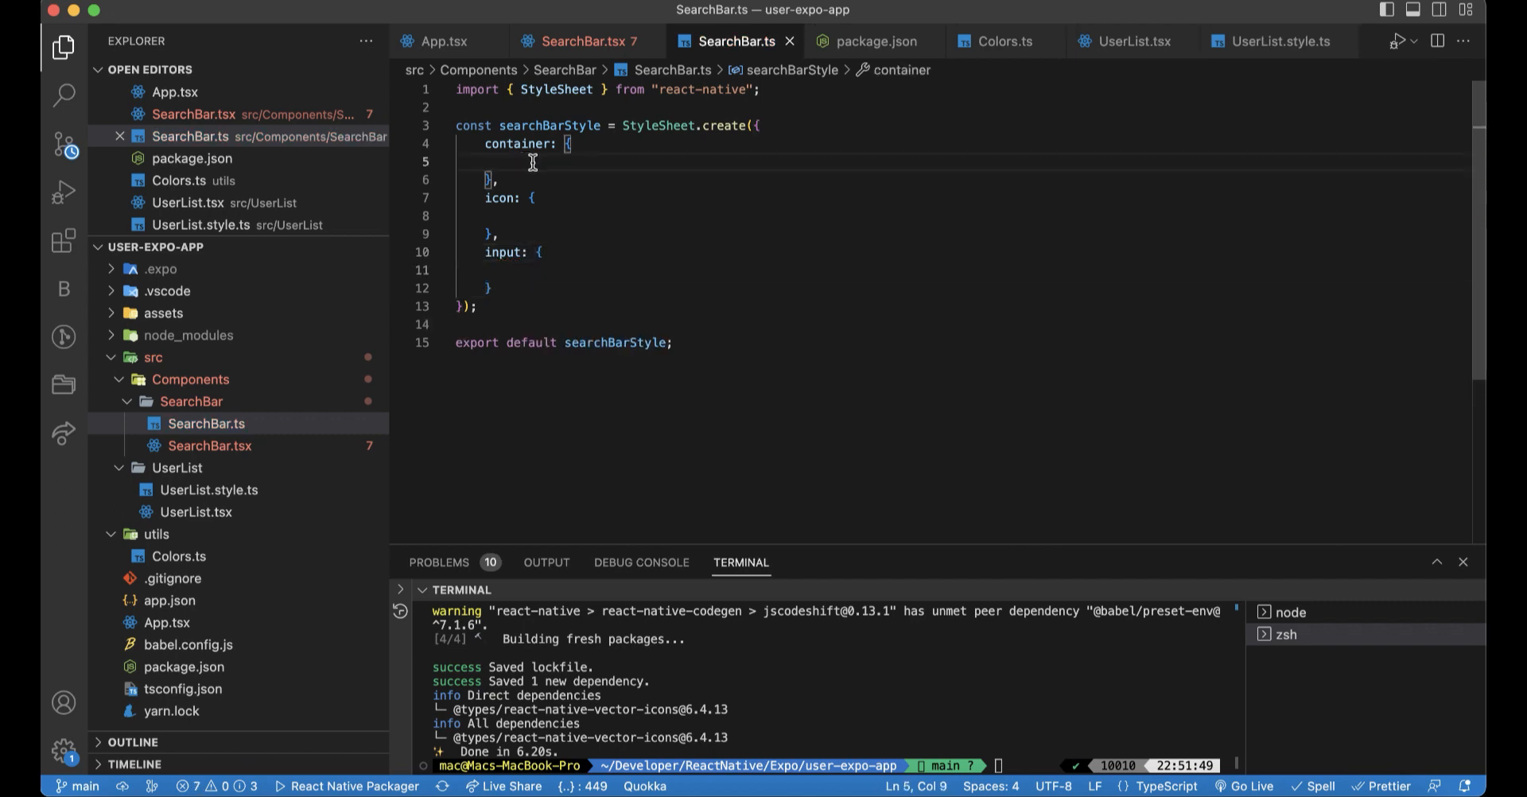
pyautogui.write('height: 50,')
pyautogui.write('backgroundColor')
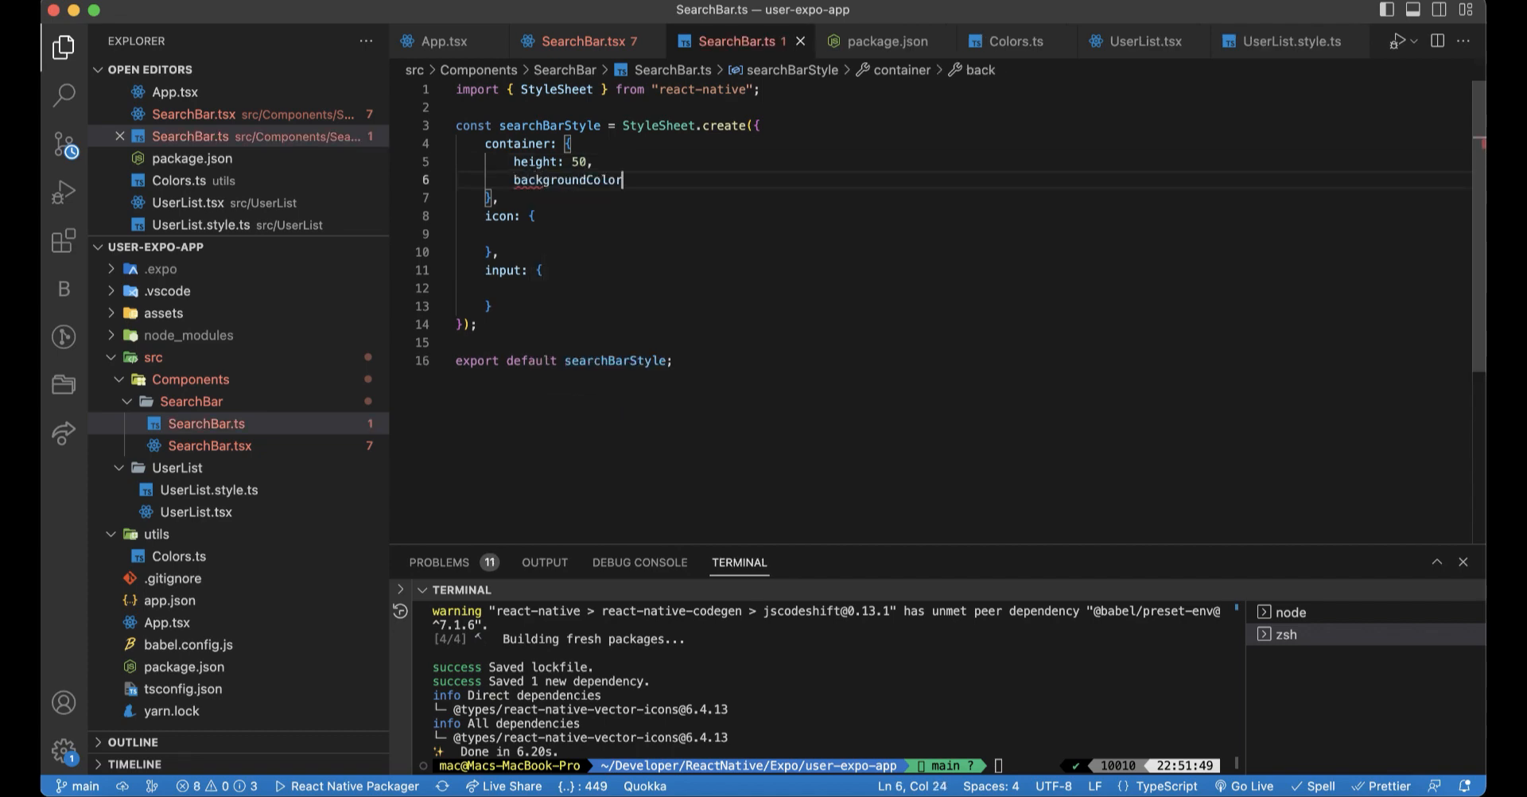
pyautogui.write(':')
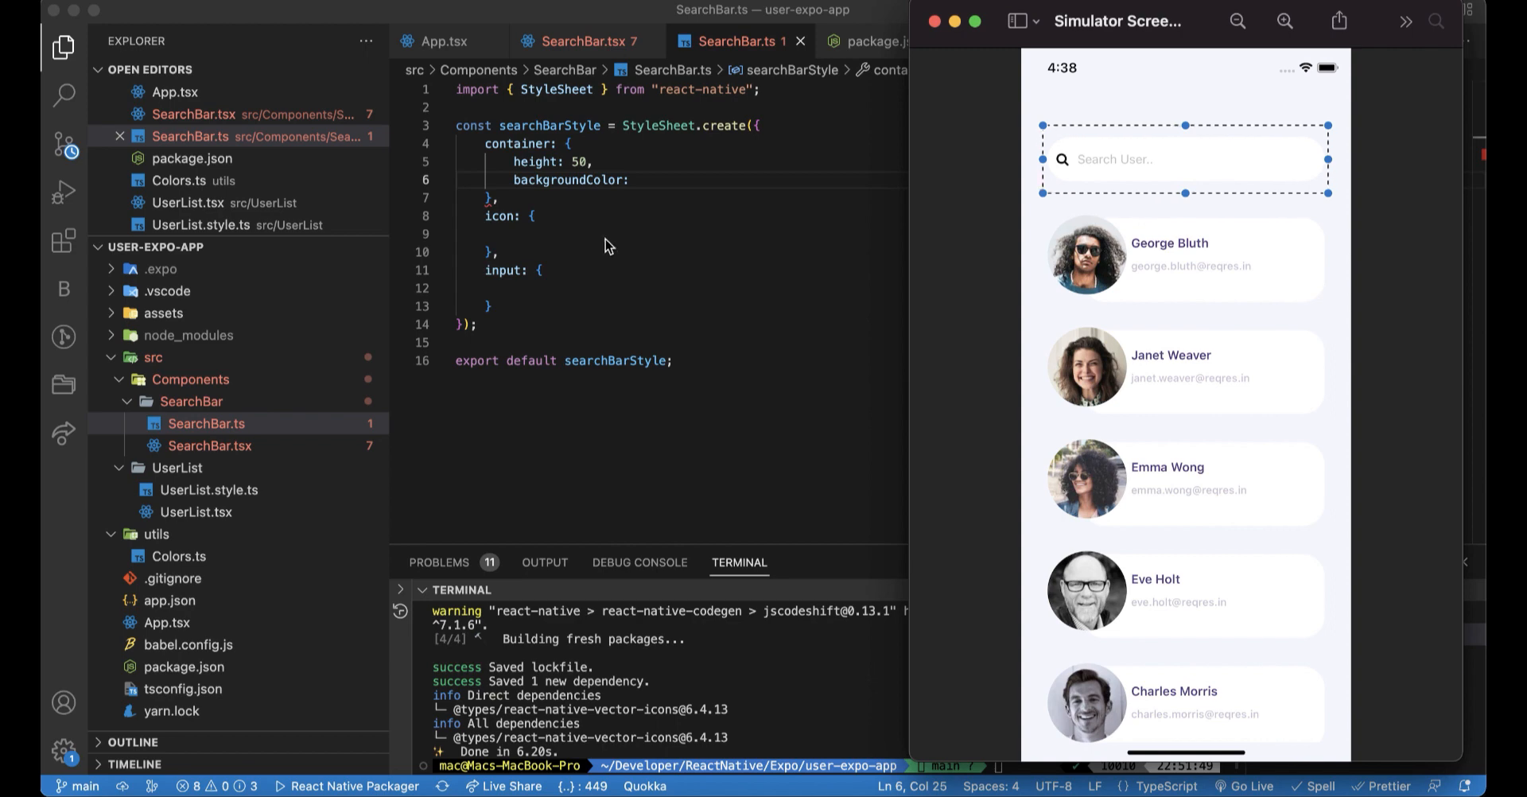
# - Copy white from Colors.ts to use as the container's backgroundColor
pyautogui.press('cmd+p')
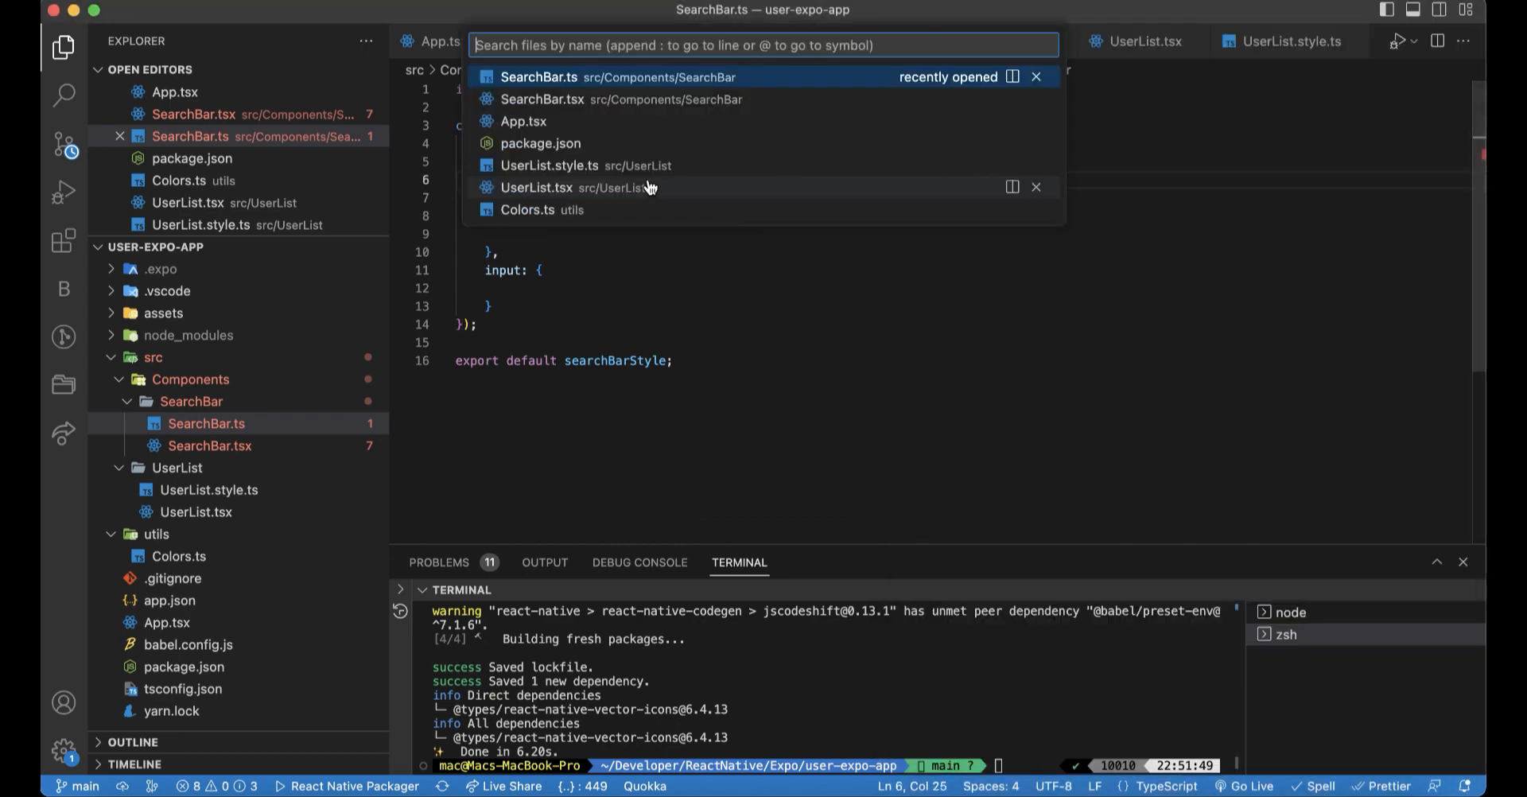
pyautogui.click(528, 209)
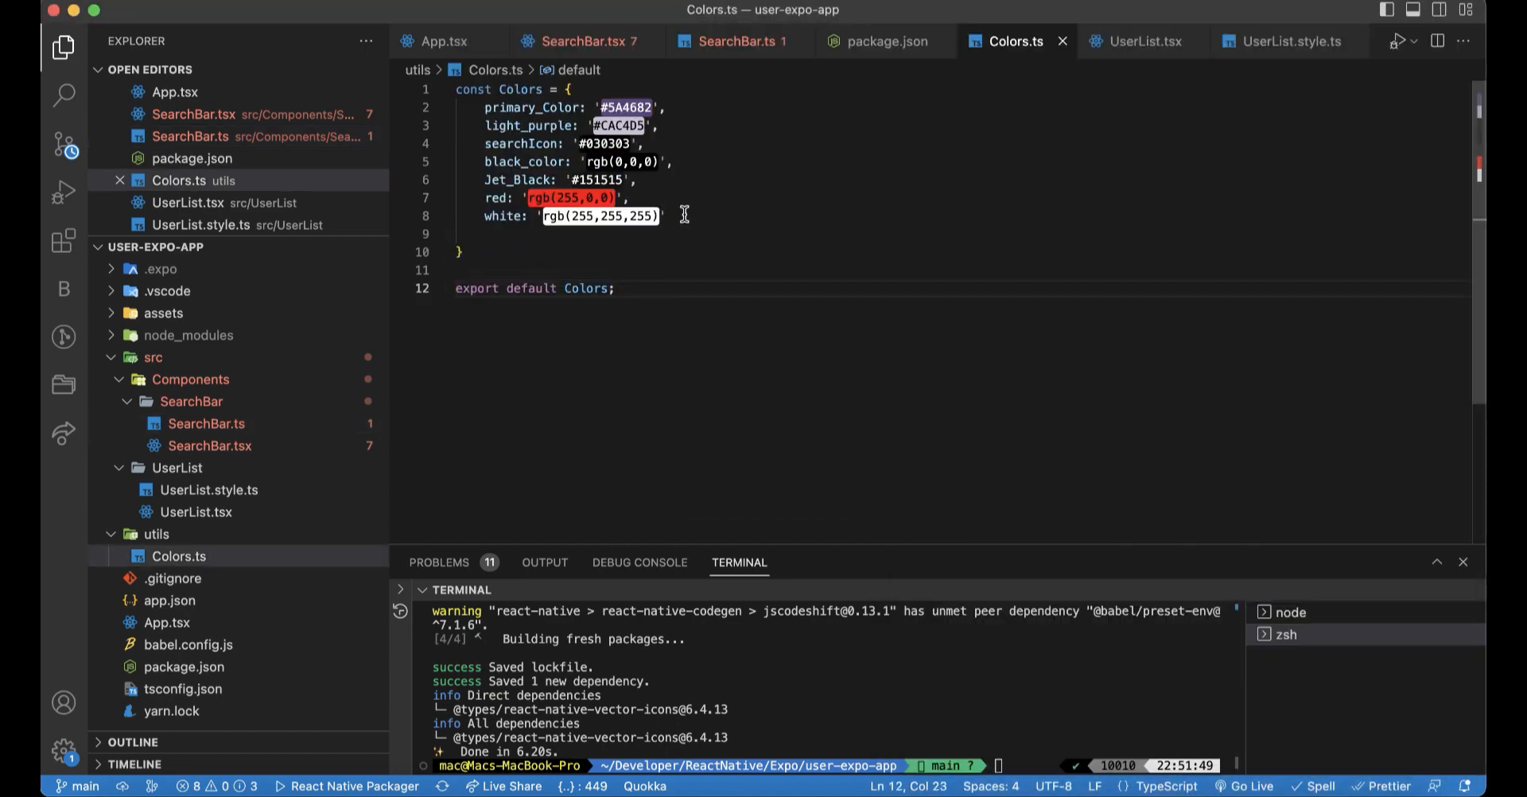
pyautogui.doubleClick(504, 216)
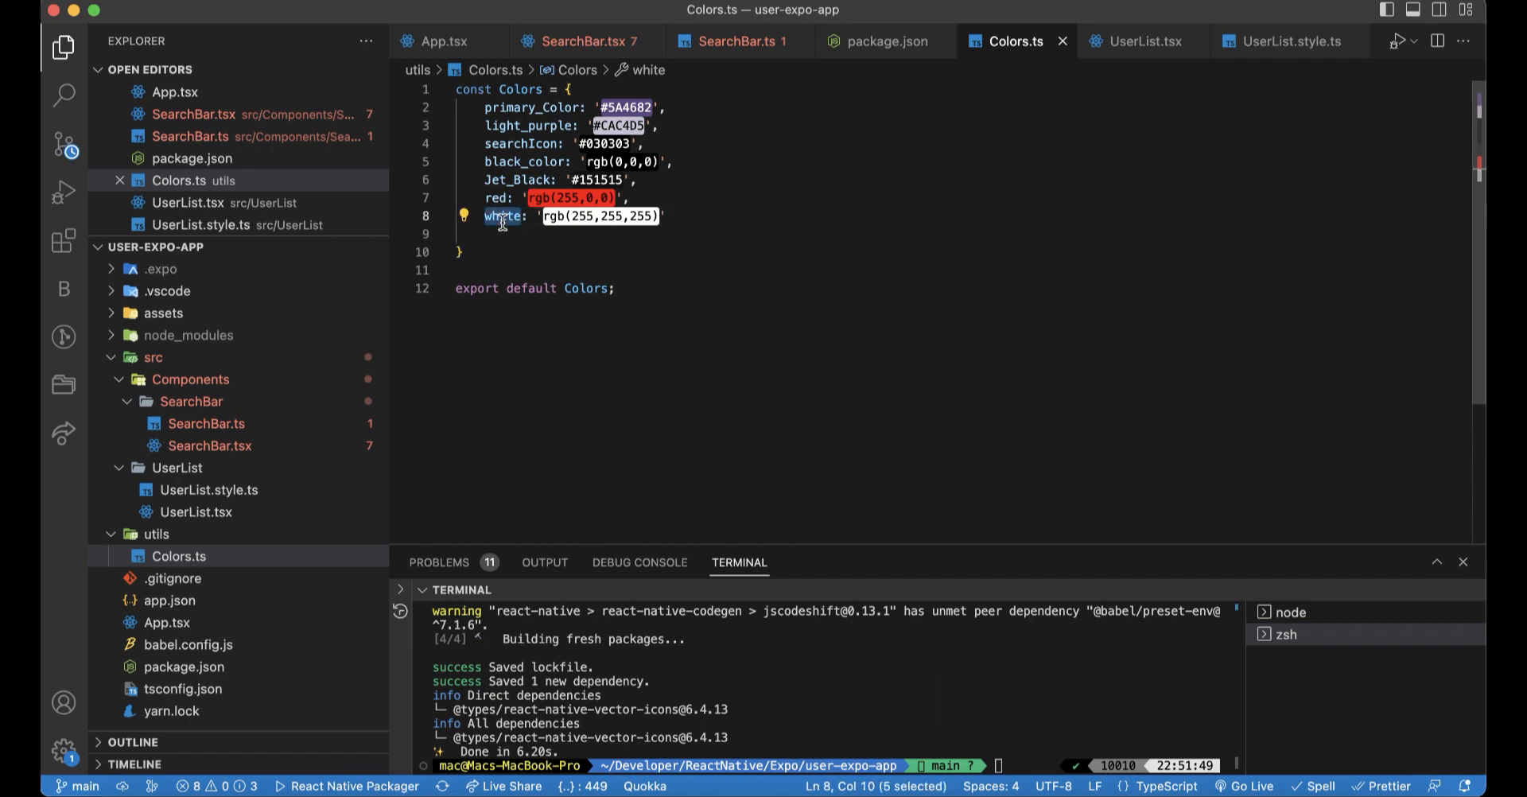
pyautogui.click(740, 41)
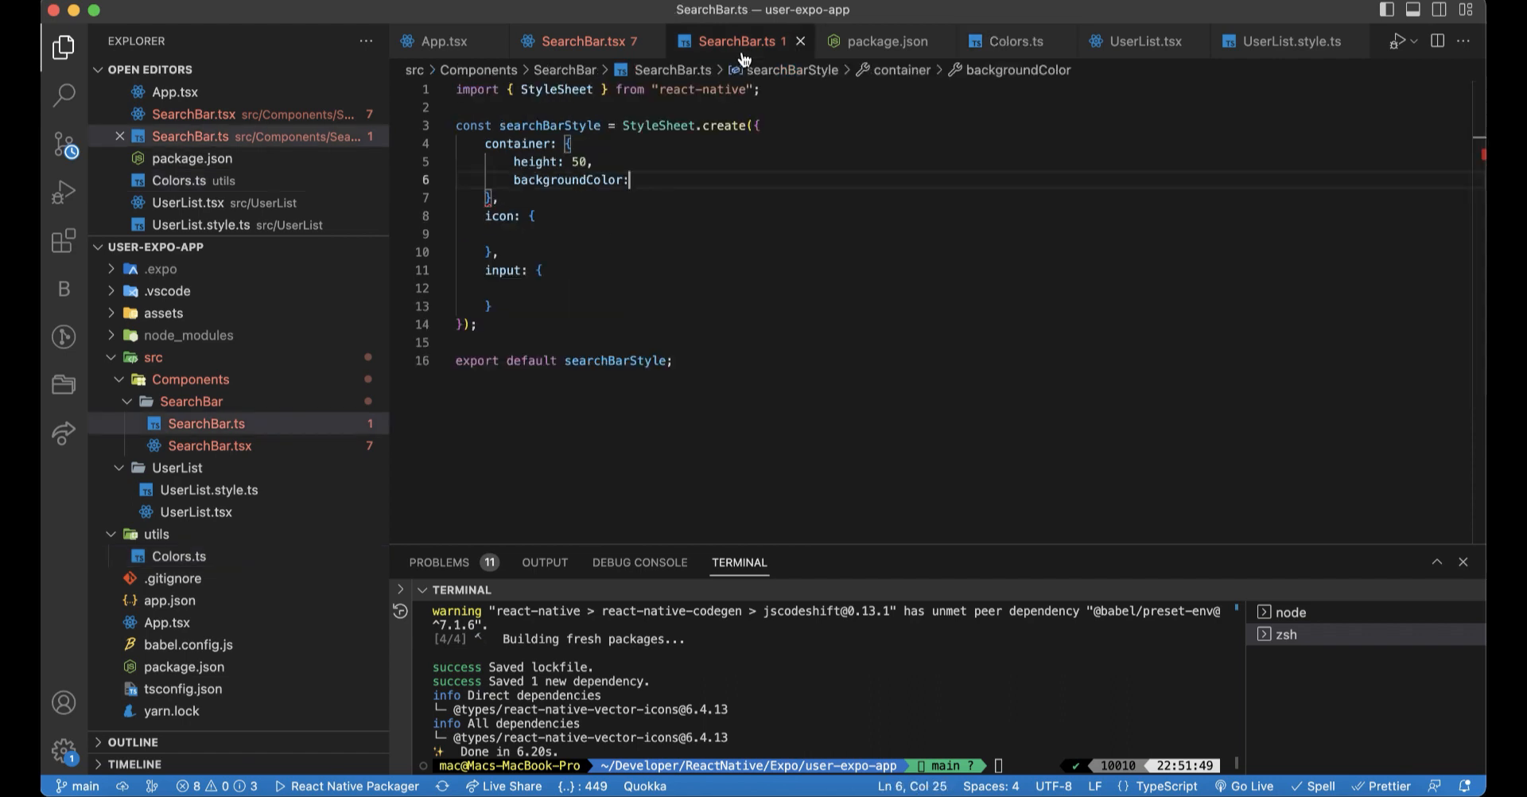
pyautogui.click(207, 423)
pyautogui.write(' Colors.white,')
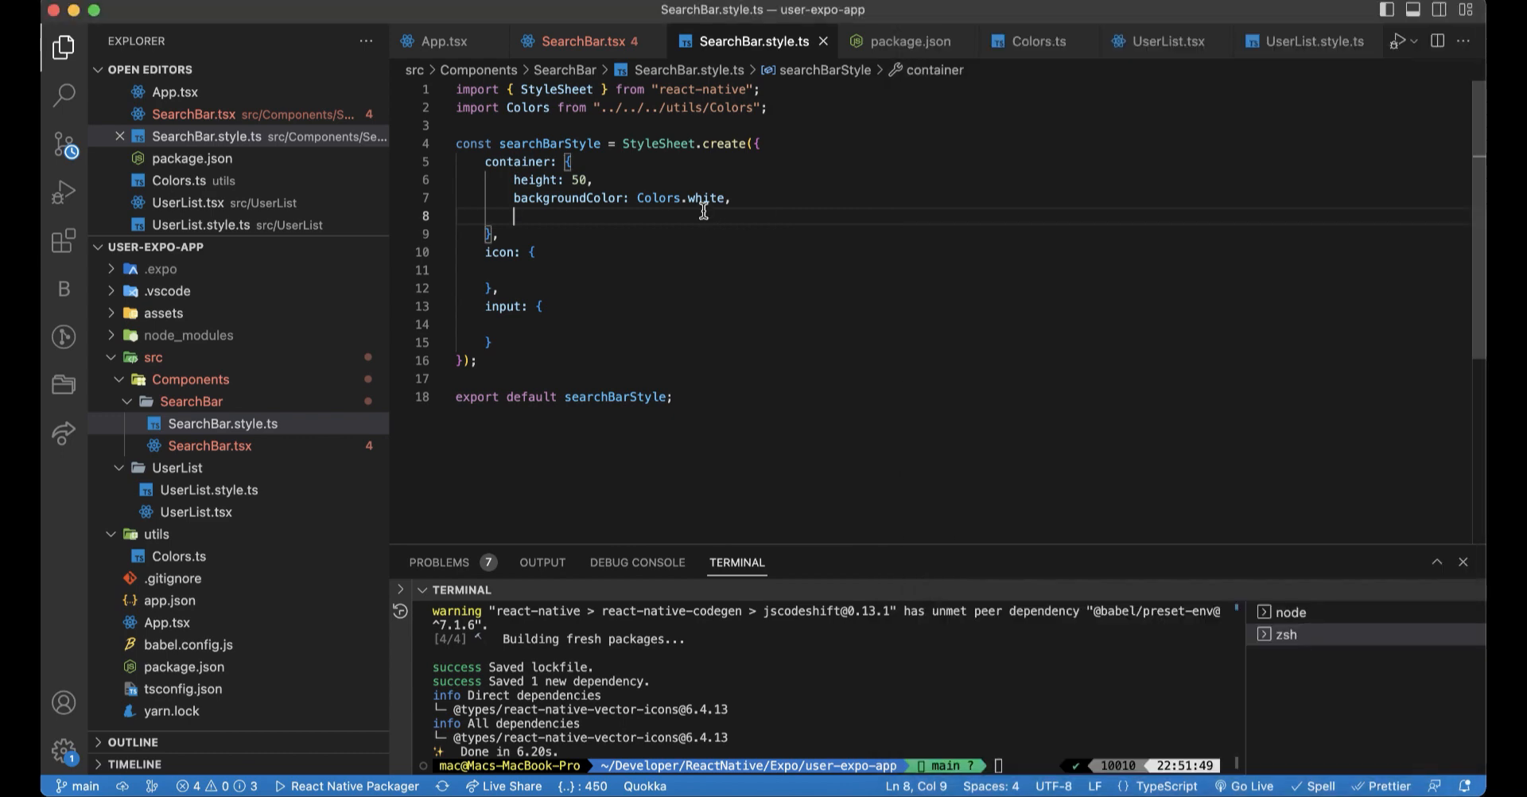
# - Give container flexDirection 'row', borderRadius 25, marginHorizontal 30 and marginTop 80
pyautogui.write('flexDirection:')
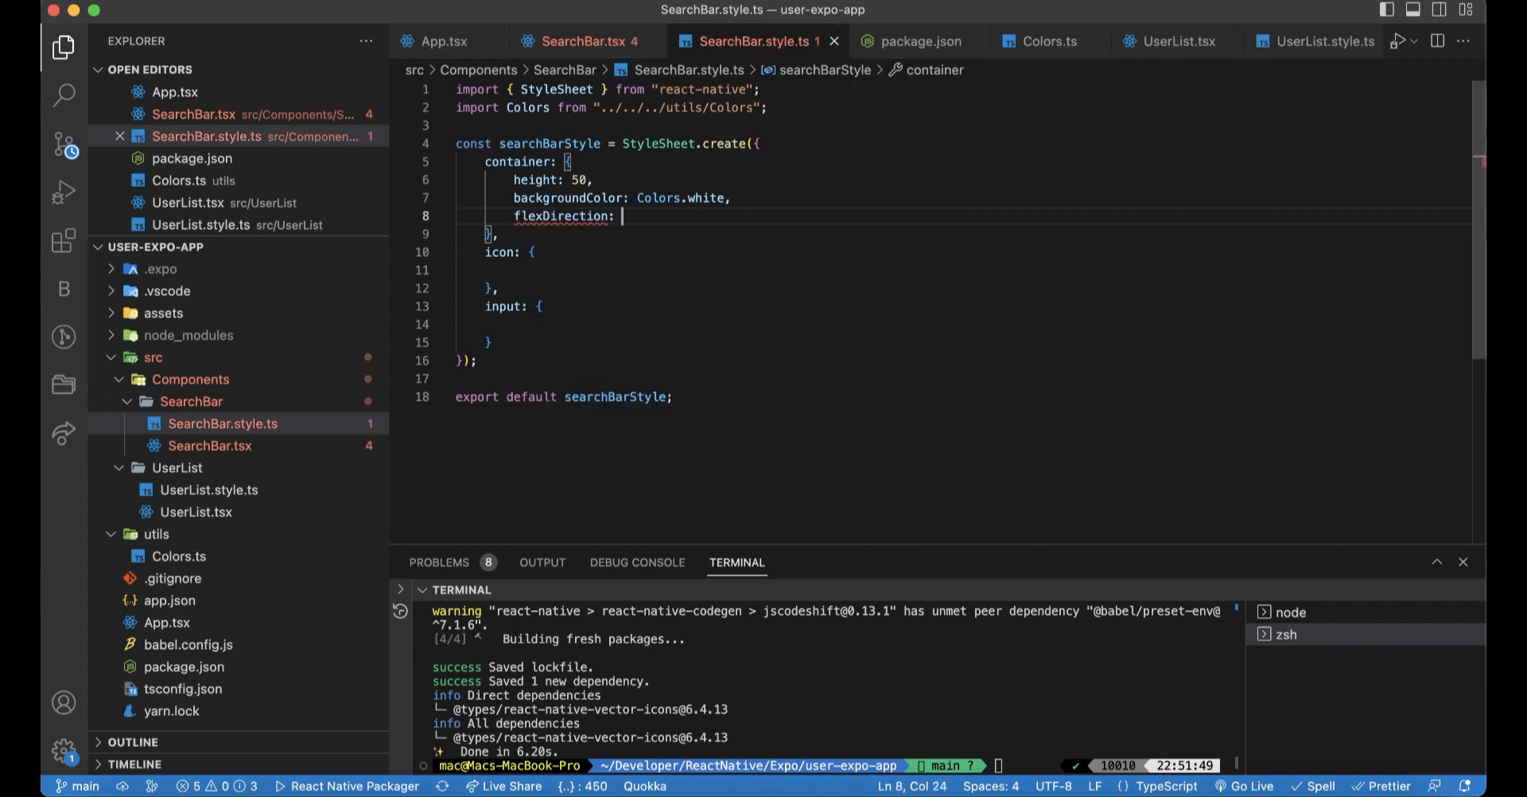
pyautogui.write("'row',")
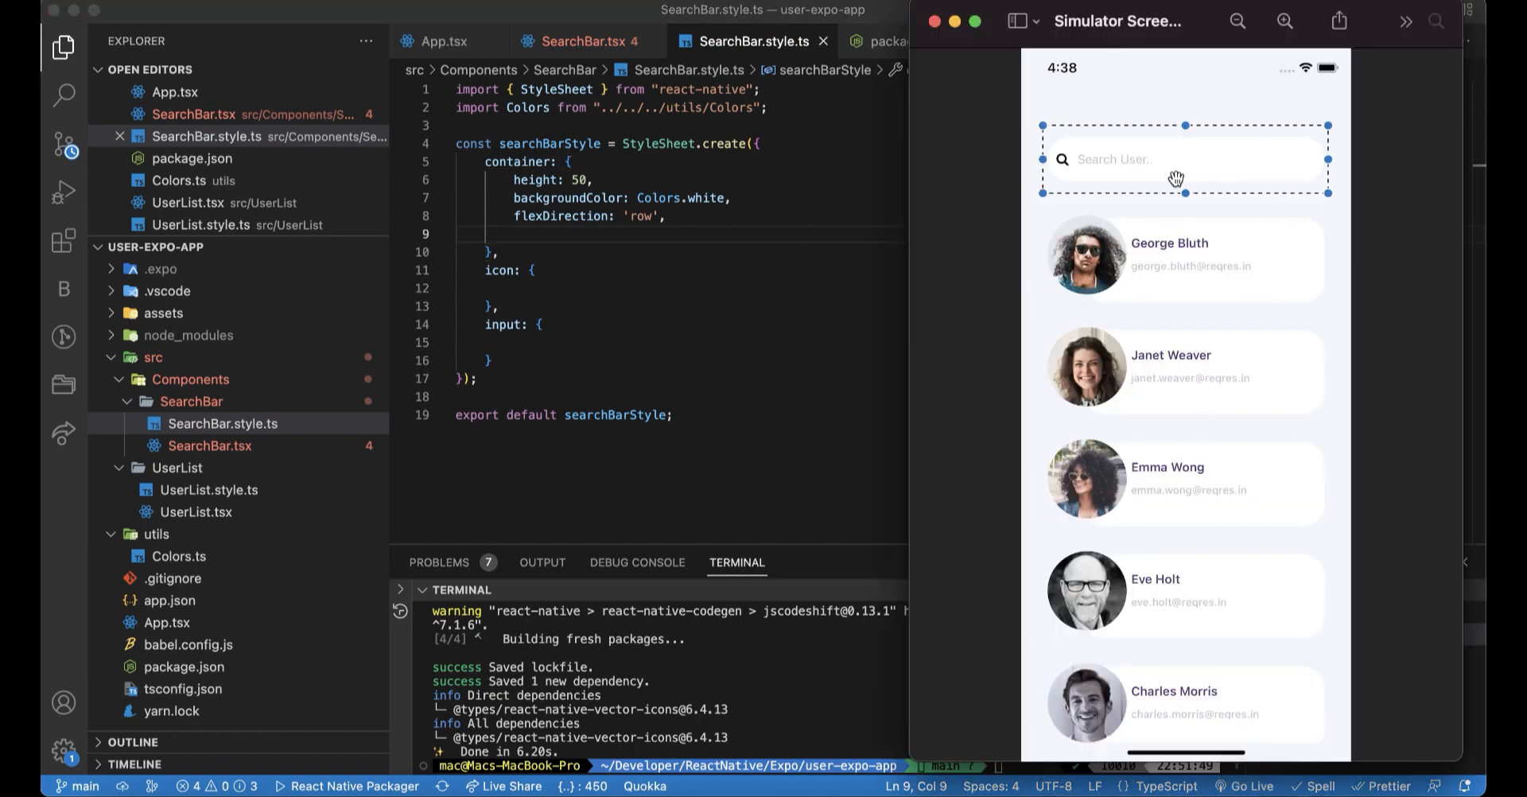
pyautogui.moveTo(1306, 173)
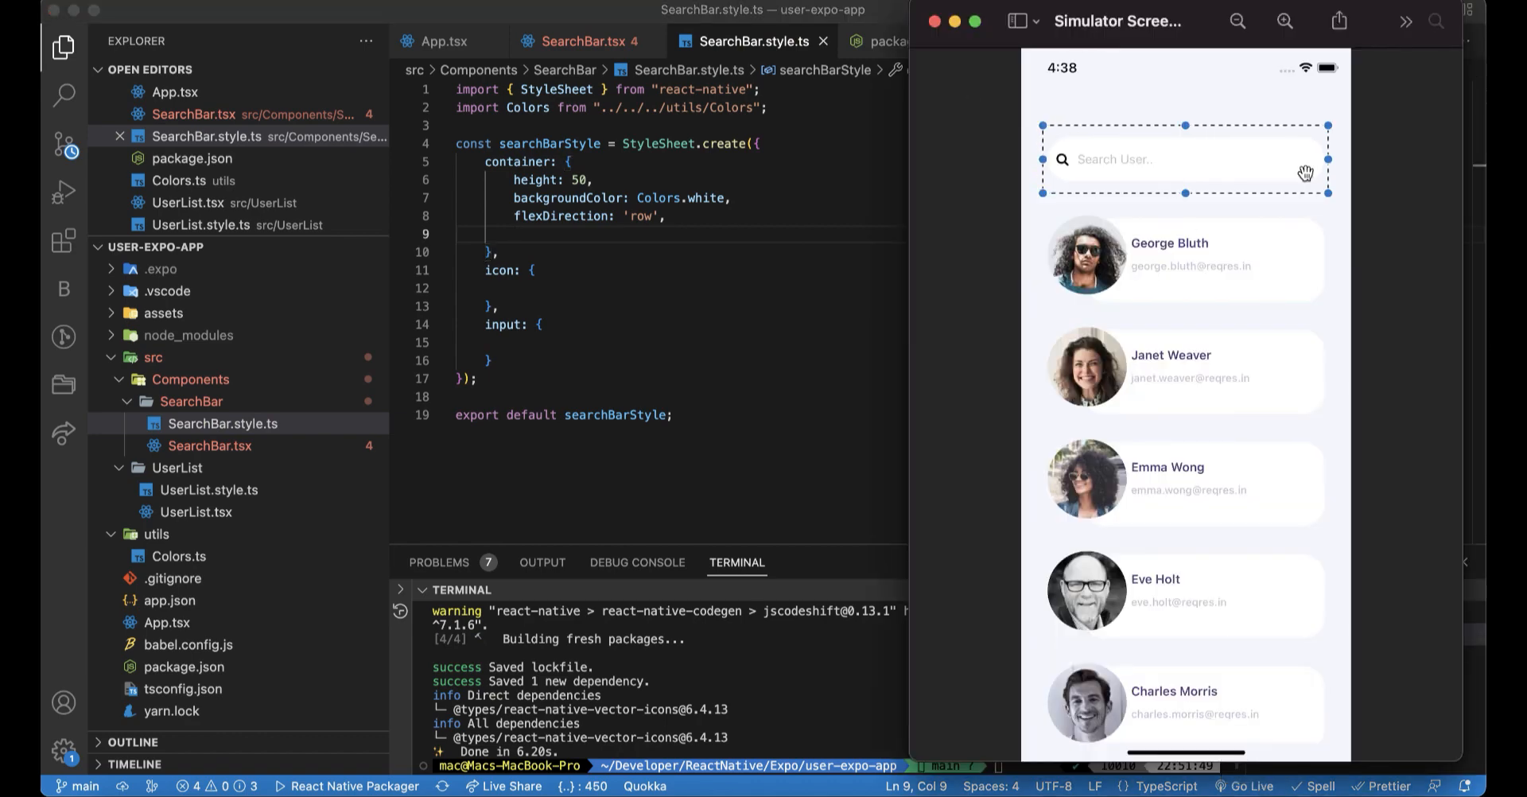
pyautogui.write('b')
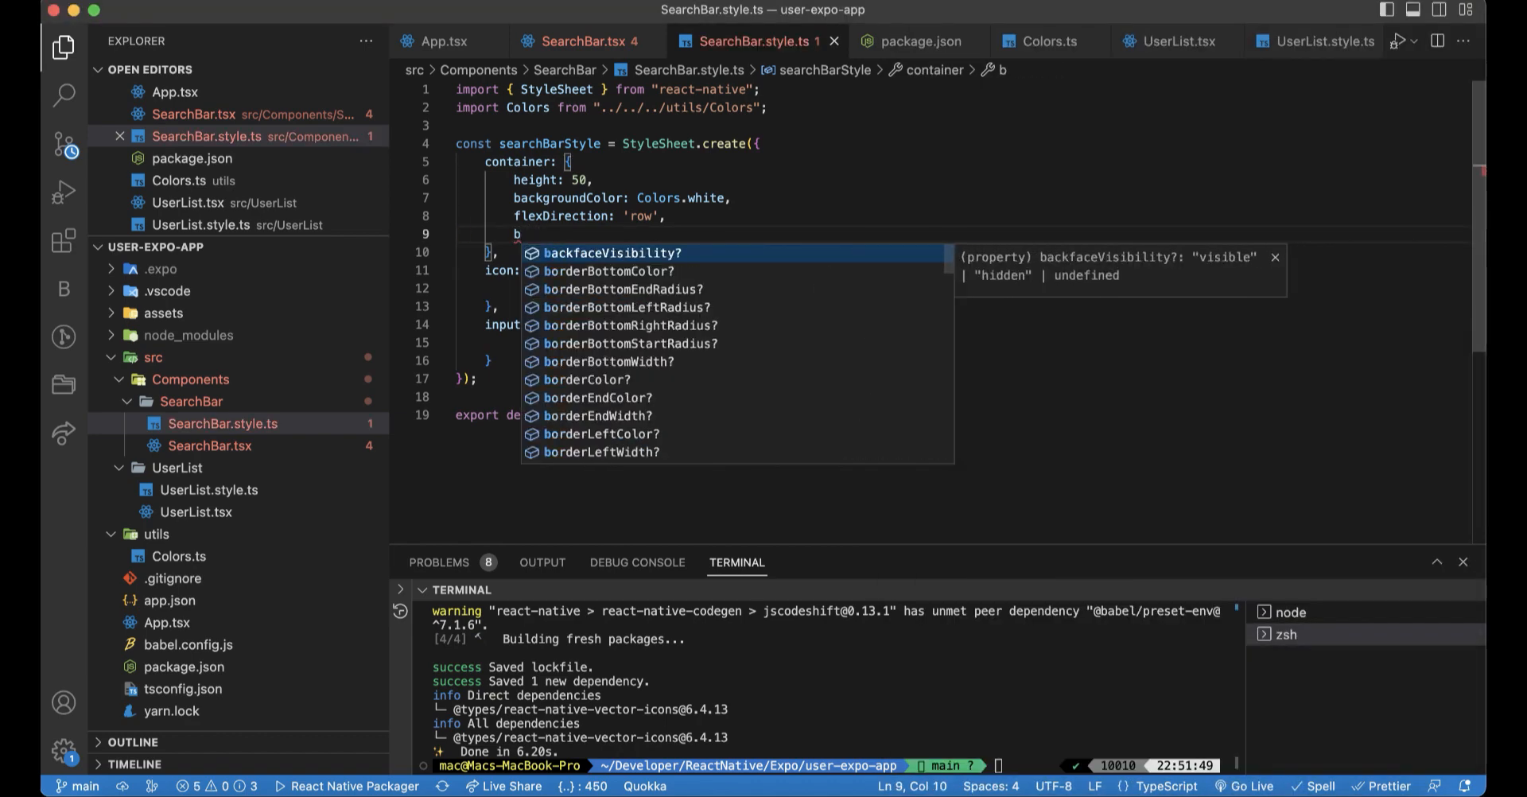
pyautogui.write('orderRadius')
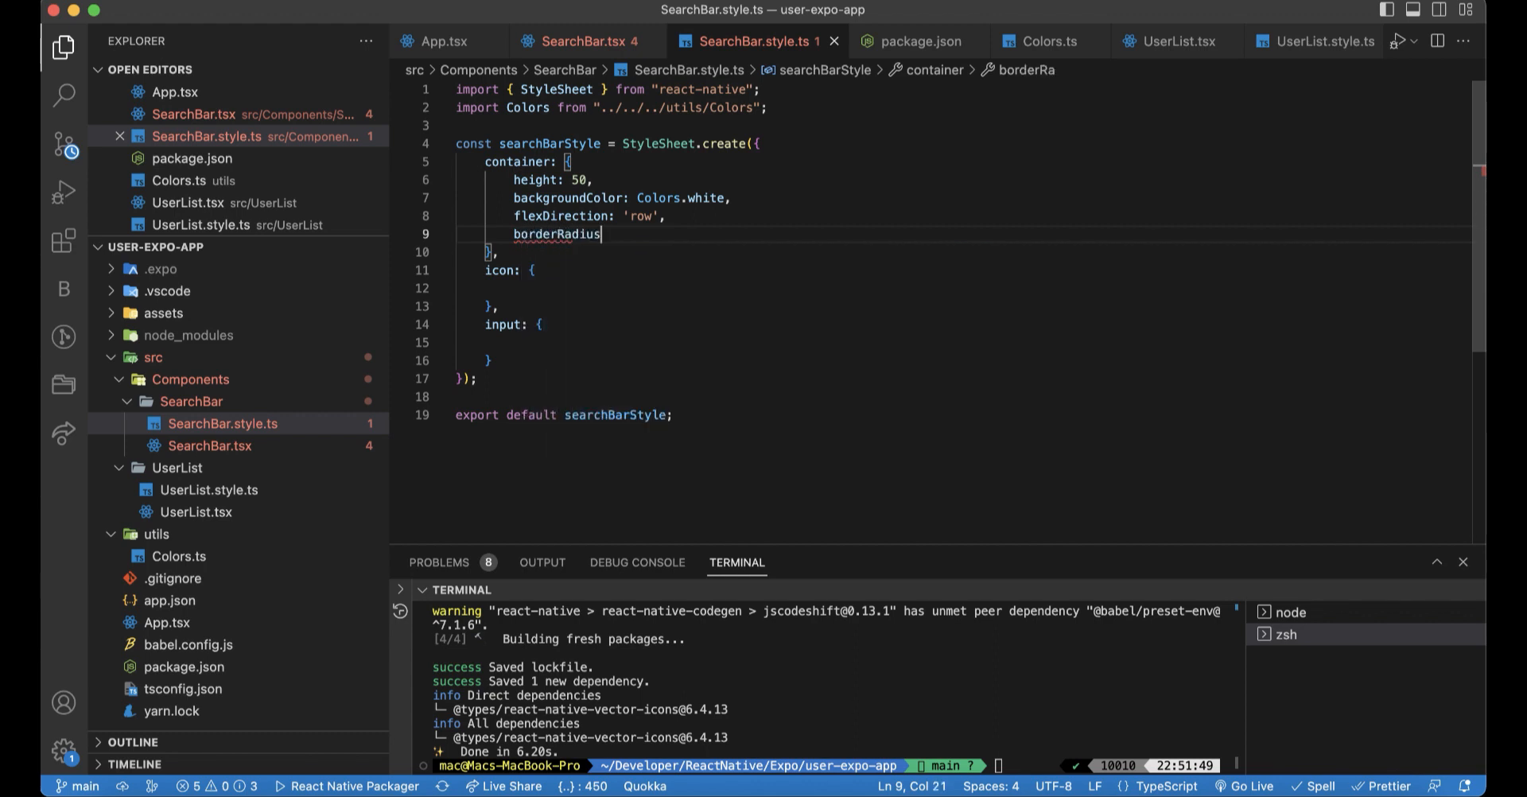
pyautogui.write(': 2')
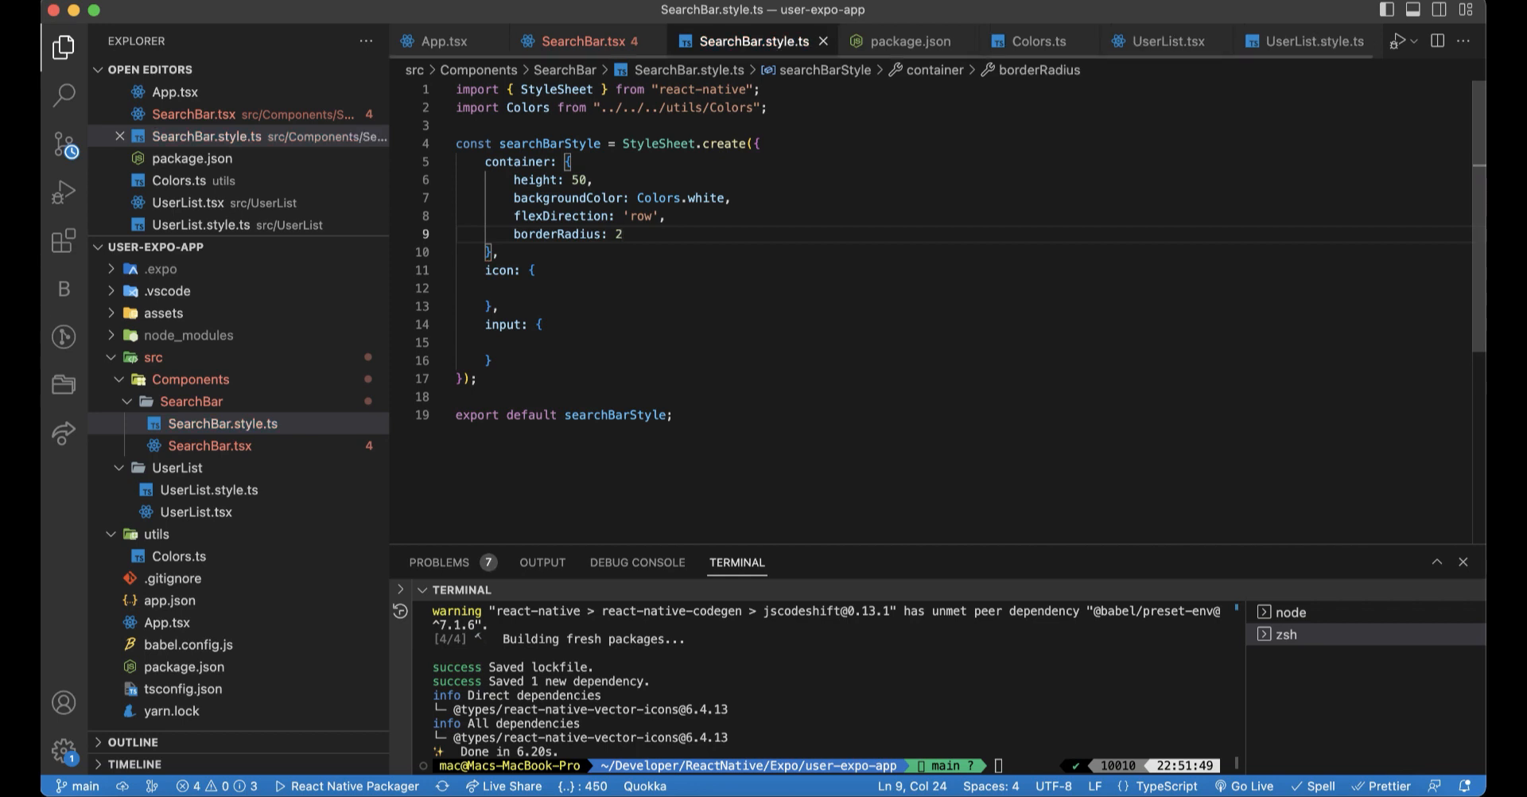
pyautogui.write('5,')
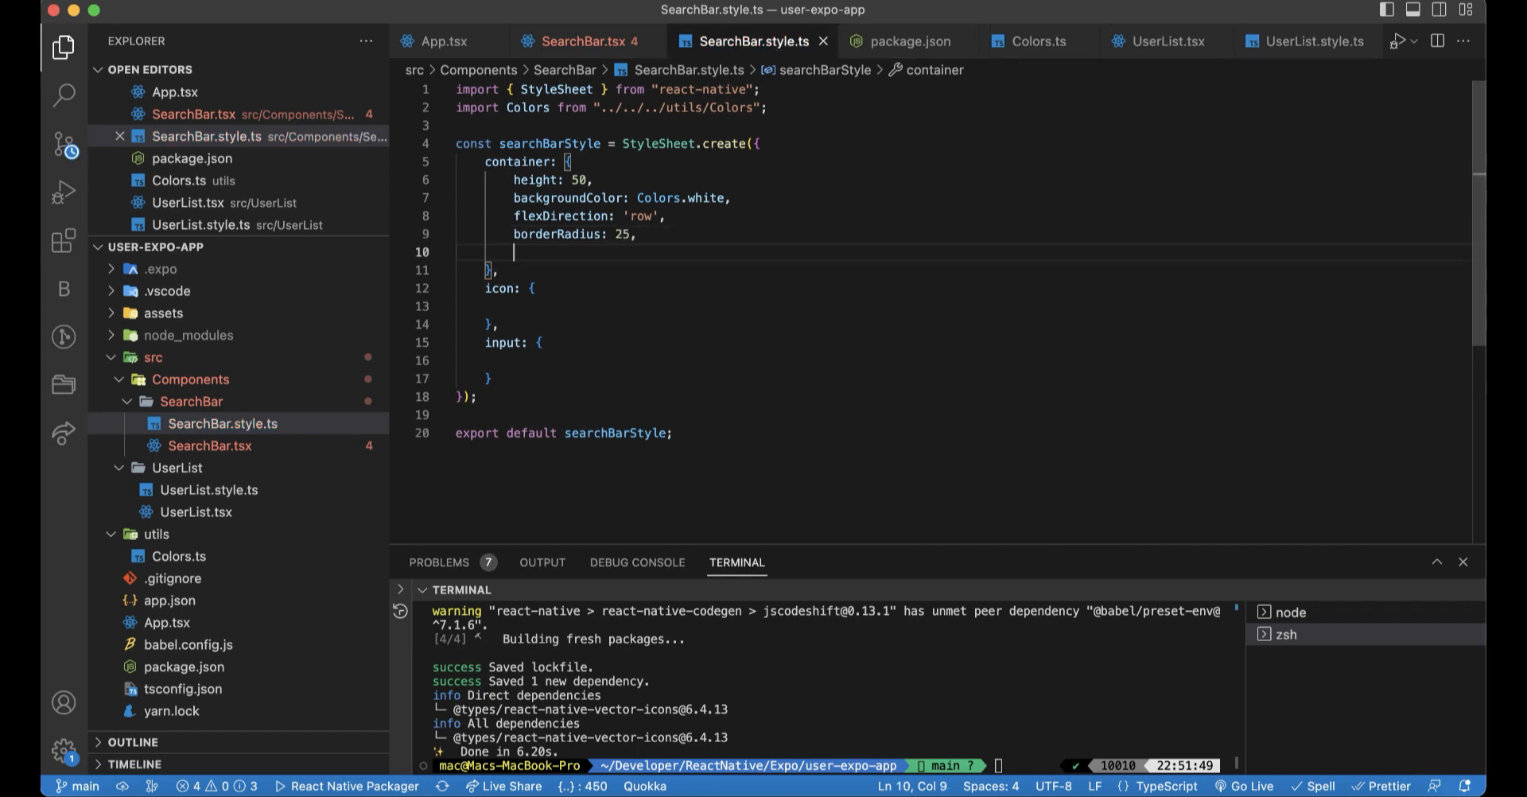
pyautogui.write('marginHorizontal:')
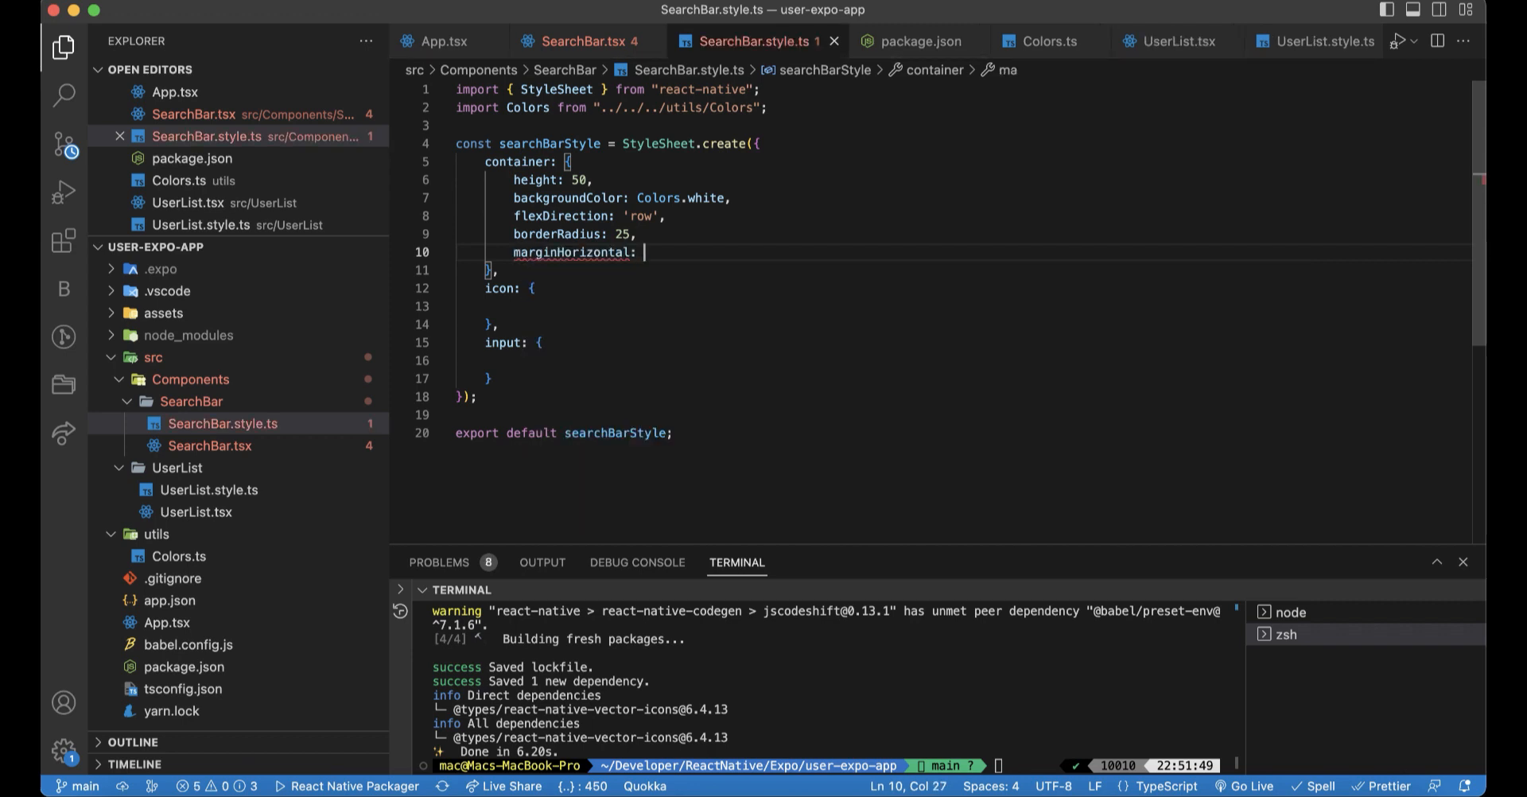
pyautogui.write('30')
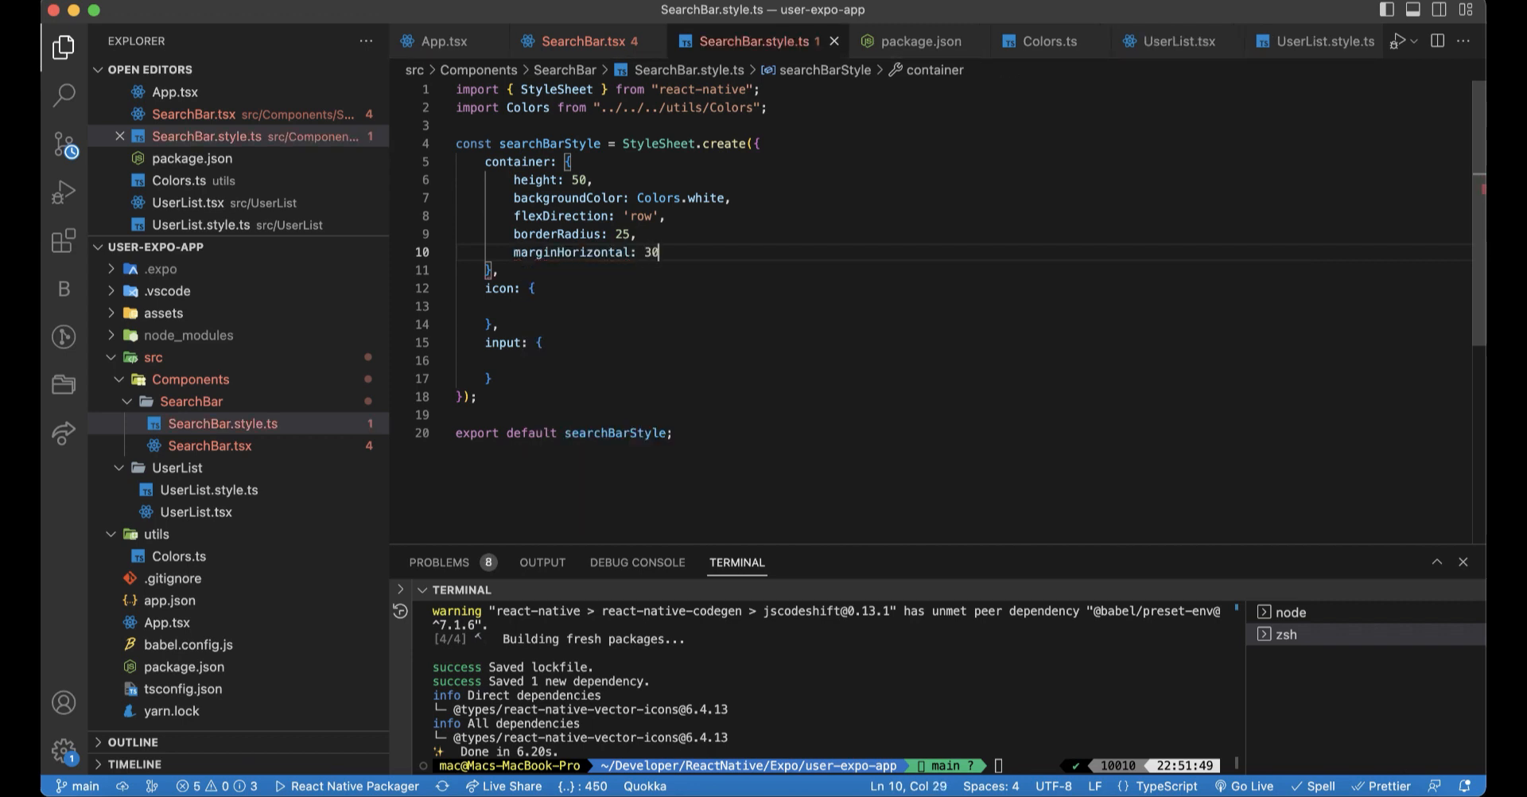
pyautogui.press('Enter')
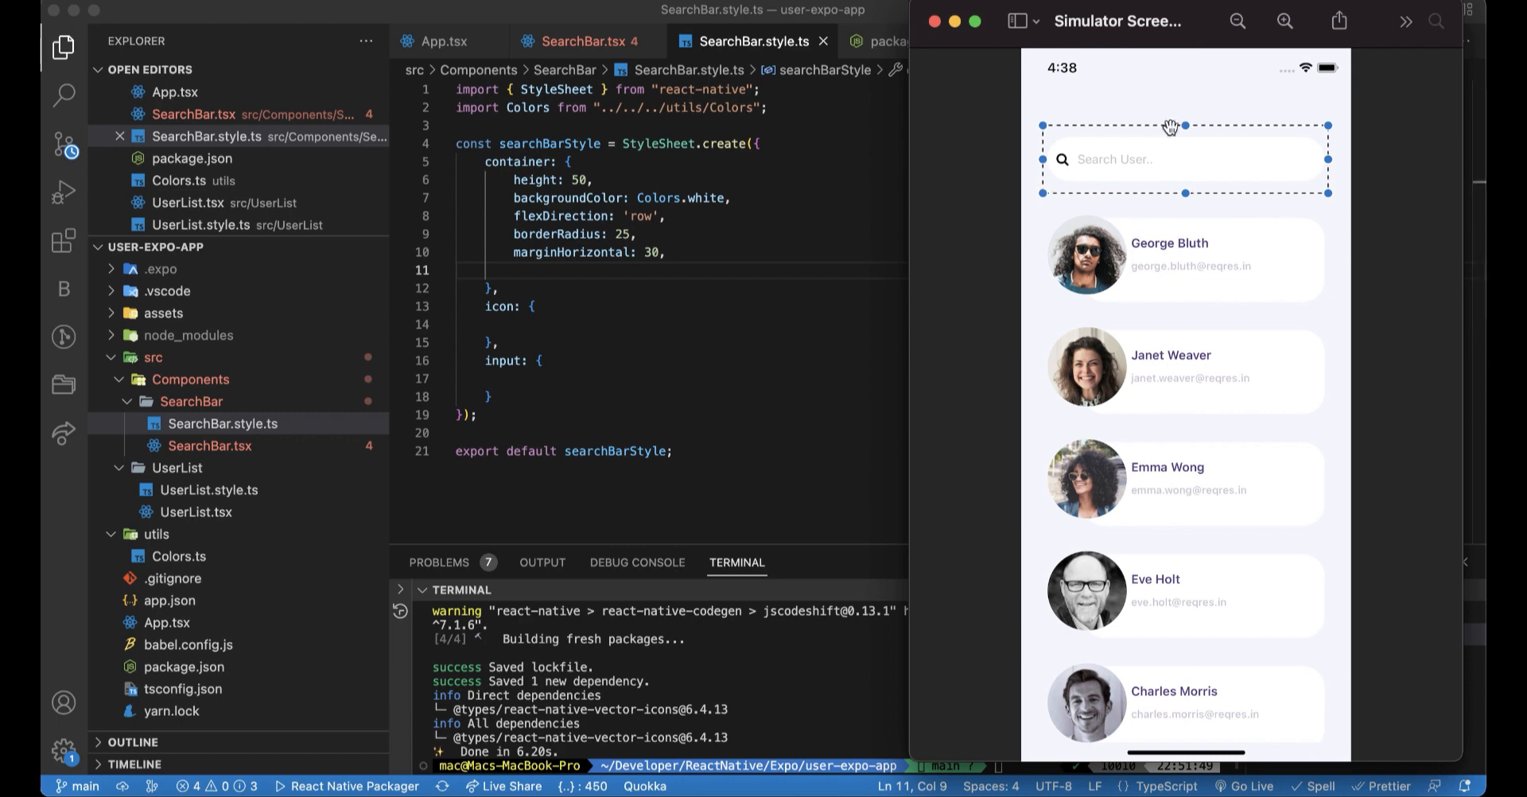
pyautogui.write('m')
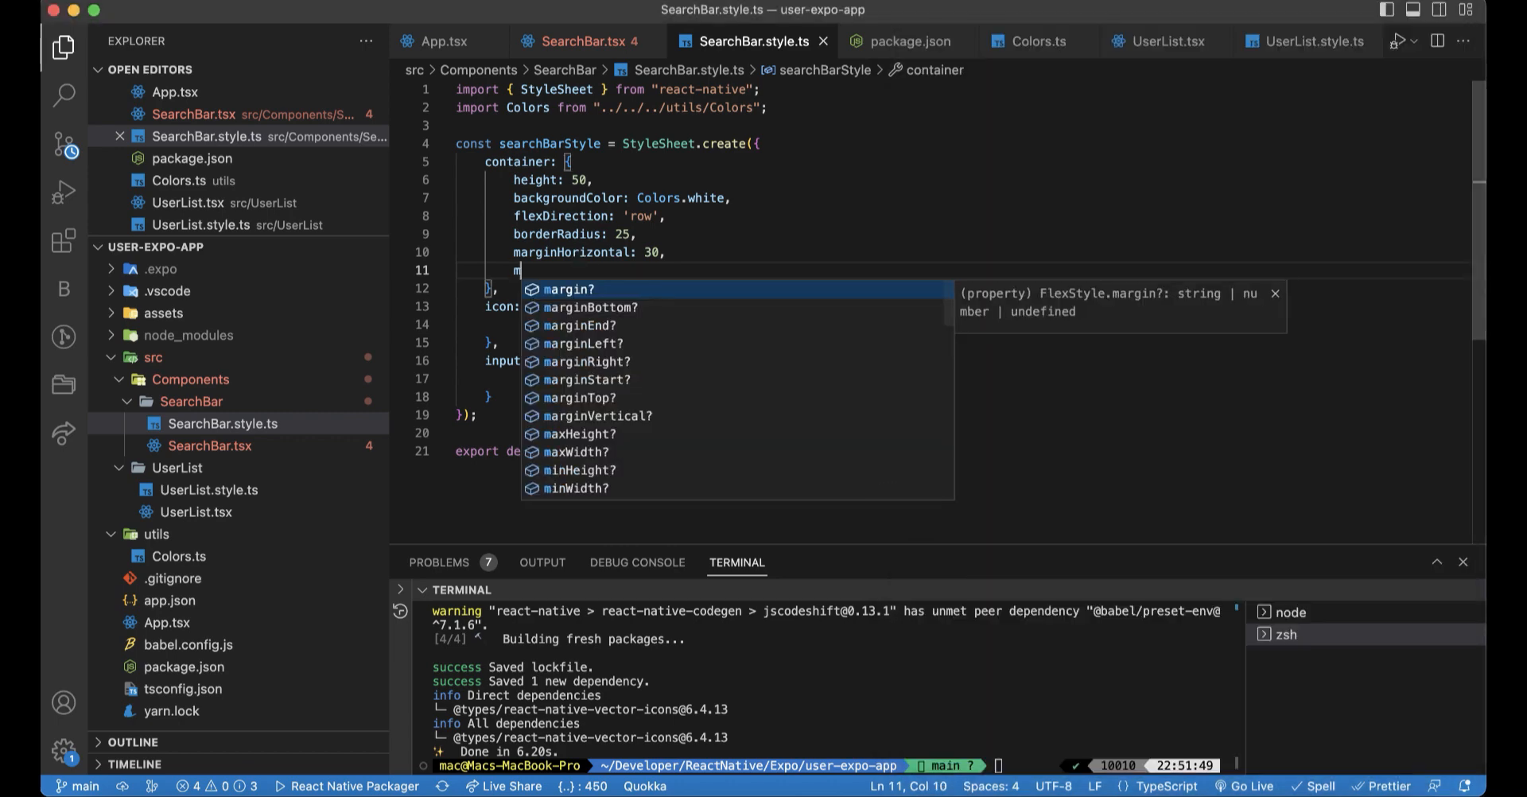
pyautogui.write('arginTop')
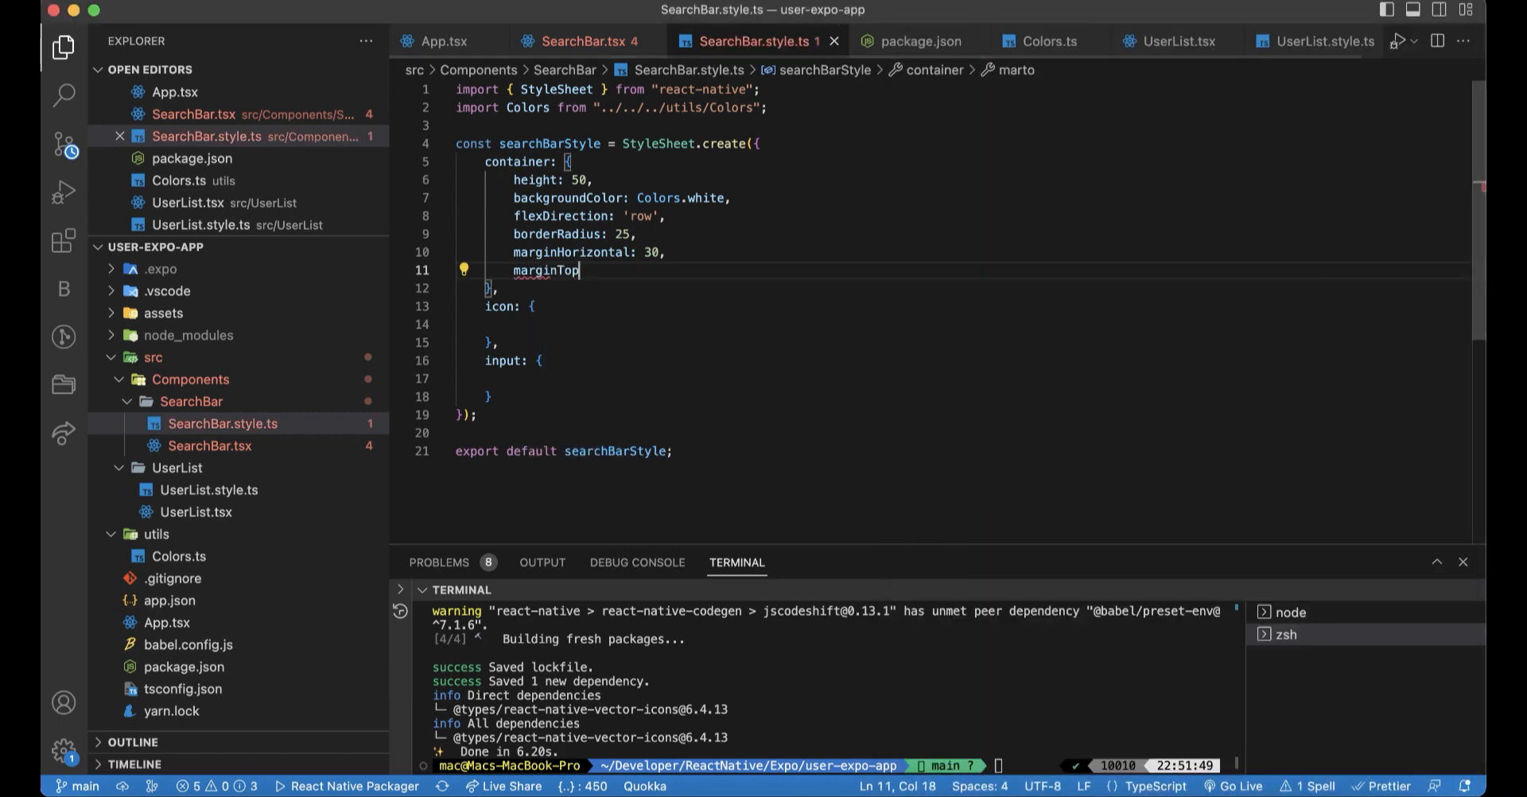
pyautogui.write(': 80,')
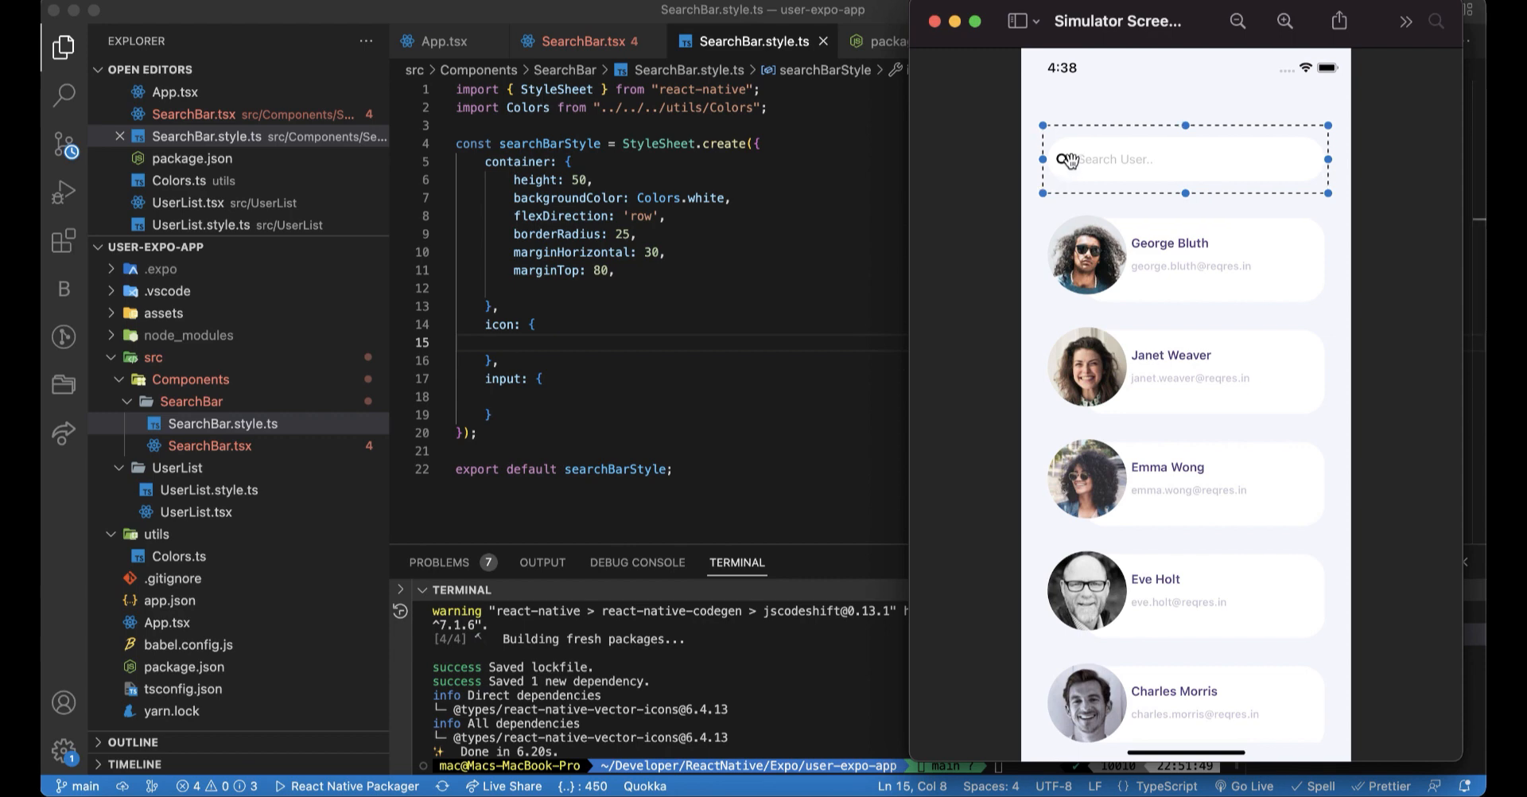
# - Give the icon style padding 10, and the input style flex 1 with backgroundColor Colors.white
pyautogui.write('padding: 10')
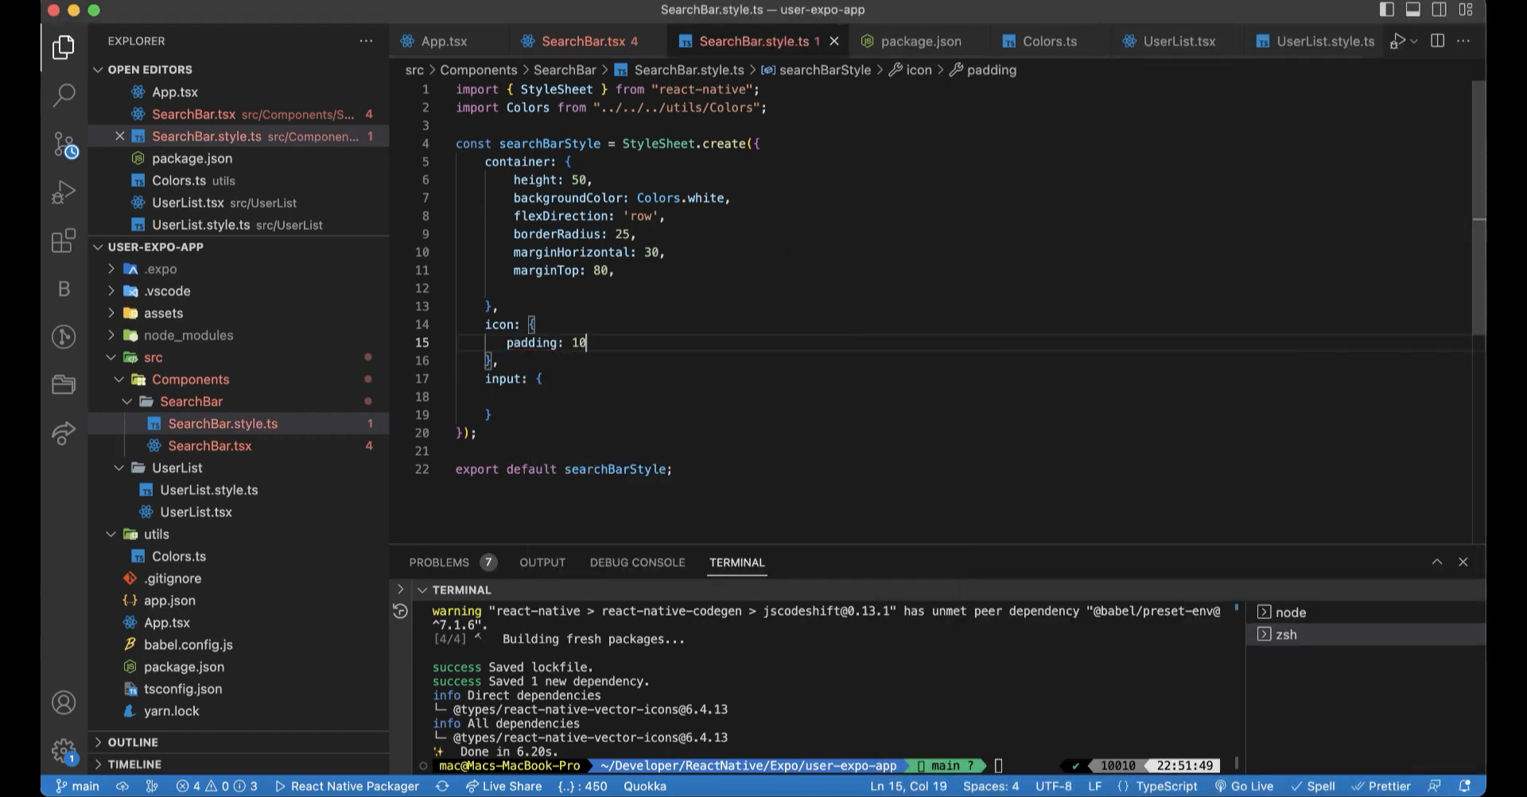
pyautogui.click(519, 397)
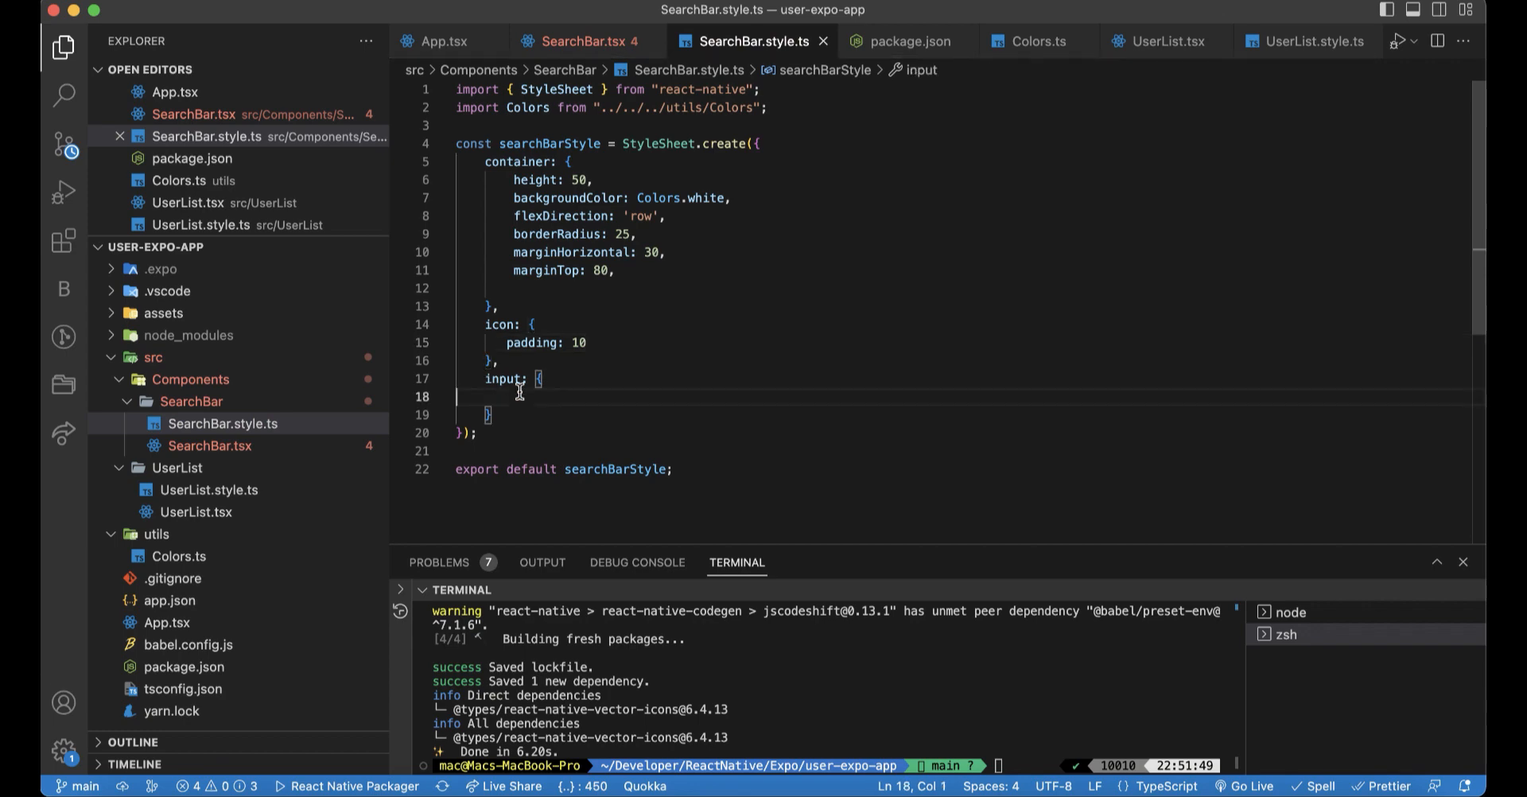
pyautogui.write('flex: 1,')
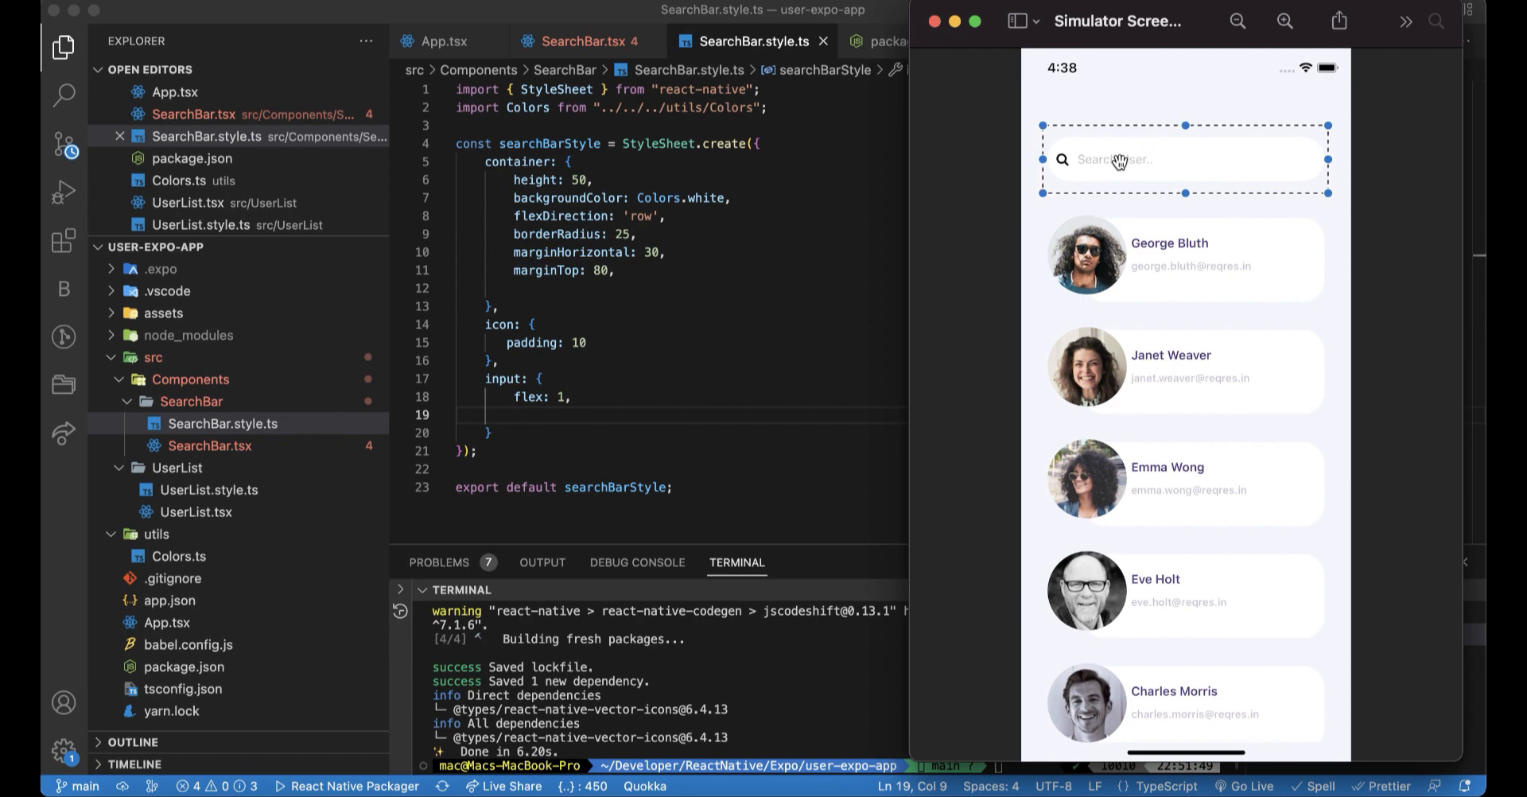
pyautogui.moveTo(703, 331)
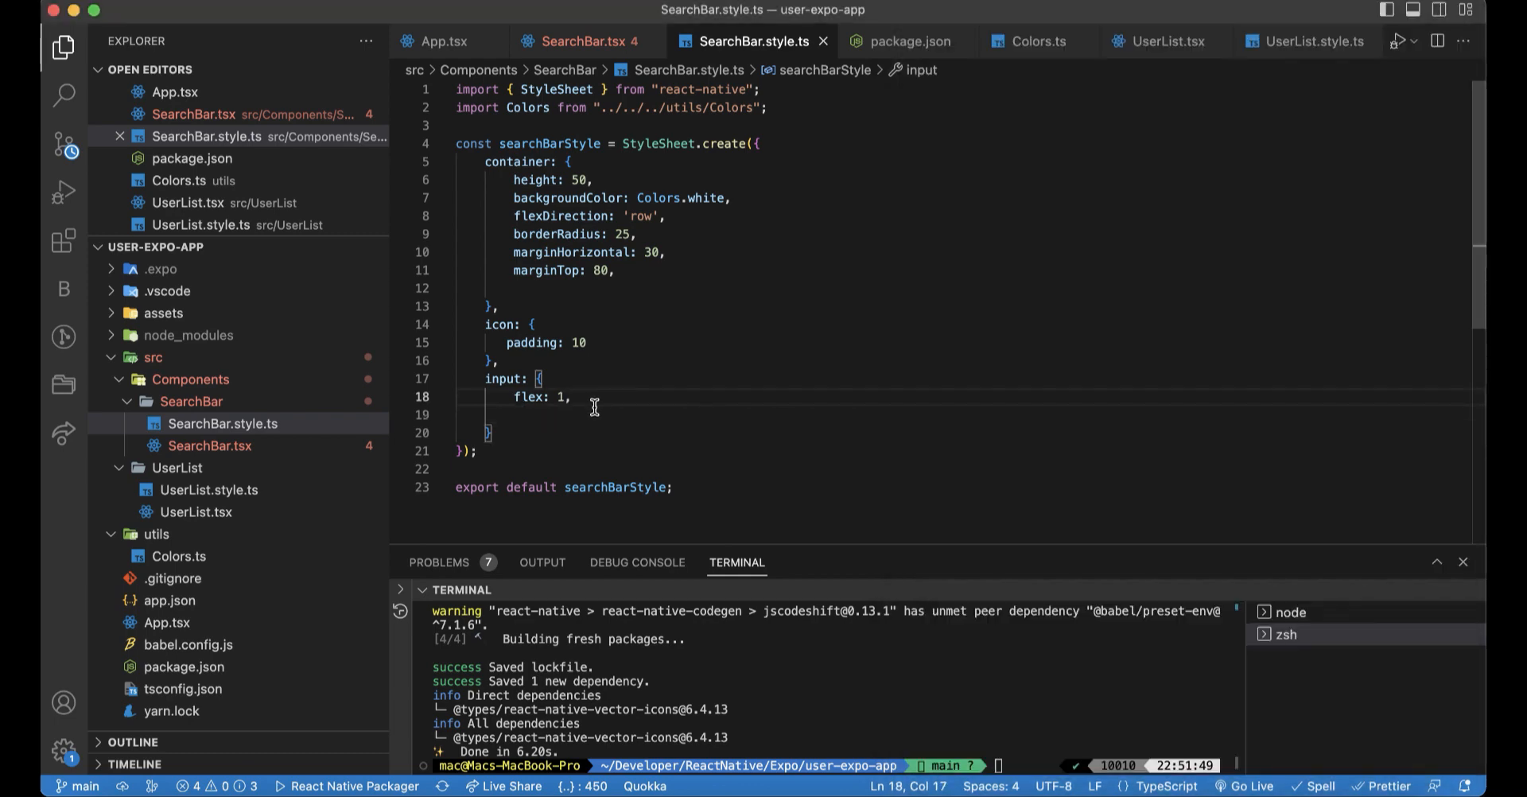
pyautogui.write('backgroundColor: Colors.white,')
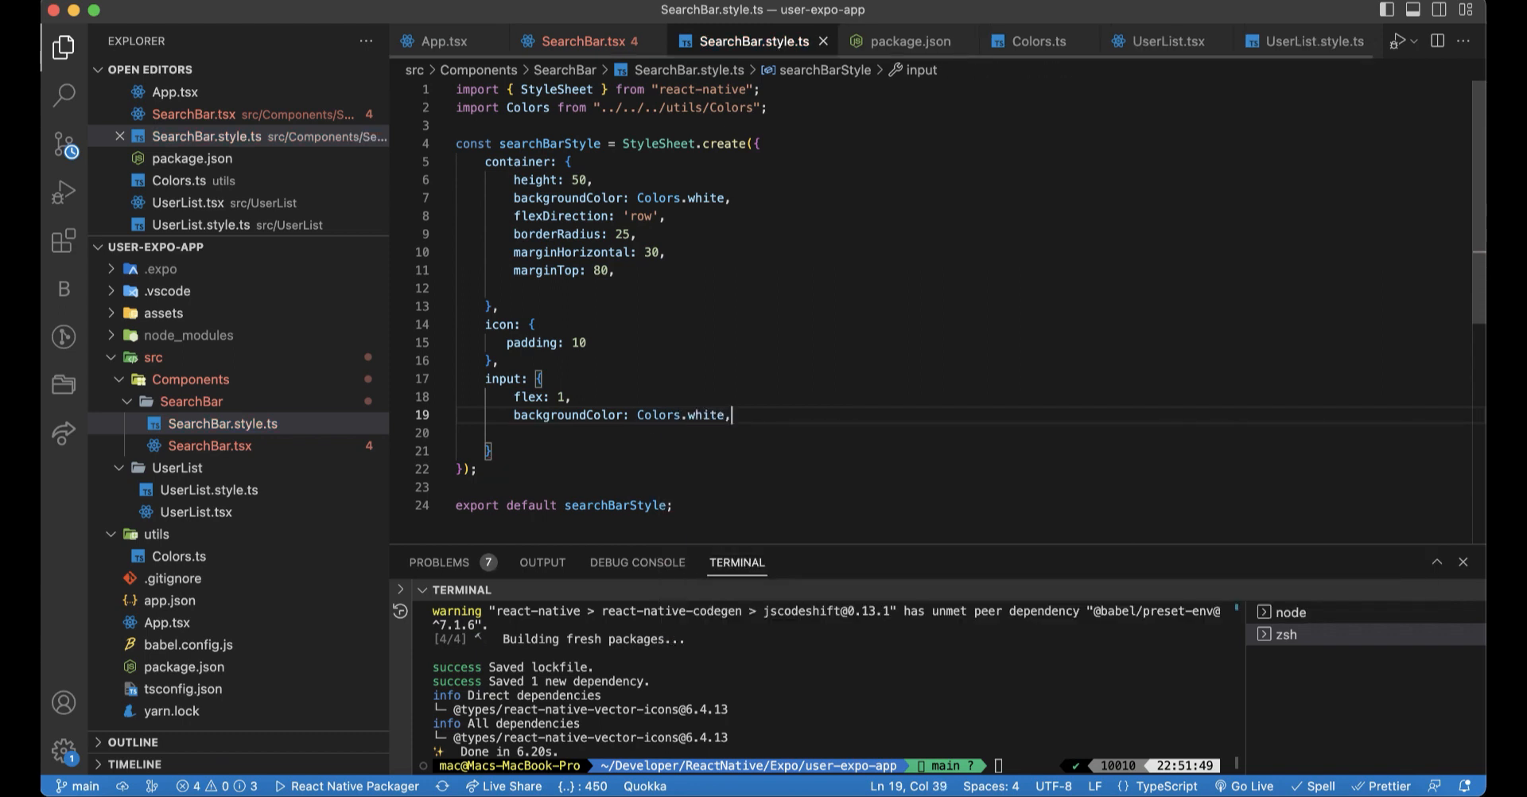
pyautogui.press('enter')
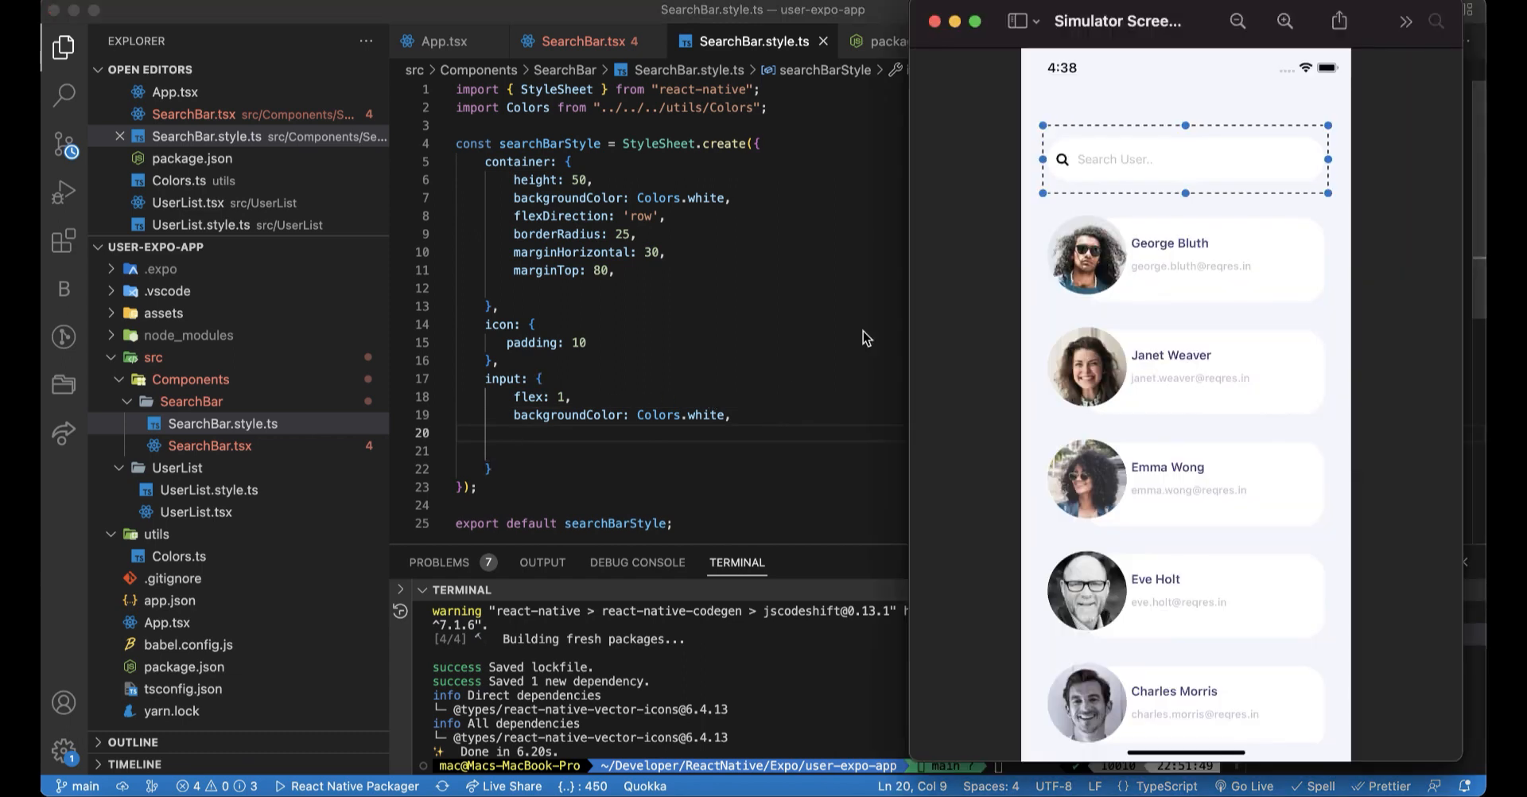
pyautogui.moveTo(607, 446)
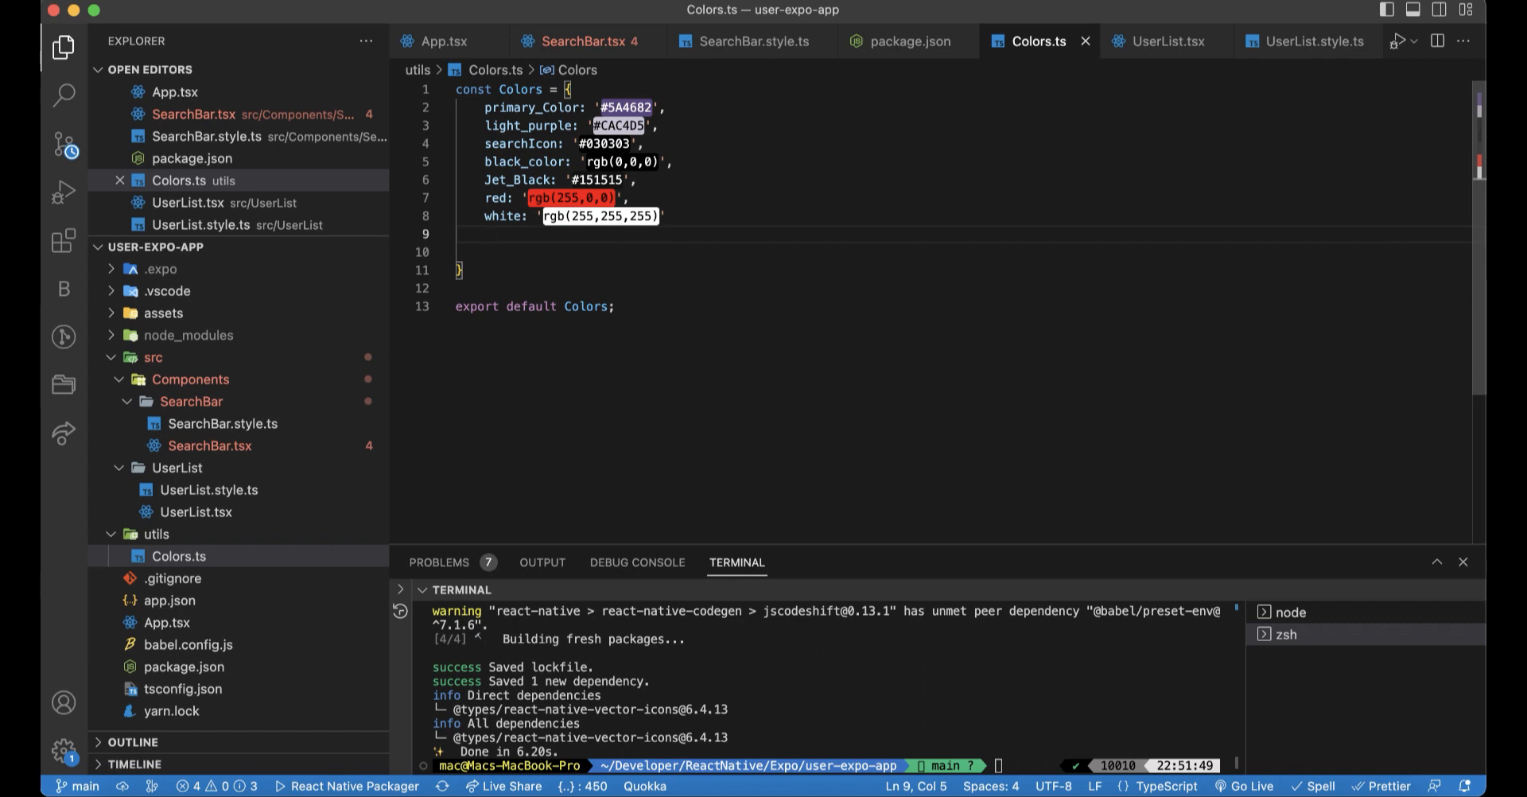
# - Add input_color: '#424242' to Colors.ts and return to SearchBar.style.ts
pyautogui.write('inp')
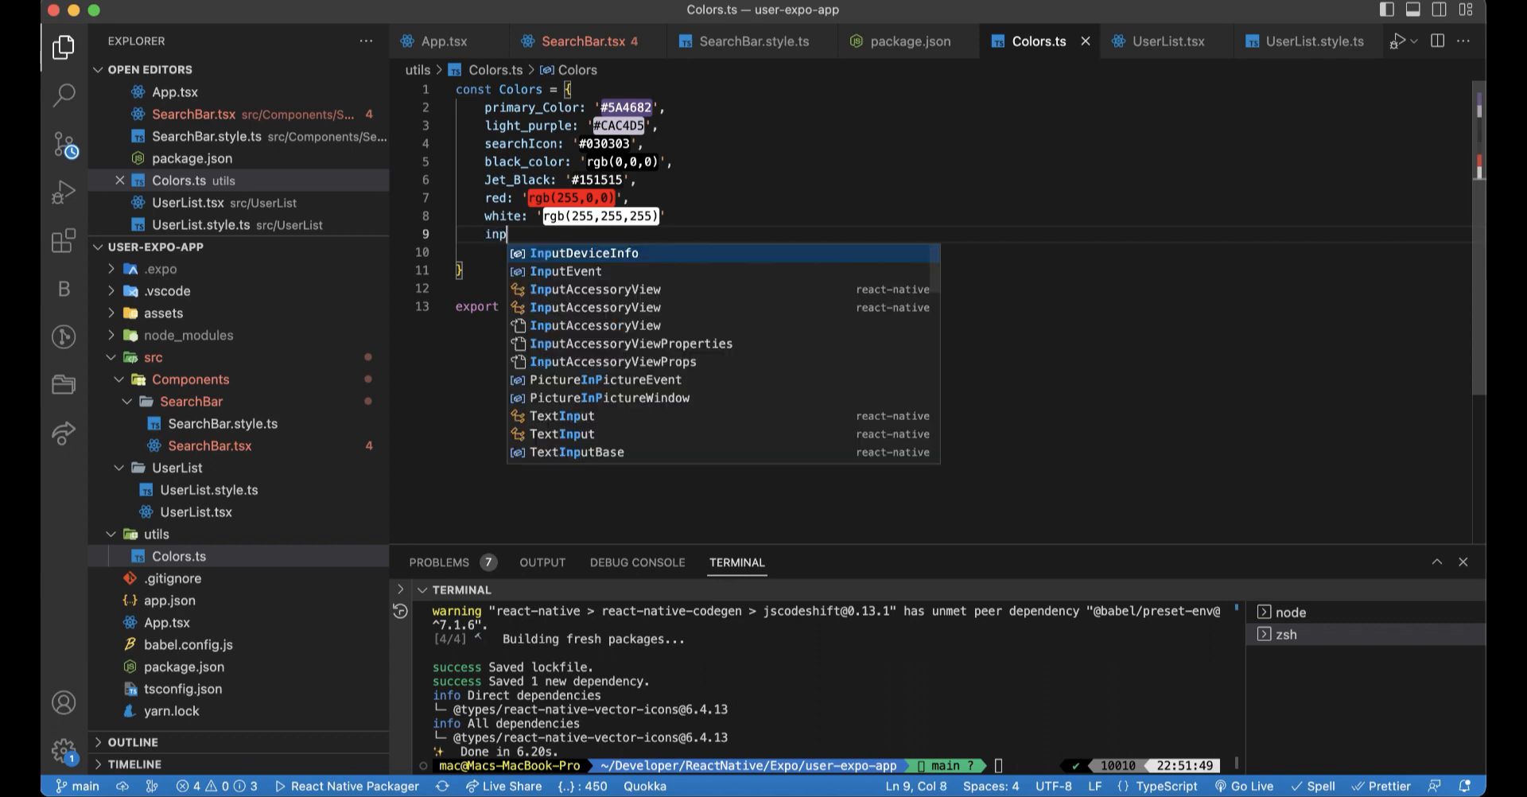
pyautogui.write('ut_color')
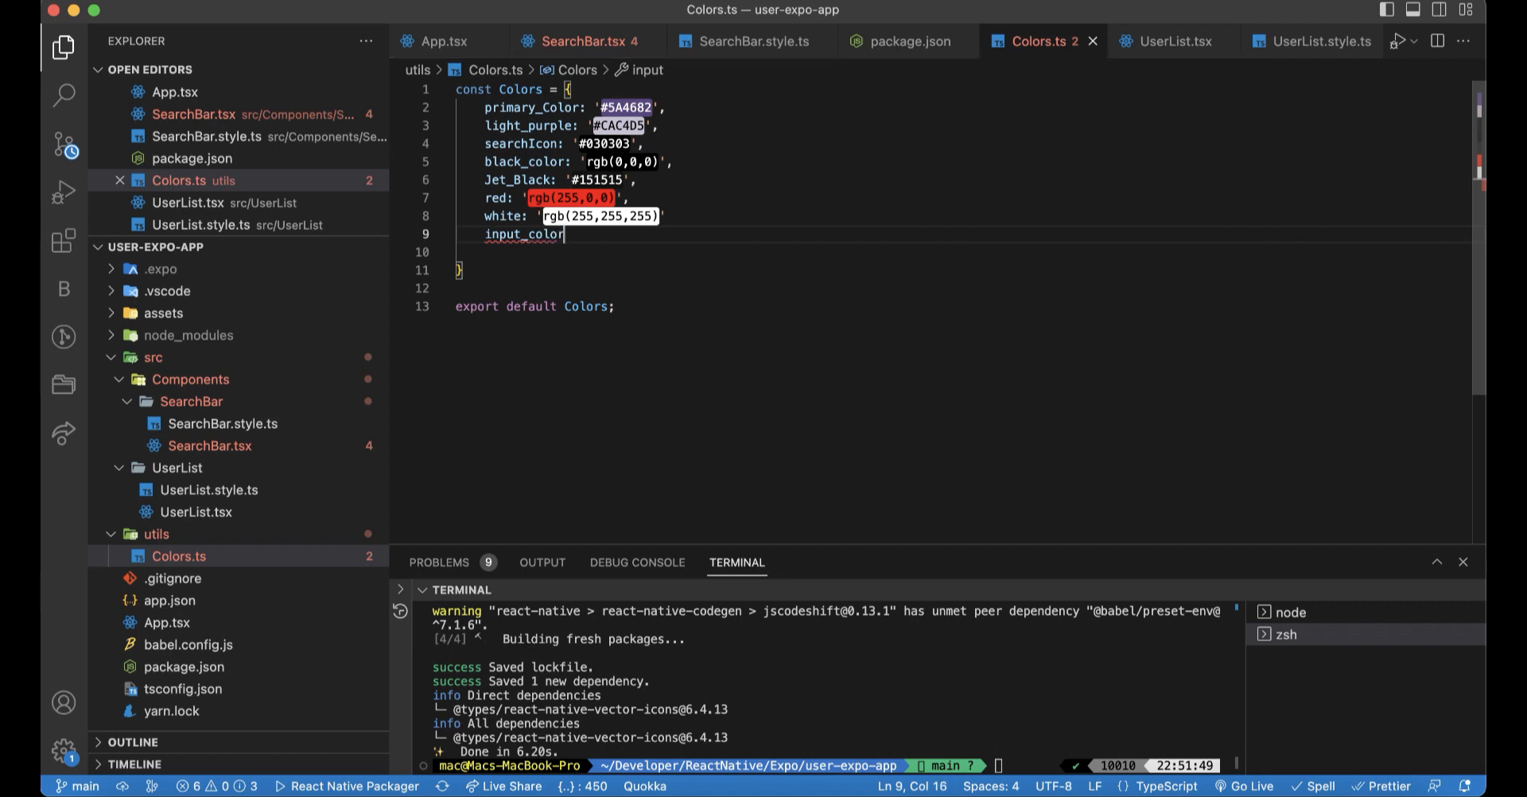
pyautogui.write(": '")
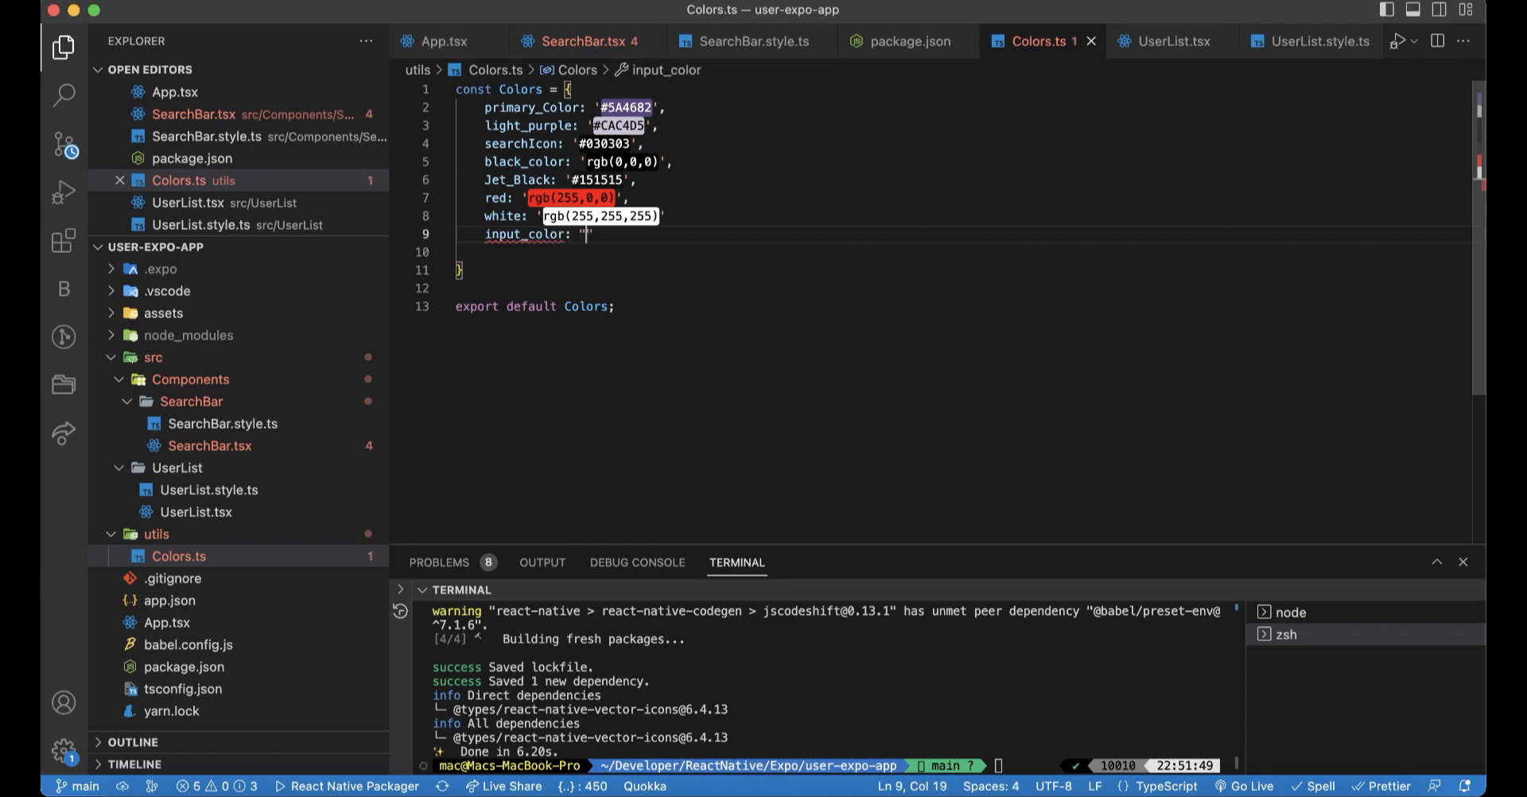
pyautogui.write('#')
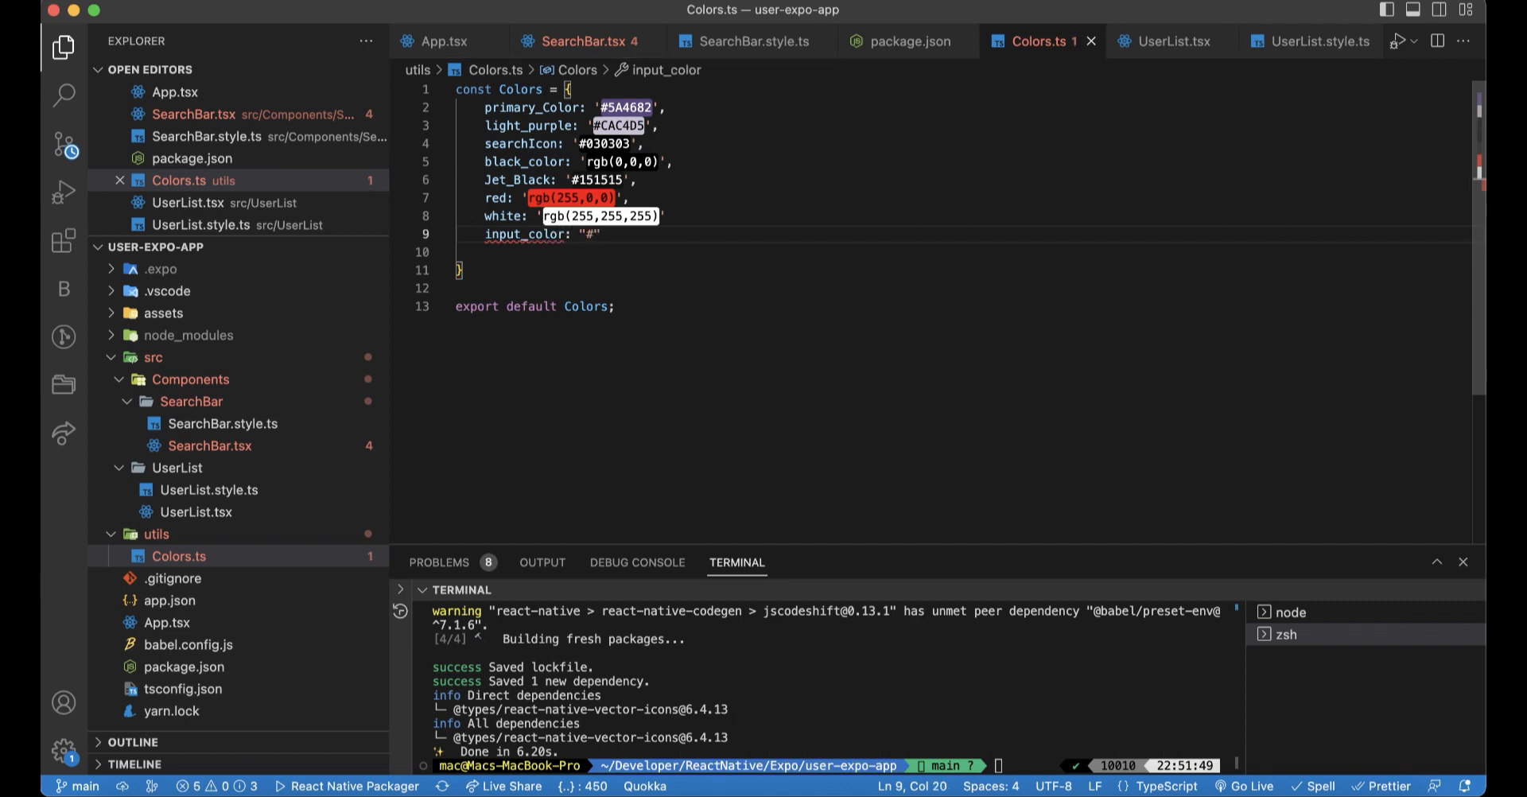
pyautogui.write('424242')
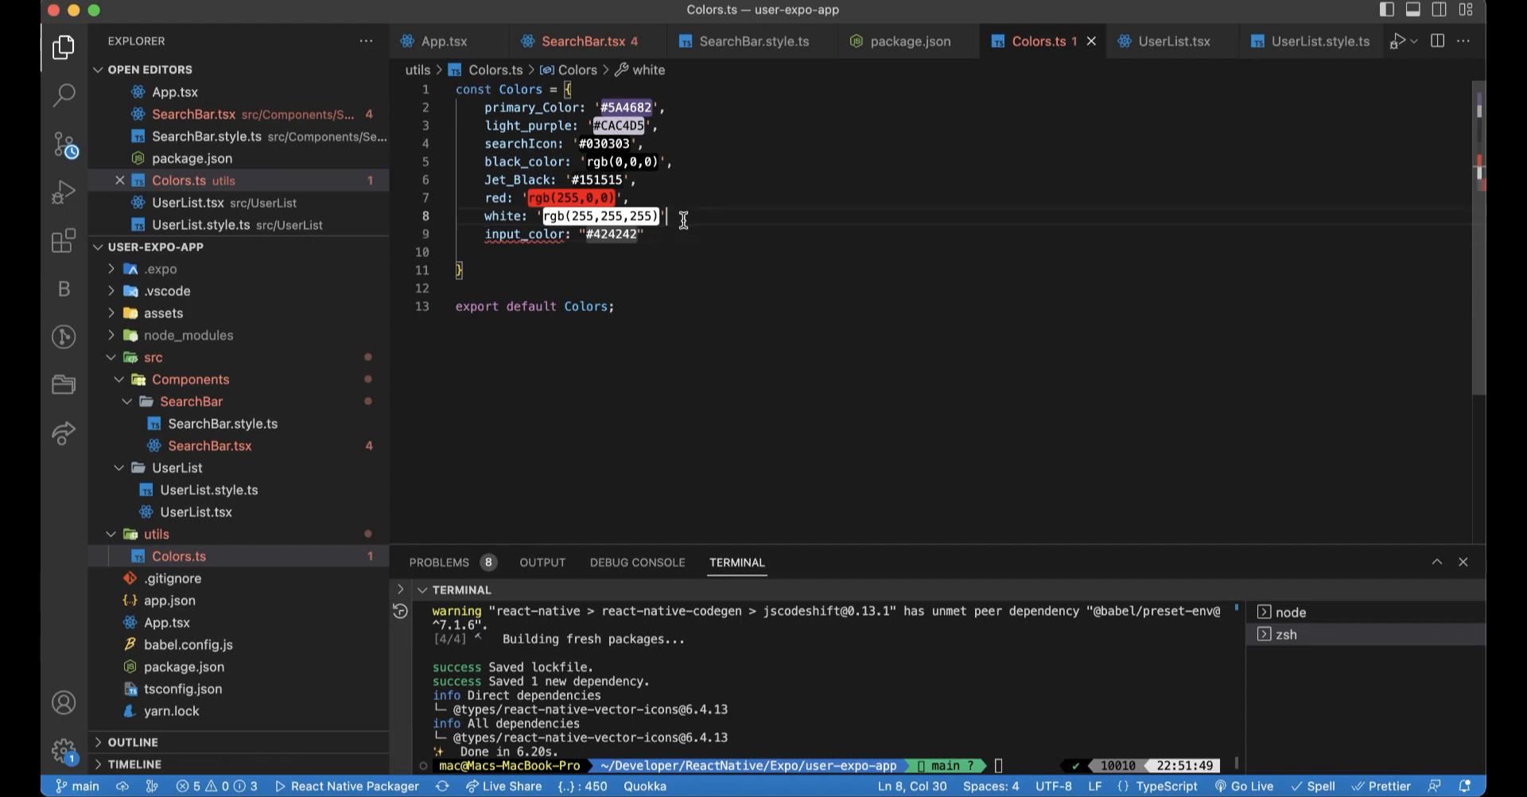
pyautogui.doubleClick(520, 233)
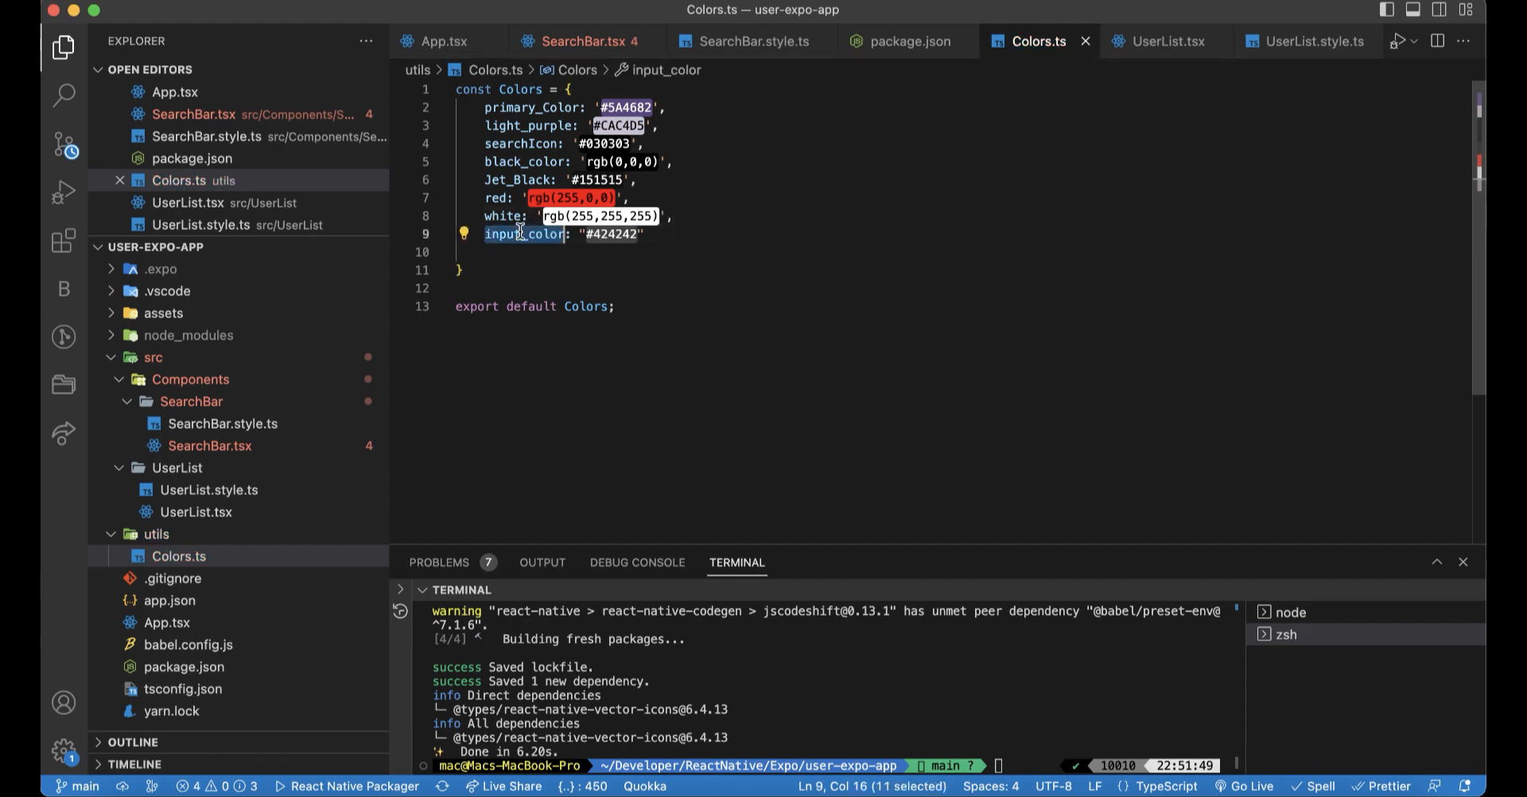
pyautogui.click(753, 41)
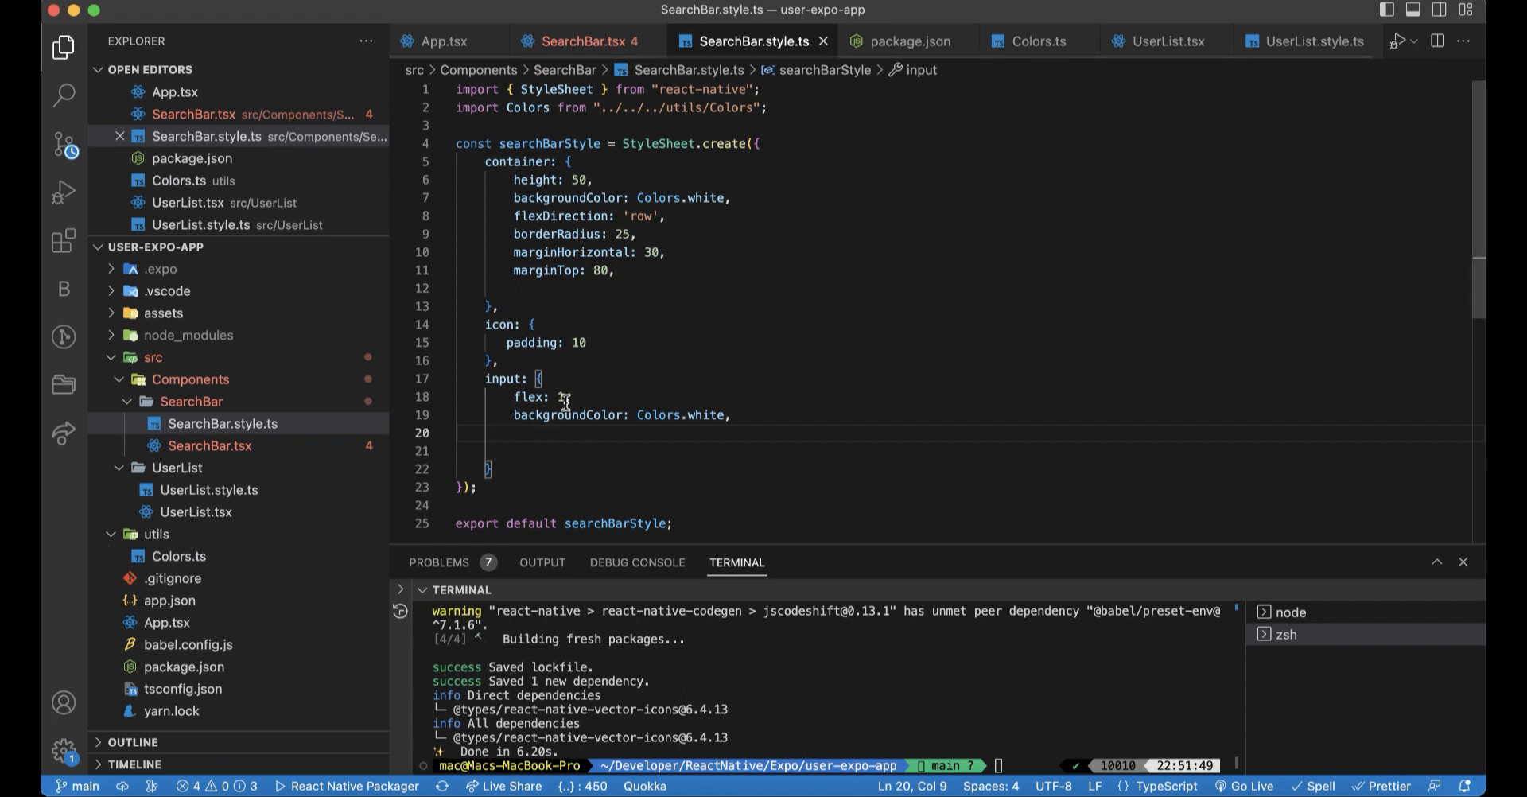
# - Give the input style color Colors.input_color, height 40 and marginRight 20
pyautogui.write('color:')
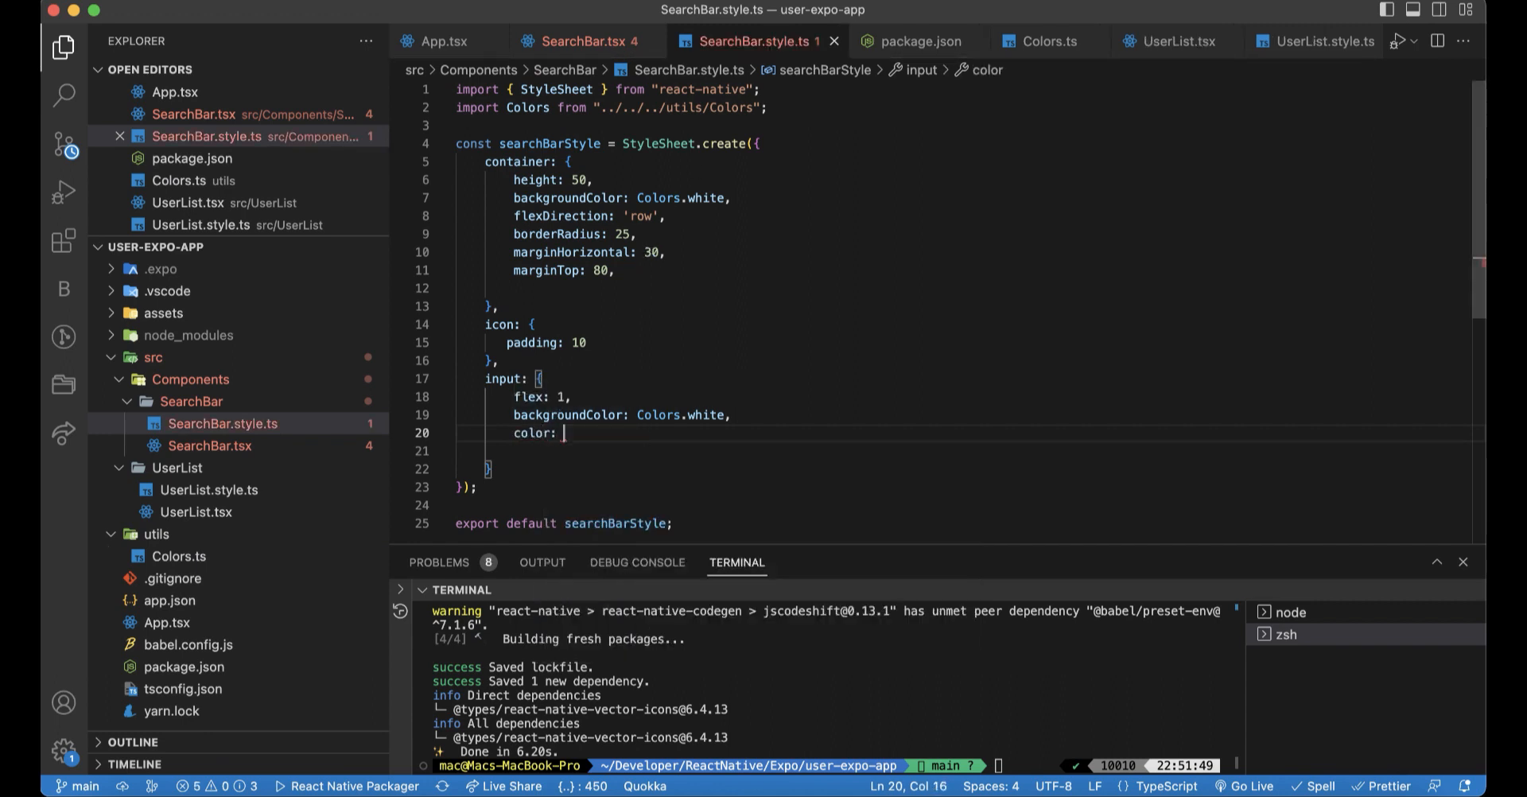
pyautogui.write('Colors.')
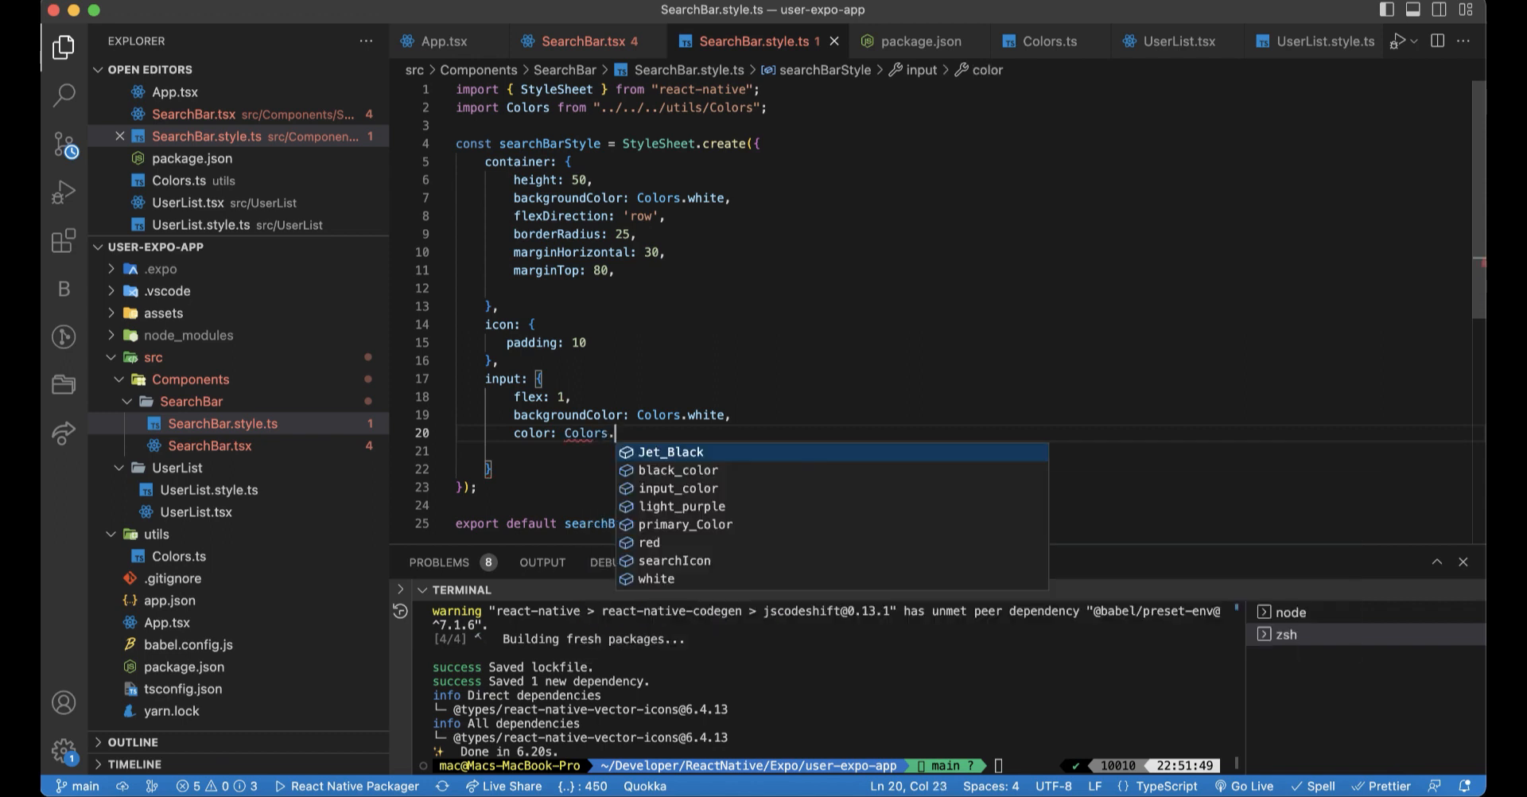
pyautogui.click(679, 488)
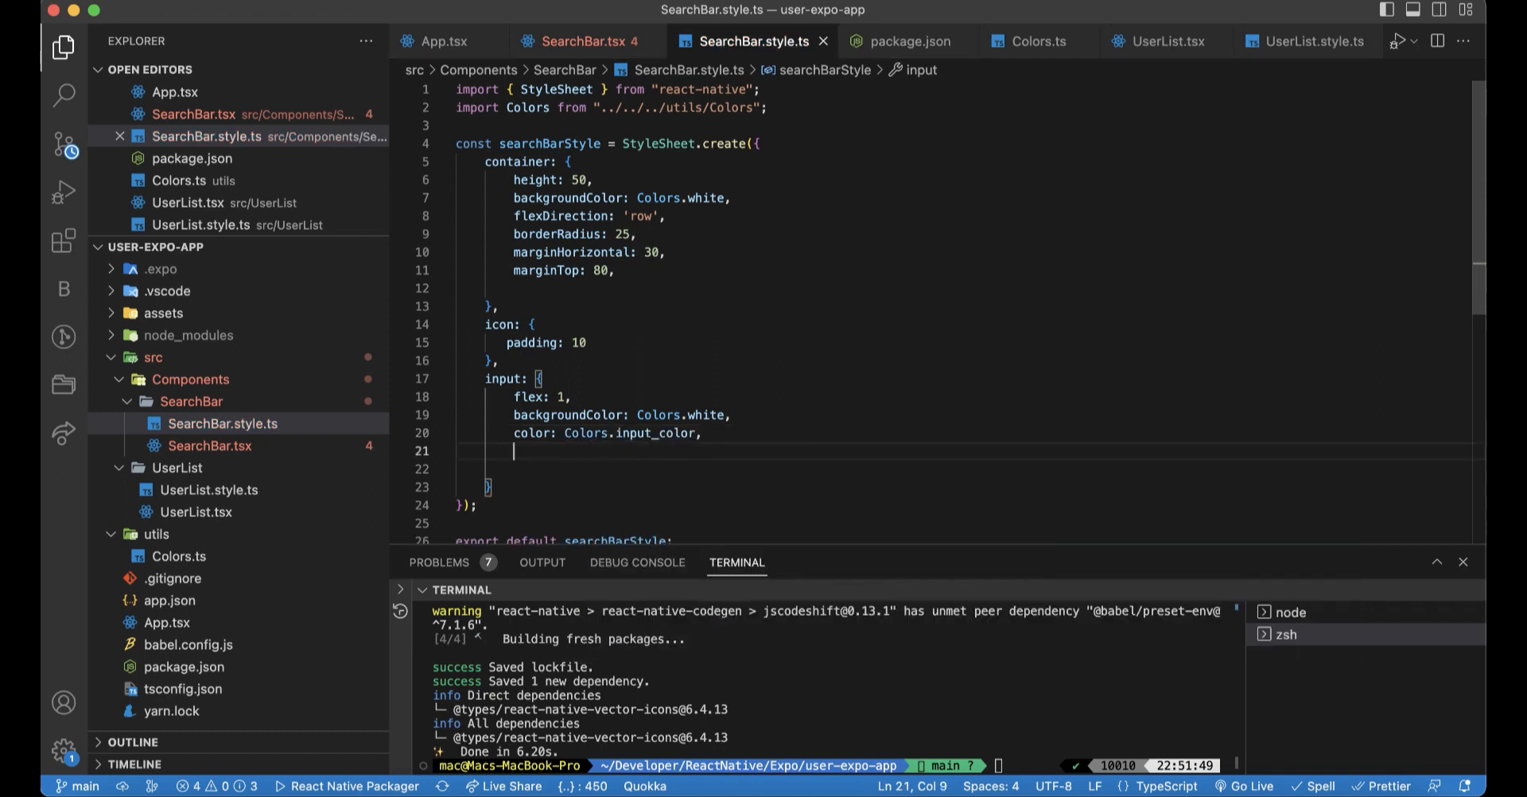
pyautogui.write('height: 40')
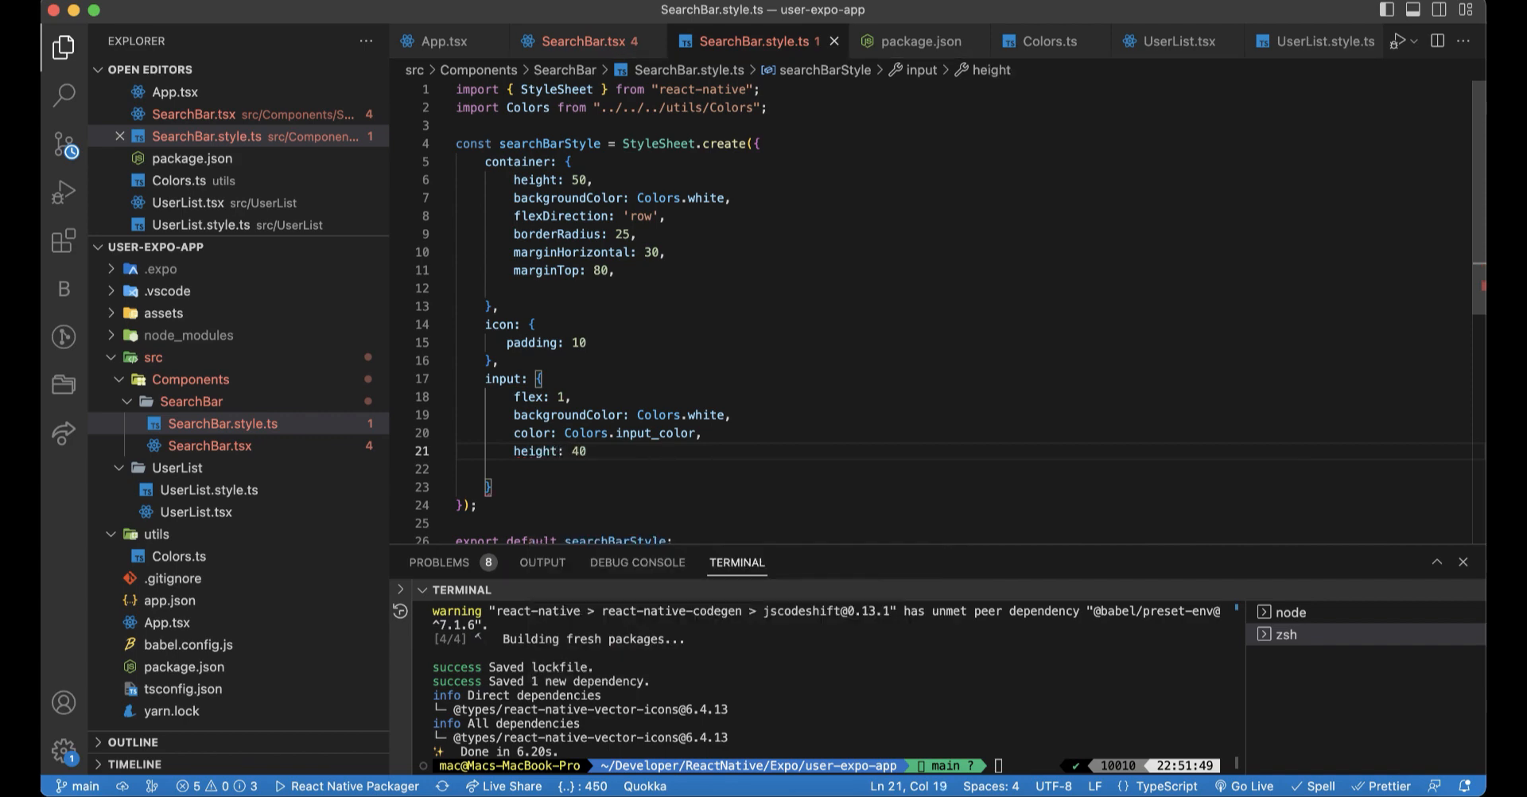
pyautogui.write('marginRight:')
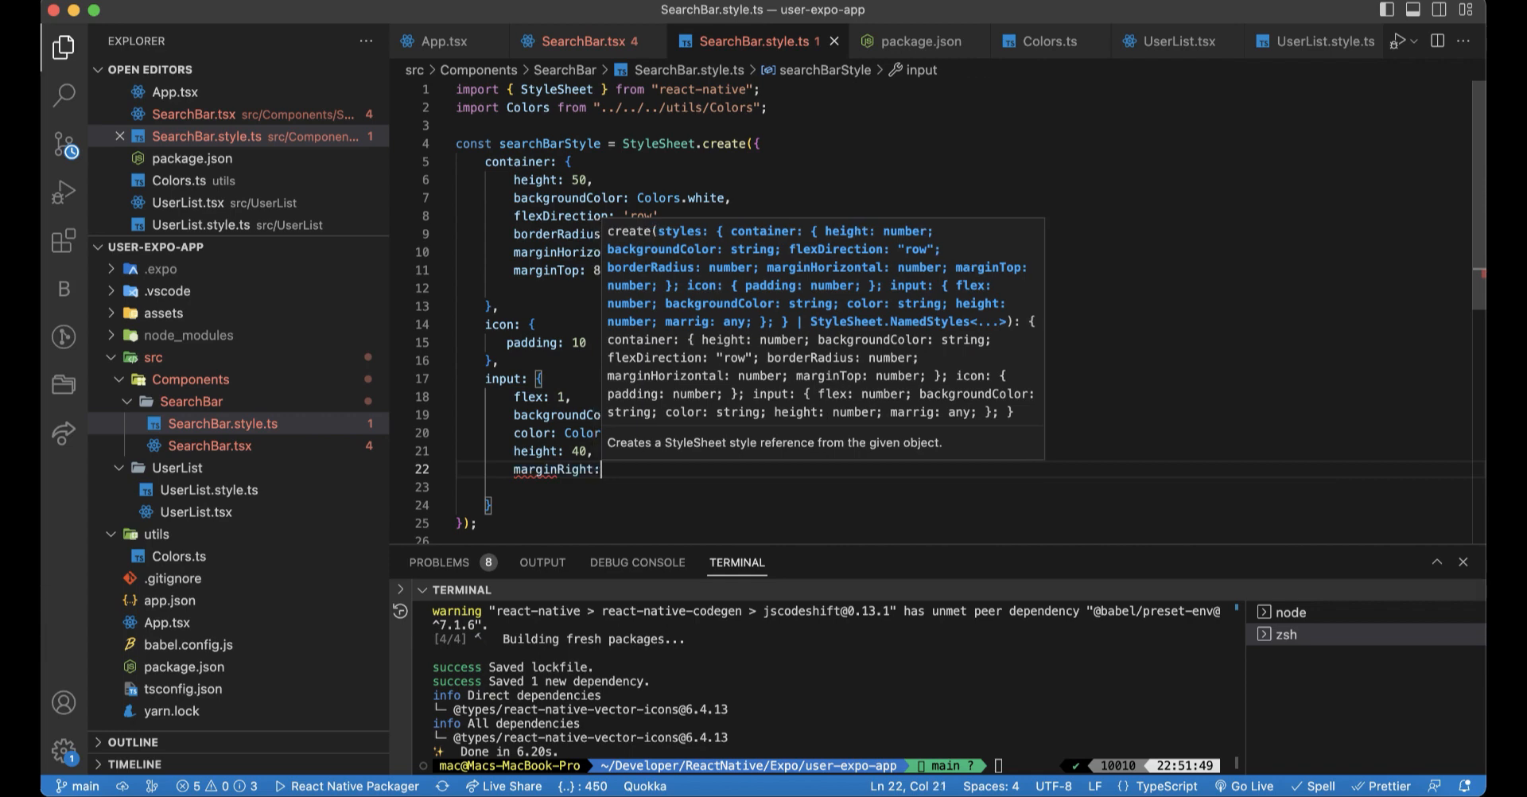
pyautogui.write('2')
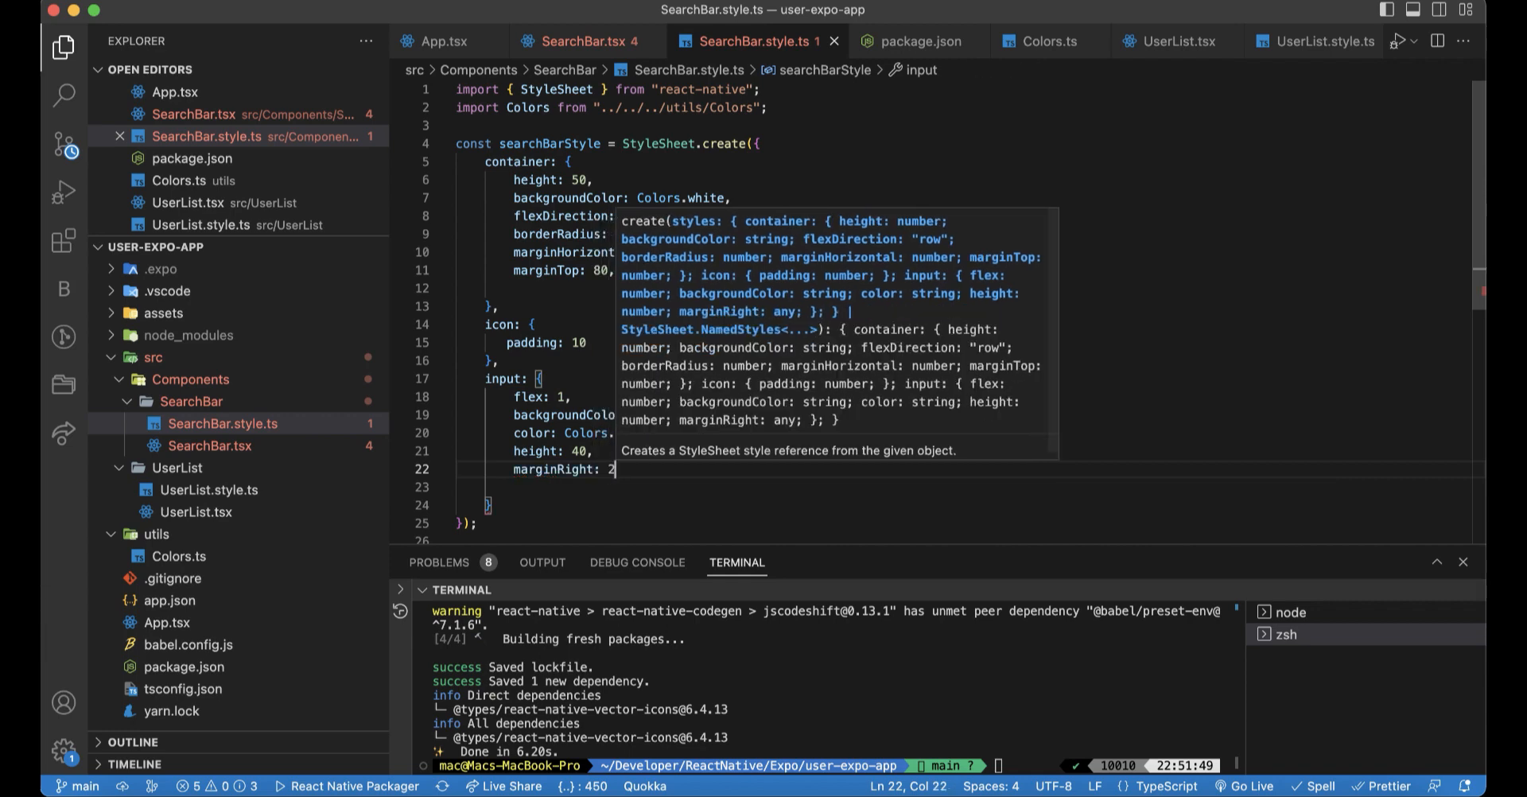
pyautogui.write('0')
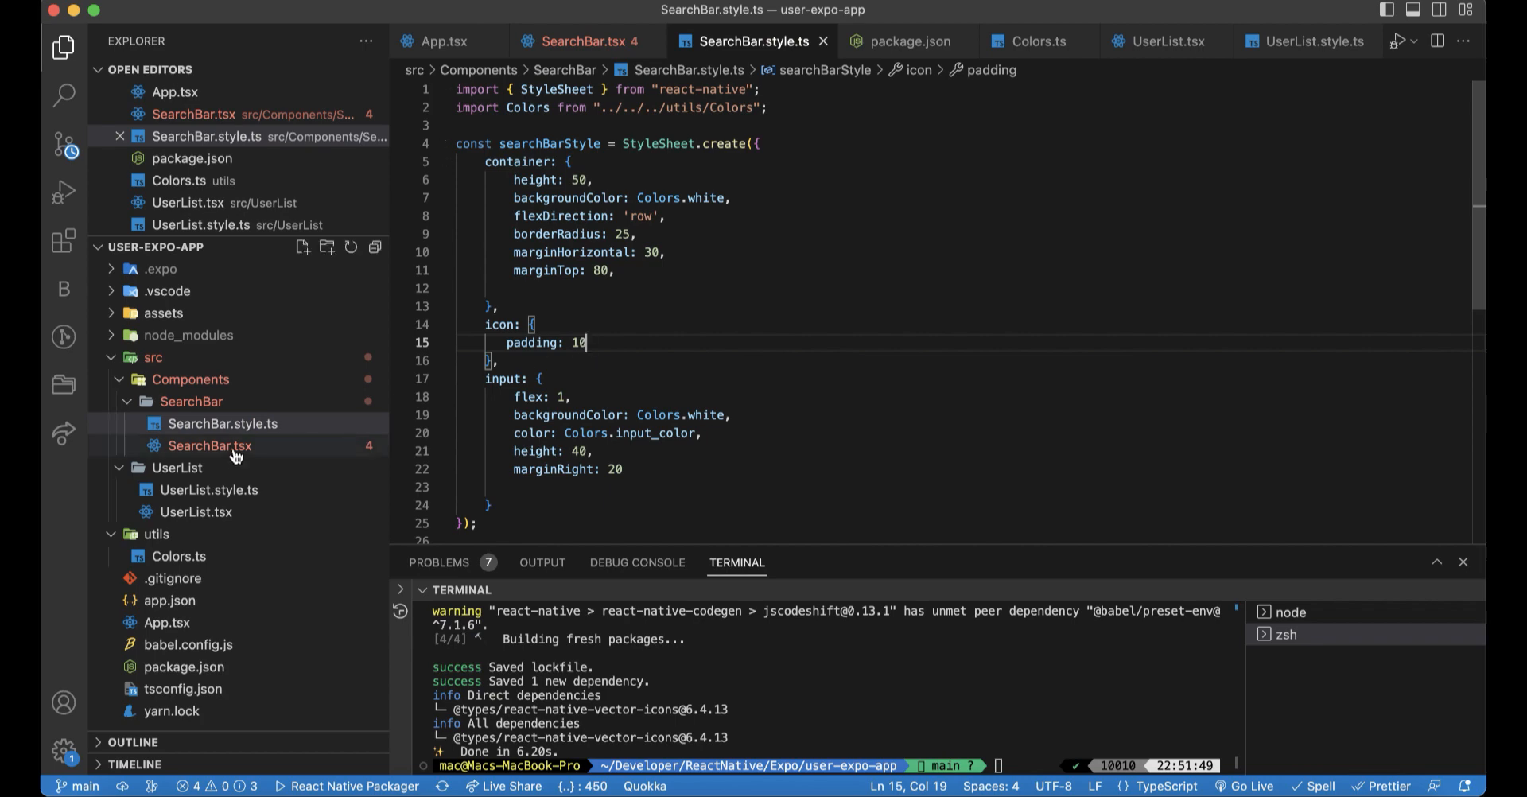
# - In SearchBar.tsx, auto-import searchBarStyle from ./SearchBar.style and correct the style names
pyautogui.click(209, 445)
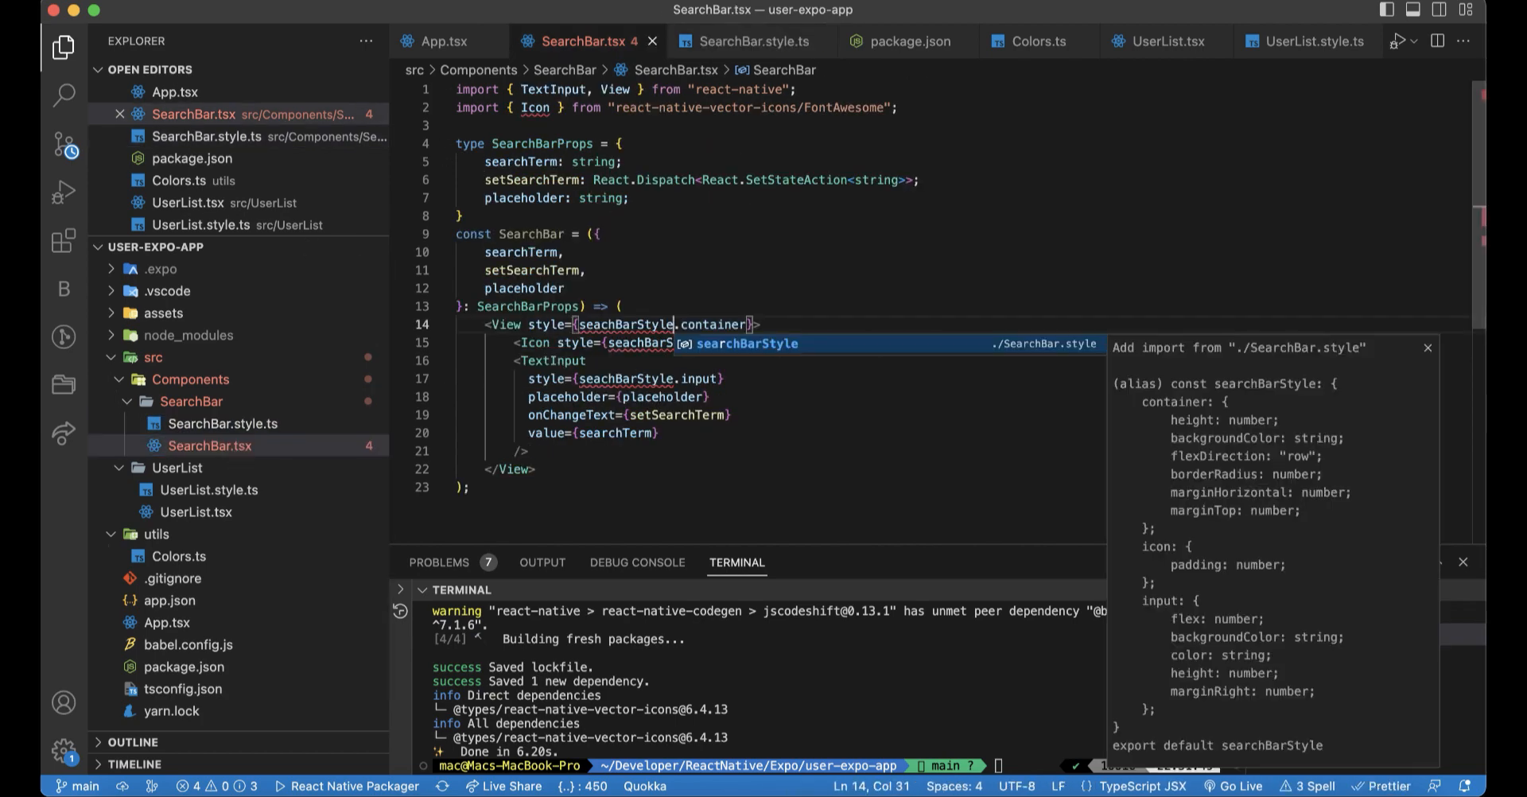
pyautogui.click(1240, 347)
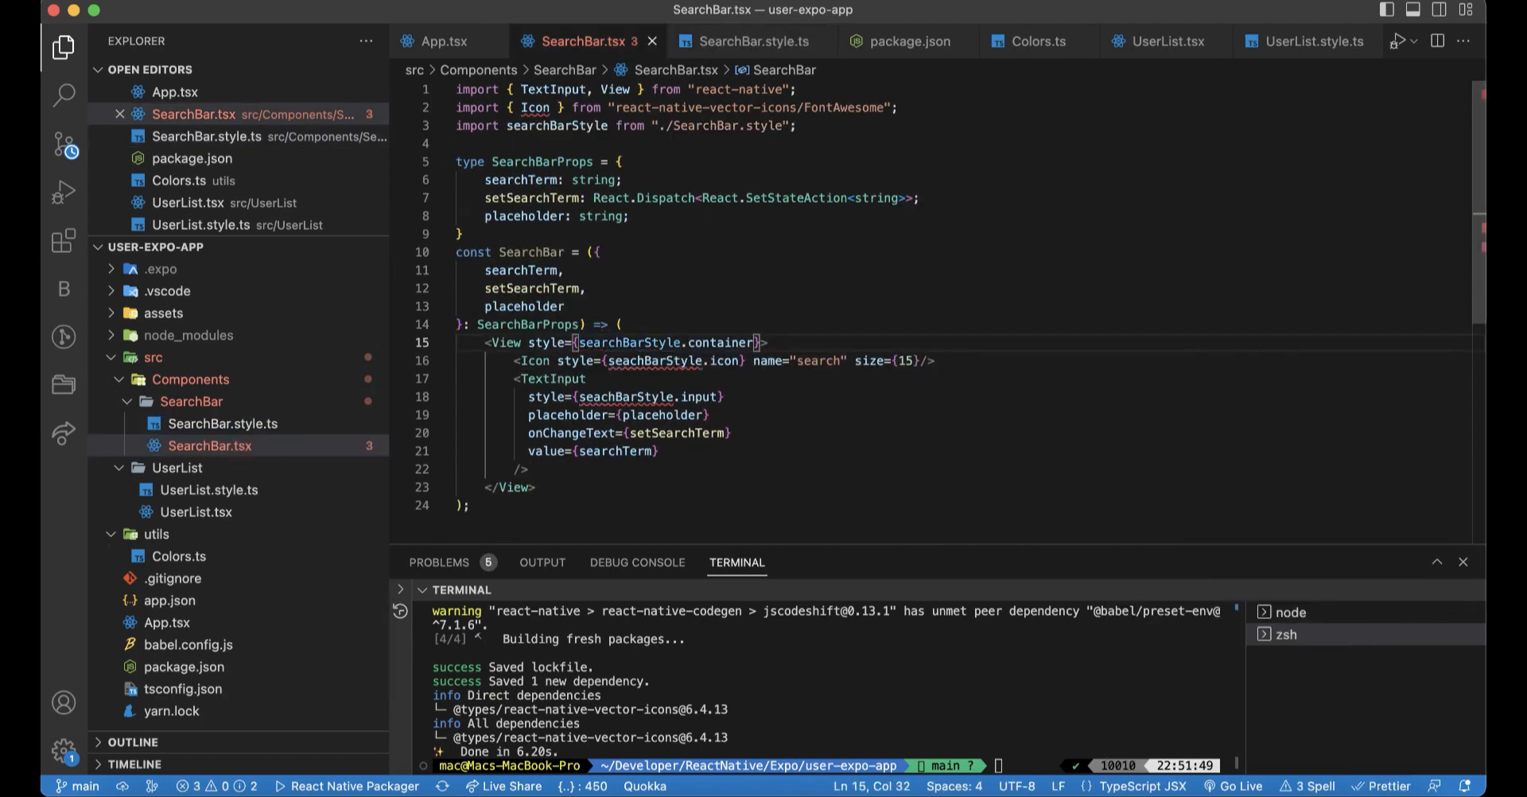
pyautogui.doubleClick(626, 342)
pyautogui.write('r')
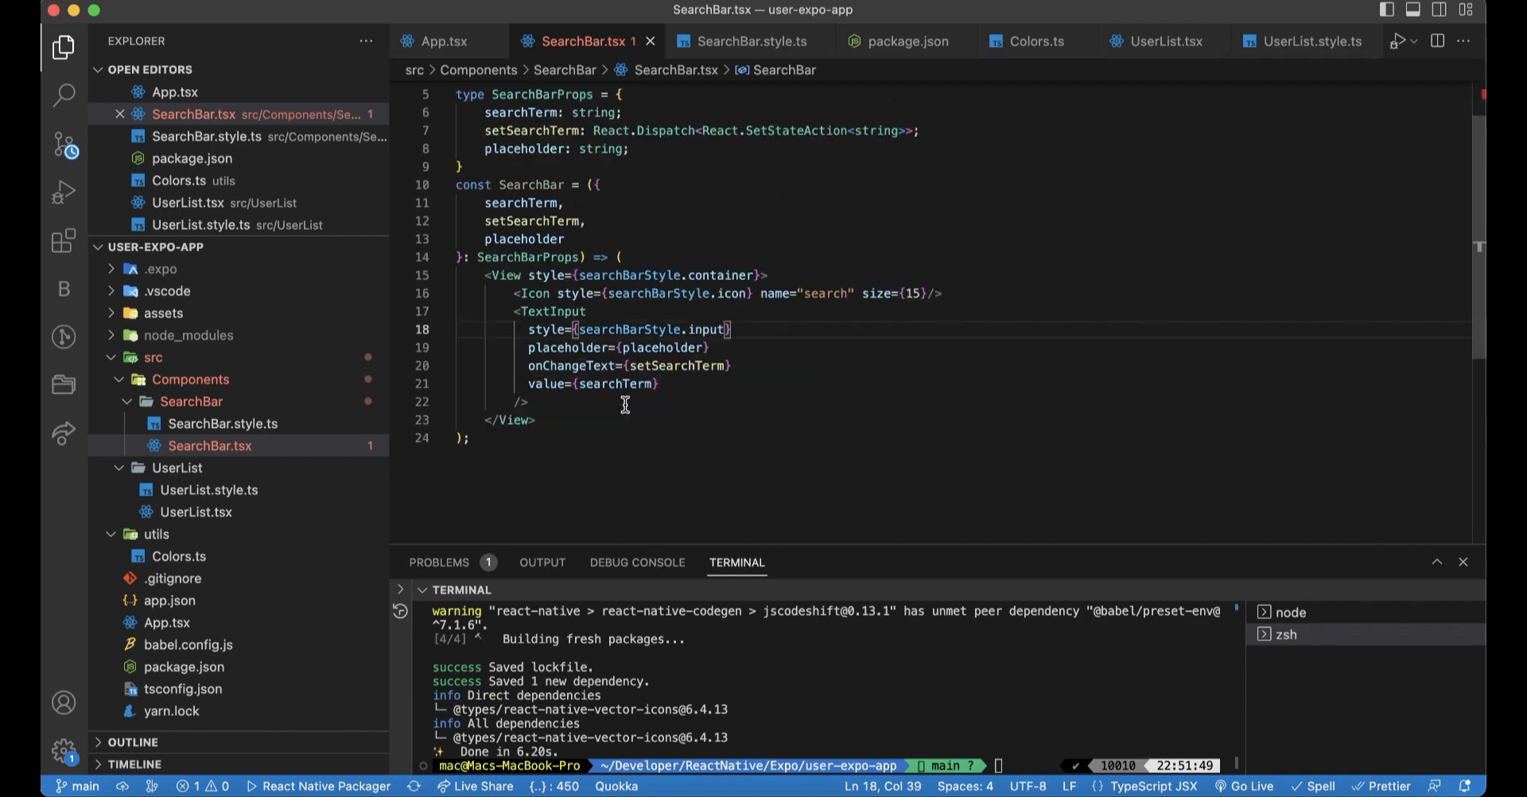
# - Begin the component's default export line at the end of SearchBar.tsx
pyautogui.write('e')
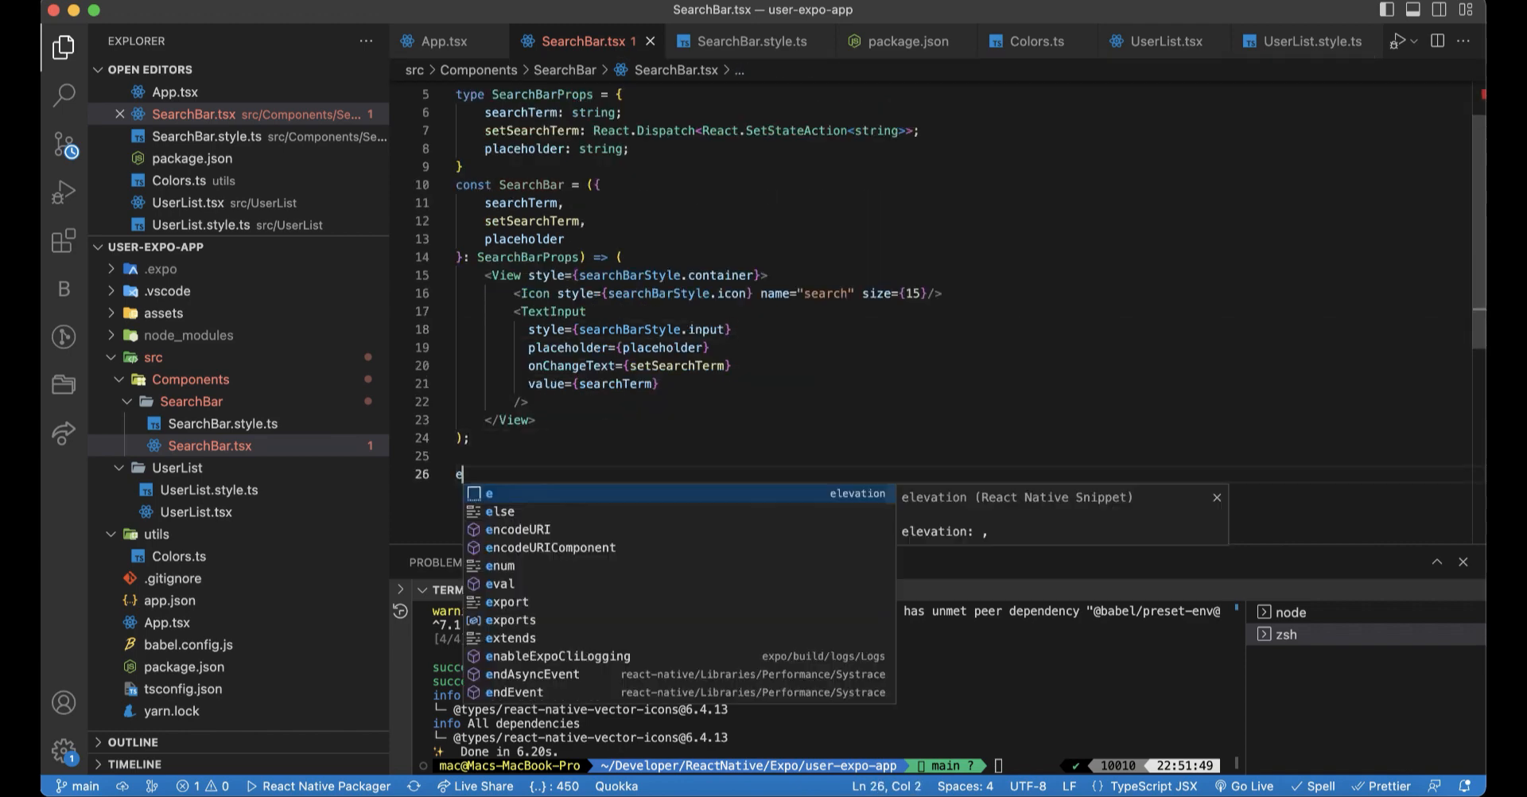
pyautogui.write('xport S')
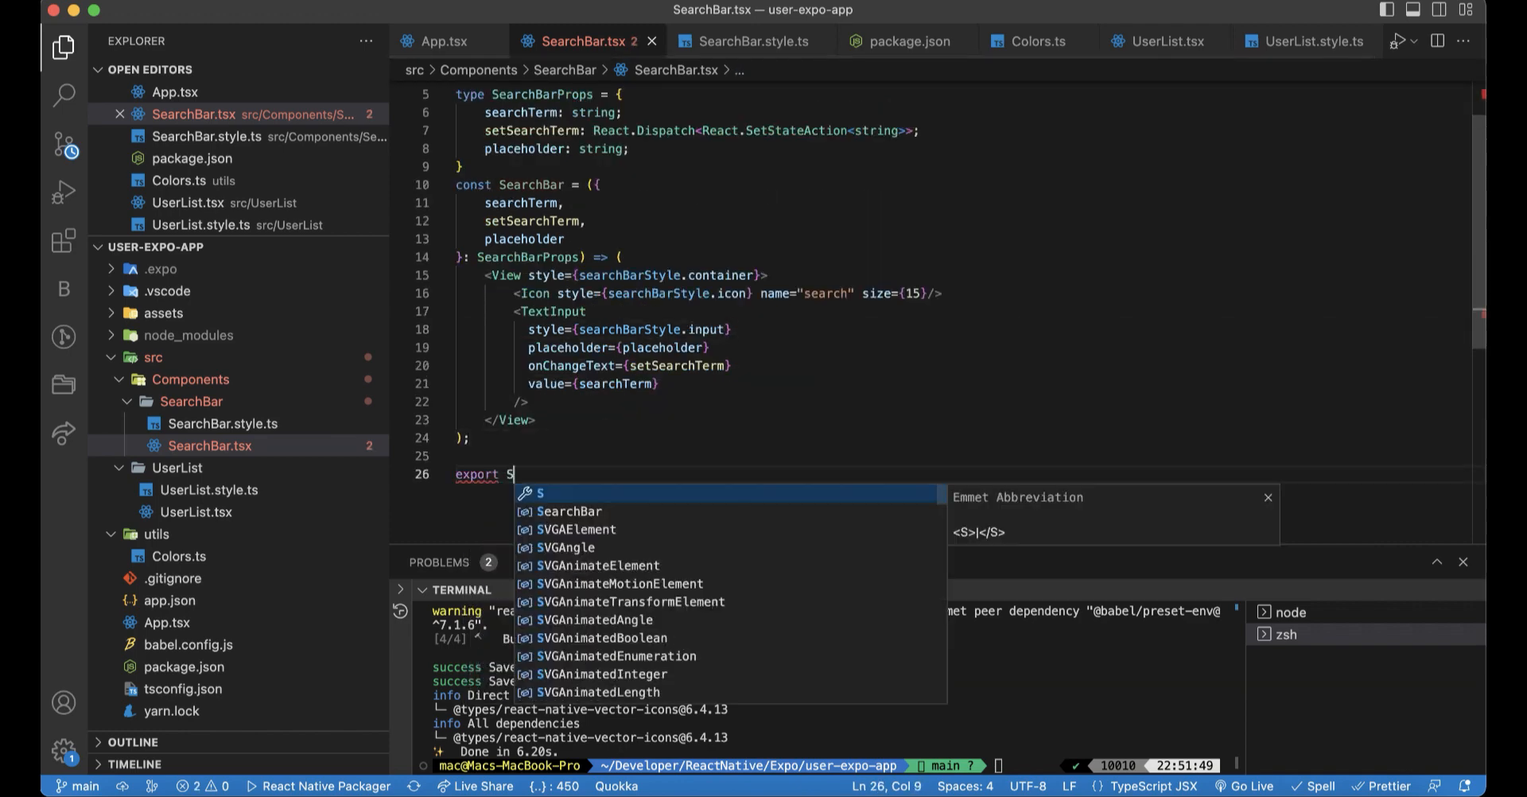
pyautogui.write('de')
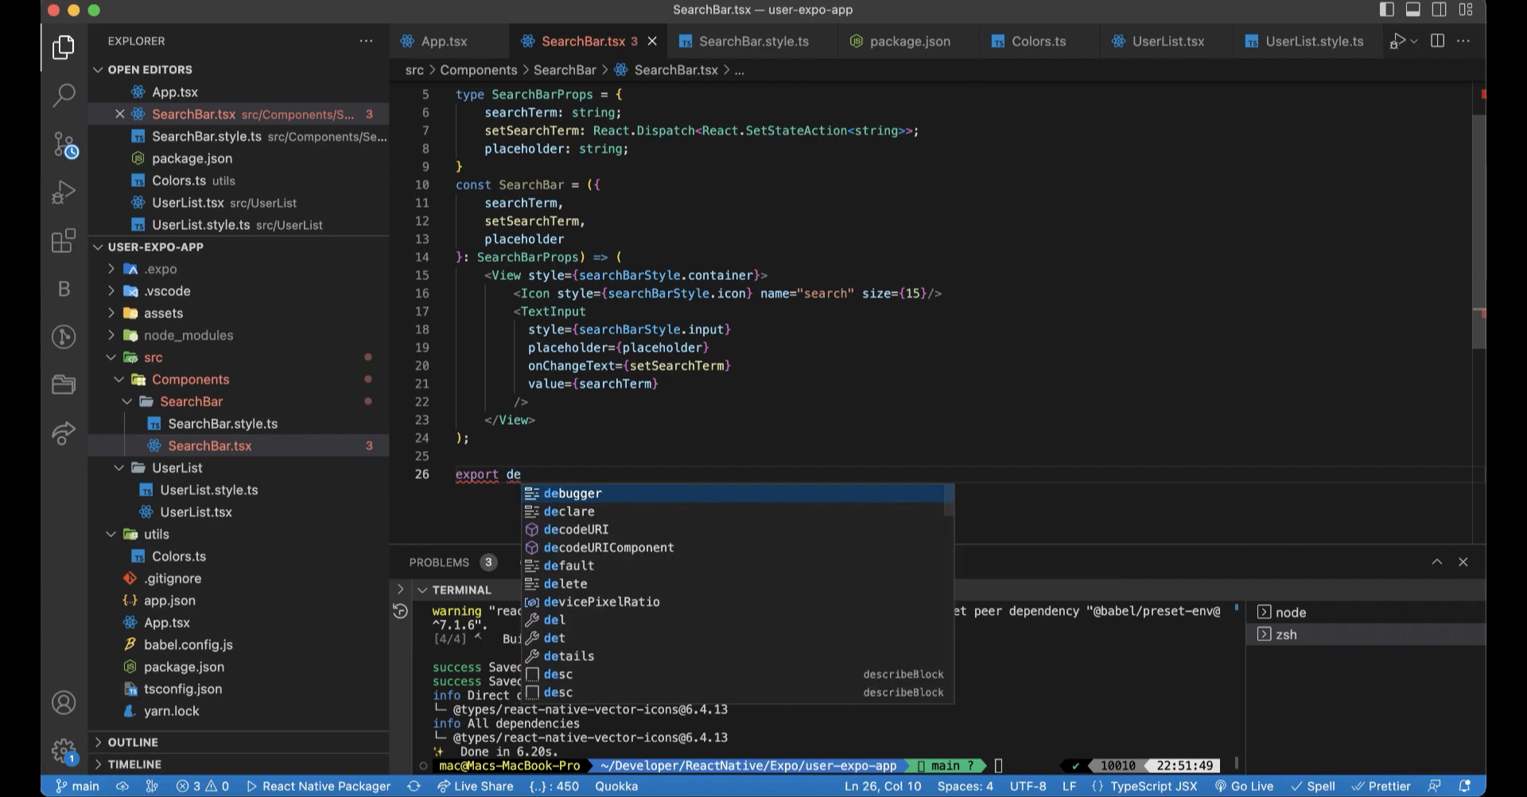
pyautogui.write('f')
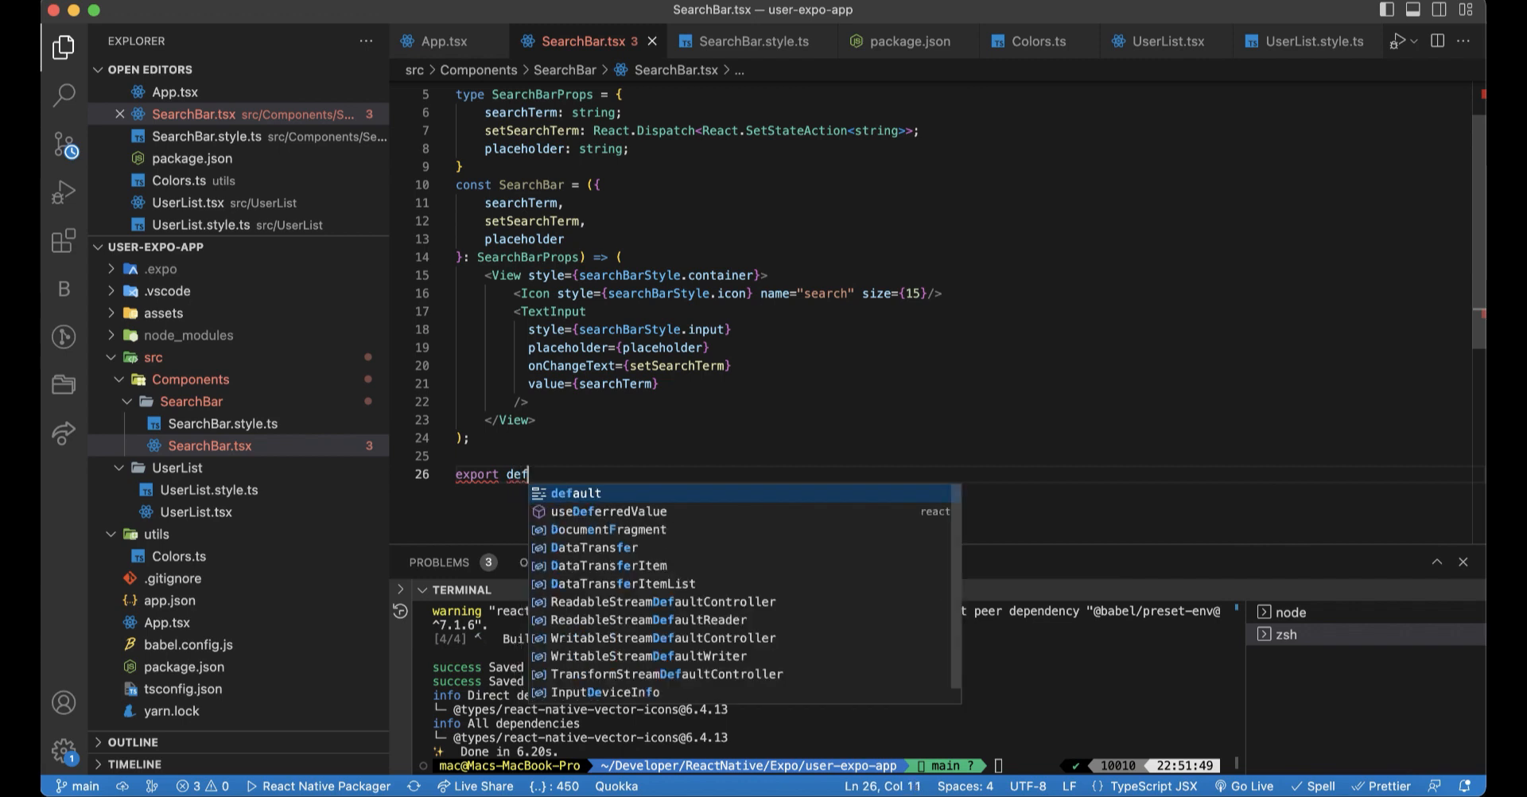